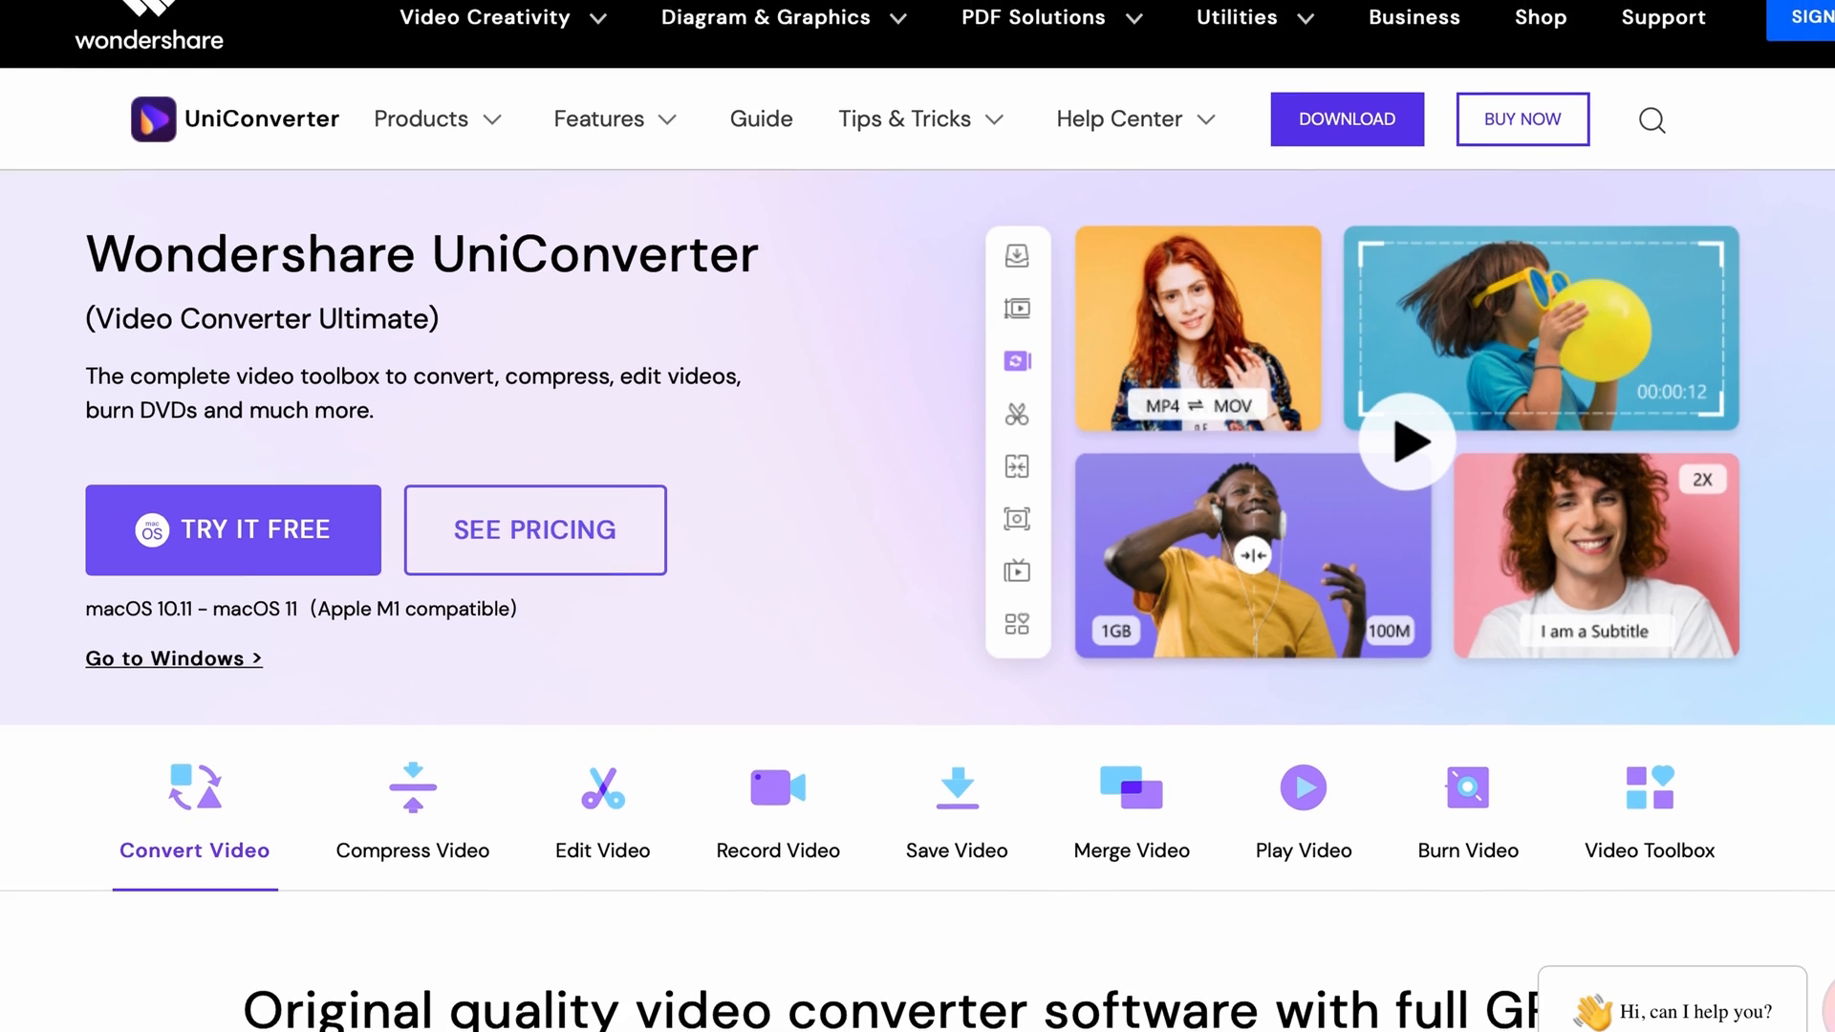
Step: Load the couple photo and the hands photo into the Background Remover
{"action": "scroll", "scroll_direction": "down", "scroll_amount": 3}
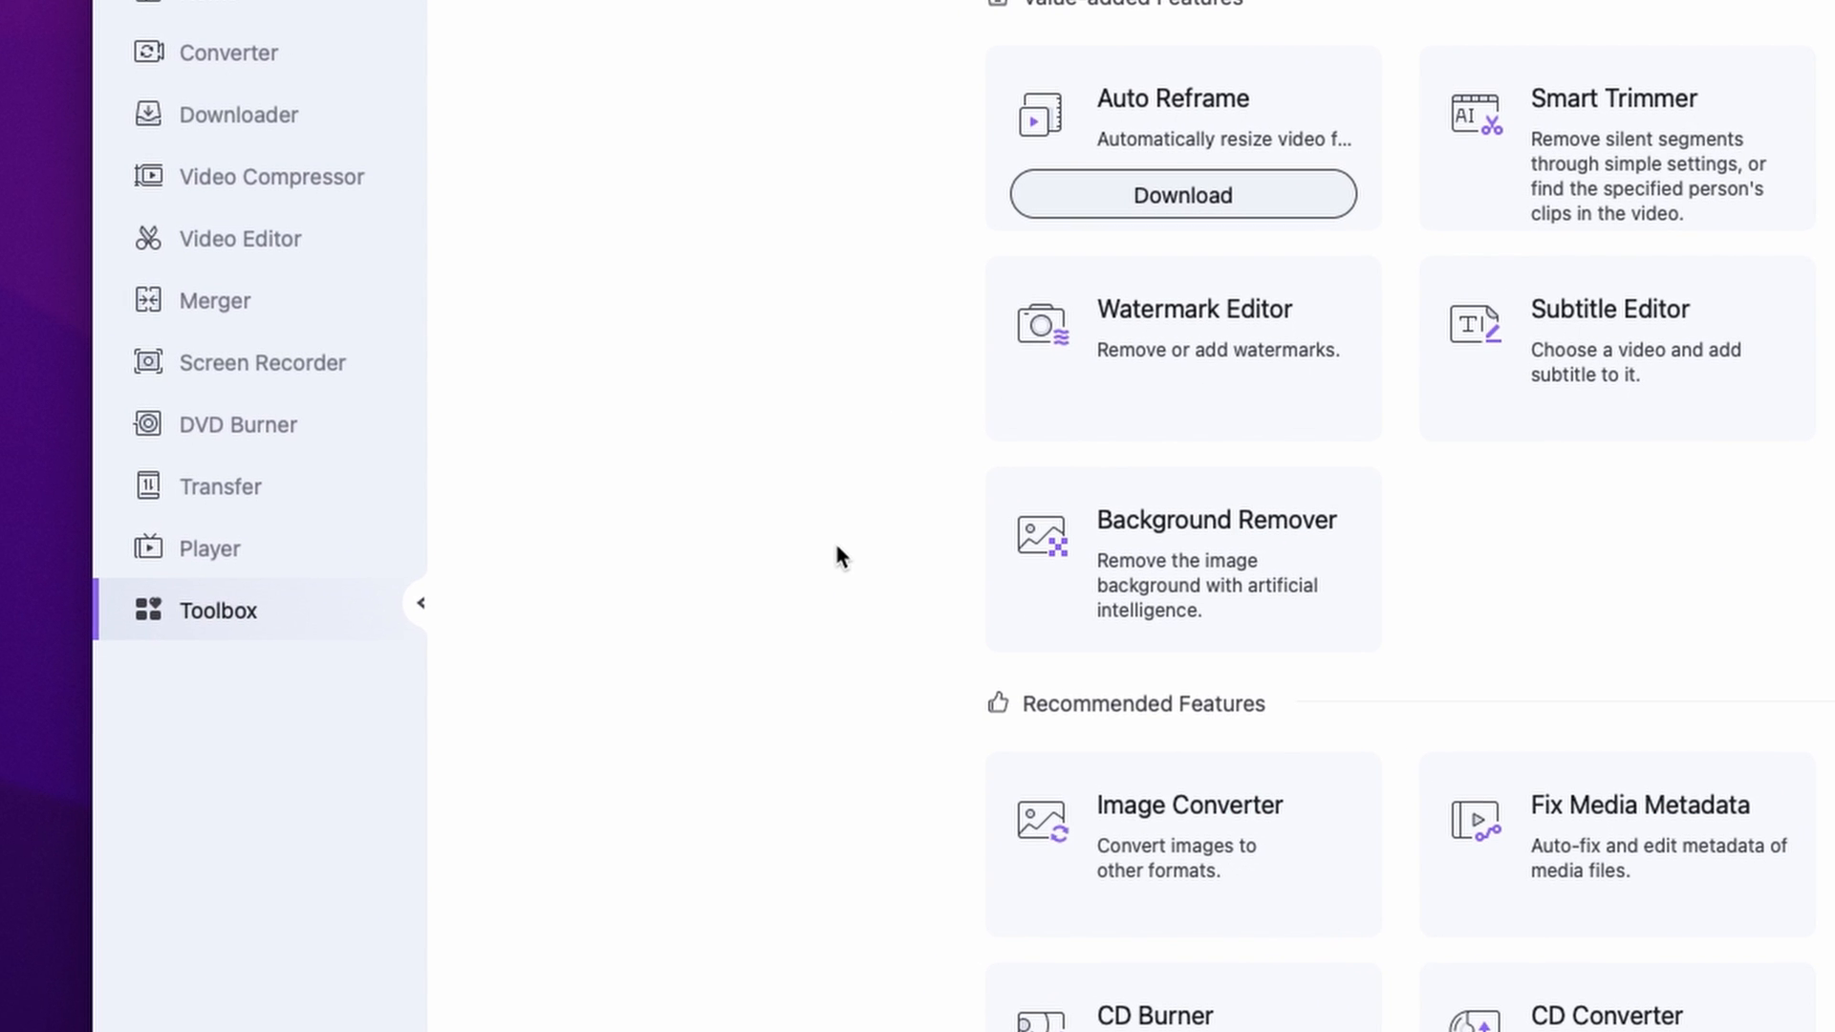
{"action": "mouse_move", "coordinate": [1323, 548]}
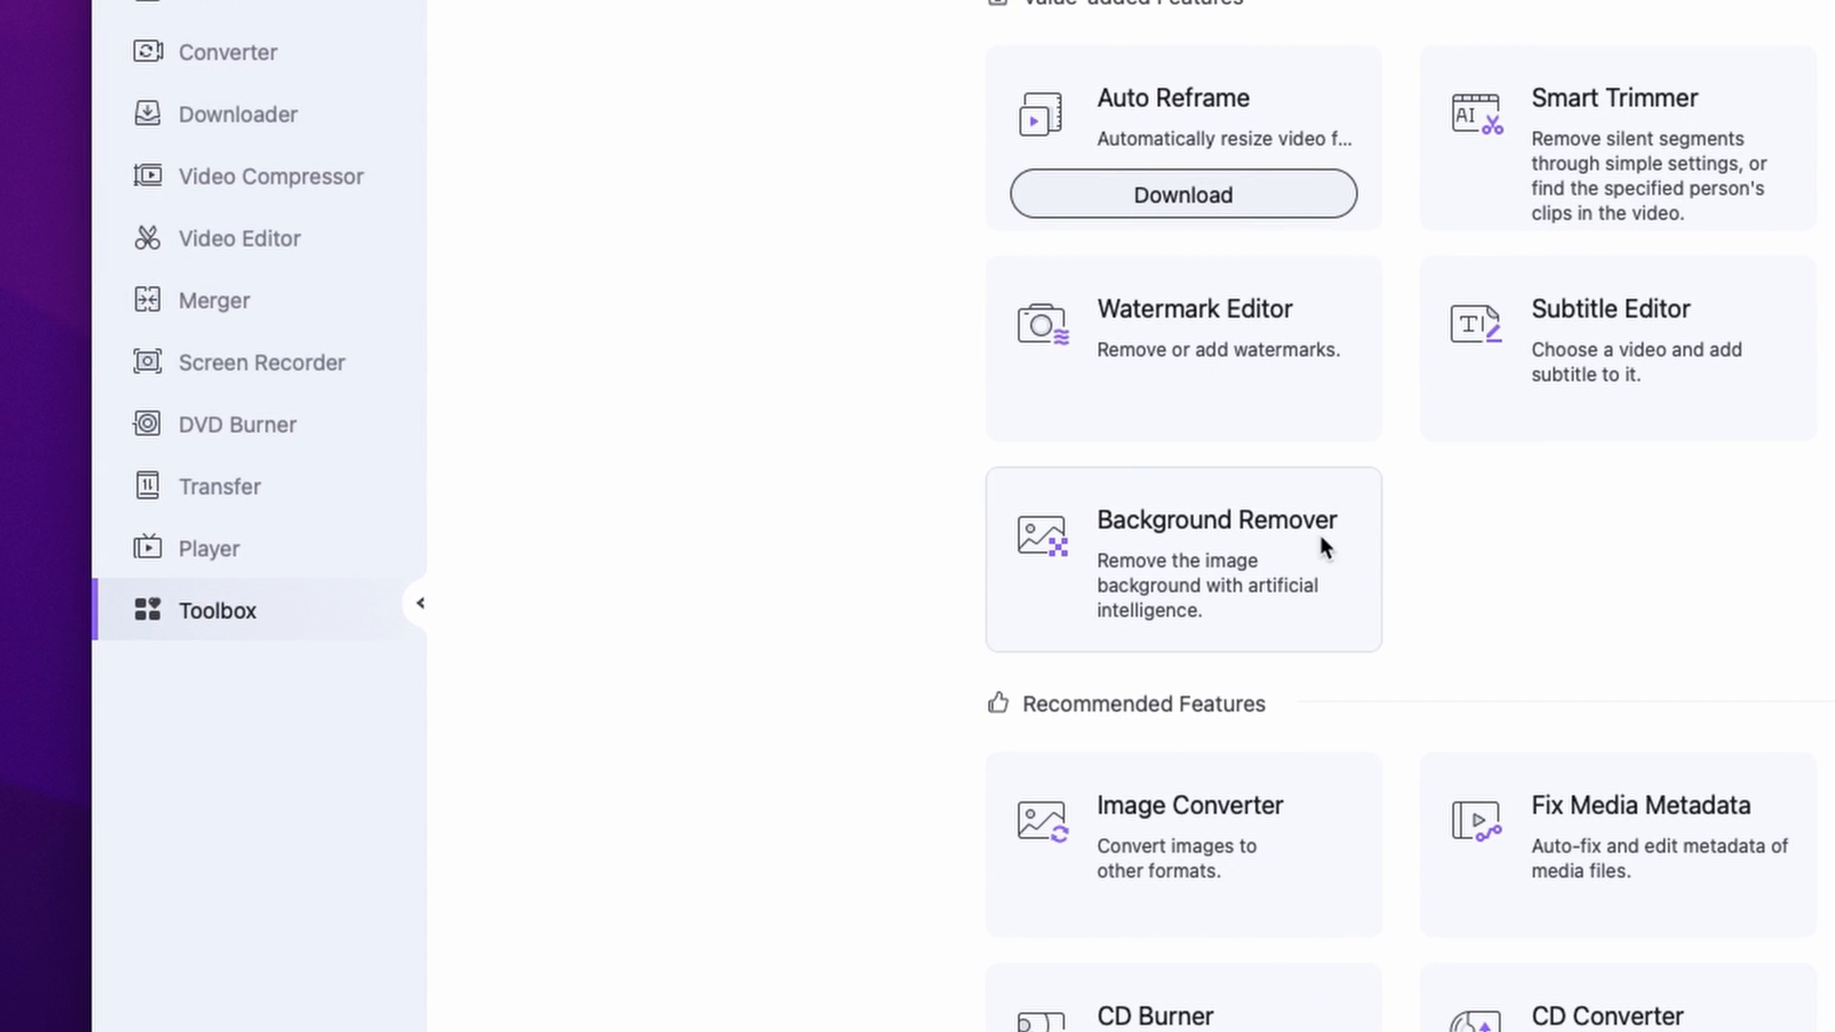
{"action": "left_click", "coordinate": [1182, 558]}
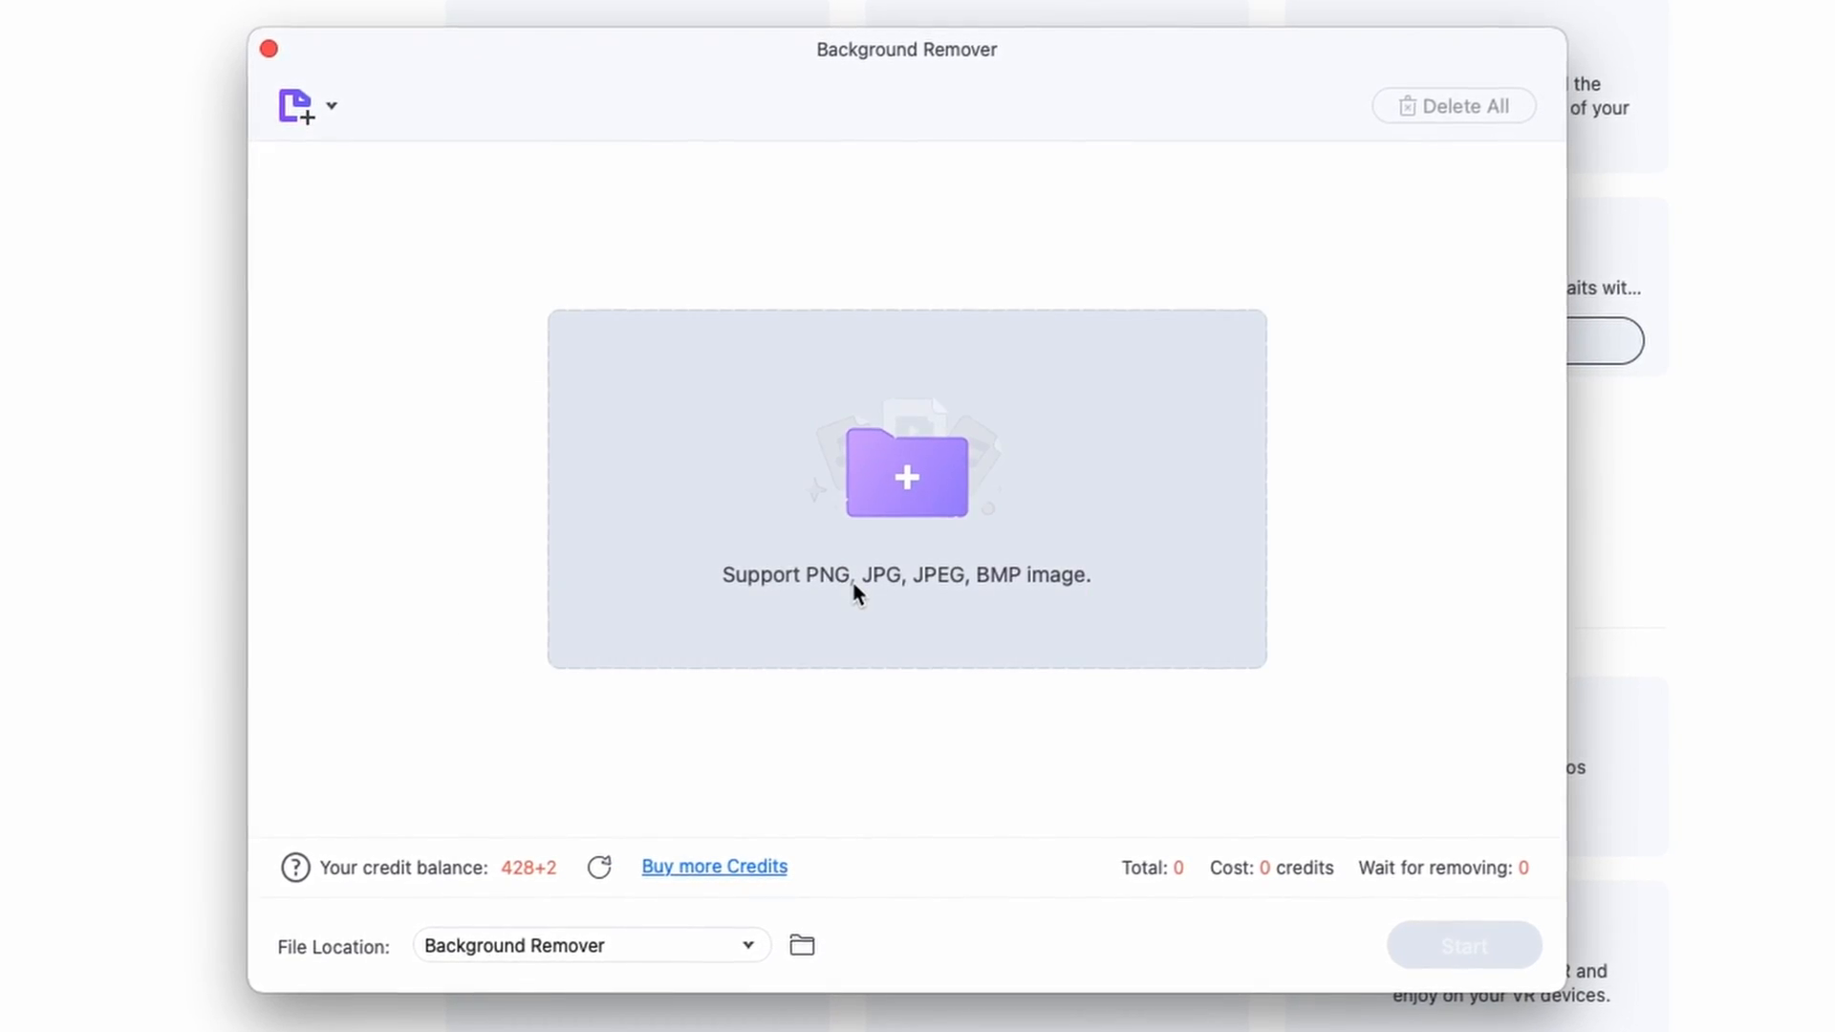
{"action": "left_click", "coordinate": [905, 475]}
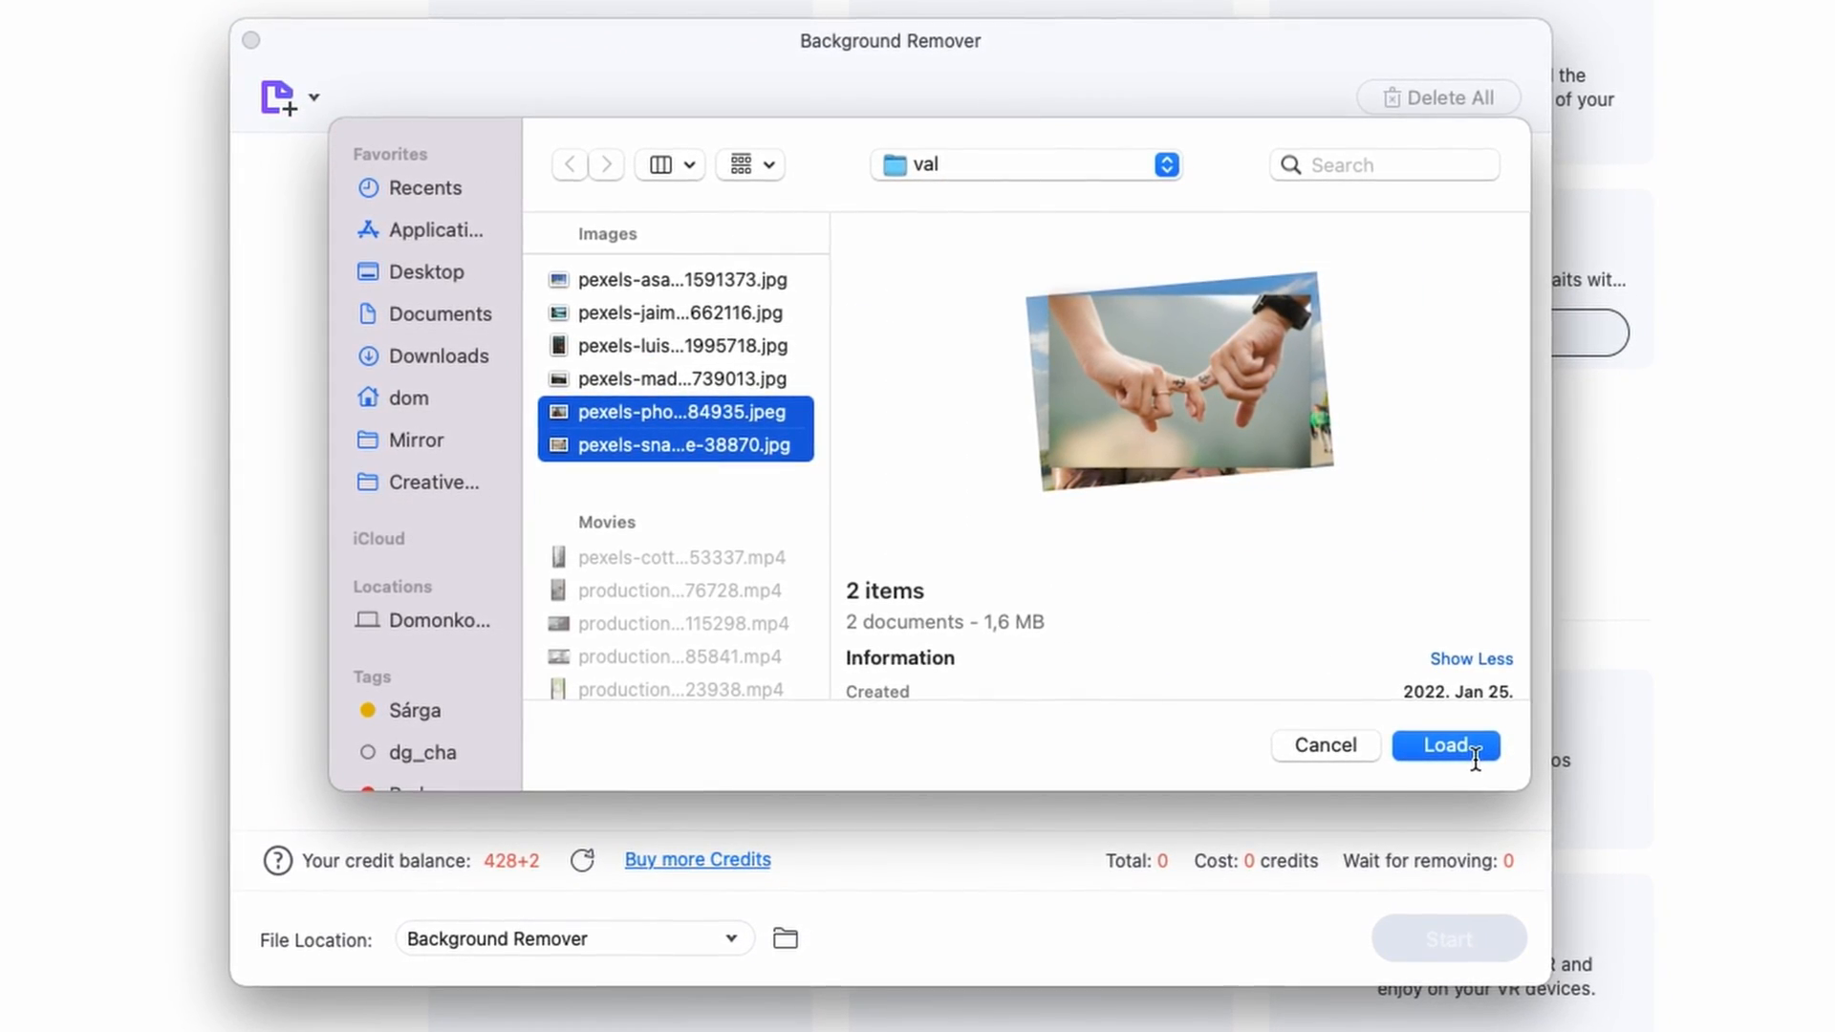
{"action": "left_click", "coordinate": [1444, 745]}
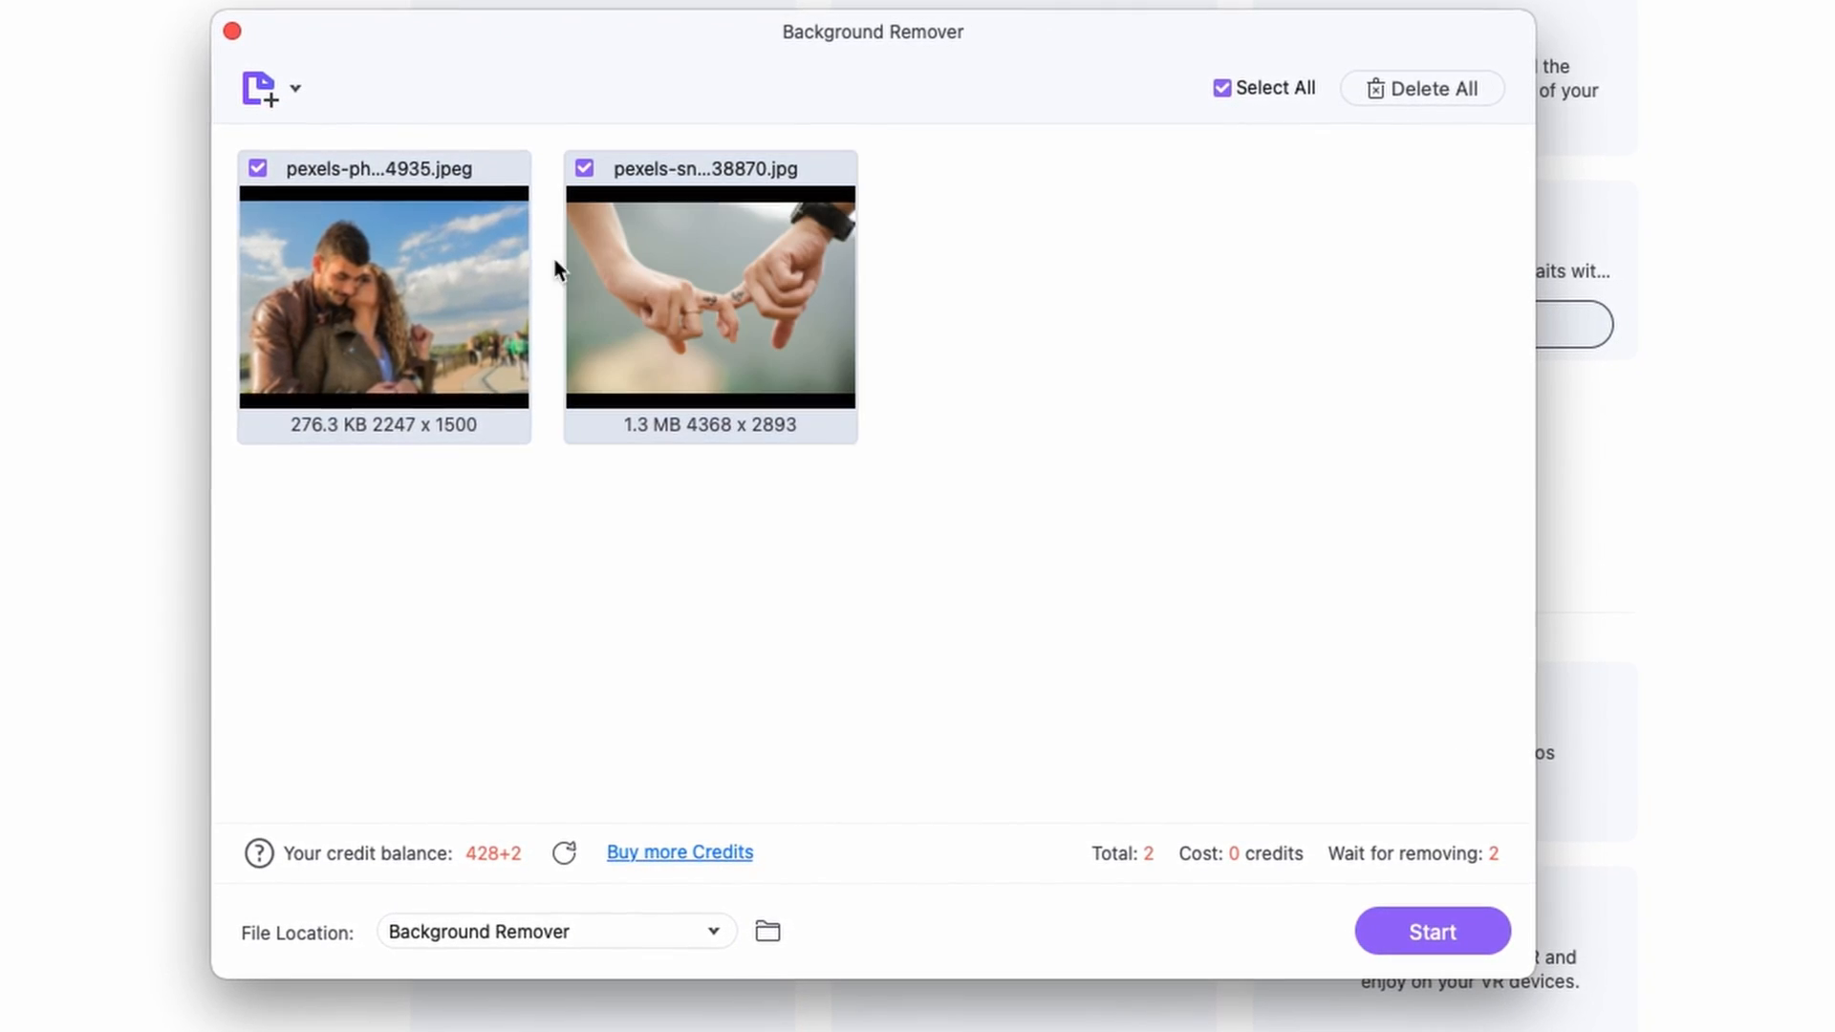
{"action": "mouse_move", "coordinate": [701, 332]}
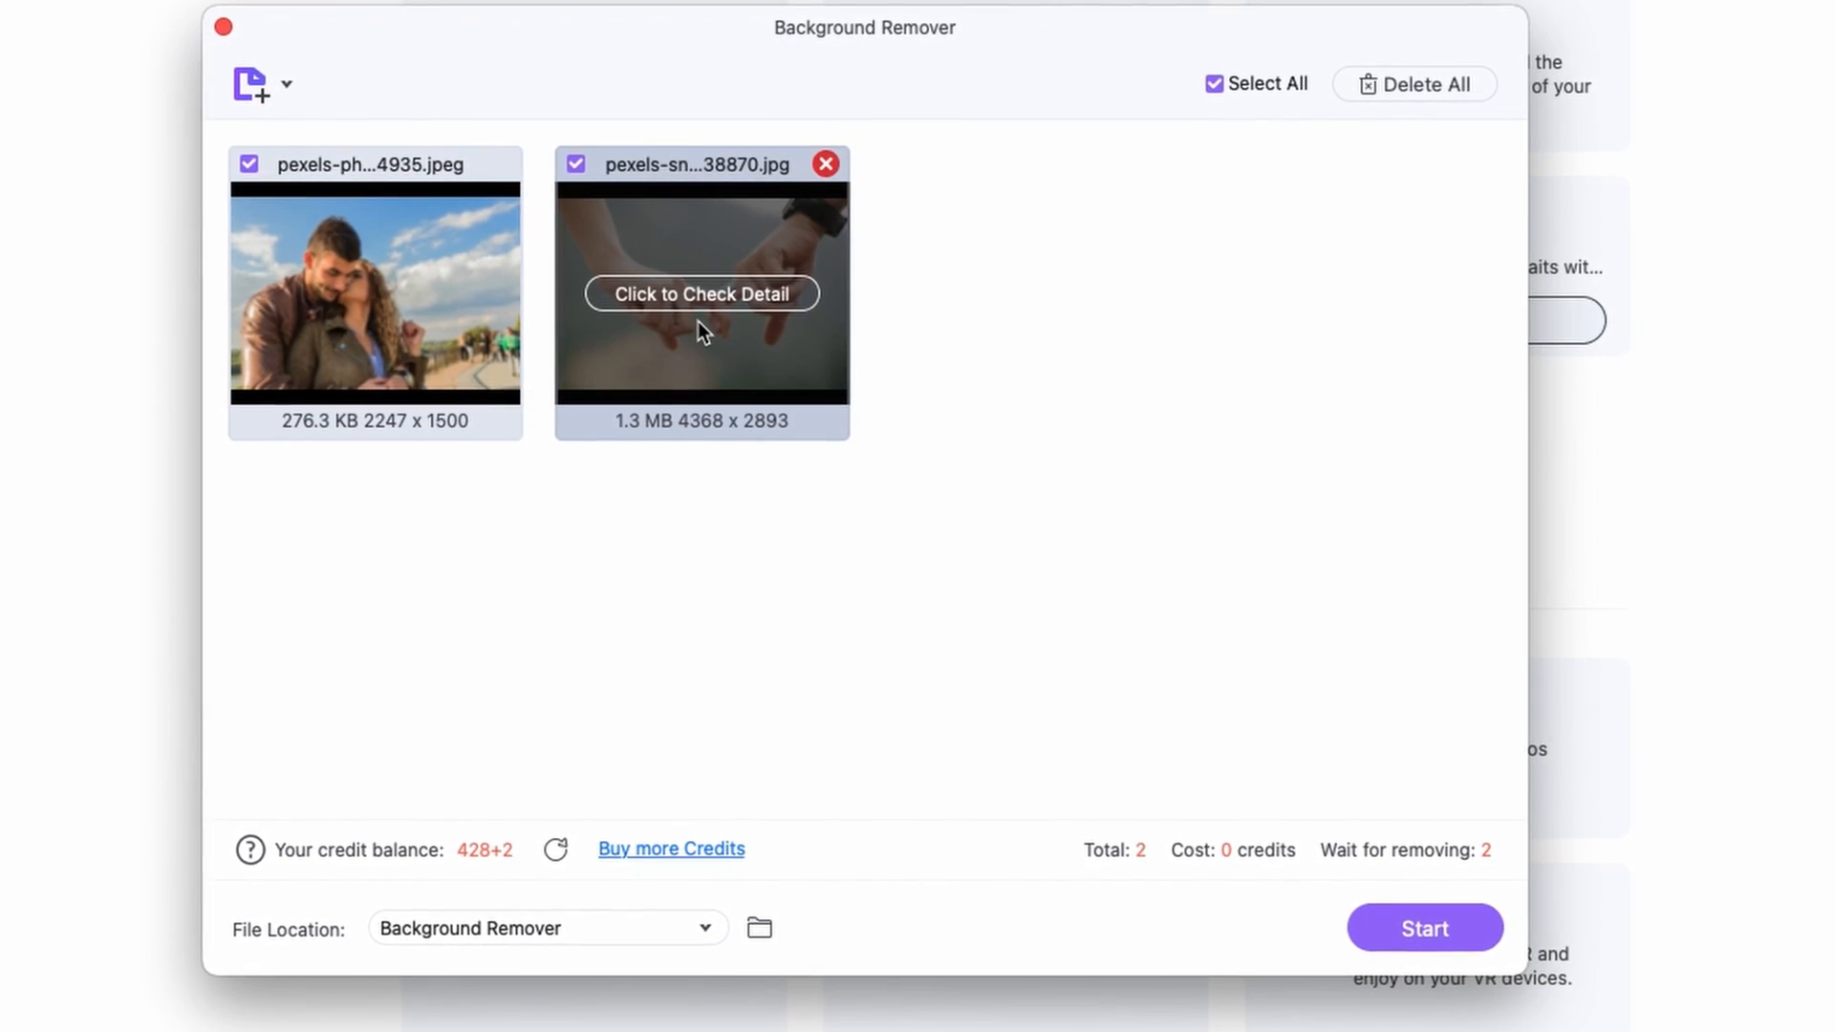
{"action": "mouse_move", "coordinate": [901, 611]}
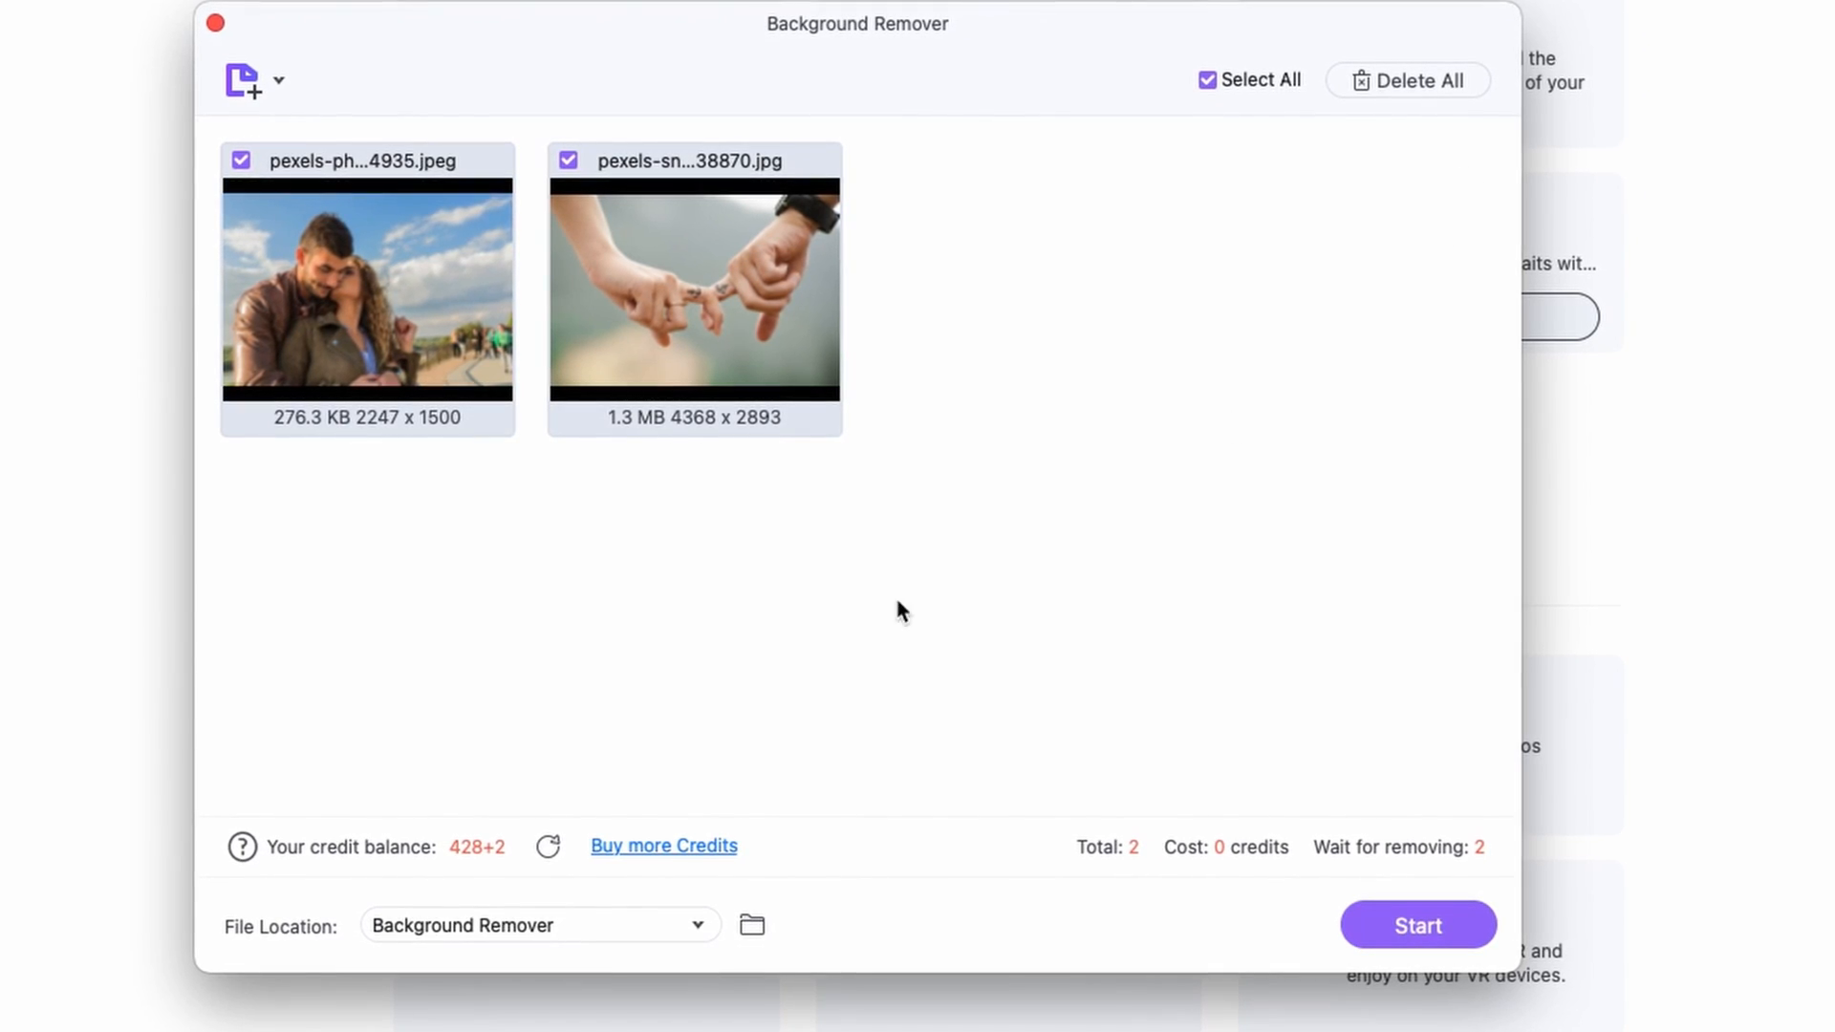
{"action": "mouse_move", "coordinate": [688, 286]}
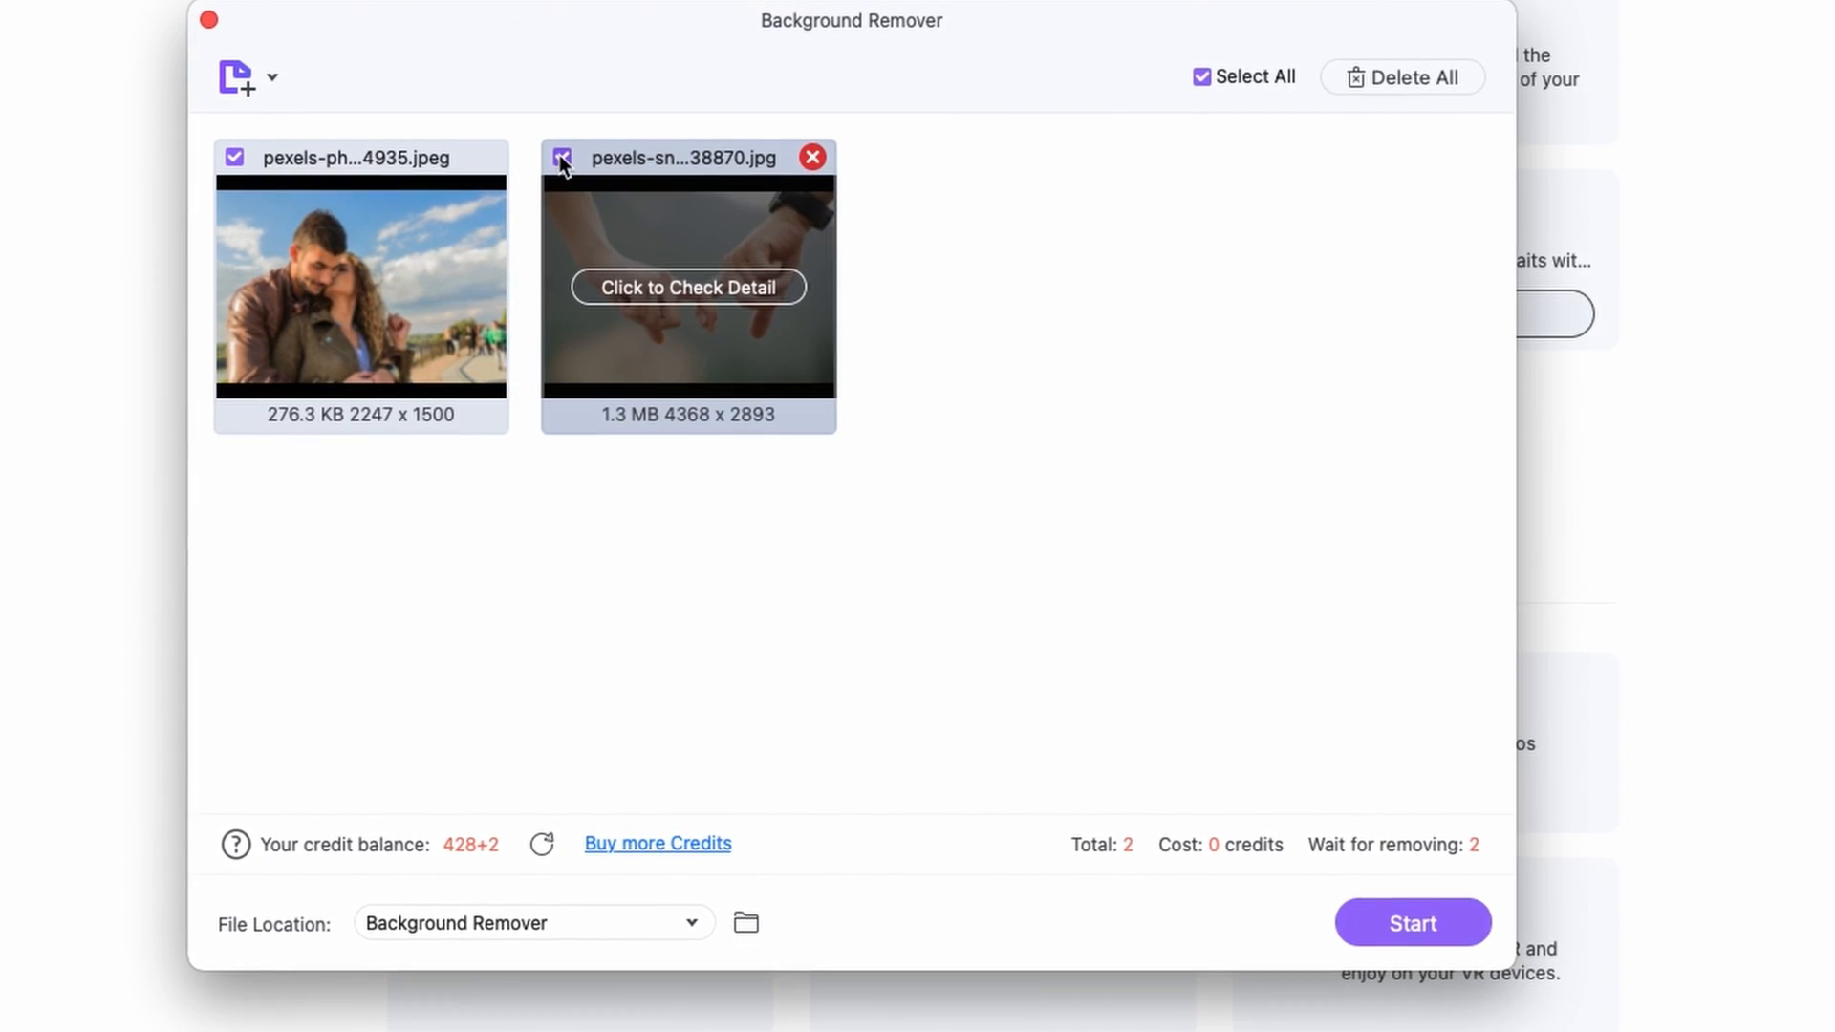
Step: Uncheck the hands photo, then mark it for processing again so both are queued
{"action": "left_click", "coordinate": [562, 157]}
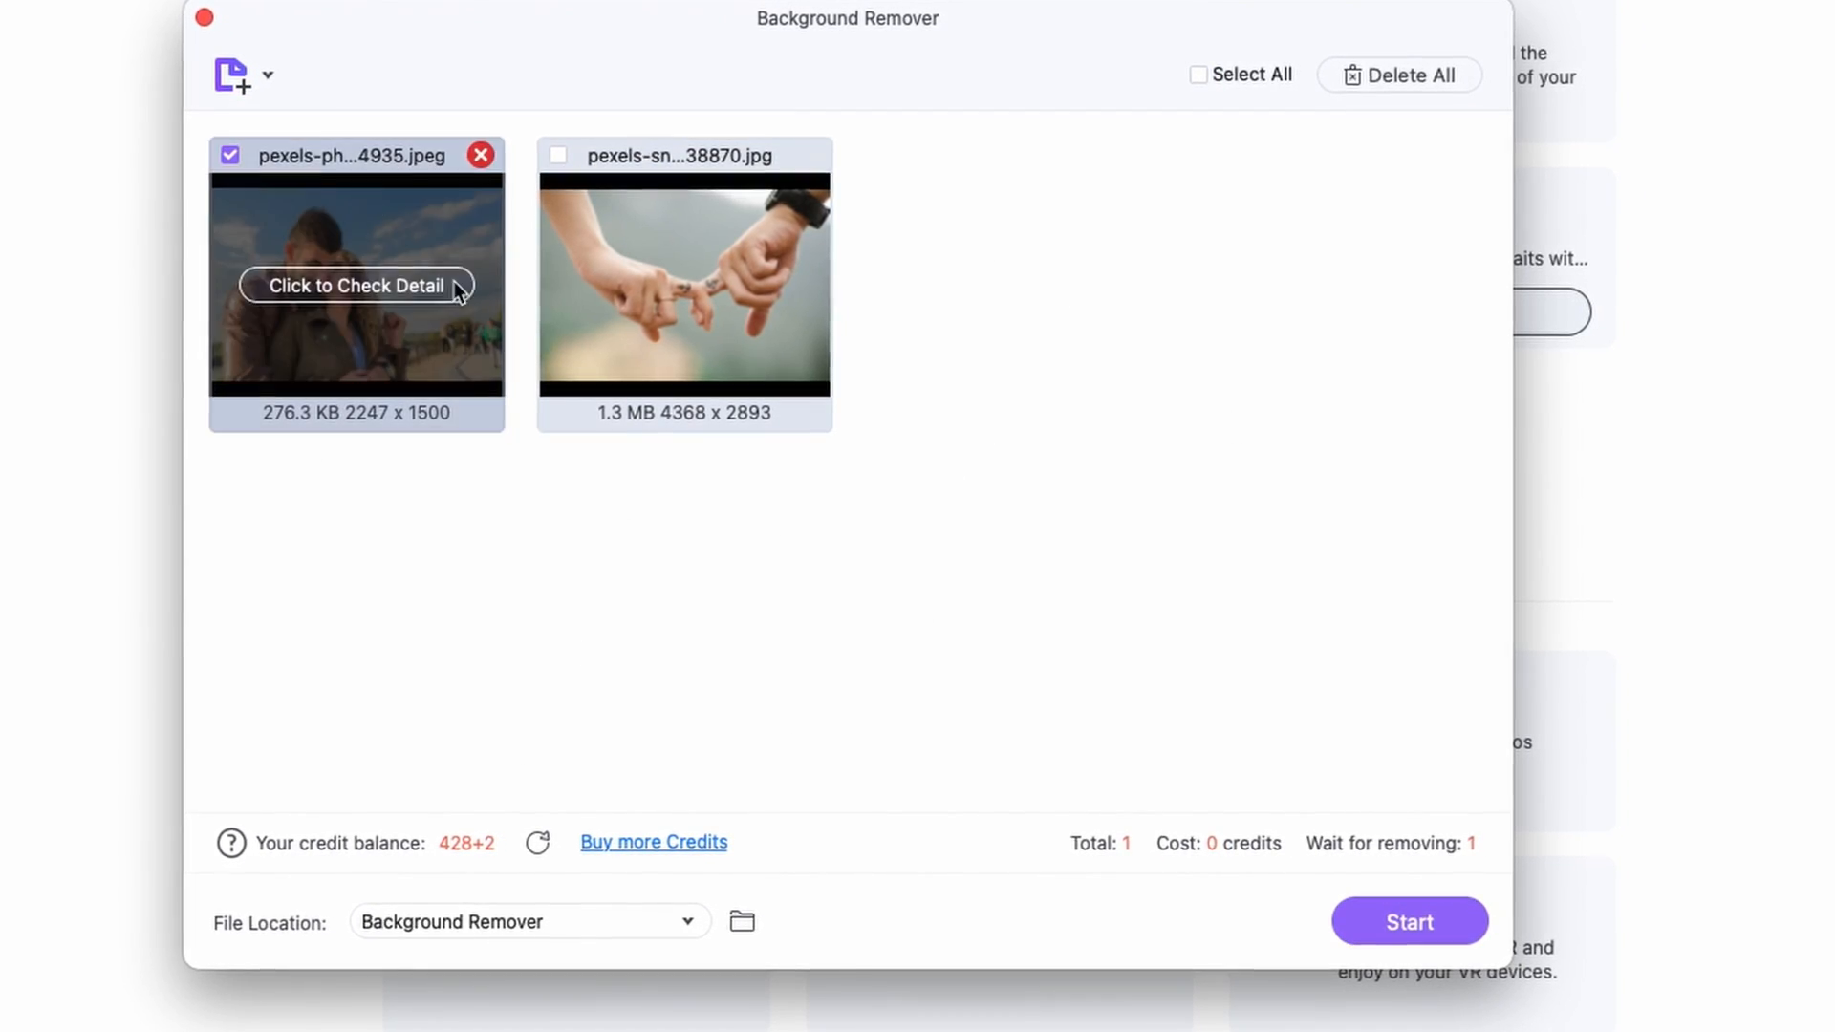
{"action": "left_click", "coordinate": [1197, 74]}
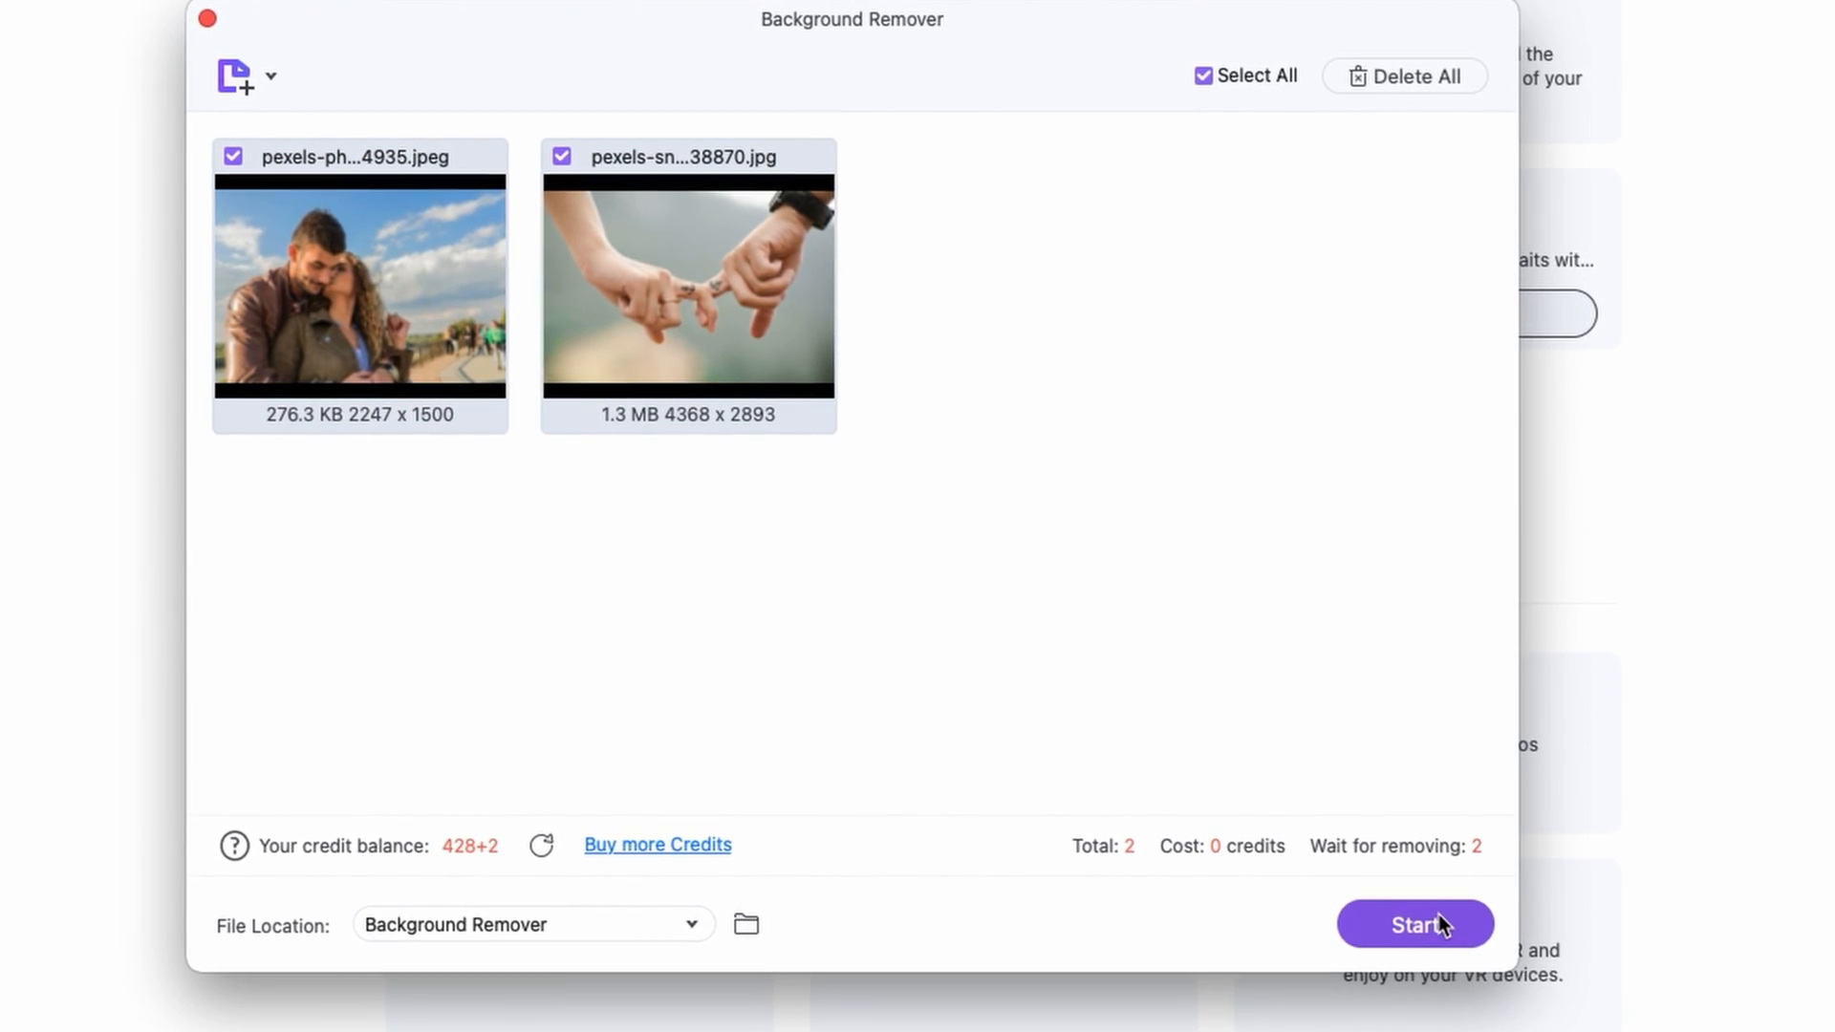
Step: Remove both backgrounds and try white, red, crimson and purple behind the couple photo
{"action": "left_click", "coordinate": [1414, 924]}
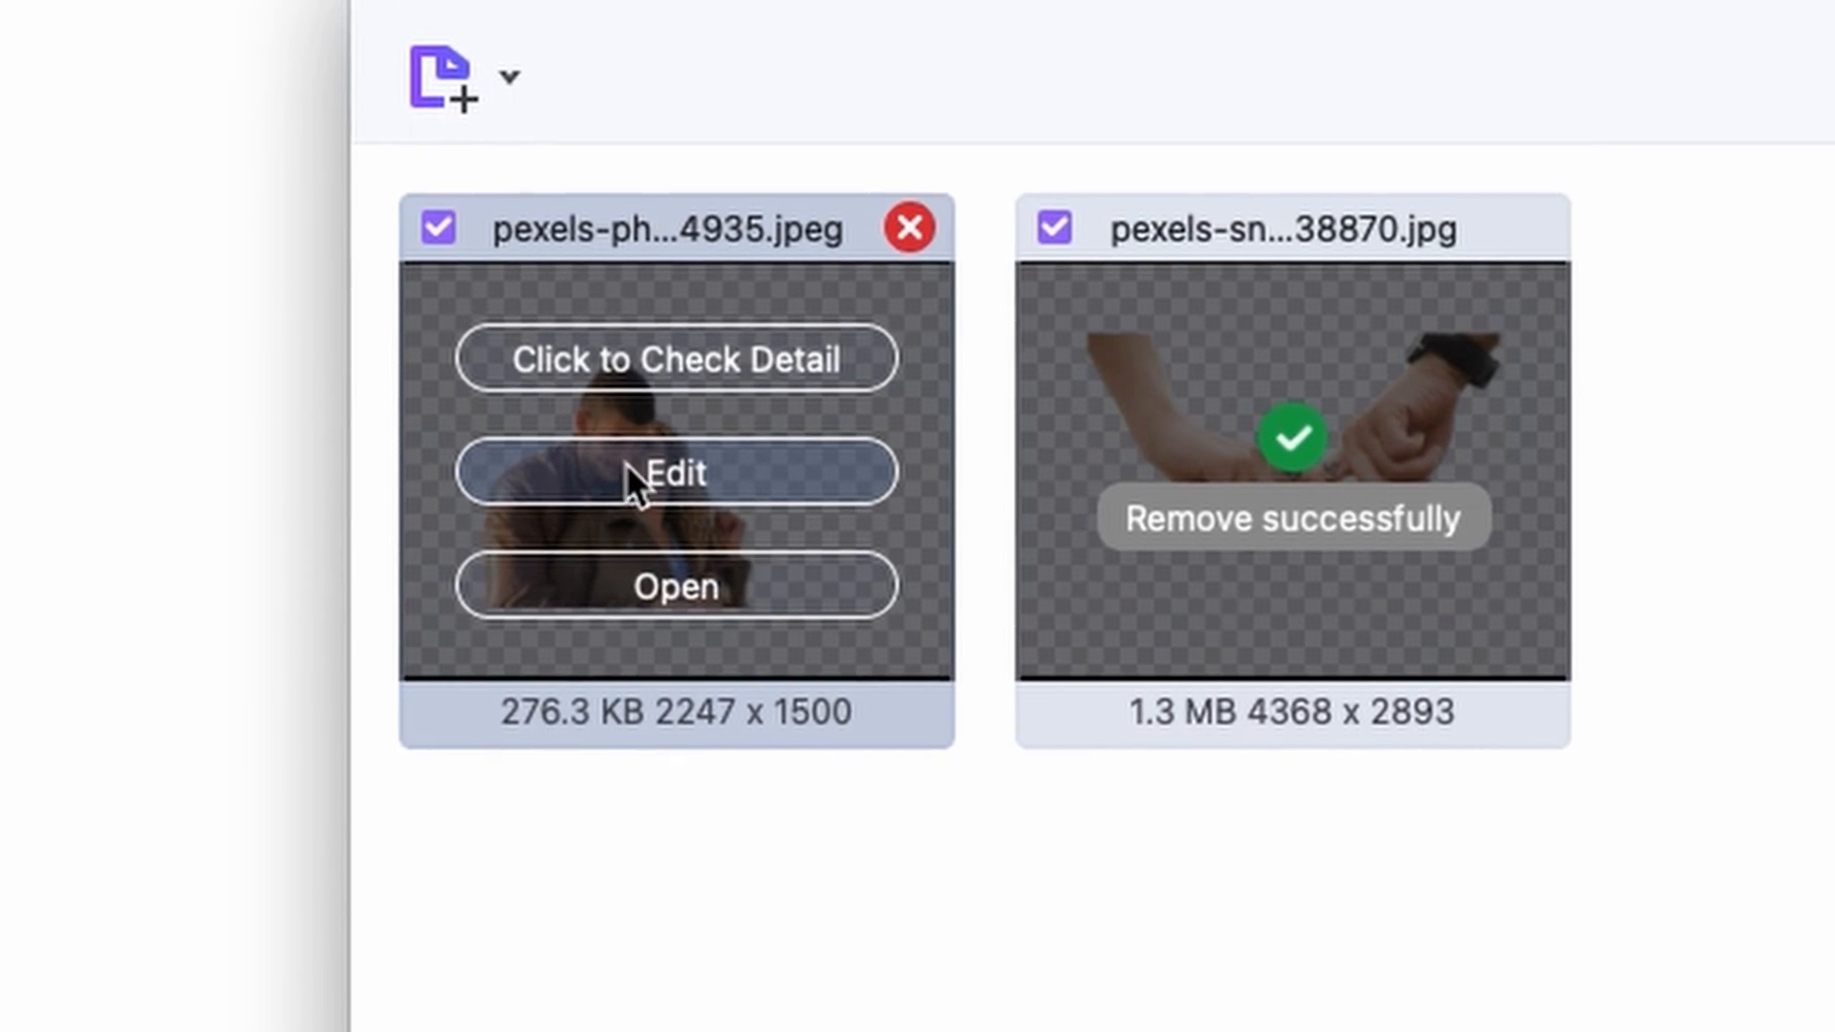
{"action": "left_click", "coordinate": [674, 473]}
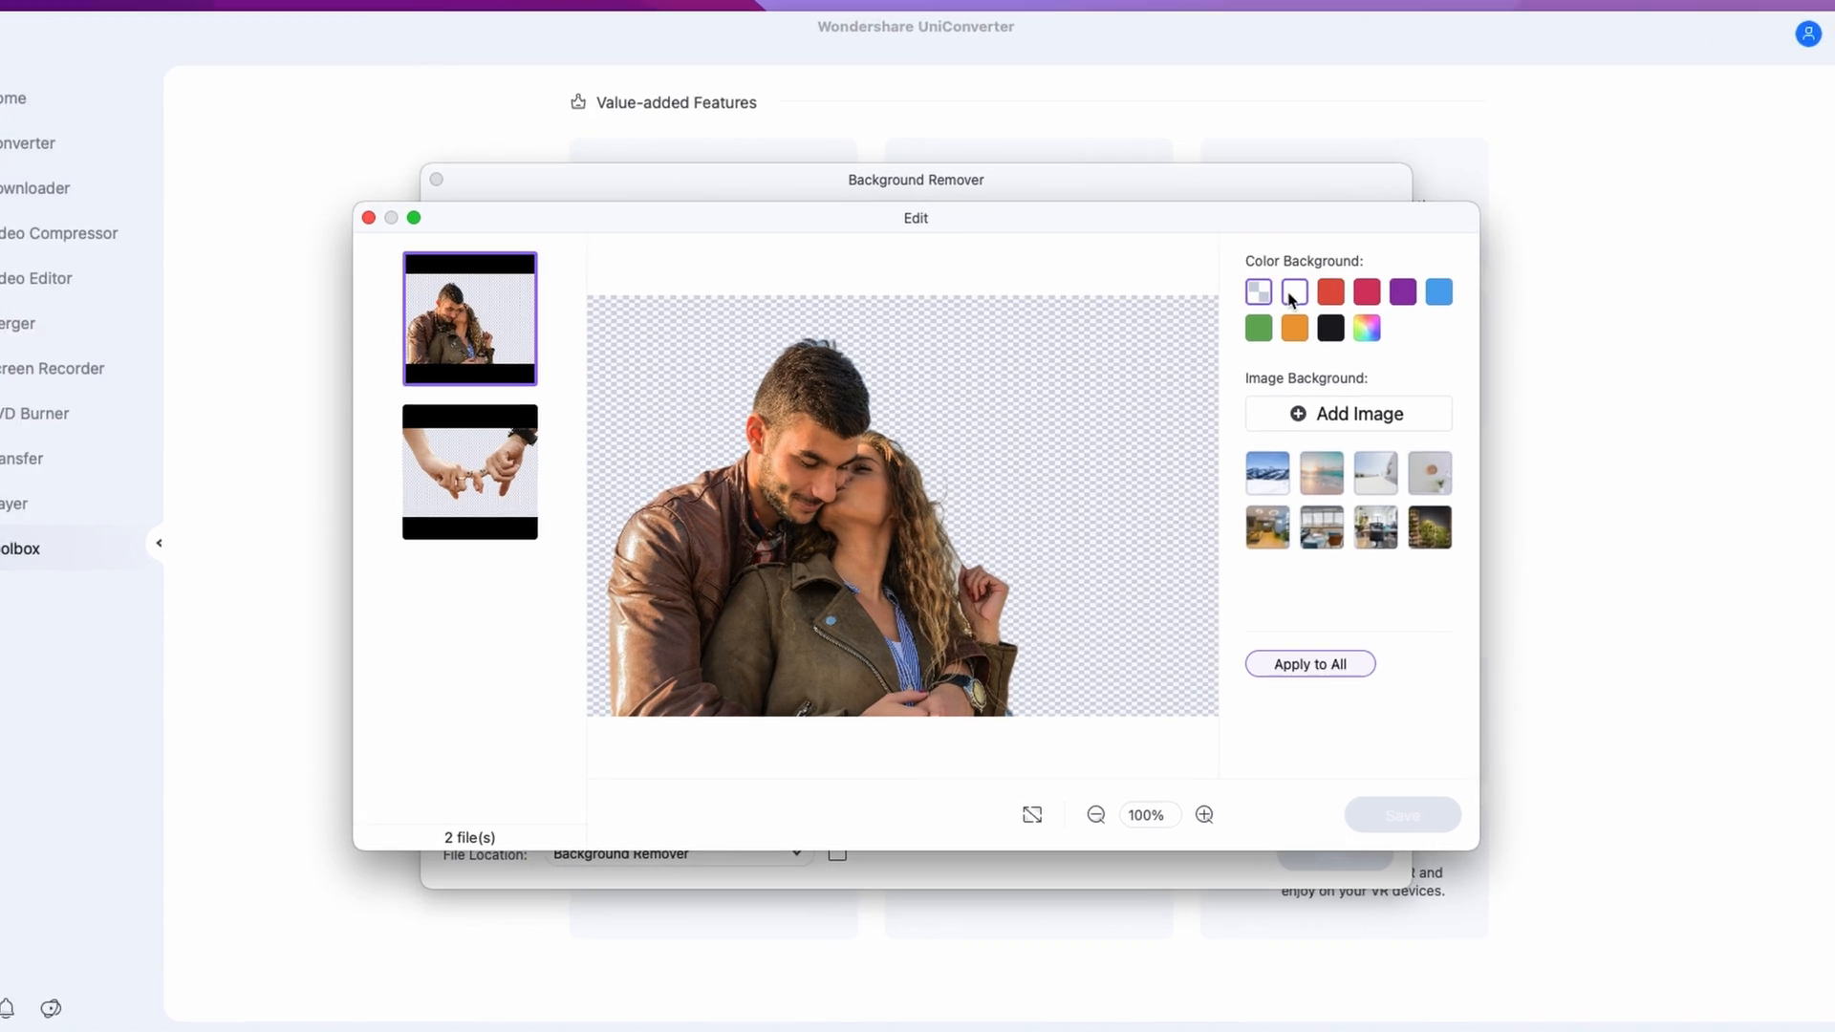
{"action": "left_click", "coordinate": [1293, 291]}
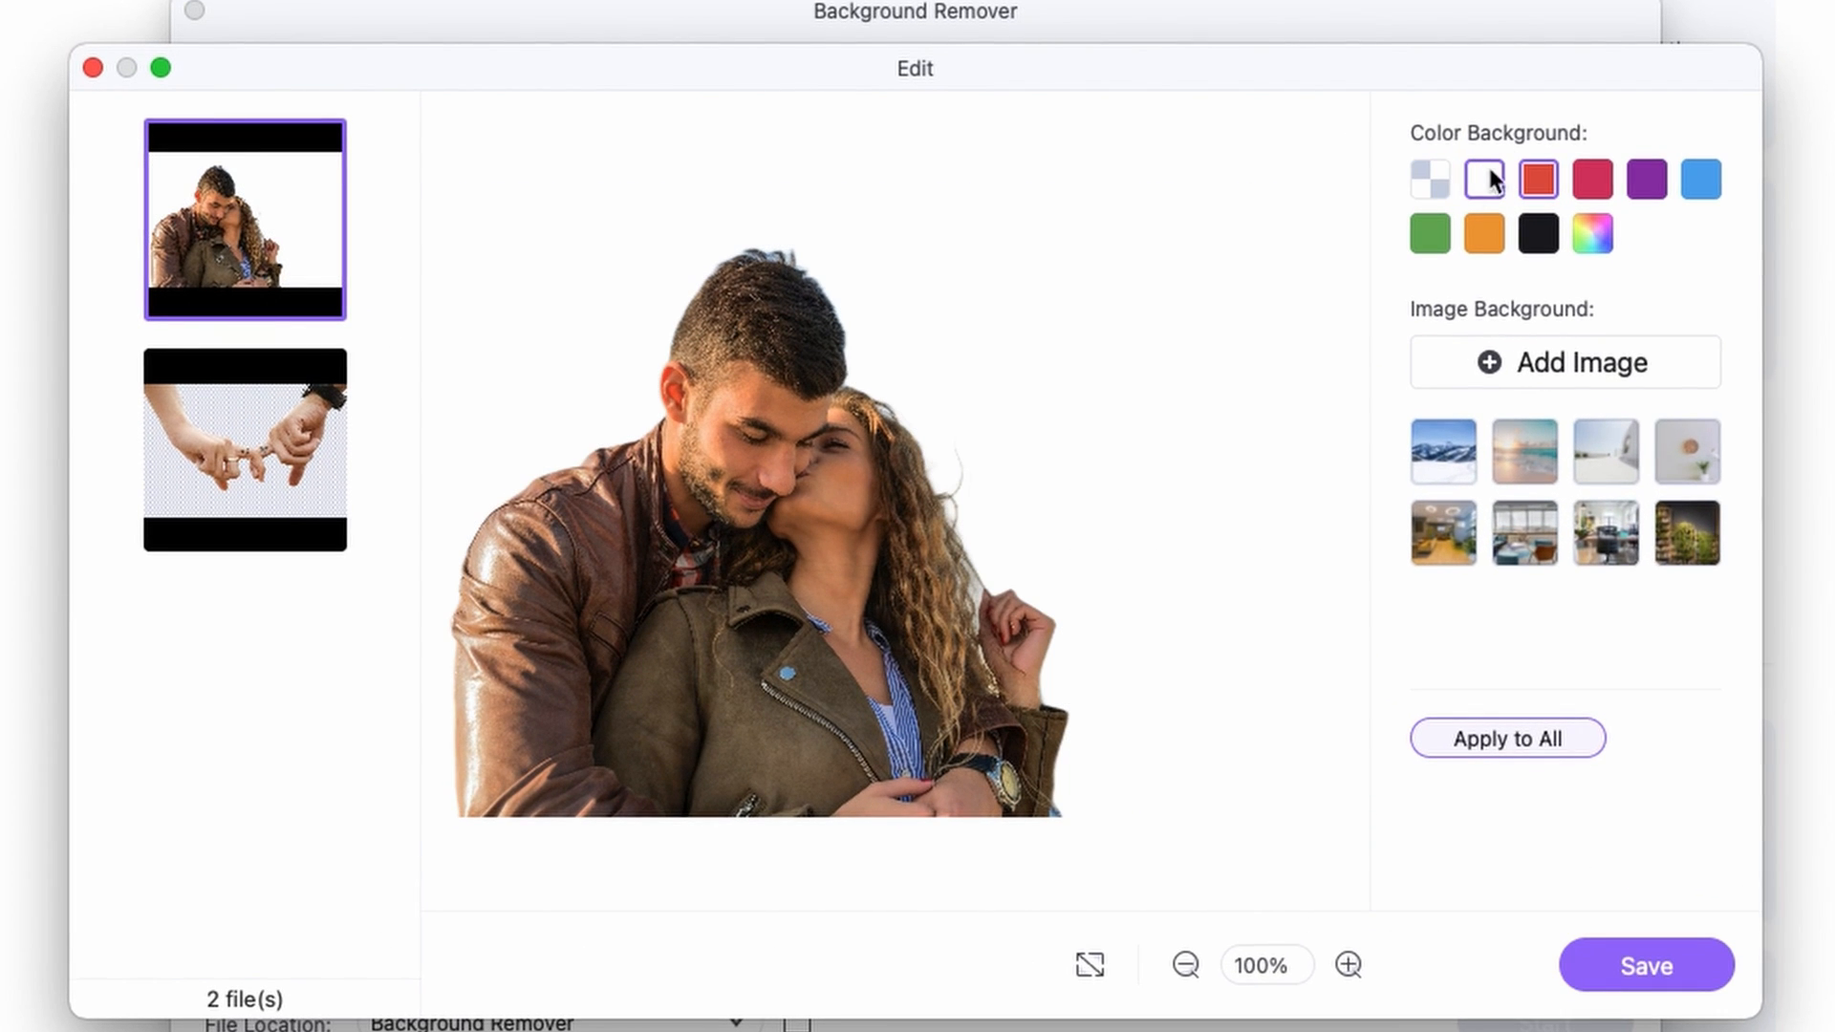
{"action": "left_click", "coordinate": [1538, 177]}
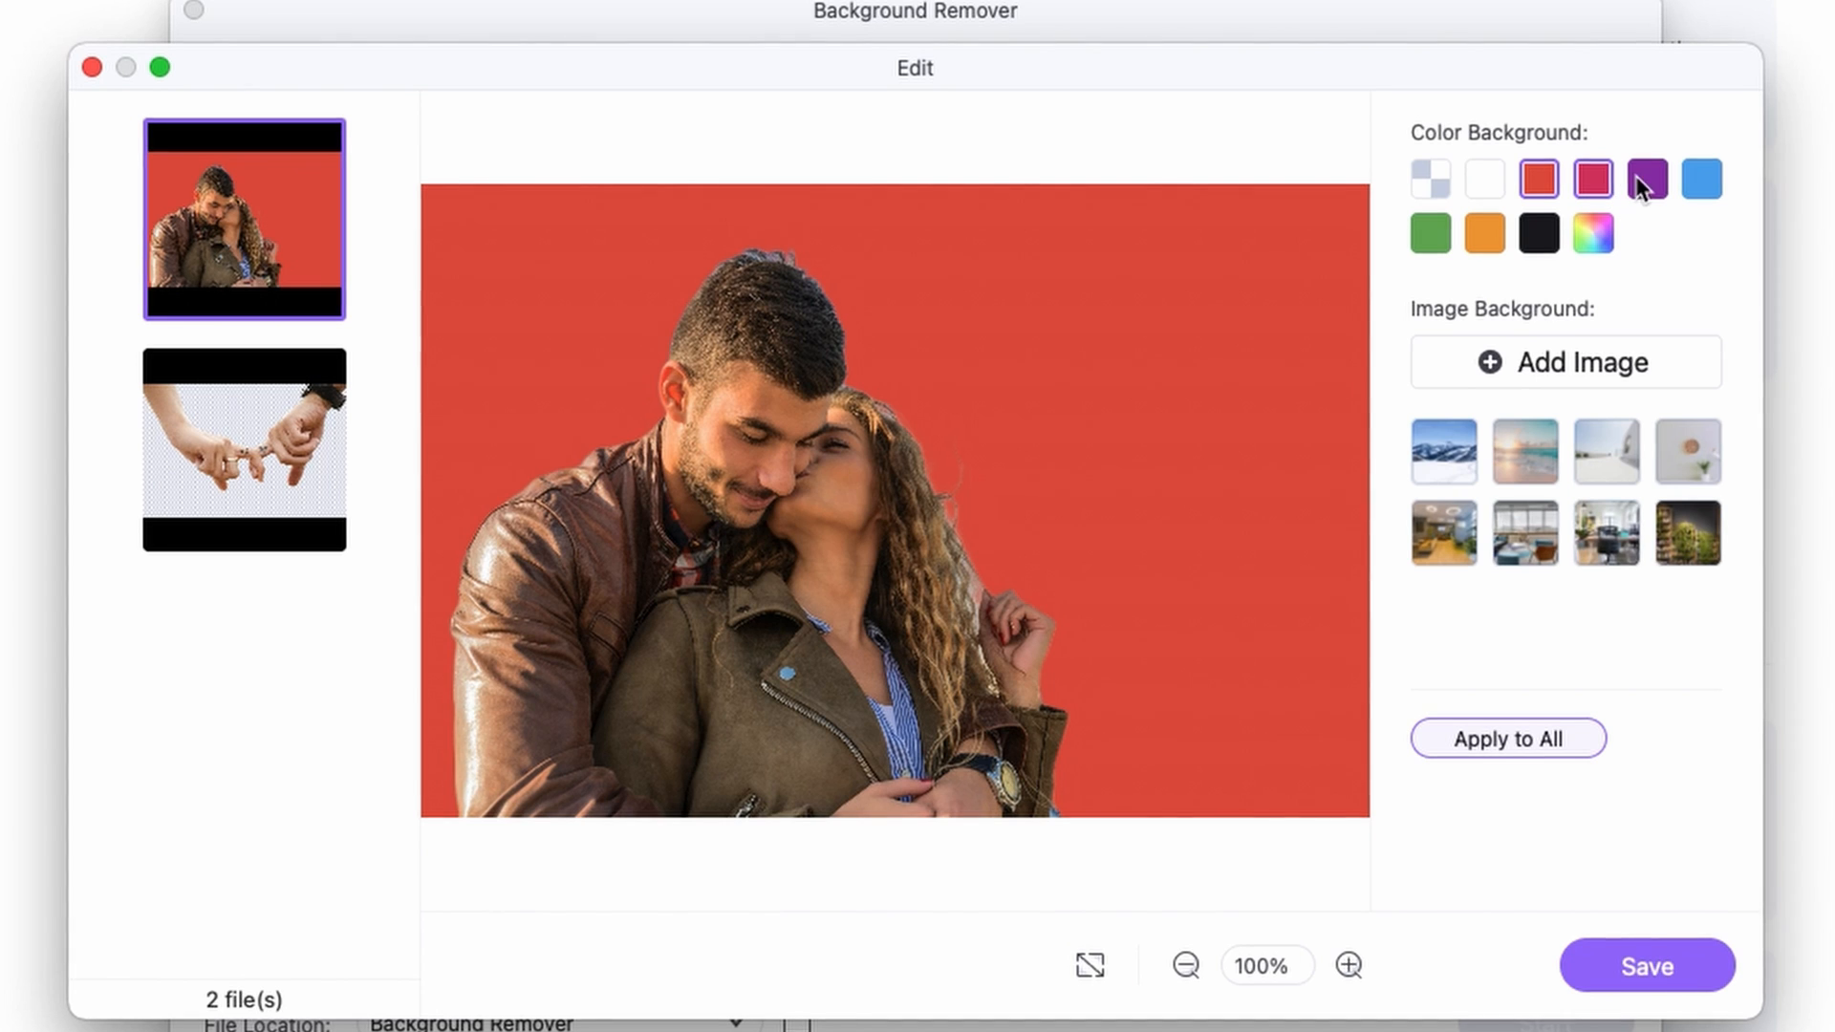
{"action": "left_click", "coordinate": [1591, 178]}
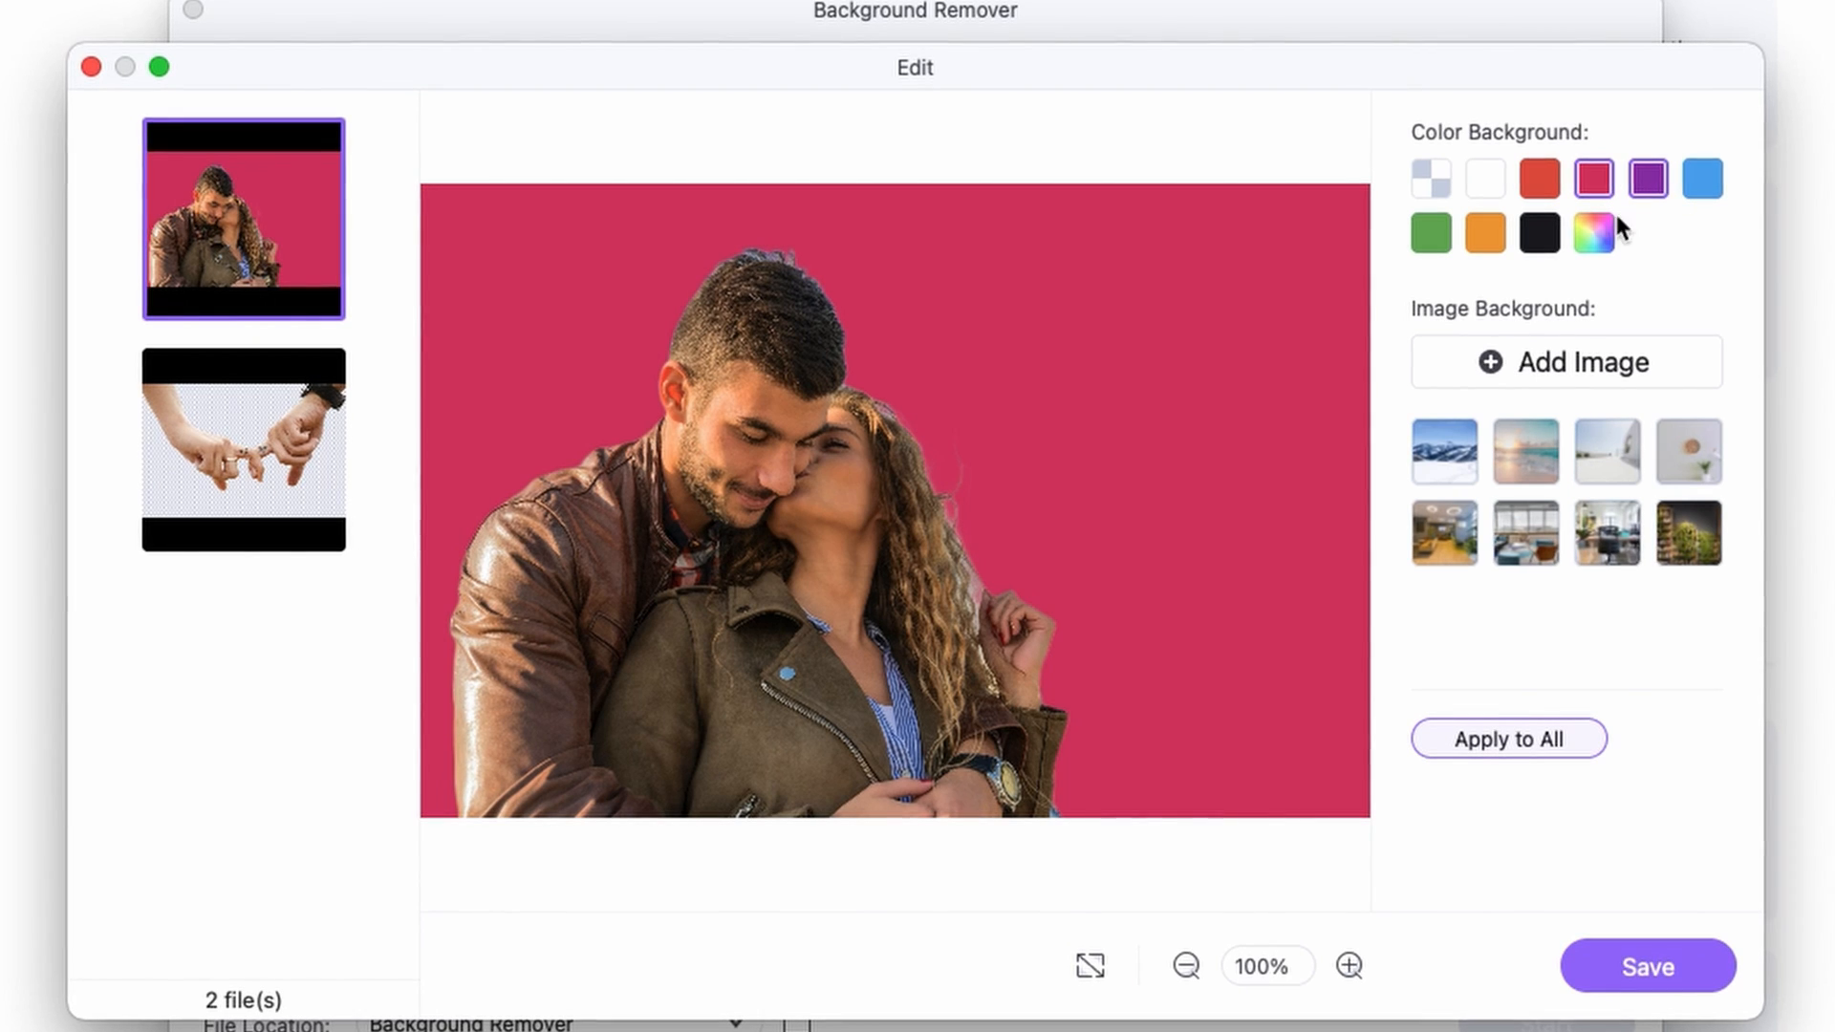
{"action": "left_click", "coordinate": [1648, 179]}
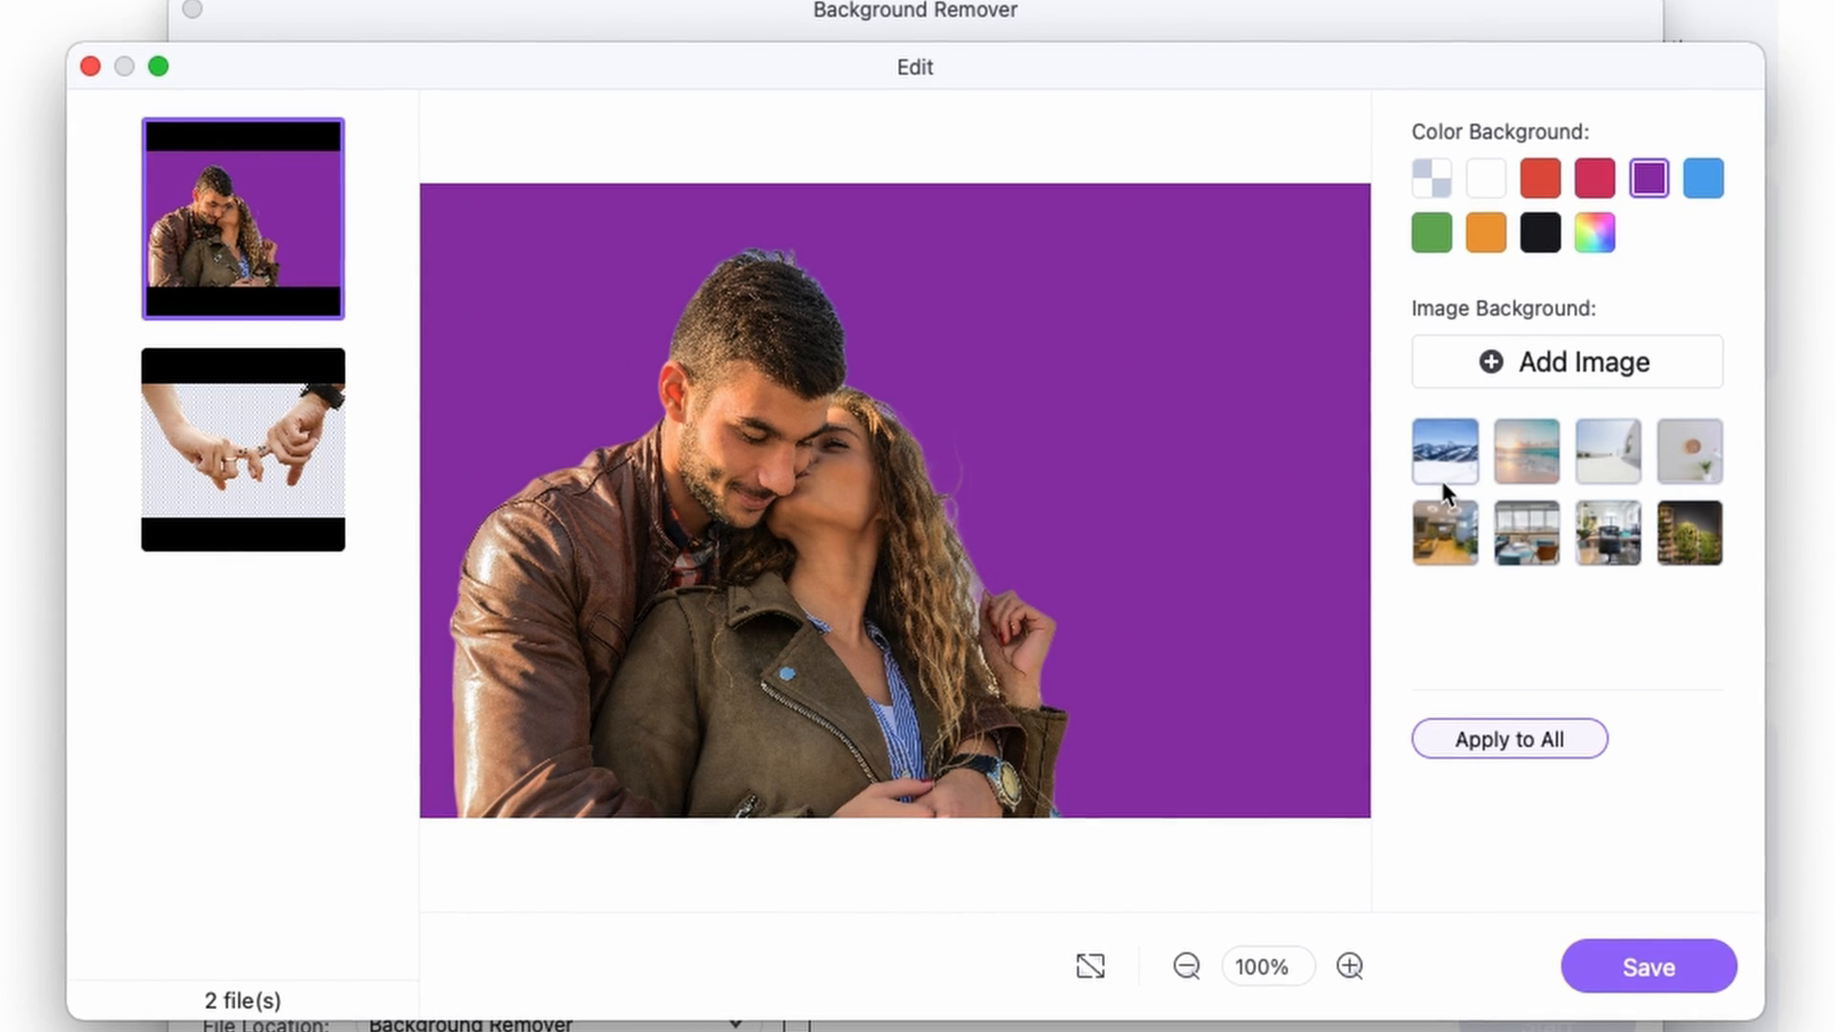
{"action": "mouse_move", "coordinate": [1518, 460]}
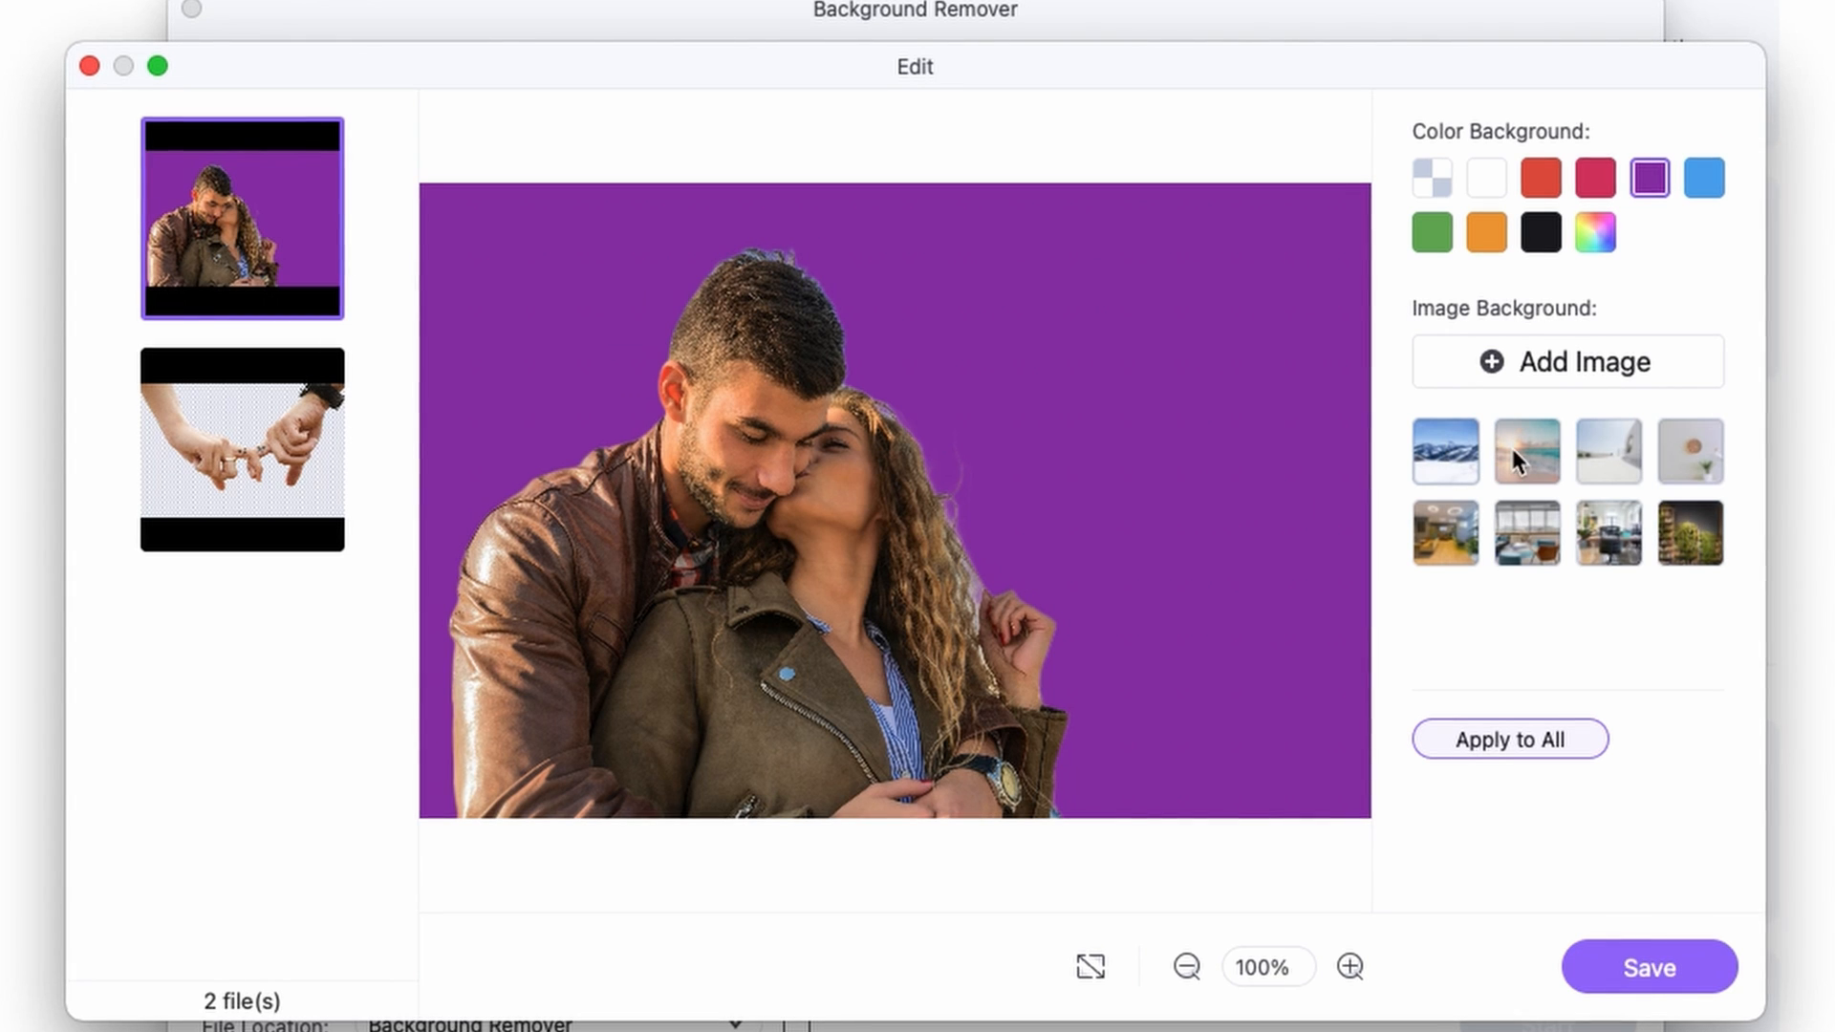
Step: Try the snowy-mountain, sunset-beach and another preset scene as the couple's backdrop
{"action": "left_click", "coordinate": [1444, 452]}
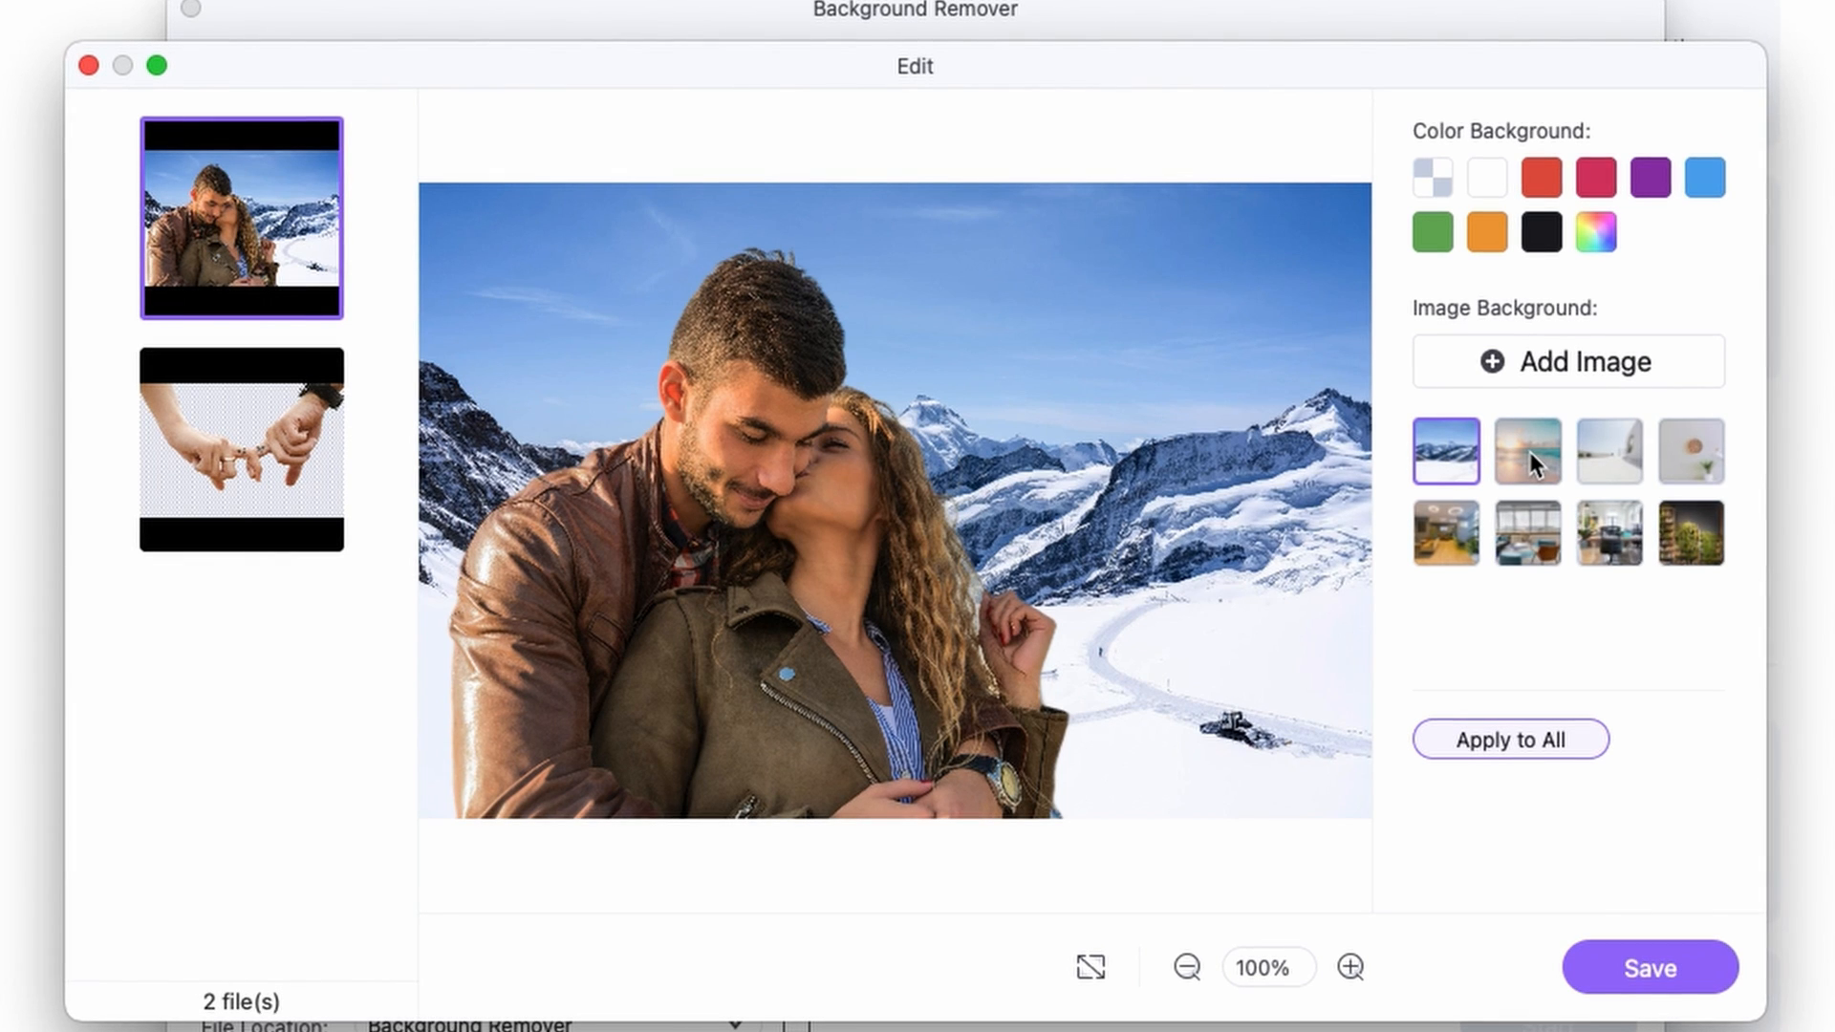
{"action": "left_click", "coordinate": [1527, 450]}
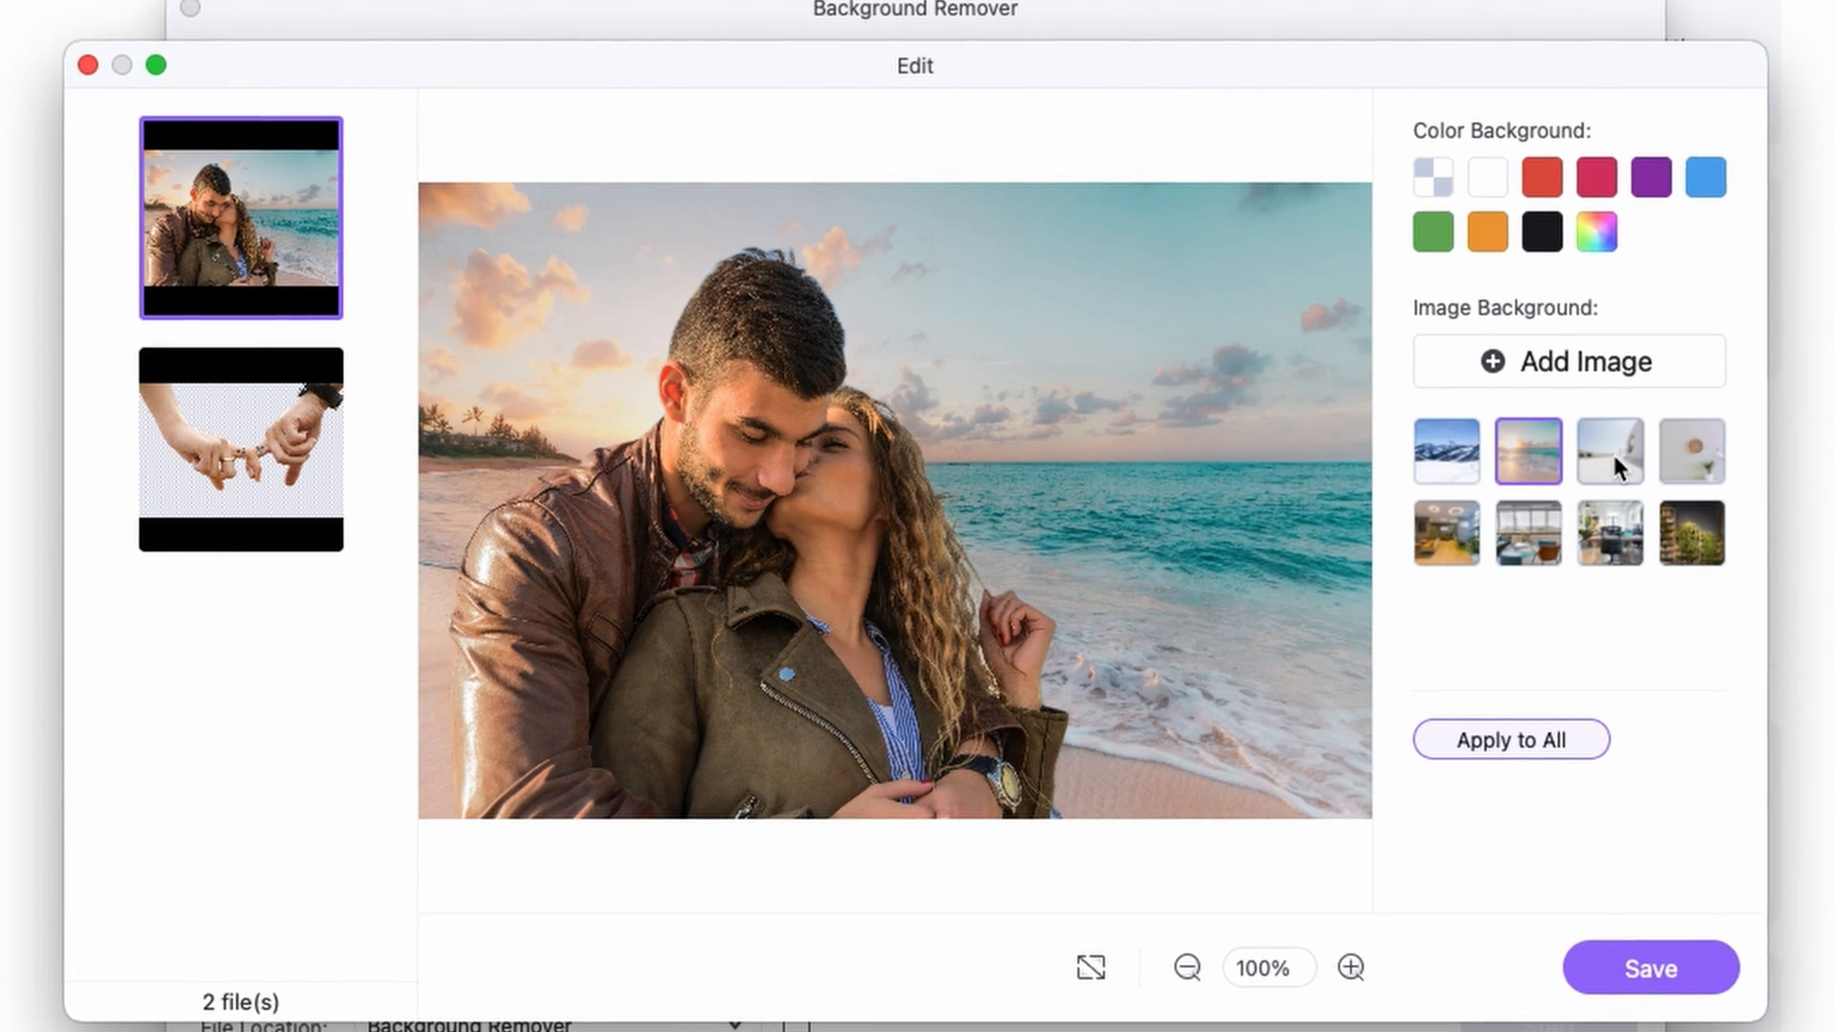
{"action": "left_click", "coordinate": [1445, 534]}
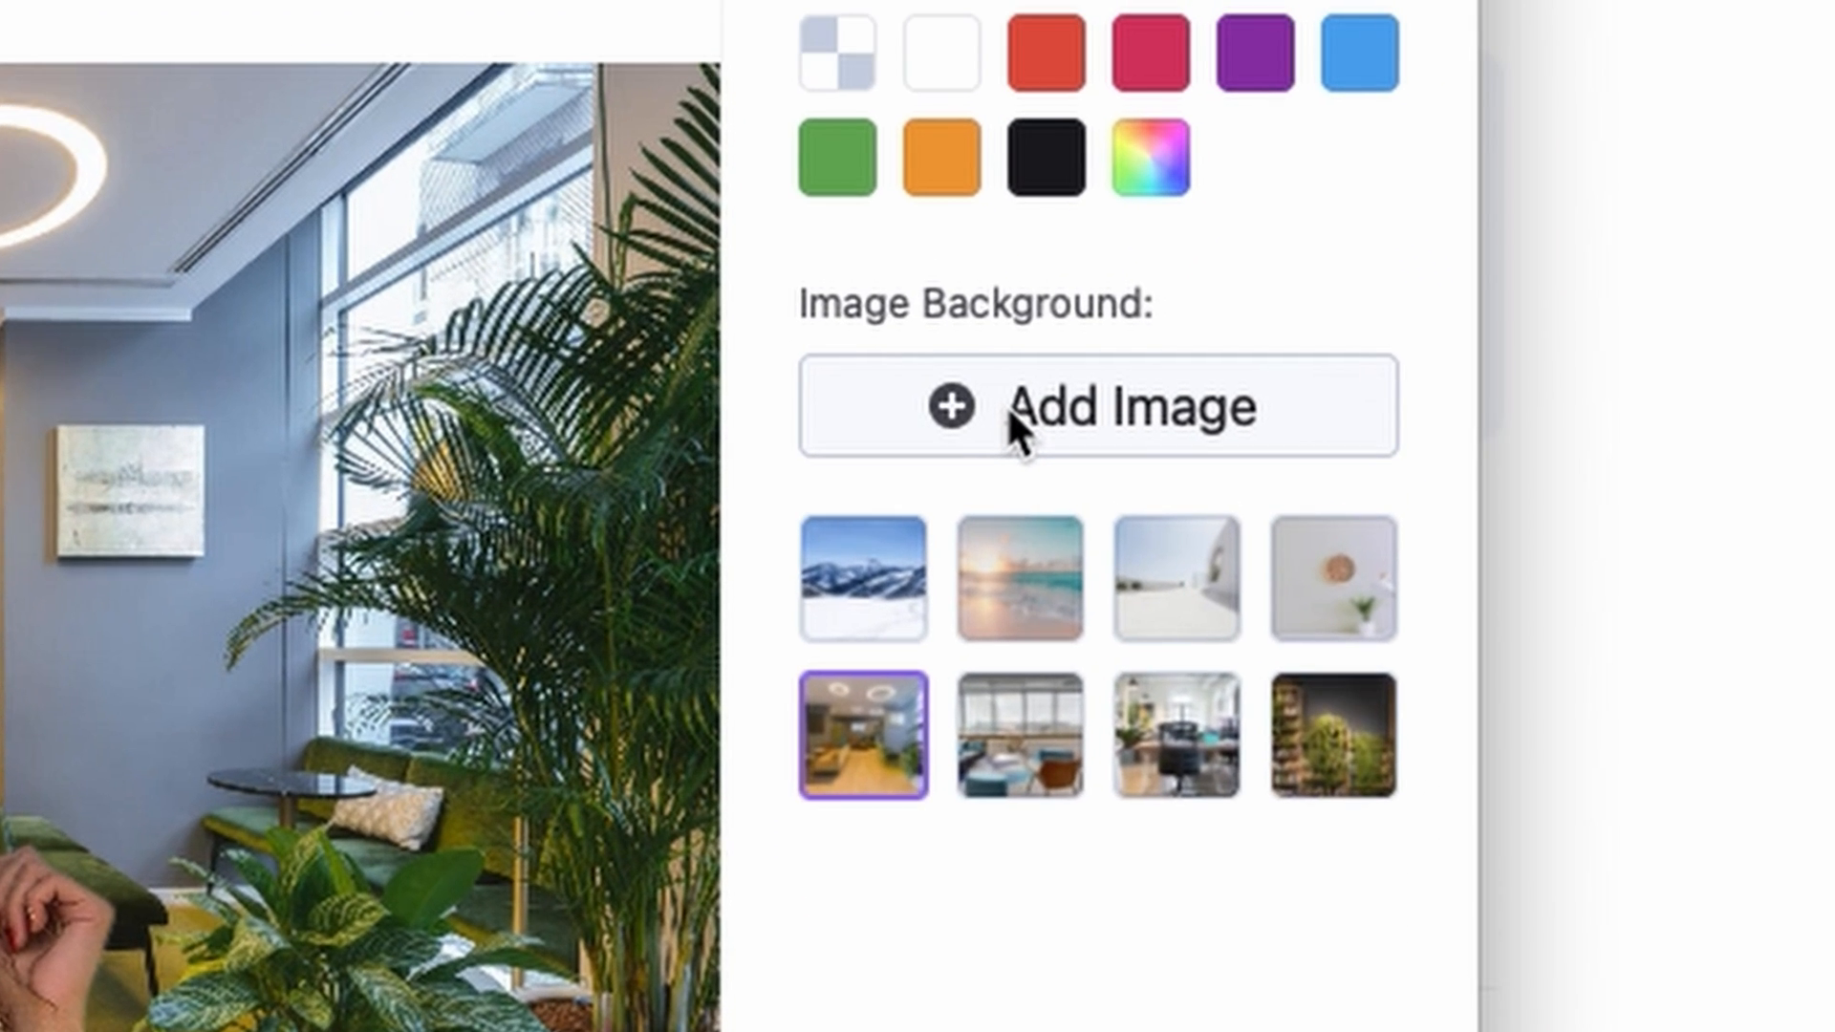
Step: Import the palm-tree beach photo from disk as the couple photo's background
{"action": "left_click", "coordinate": [1098, 406]}
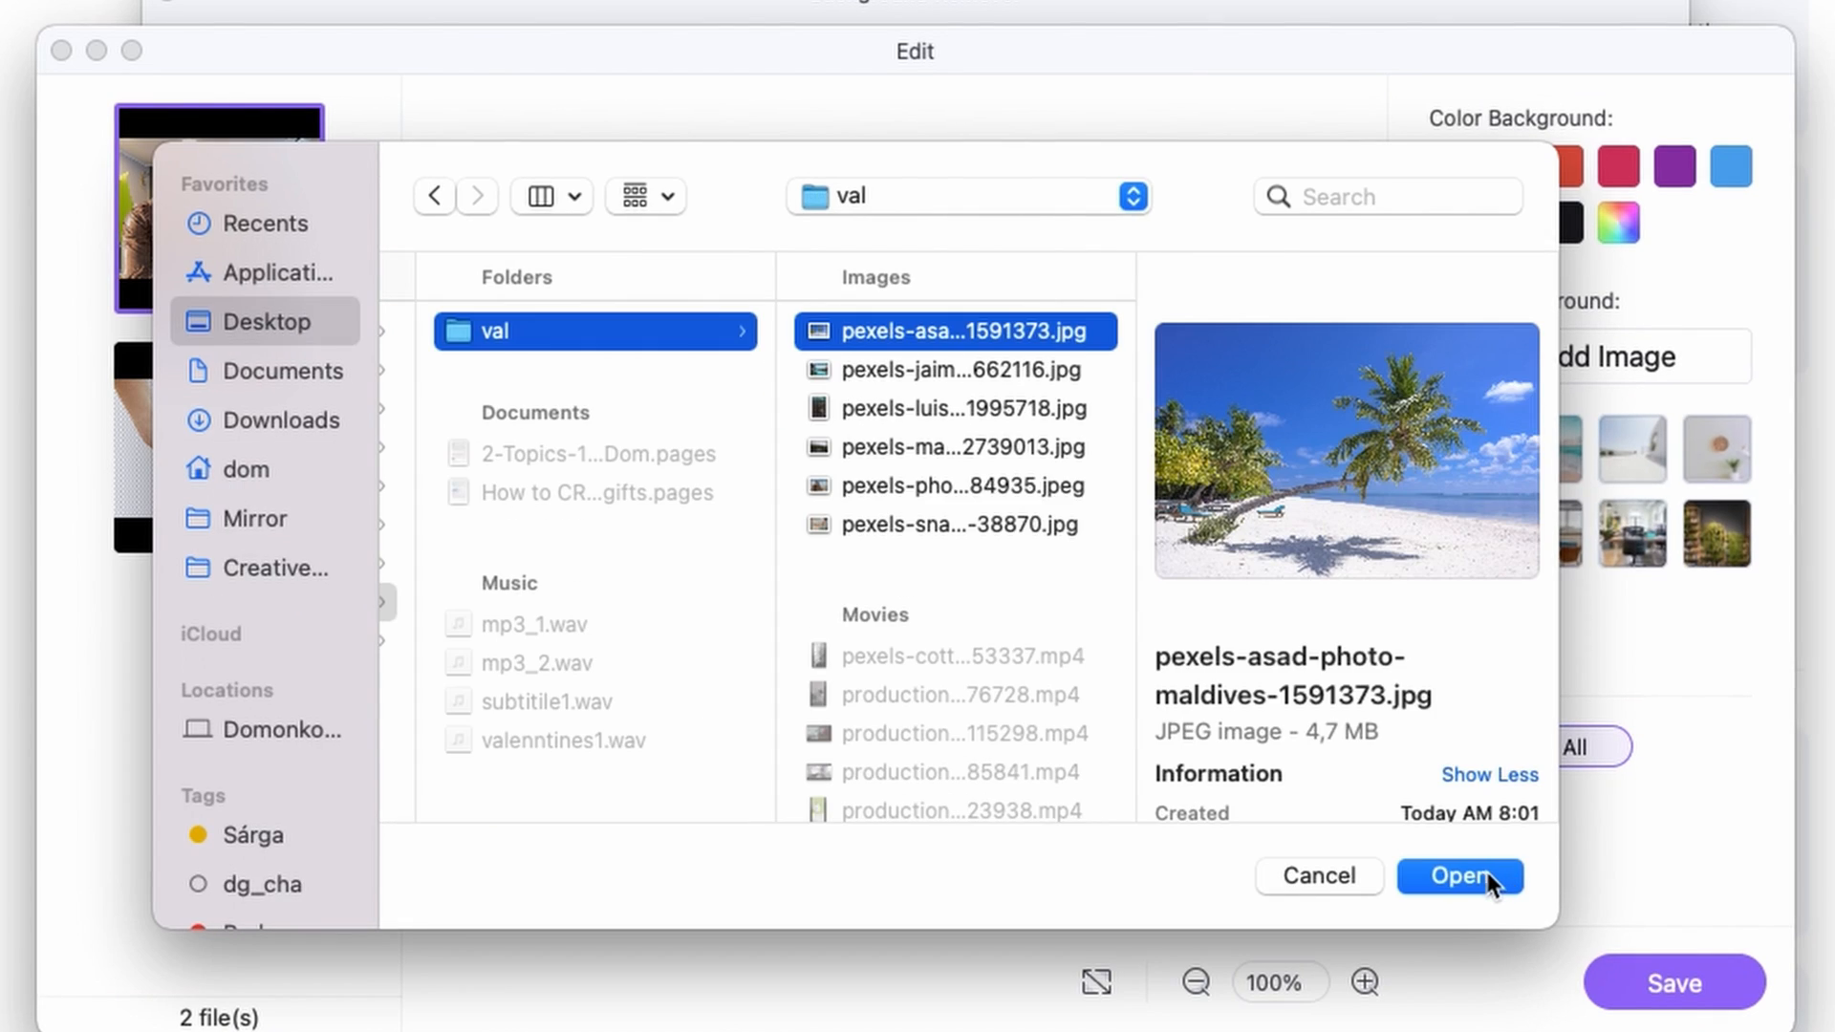
{"action": "left_click", "coordinate": [1458, 875]}
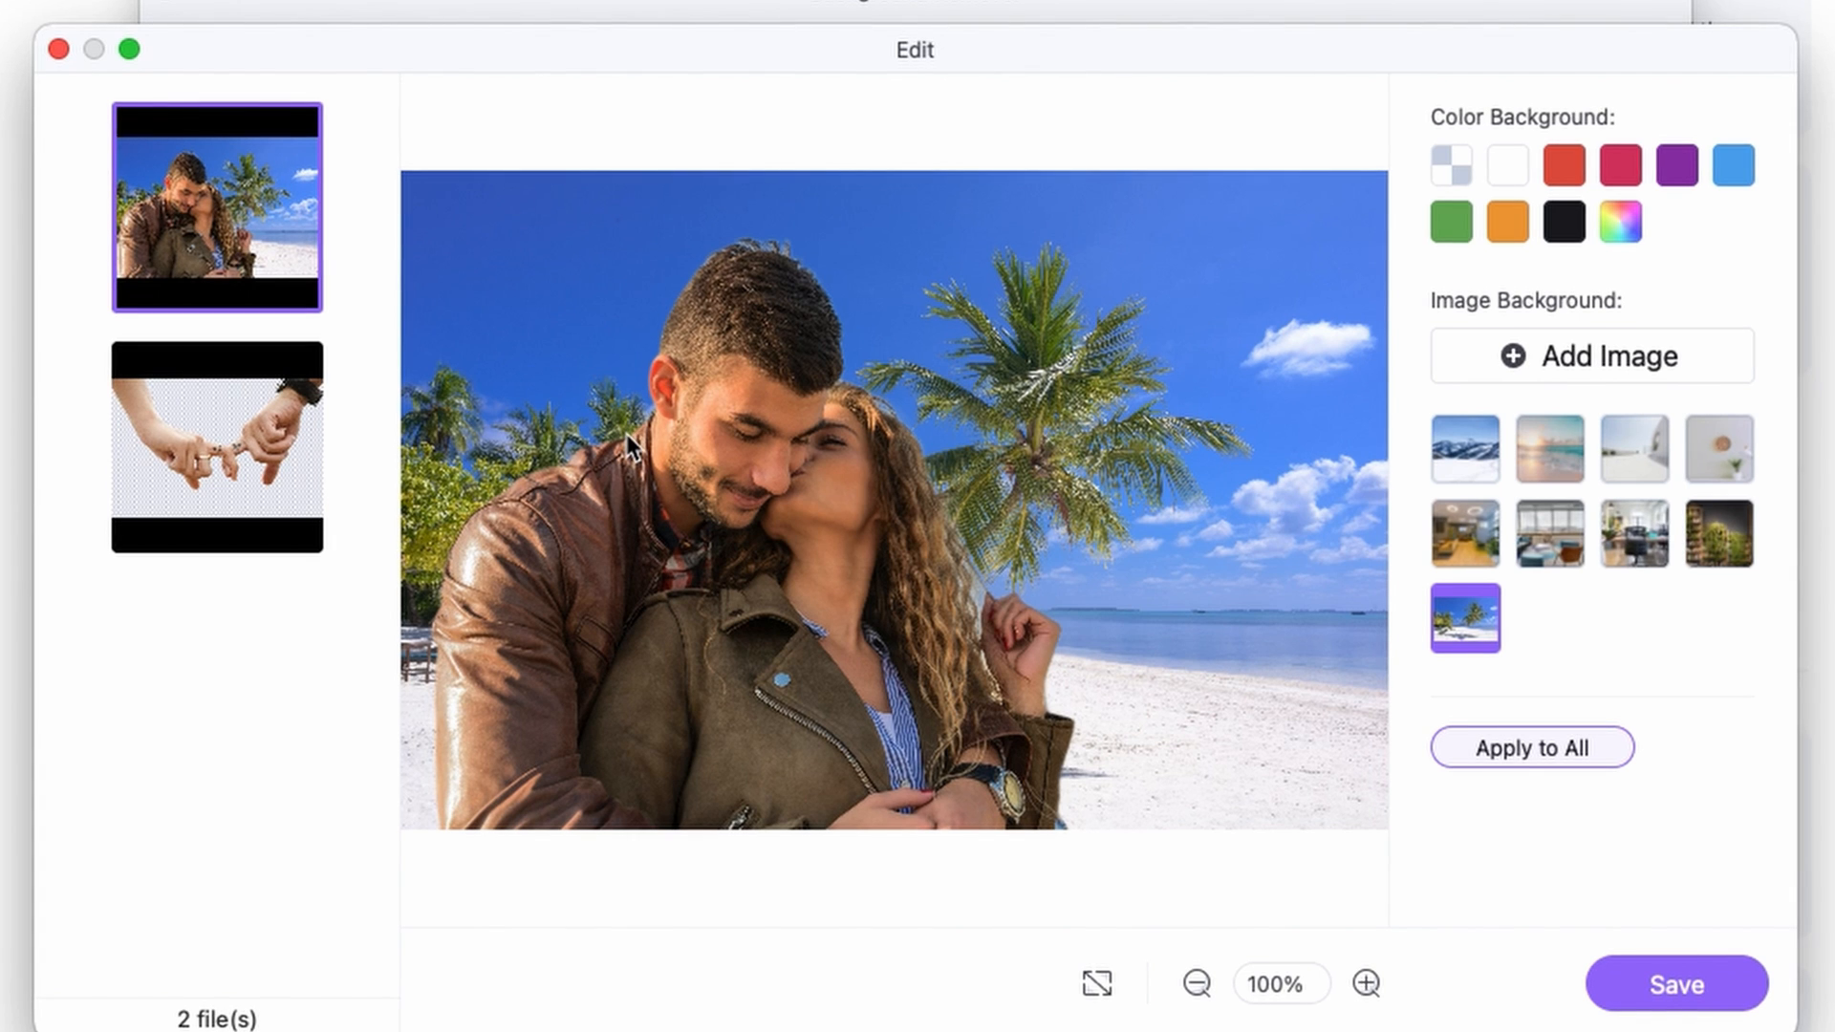
{"action": "left_click", "coordinate": [215, 442]}
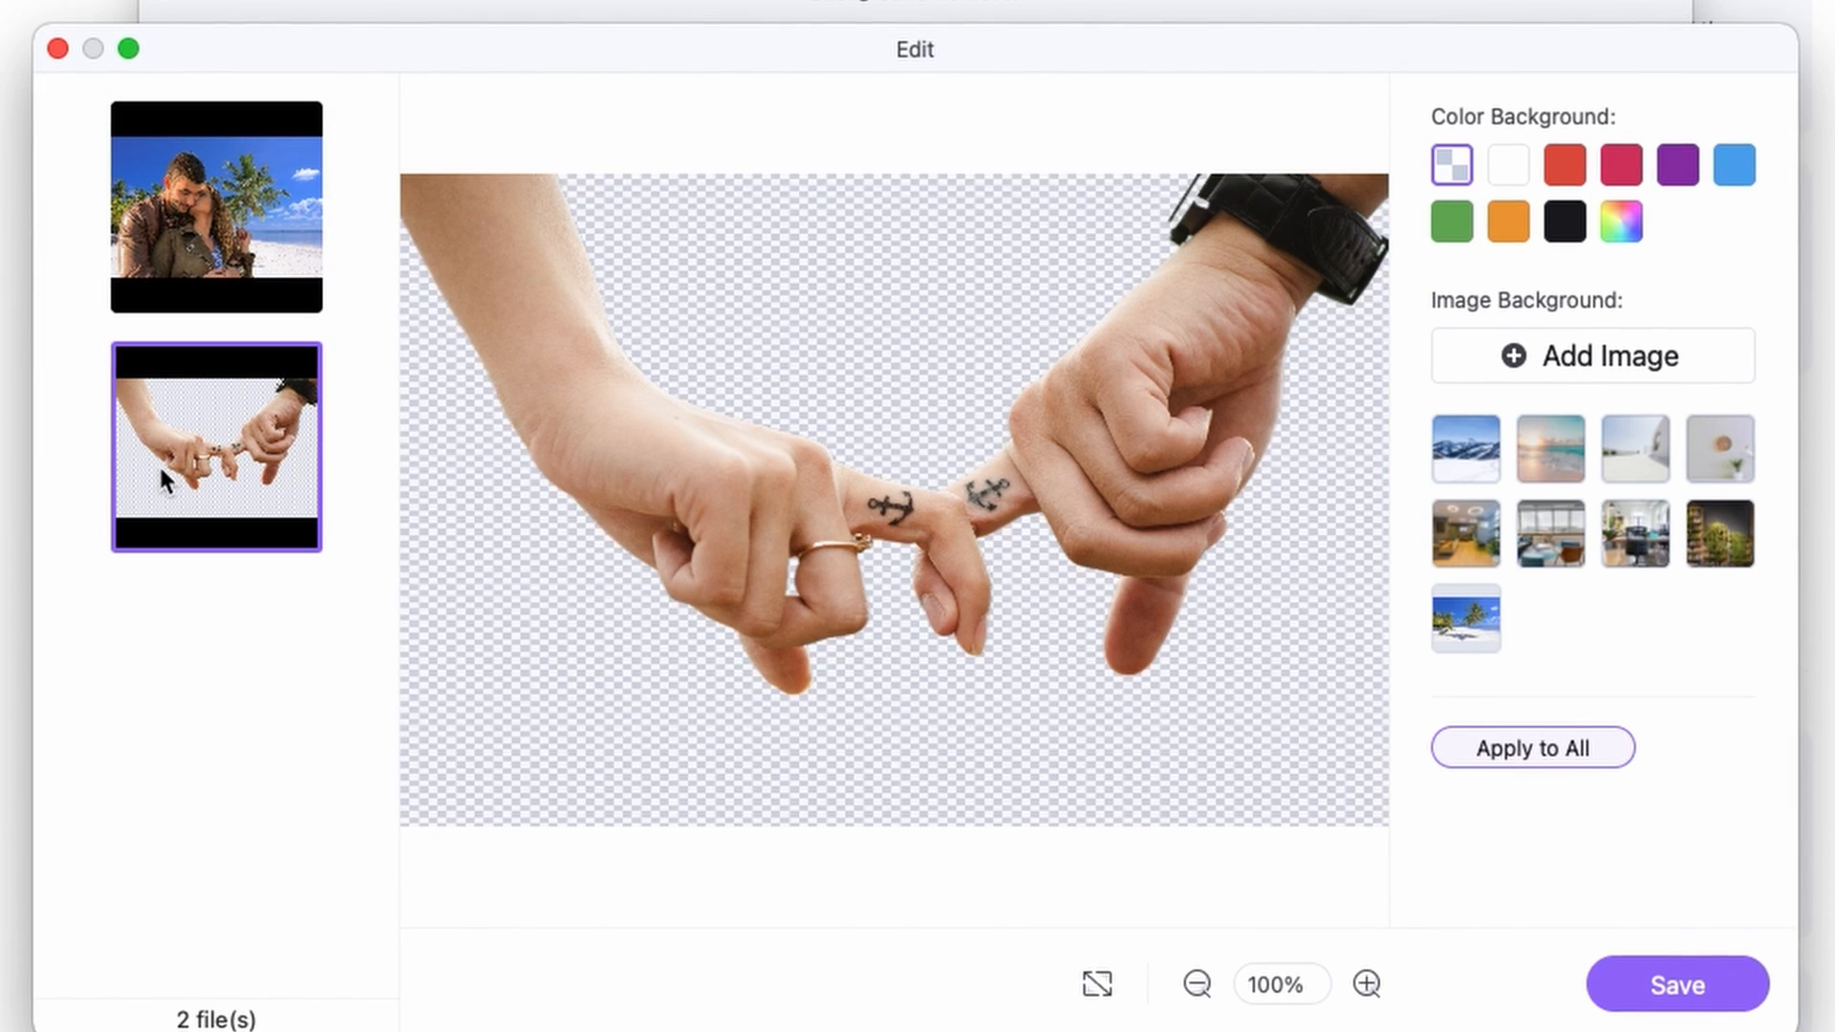
Step: Put the hands photo on the sunset-beach preset and look at the custom colour picker
{"action": "left_click", "coordinate": [1549, 448]}
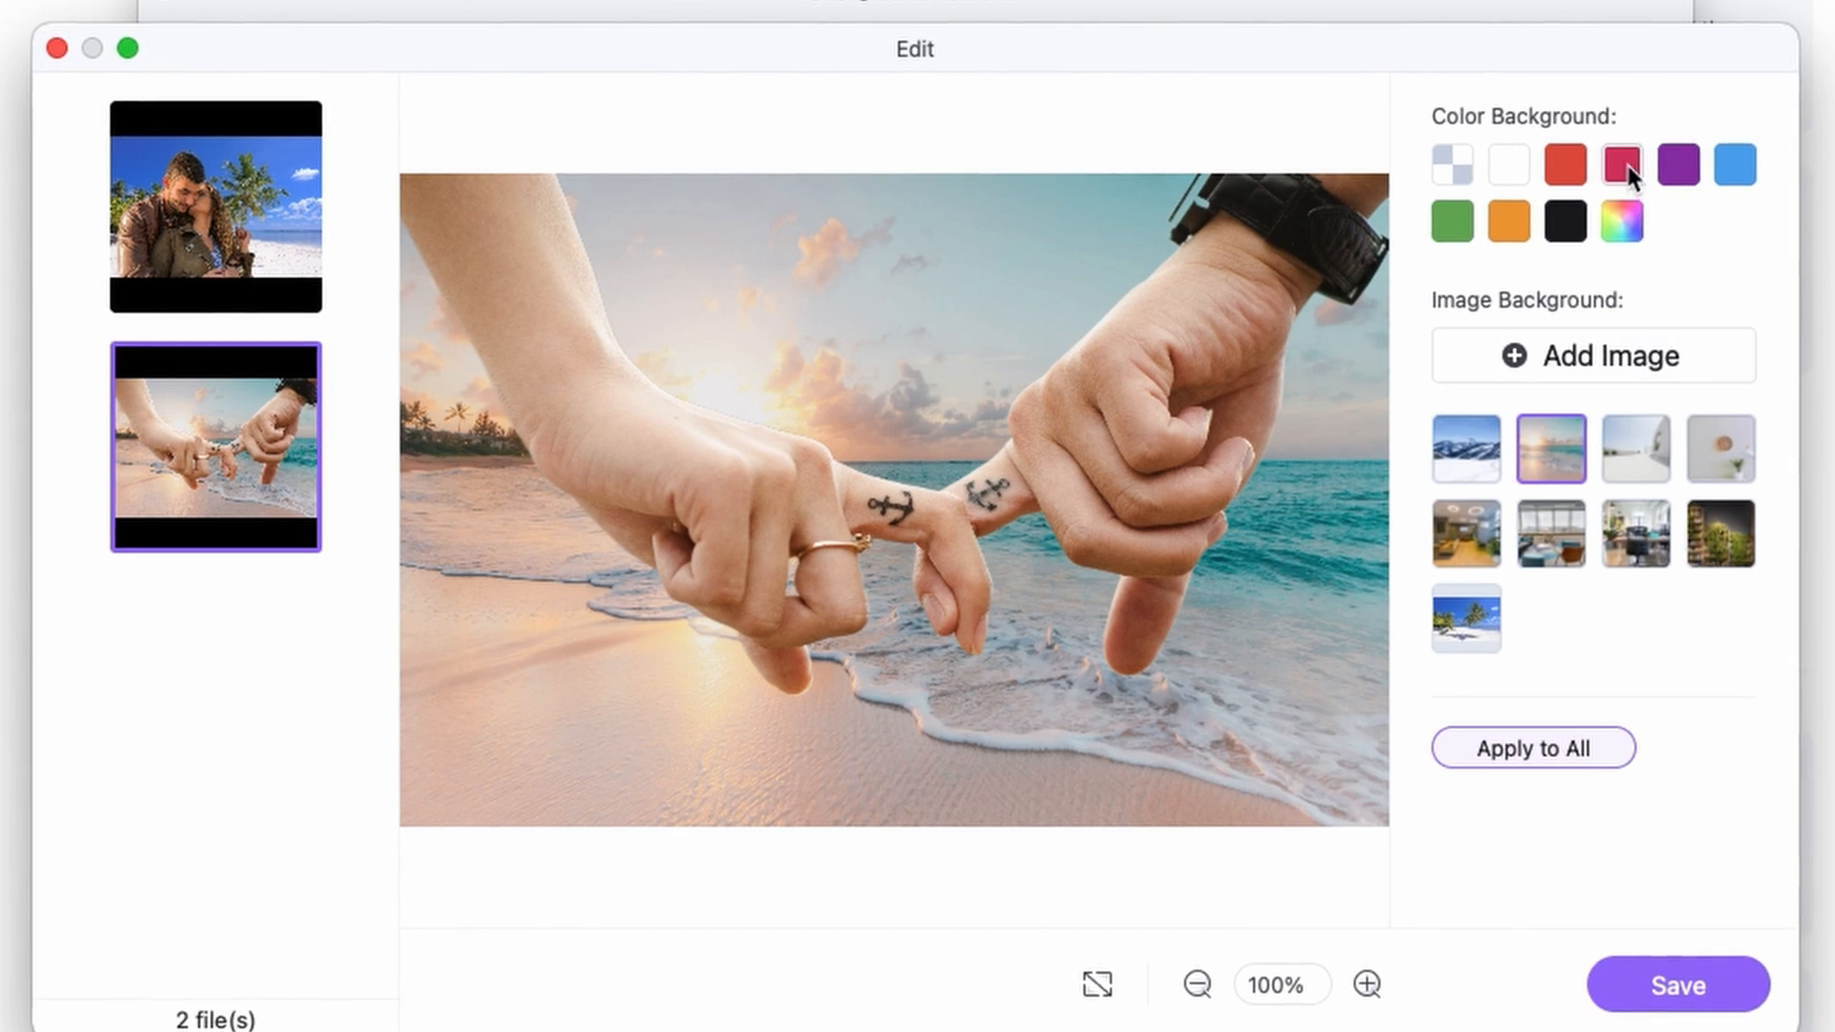
{"action": "left_click", "coordinate": [1622, 220]}
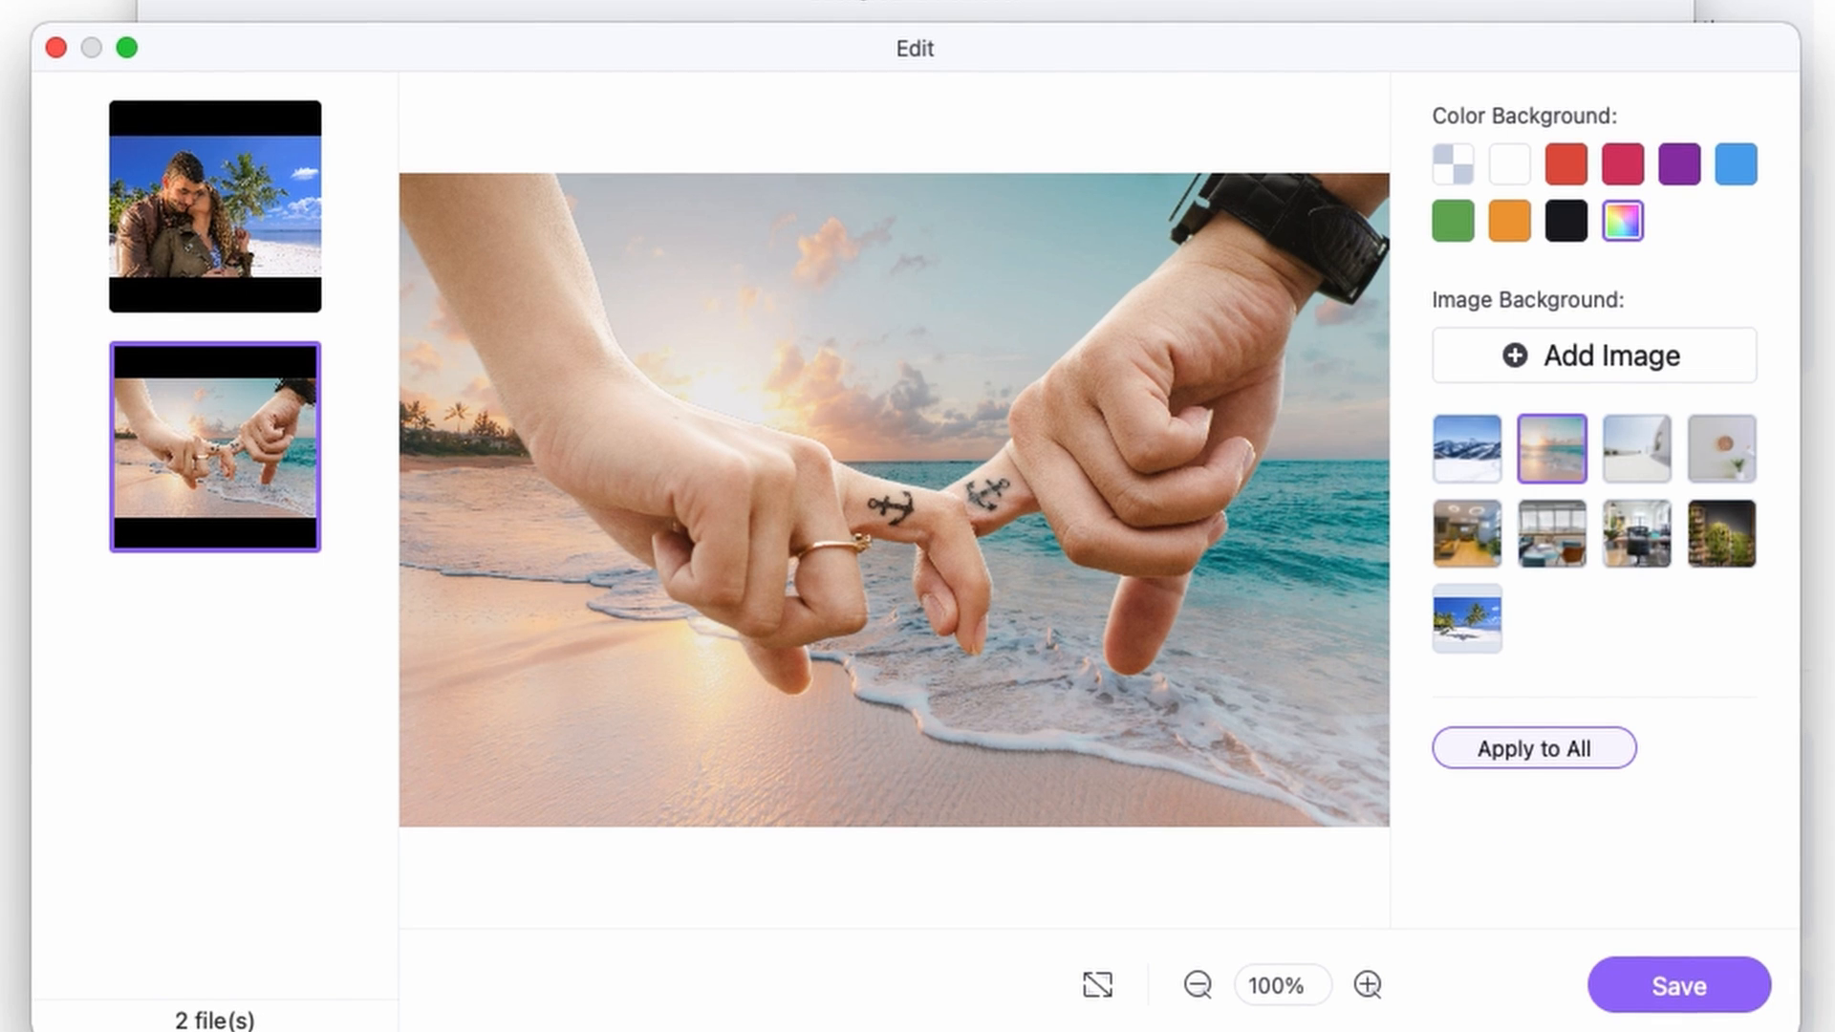
{"action": "left_click", "coordinate": [1622, 220]}
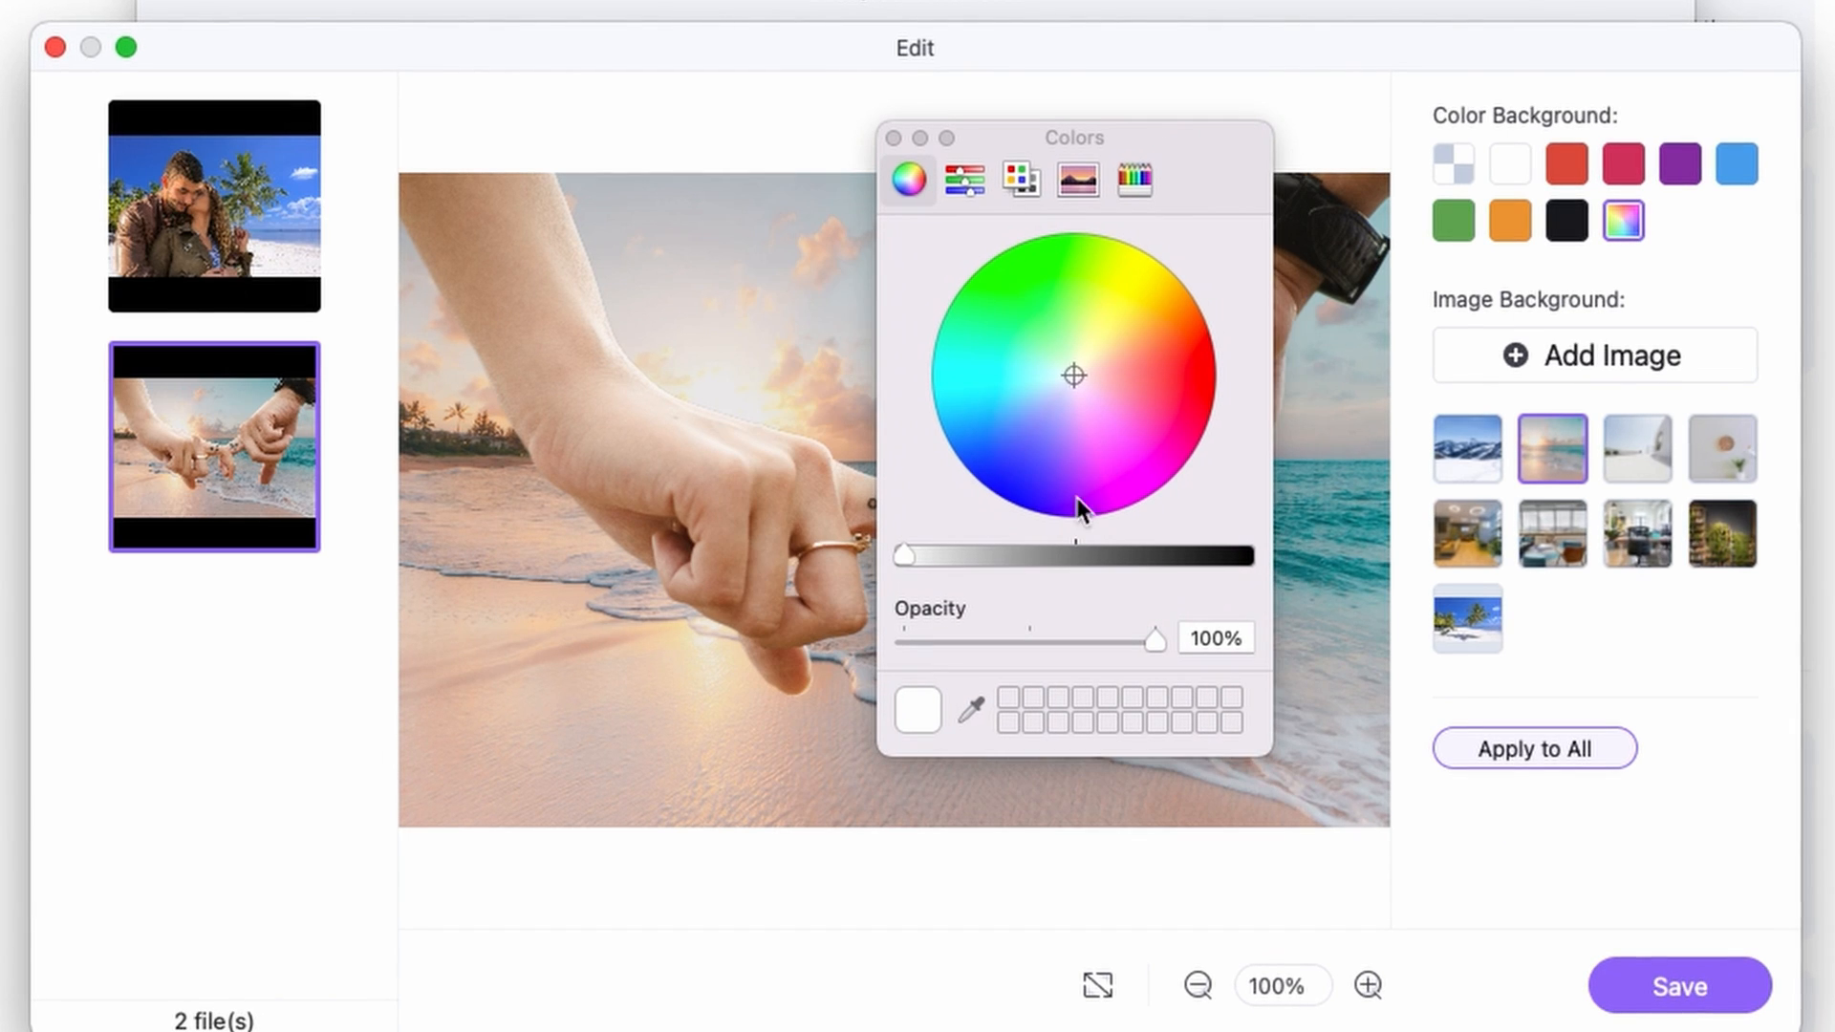
{"action": "mouse_move", "coordinate": [1100, 308]}
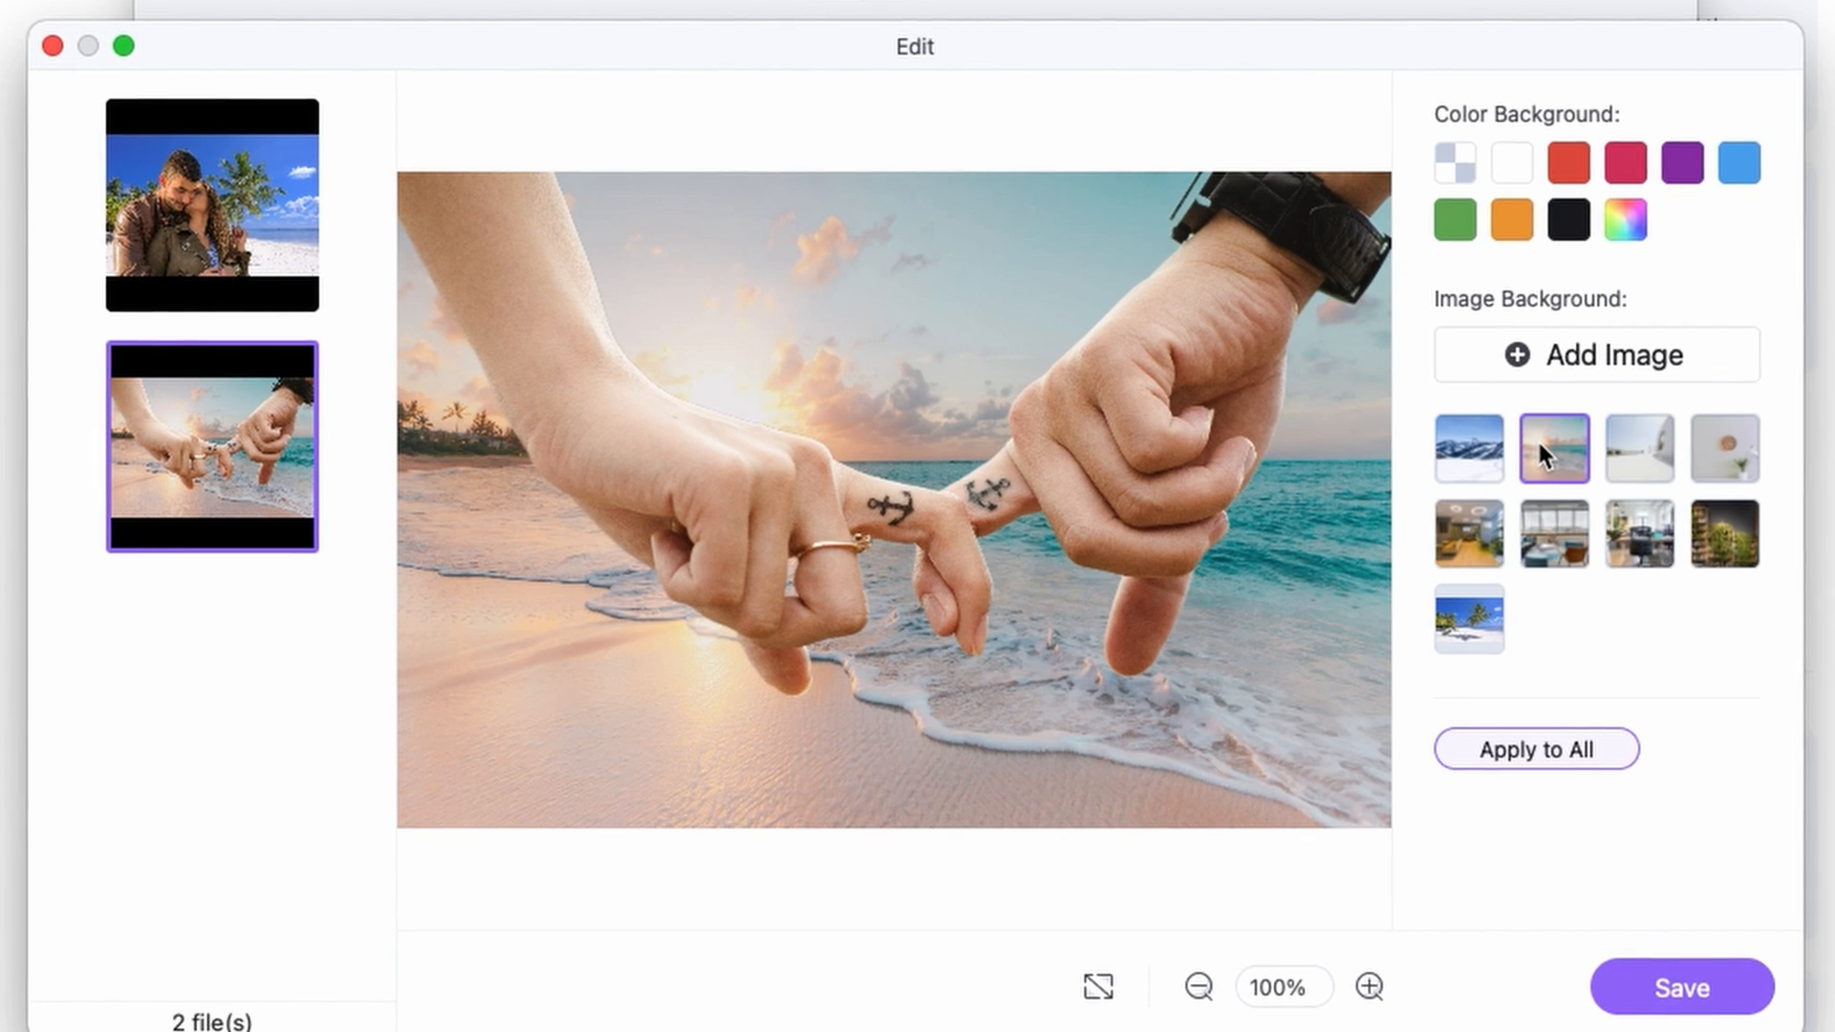
Step: Save both new backgrounds and preview the finished couple photo in detail
{"action": "left_click", "coordinate": [1682, 986]}
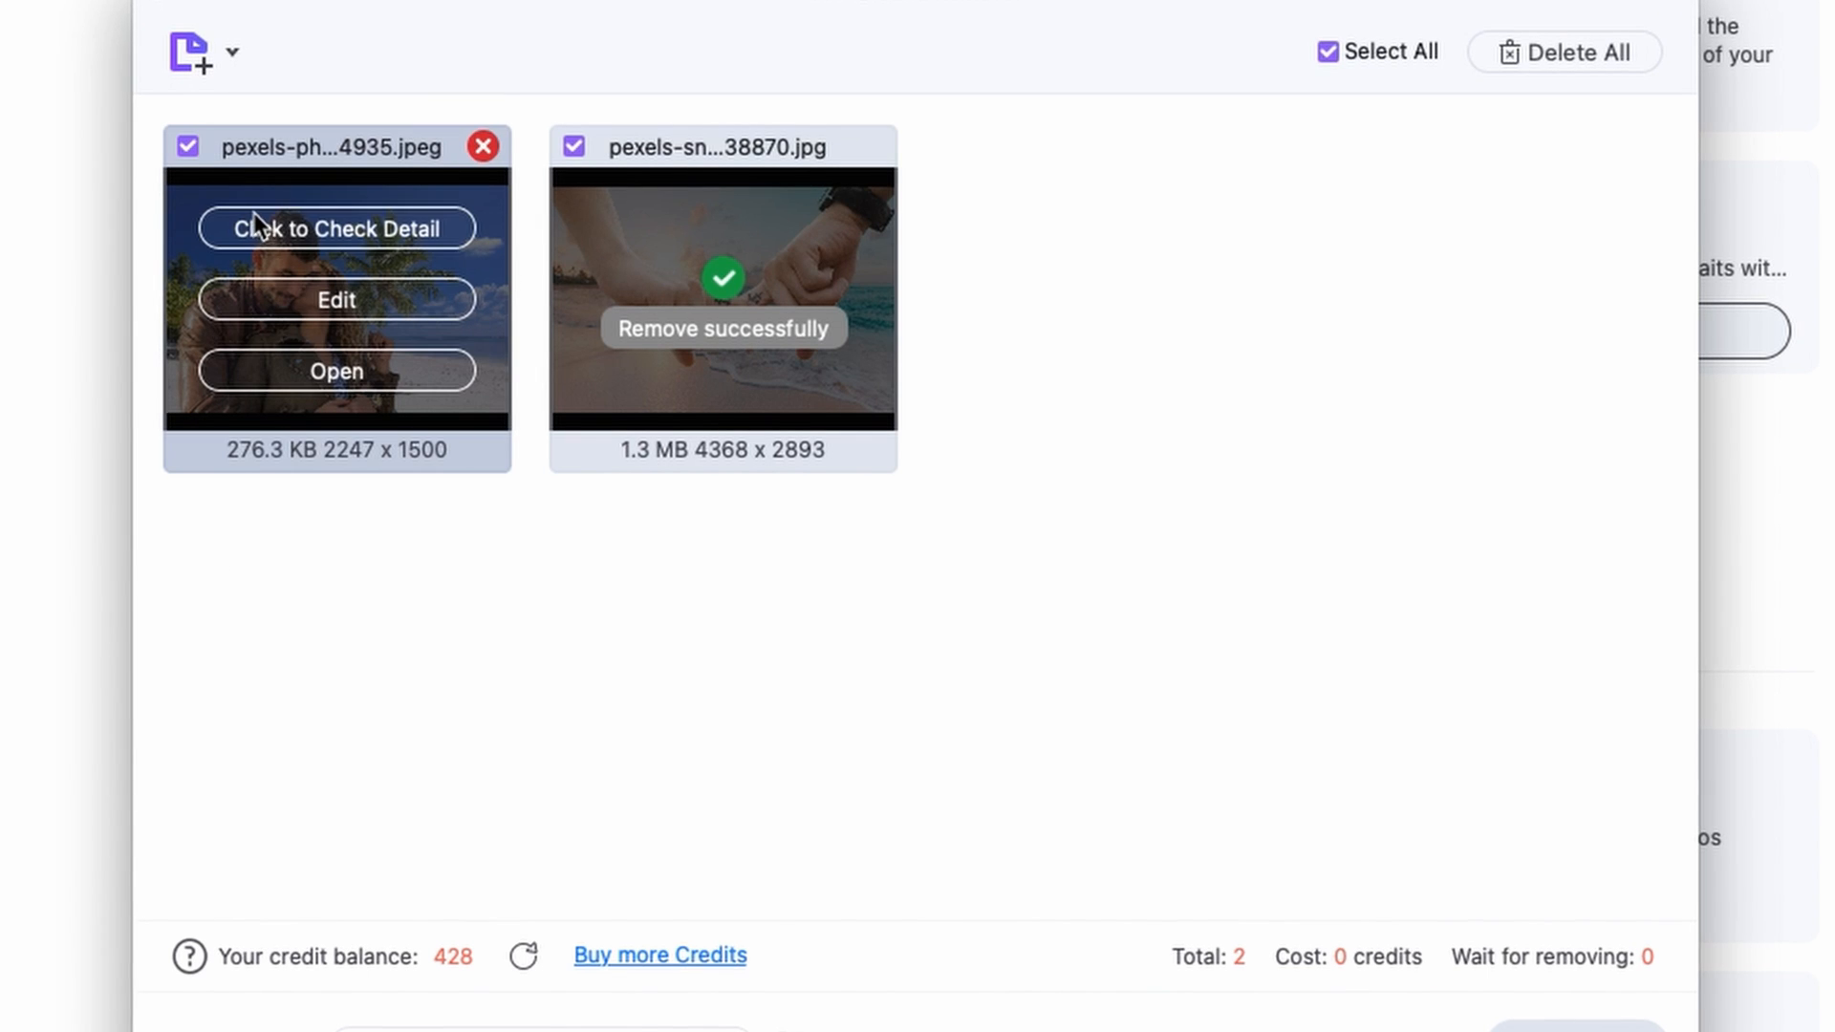
{"action": "left_click", "coordinate": [335, 228]}
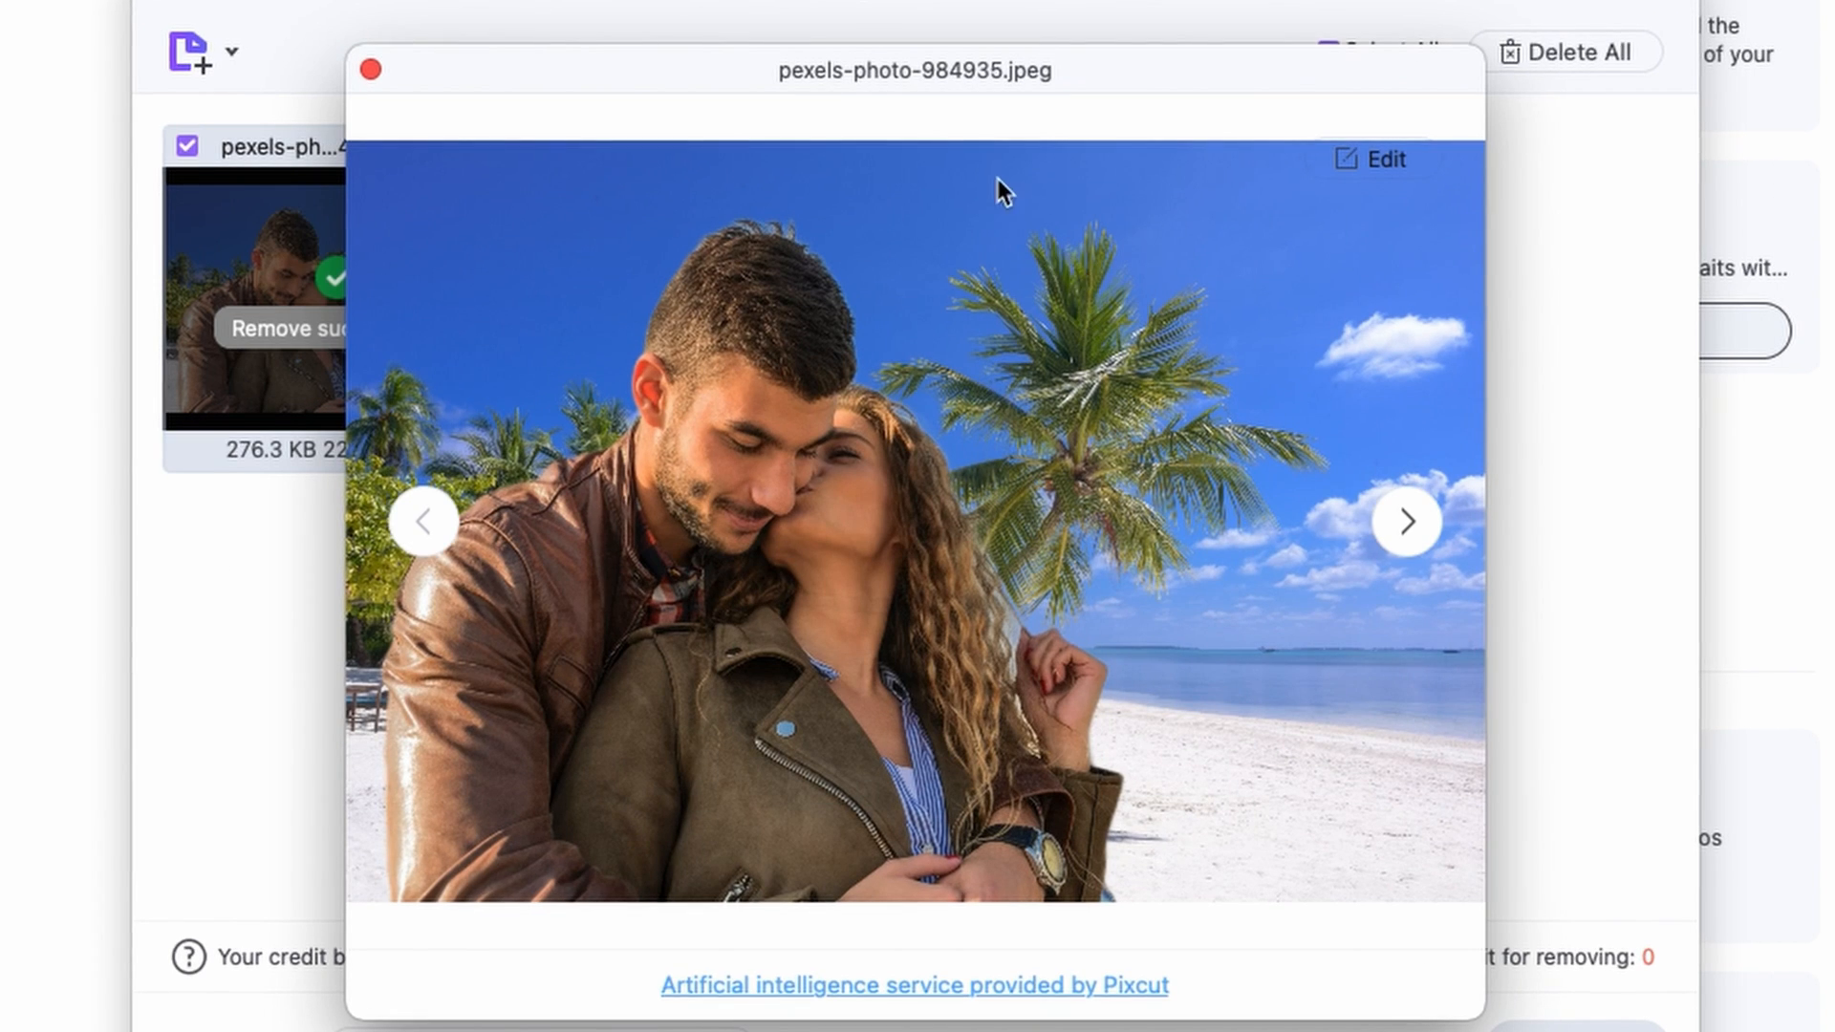
{"action": "mouse_move", "coordinate": [786, 837]}
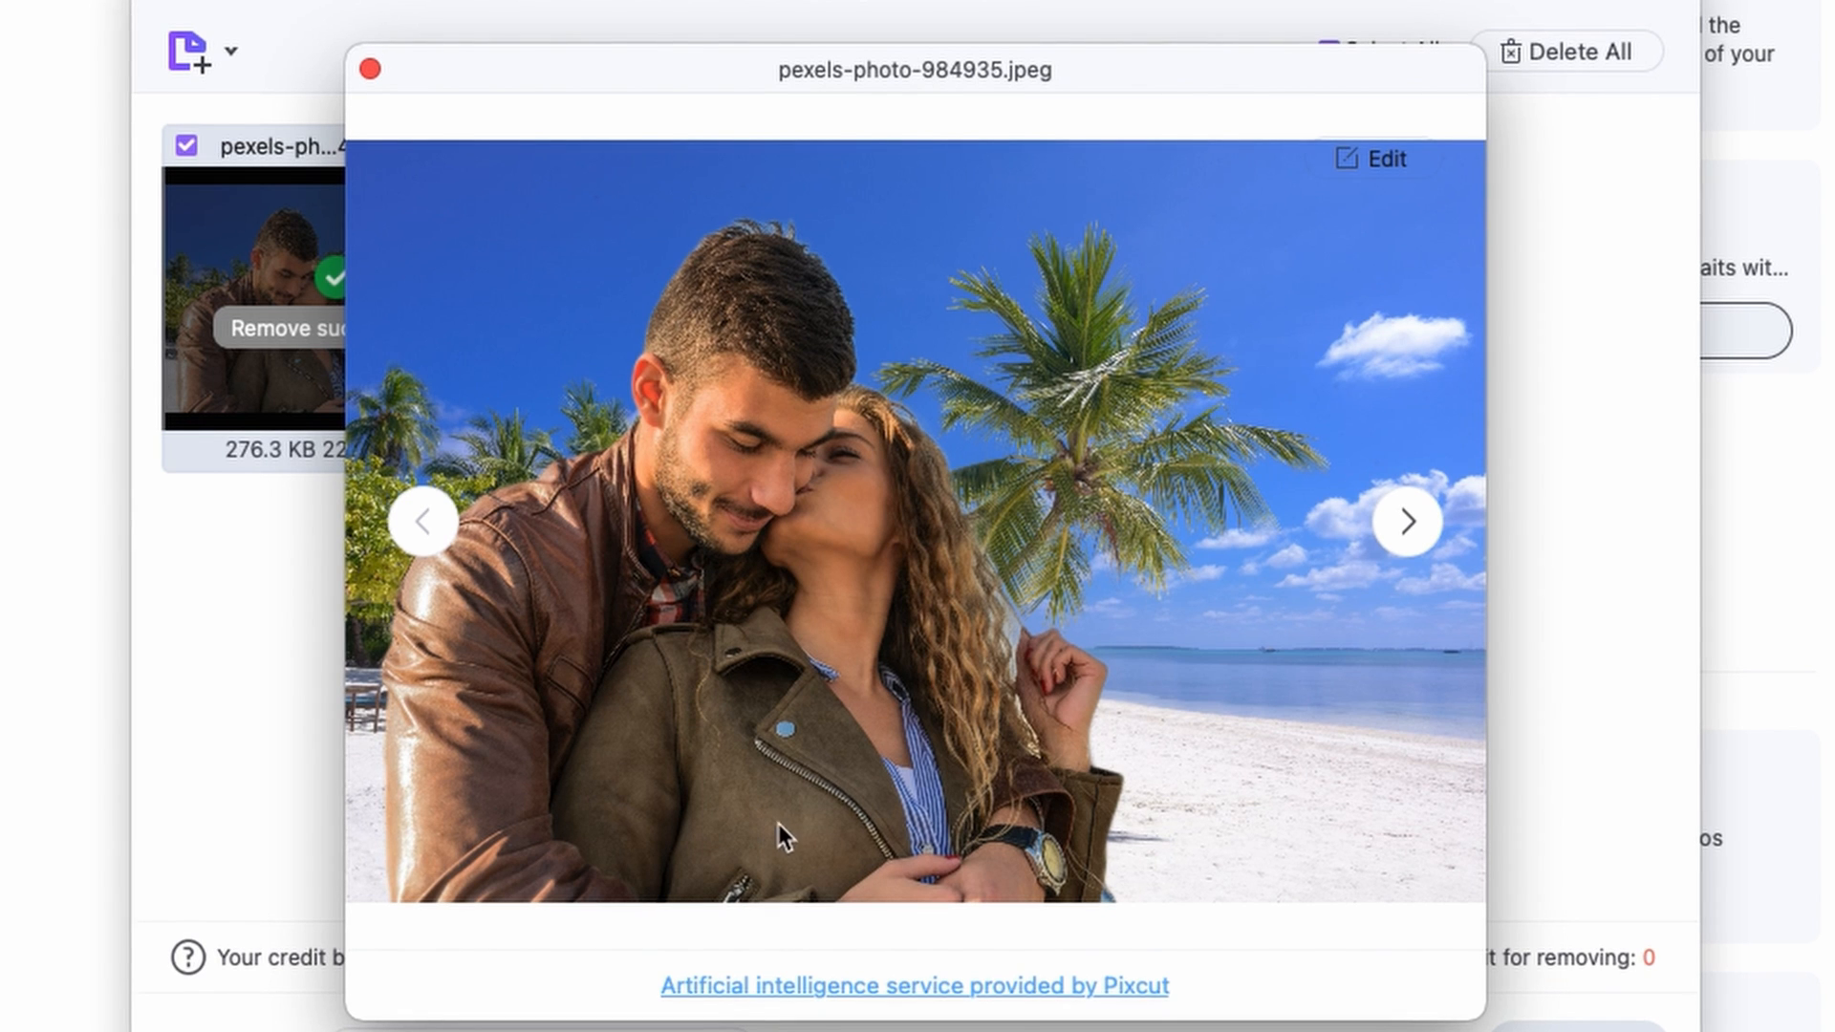
{"action": "left_click", "coordinate": [1407, 521]}
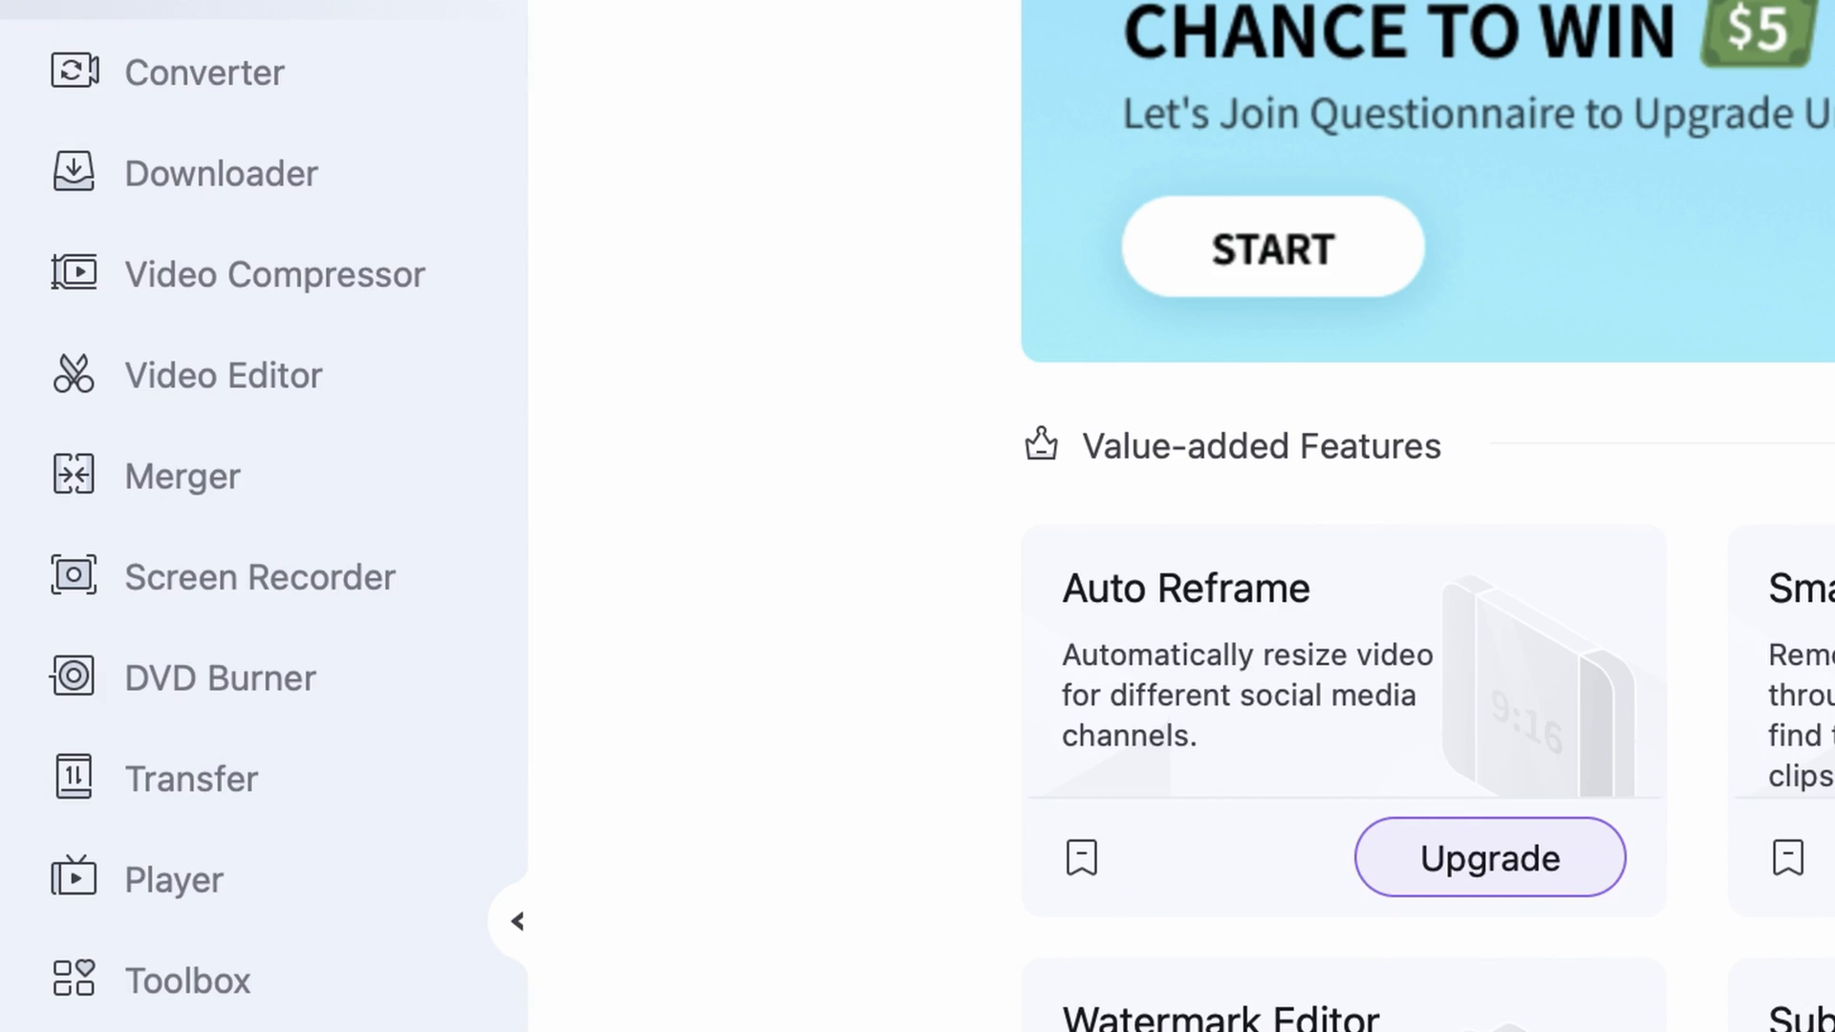
Step: In Screen Recorder, try a custom capture region, then return to full-screen capture
{"action": "left_click", "coordinate": [259, 575]}
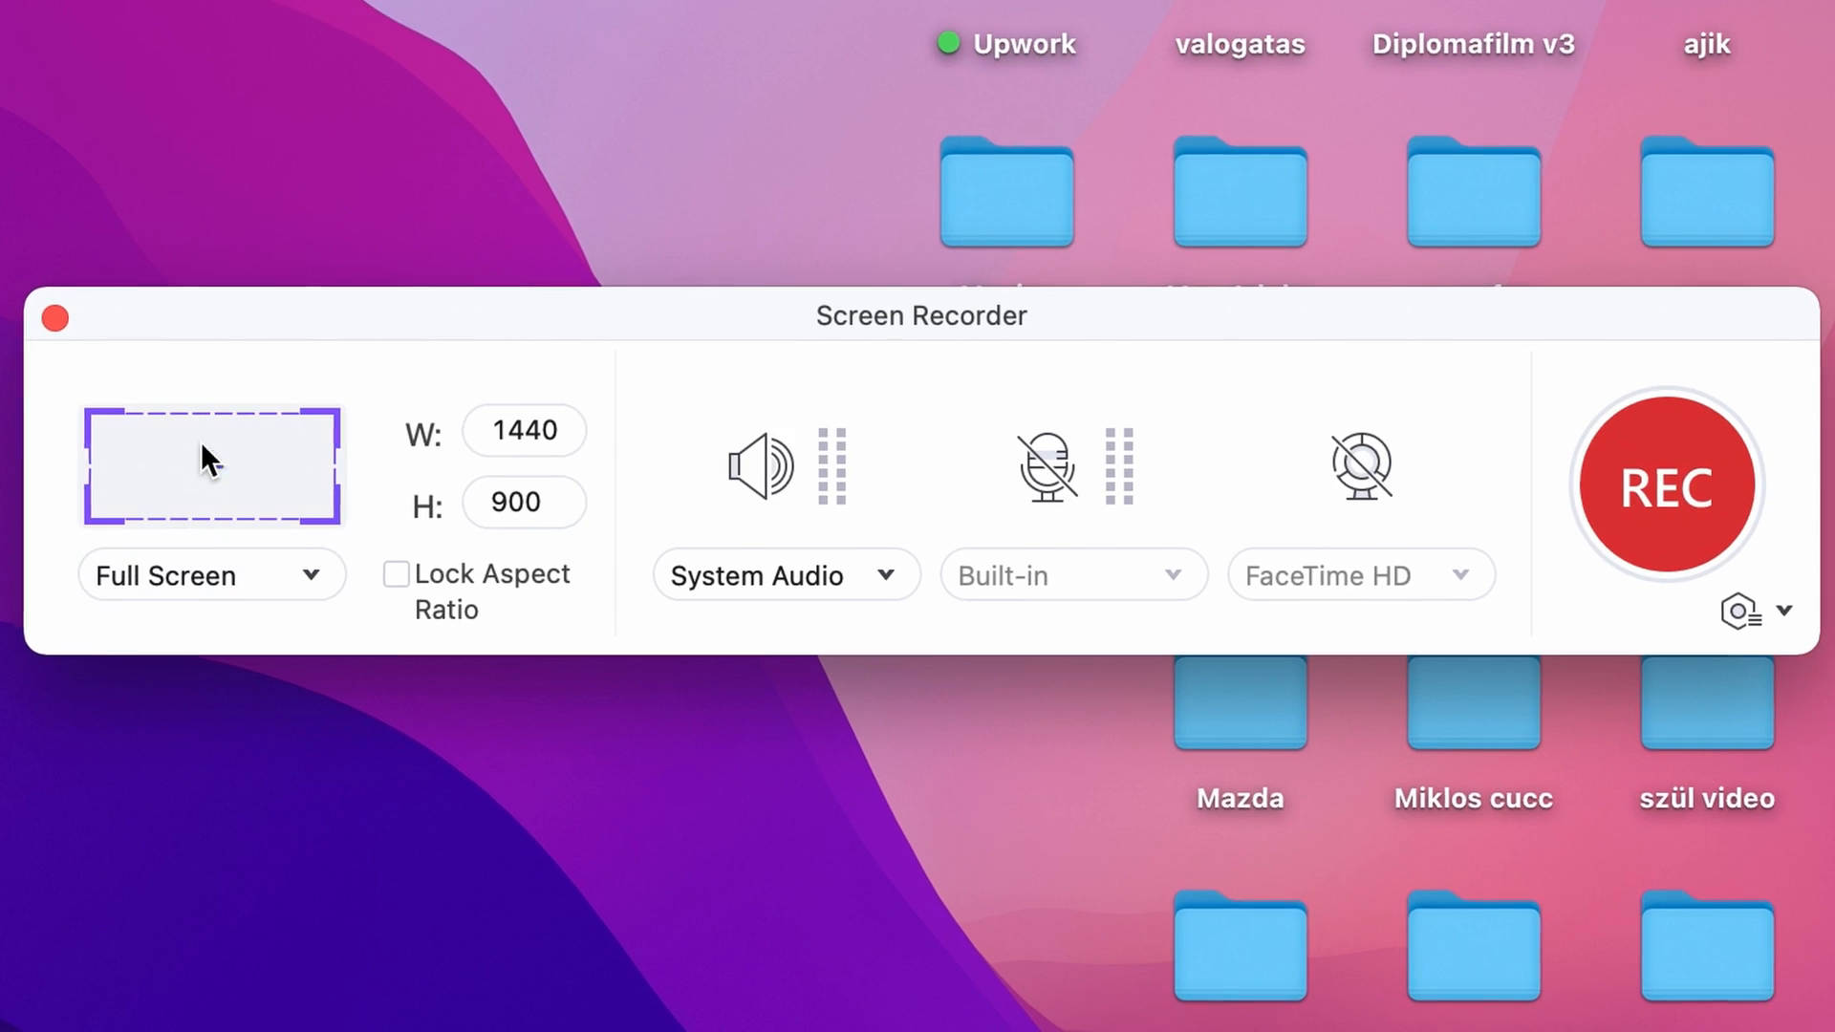
{"action": "left_click", "coordinate": [211, 575]}
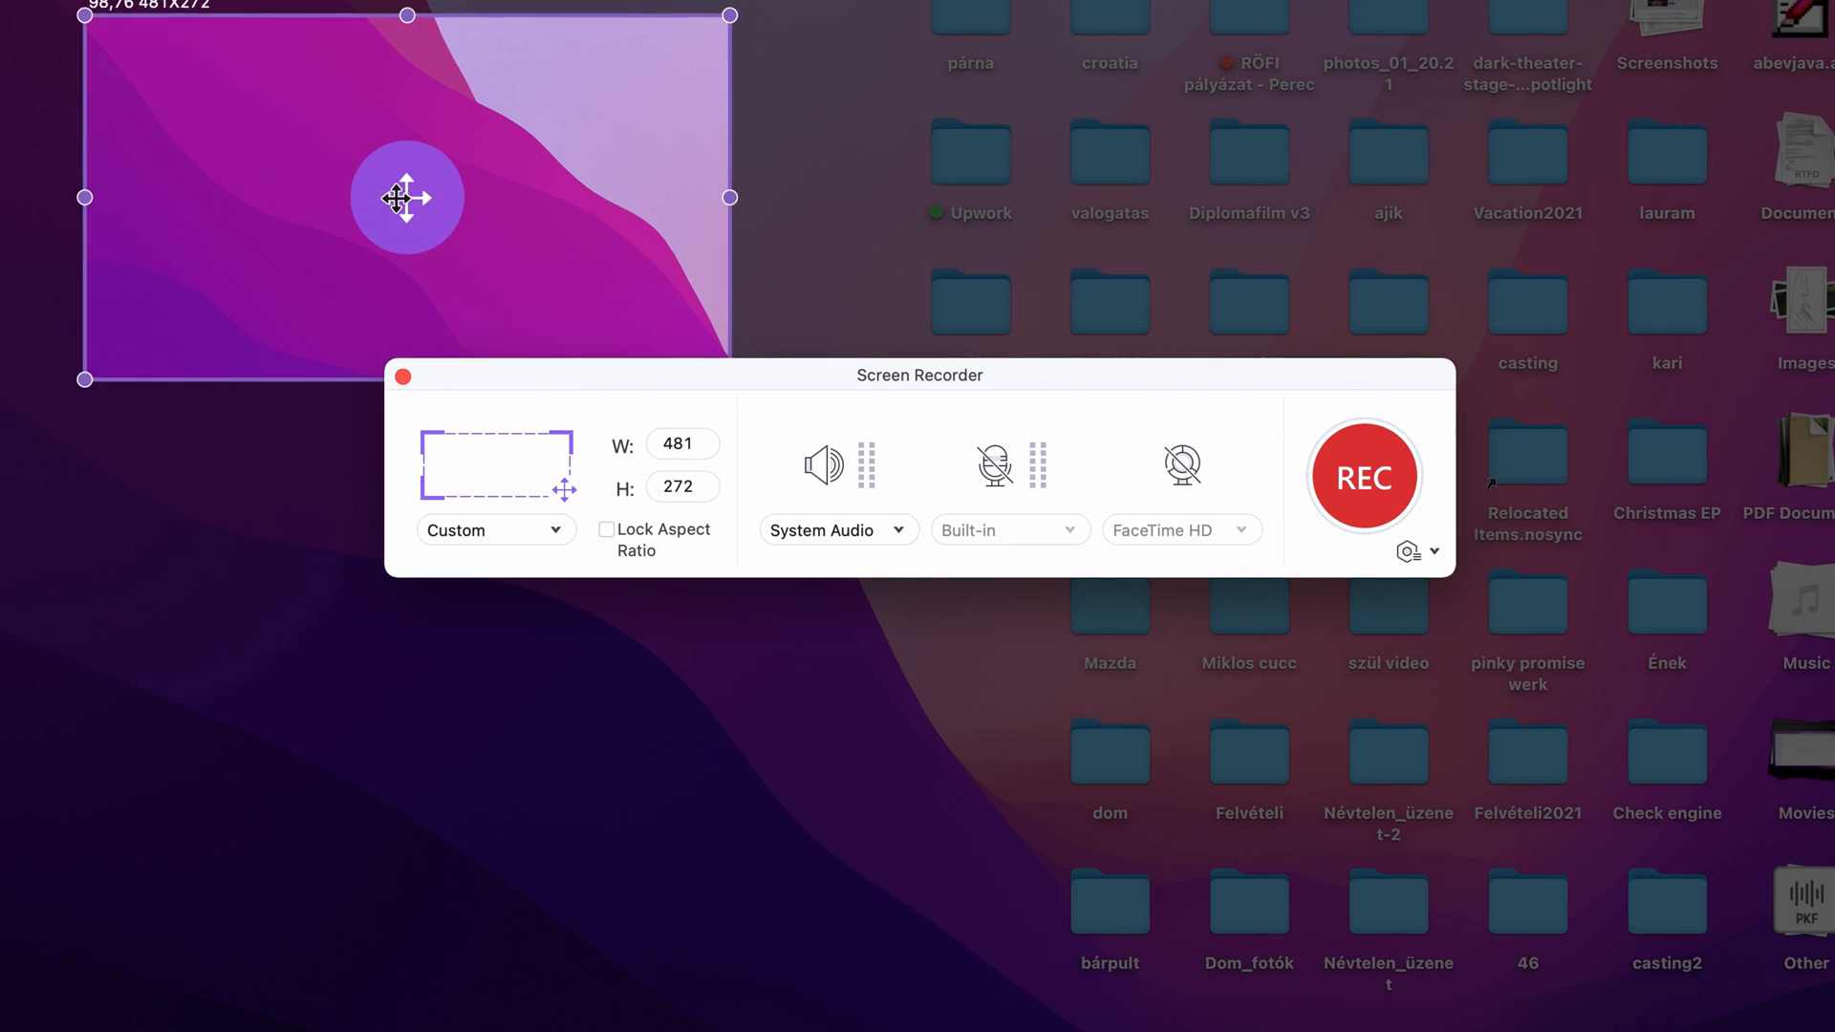
{"action": "left_click_drag", "start_coordinate": [408, 197], "coordinate": [673, 329]}
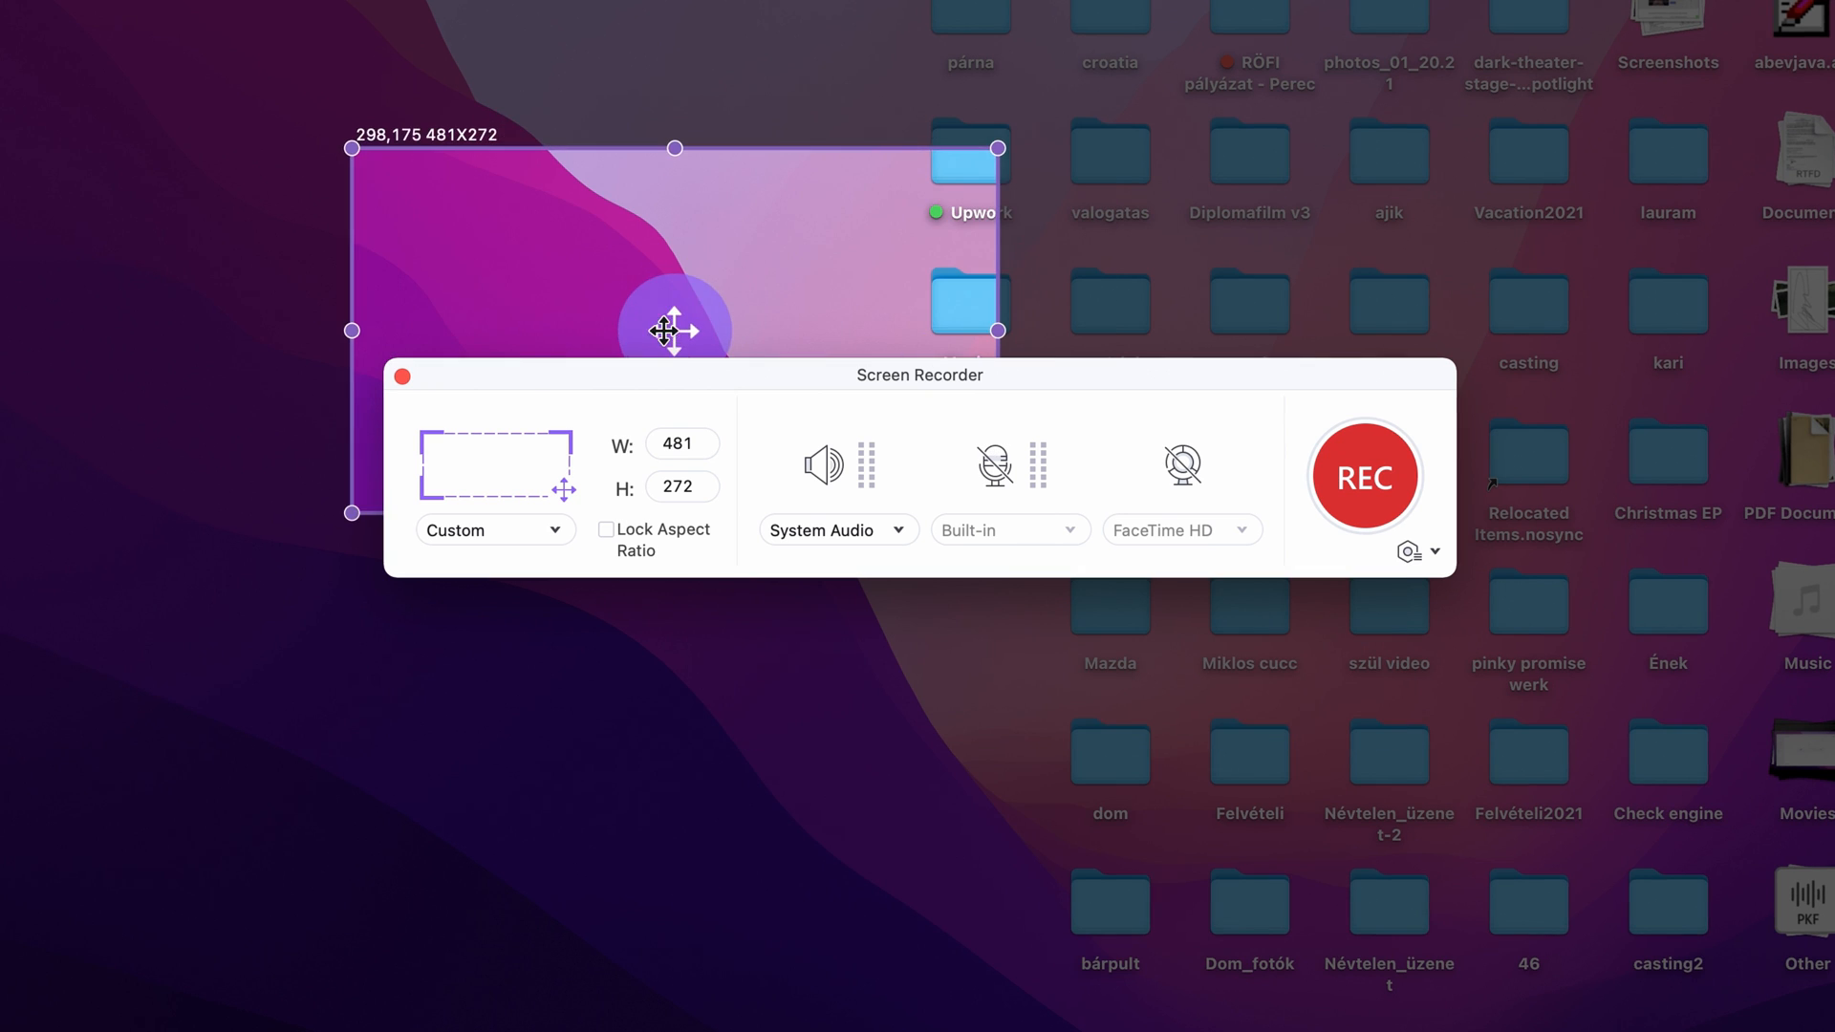
{"action": "left_click", "coordinate": [494, 528]}
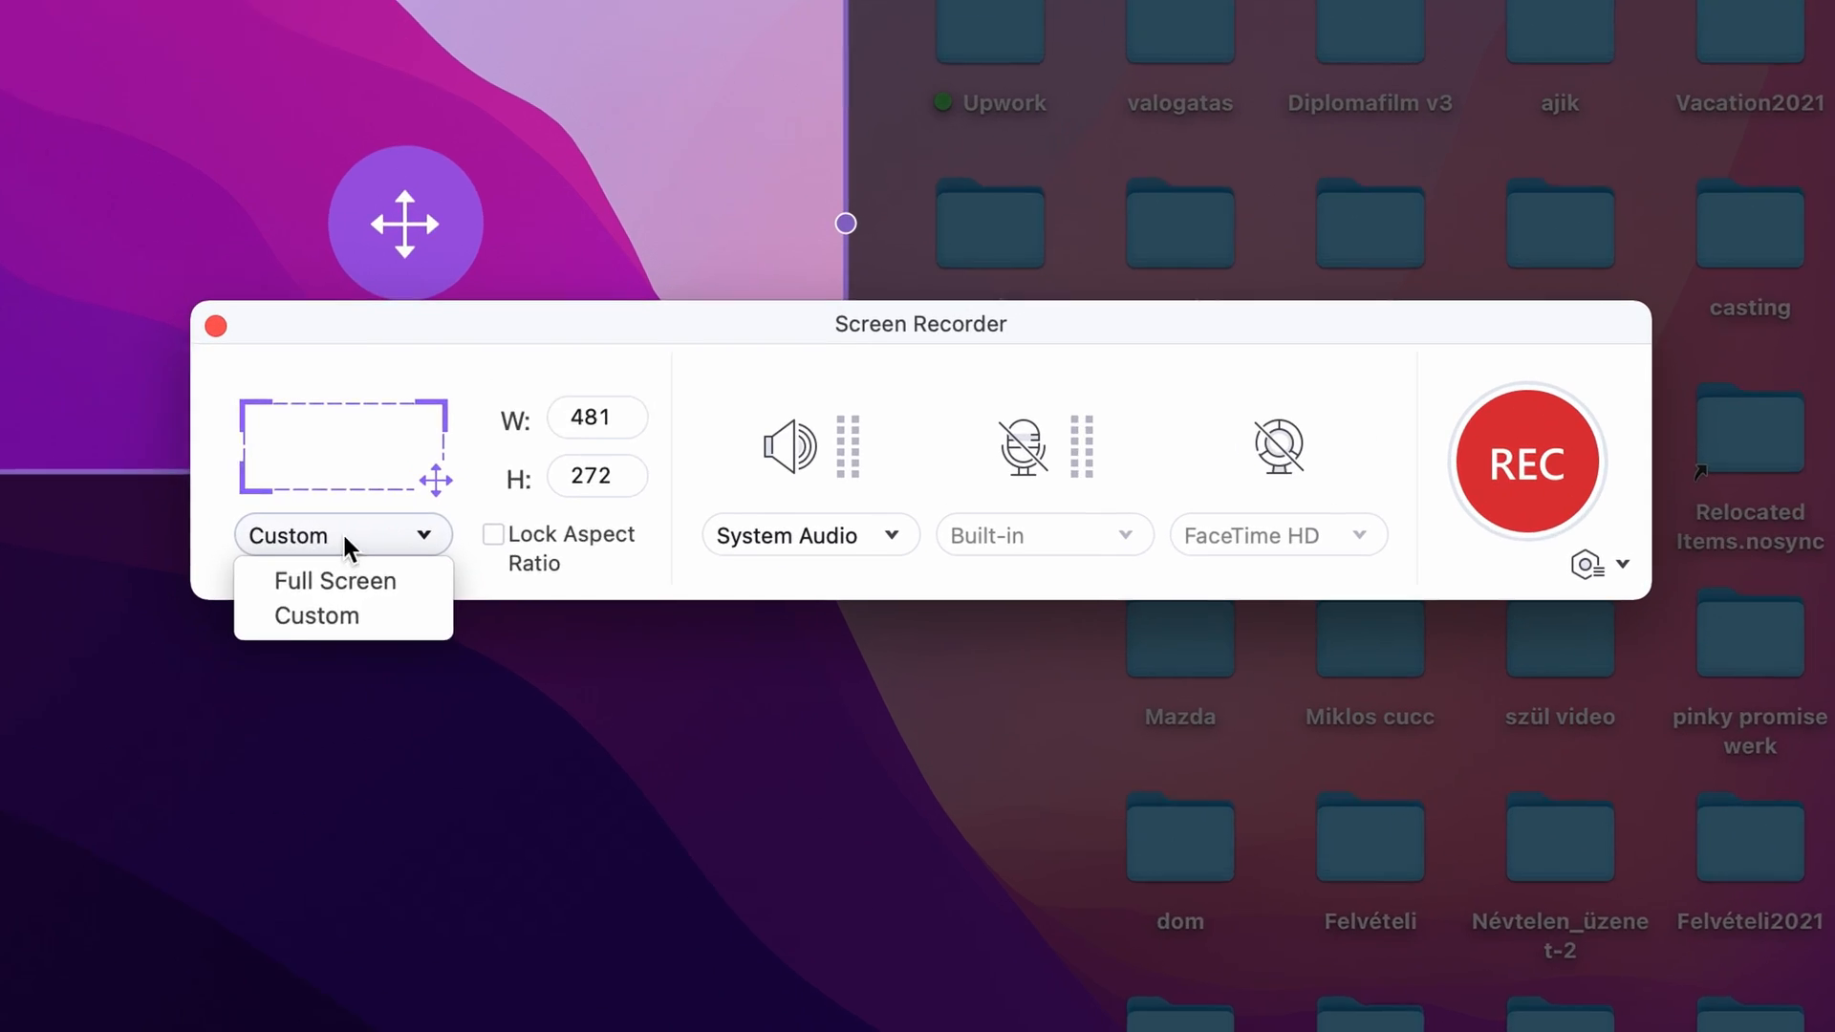
{"action": "left_click", "coordinate": [334, 582]}
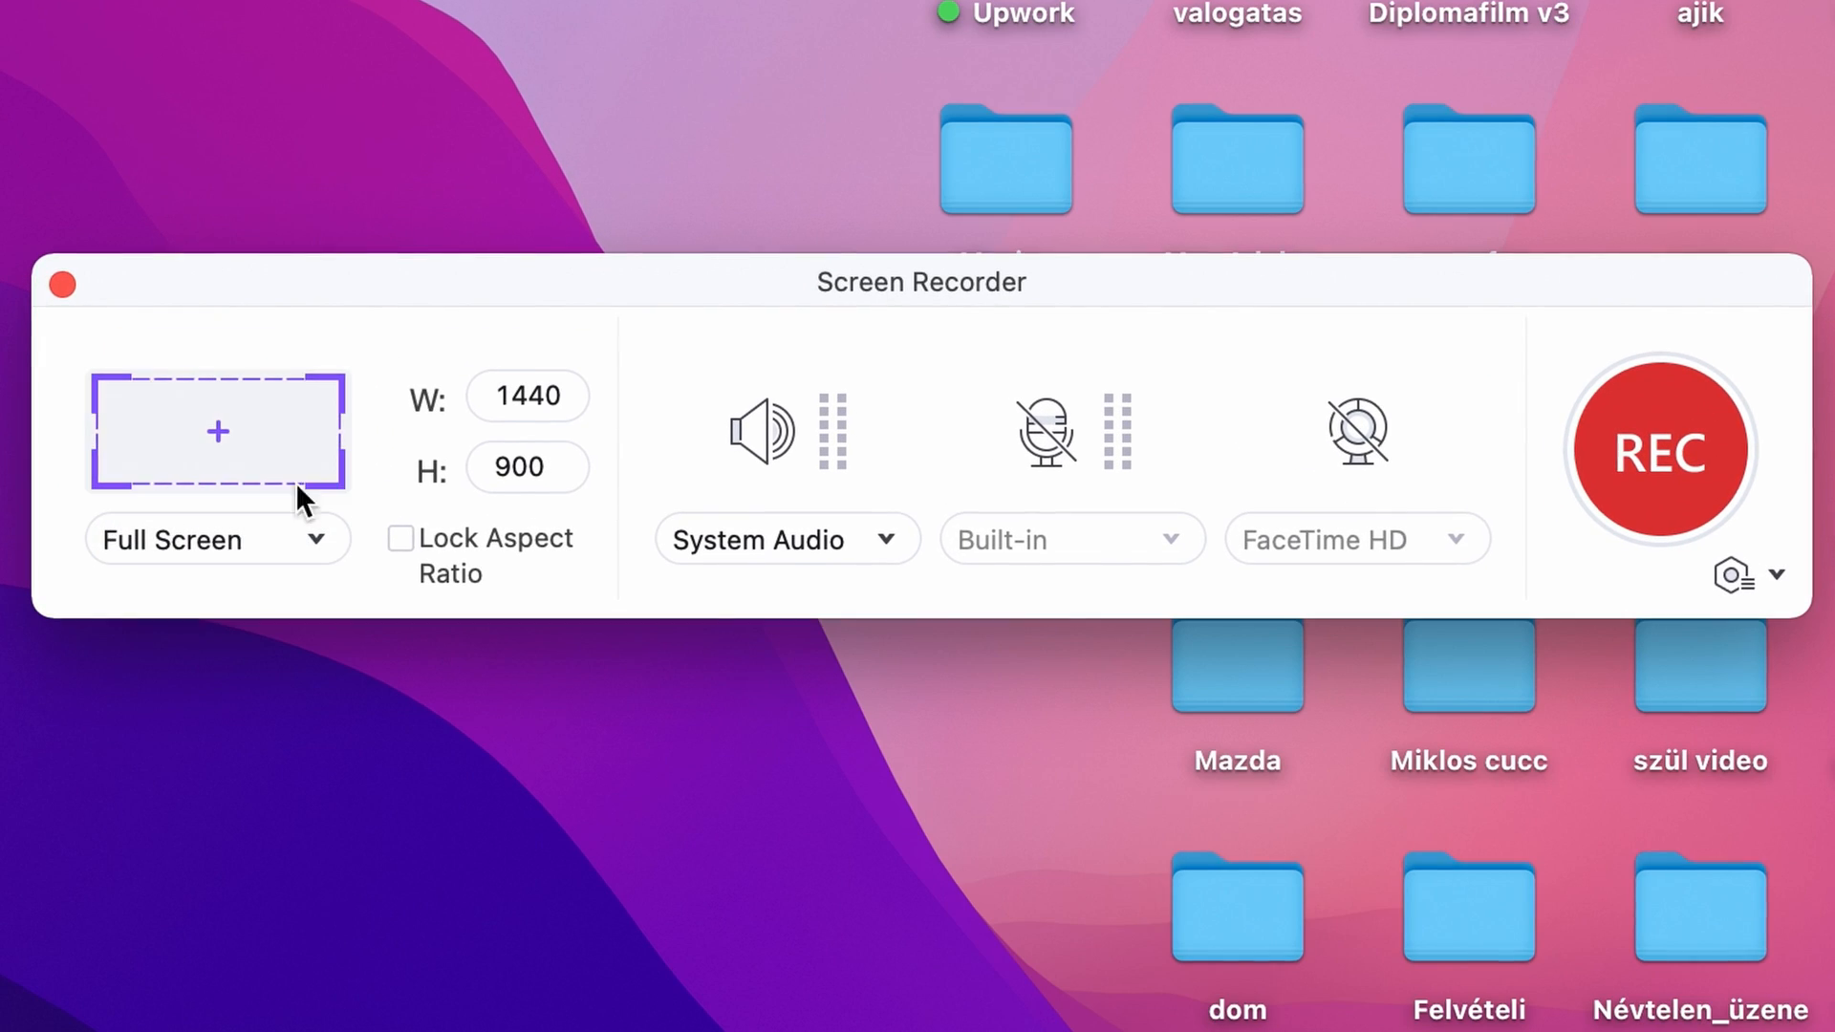
{"action": "mouse_move", "coordinate": [1045, 431]}
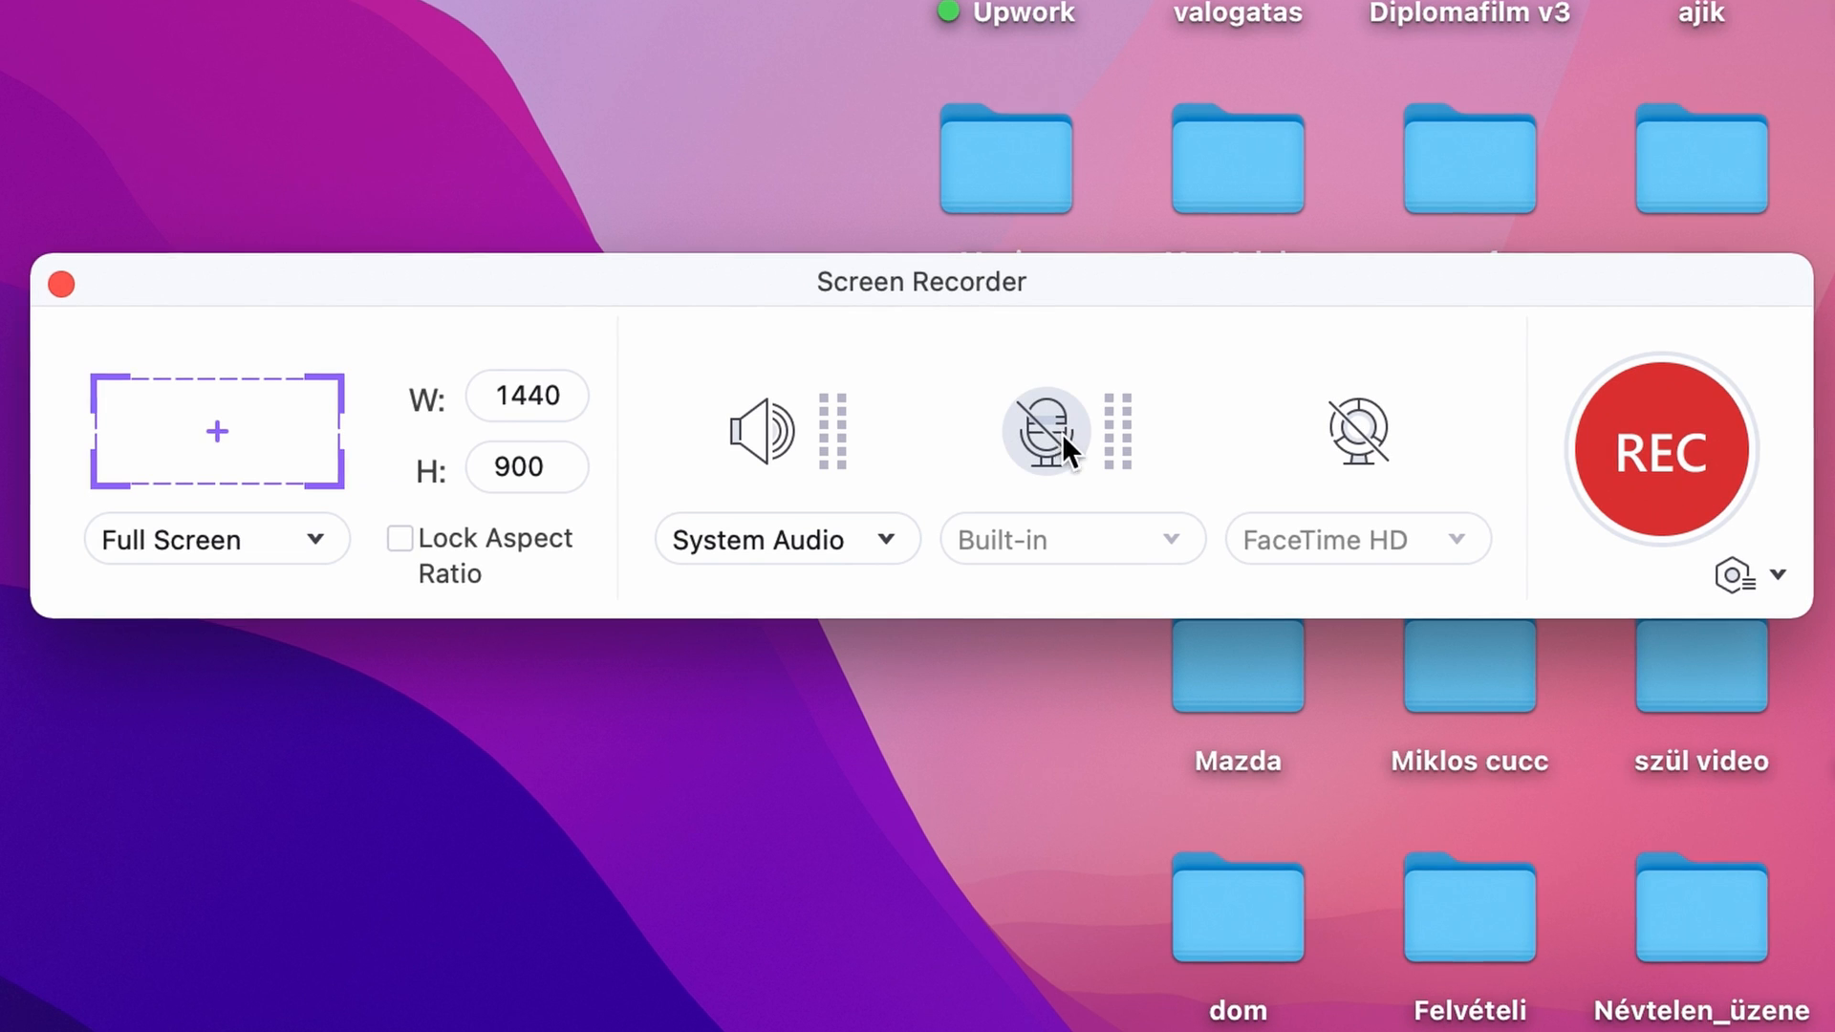
Step: Enable microphone recording using the Built-in Microphone input
{"action": "left_click", "coordinate": [1042, 431]}
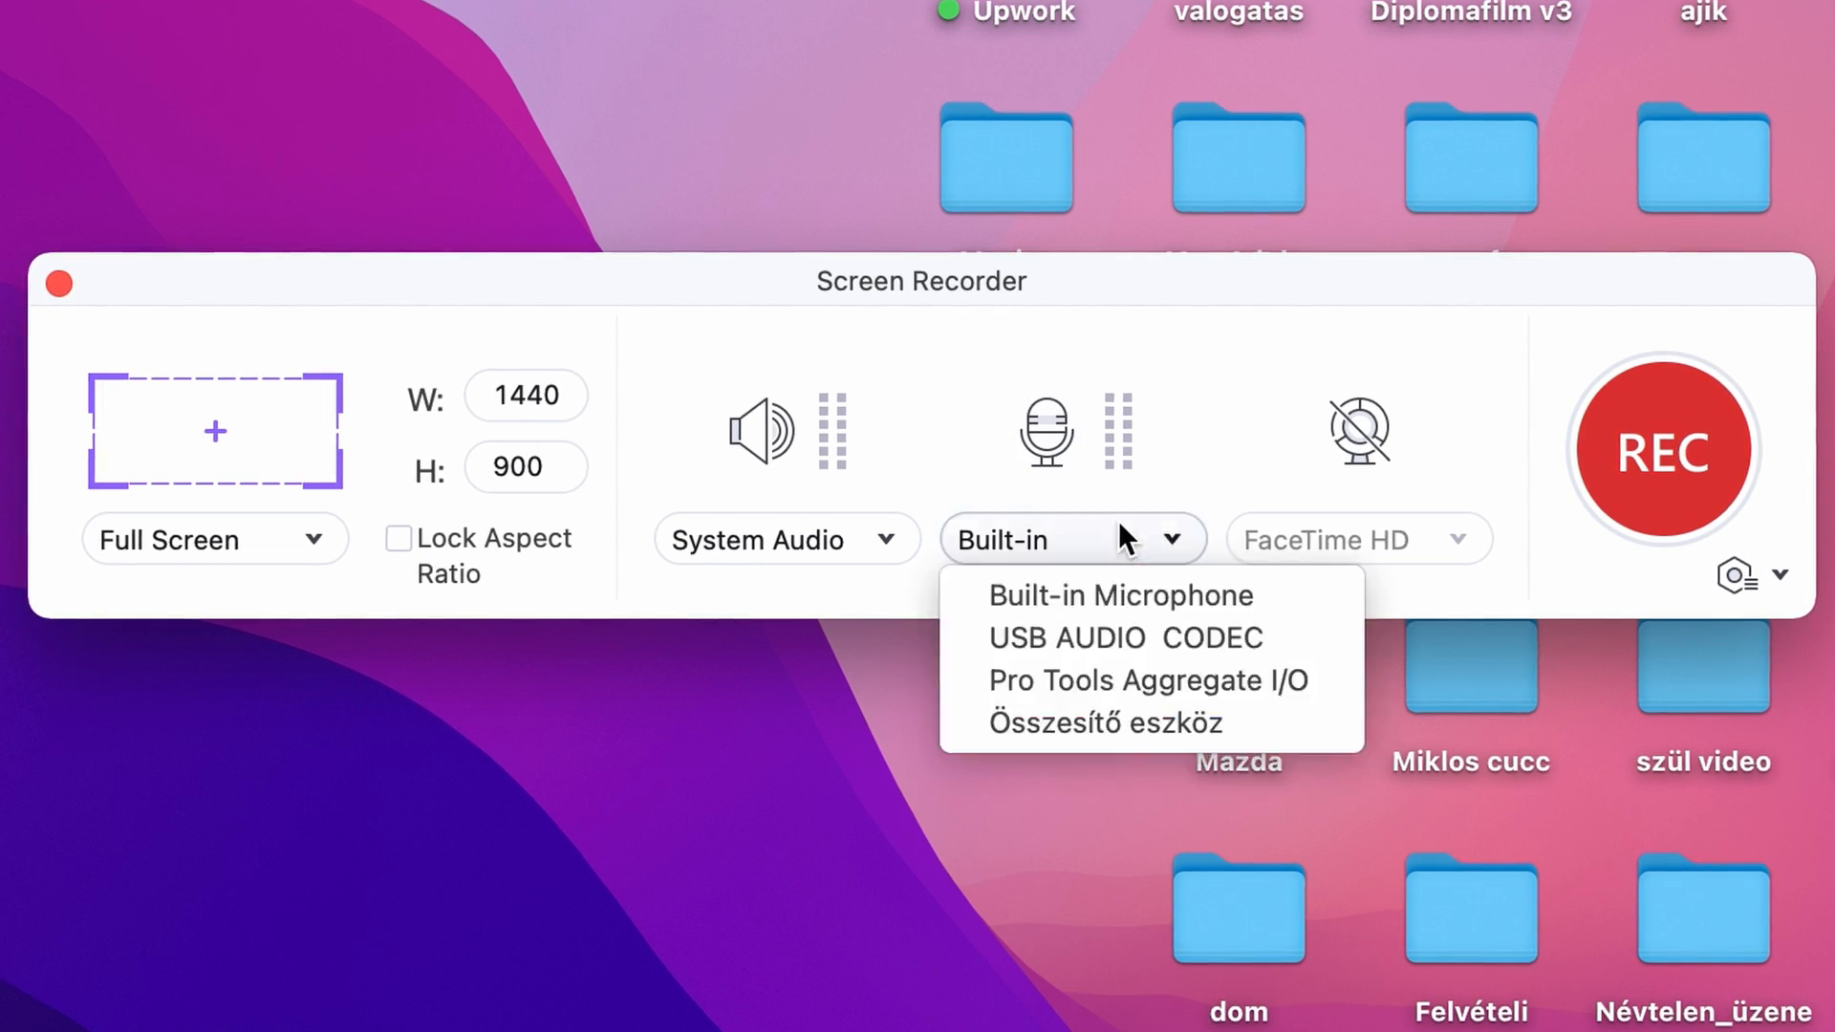
{"action": "left_click", "coordinate": [1126, 638]}
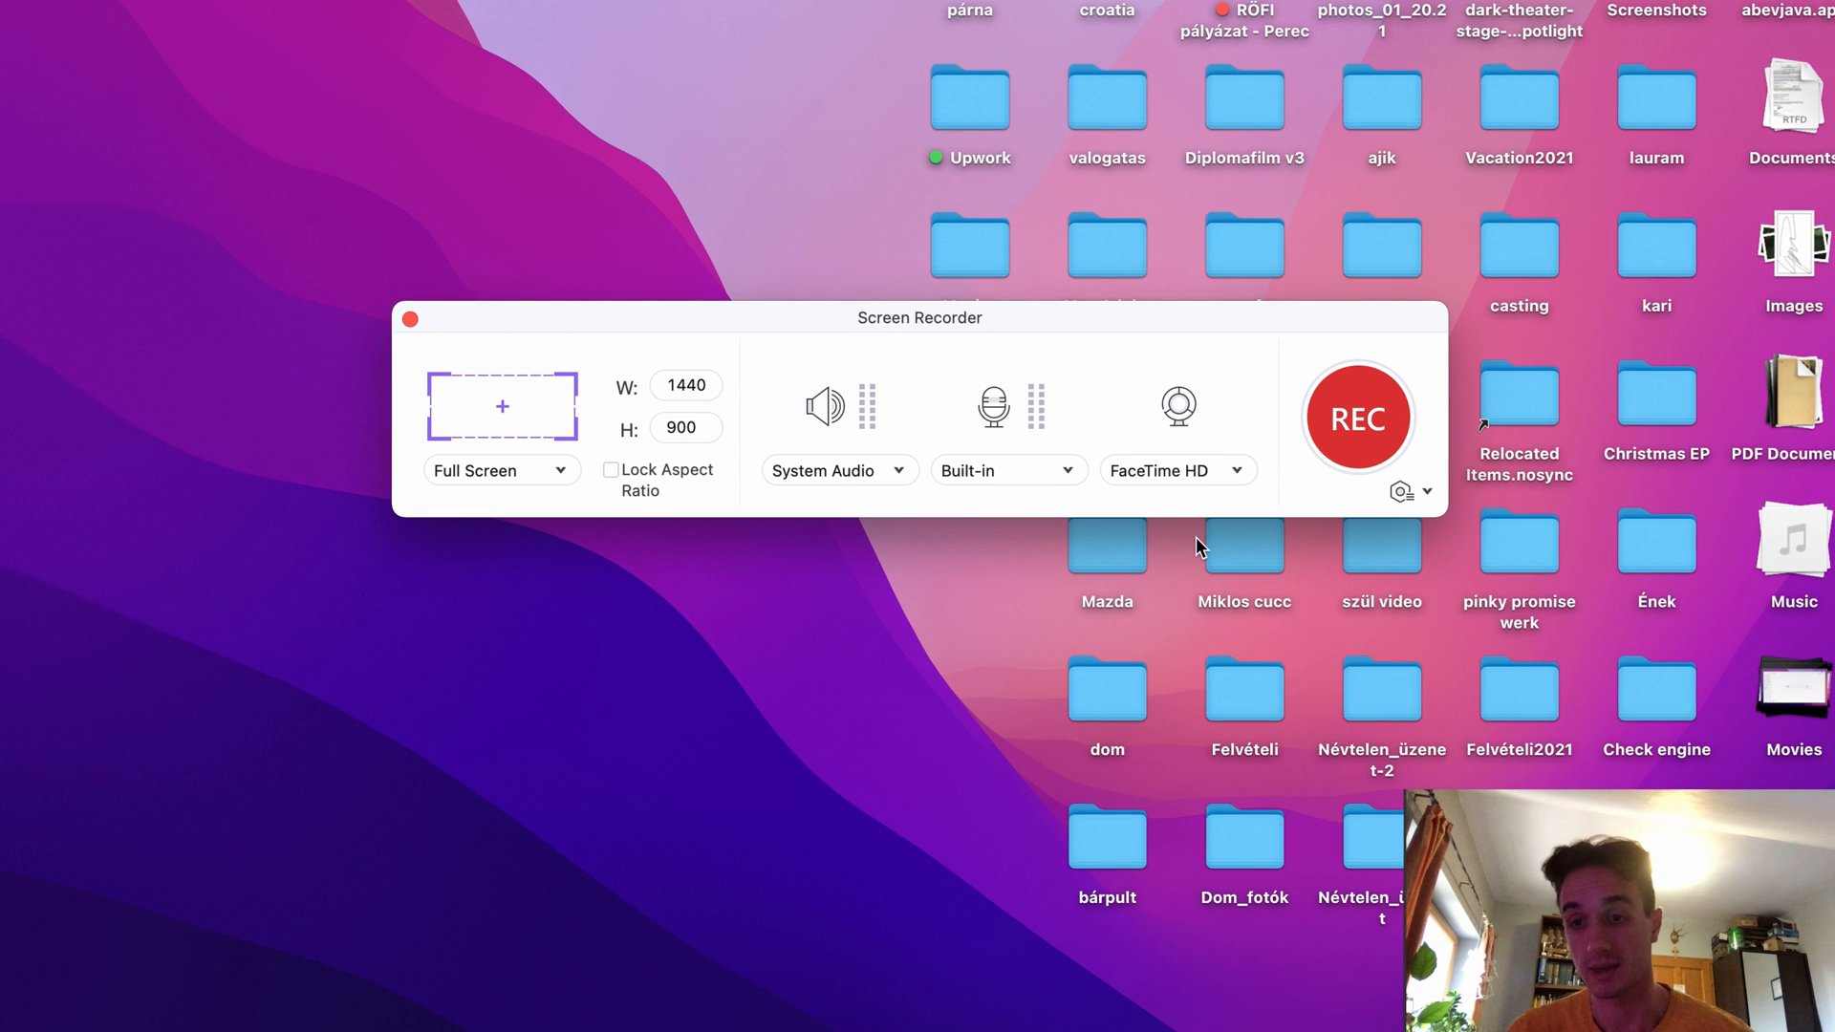
{"action": "mouse_move", "coordinate": [1178, 563]}
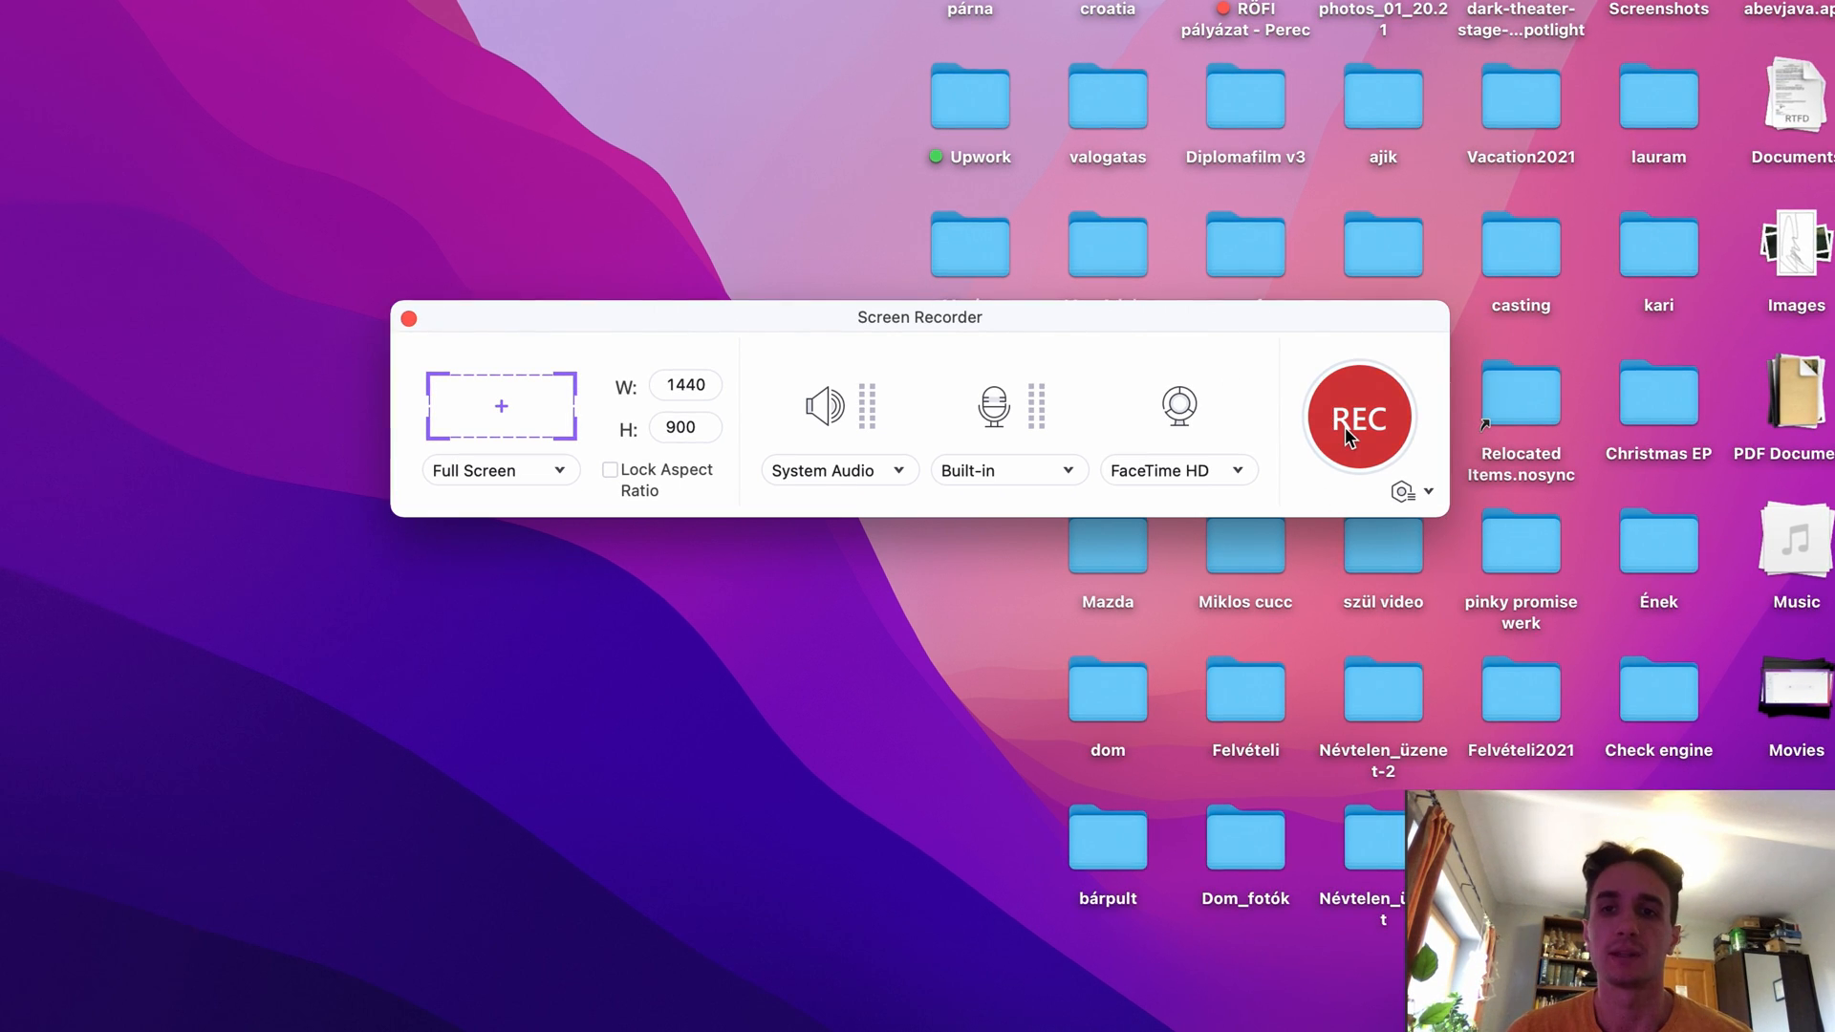
Step: Start the full-screen recording with system audio, microphone and webcam overlay
{"action": "left_click", "coordinate": [1359, 417]}
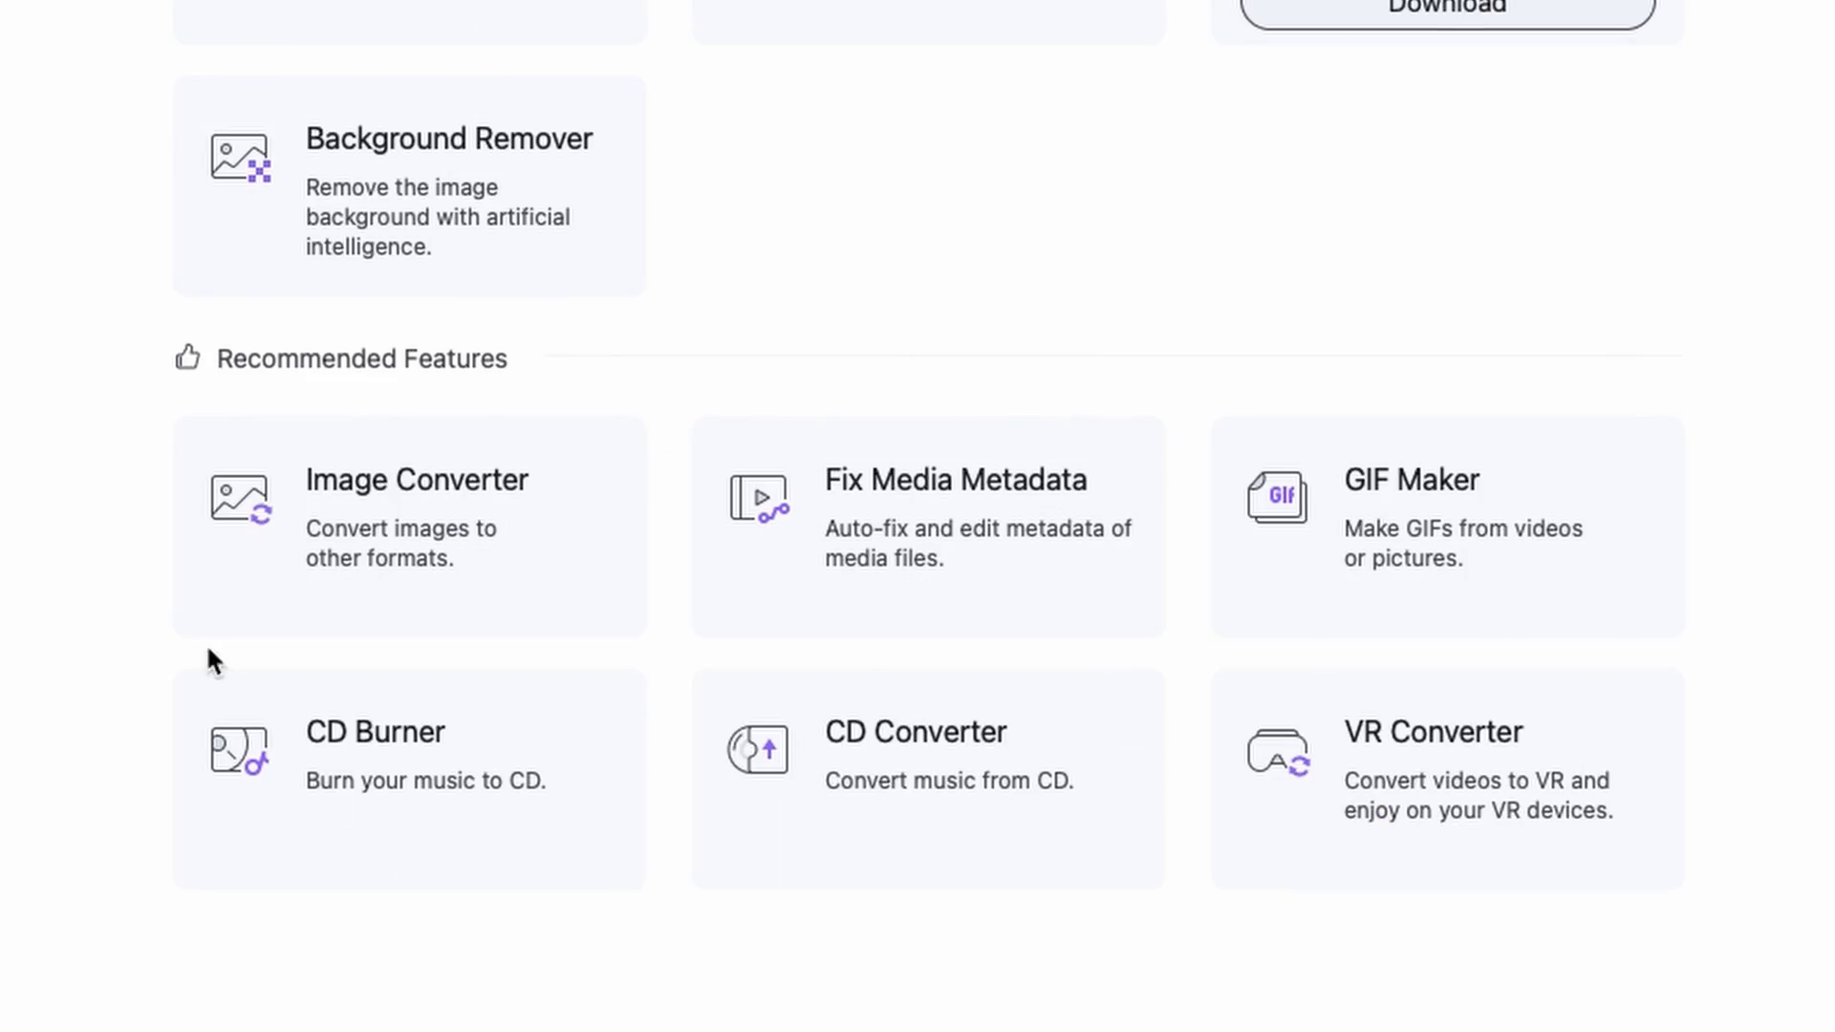
{"action": "mouse_move", "coordinate": [408, 792]}
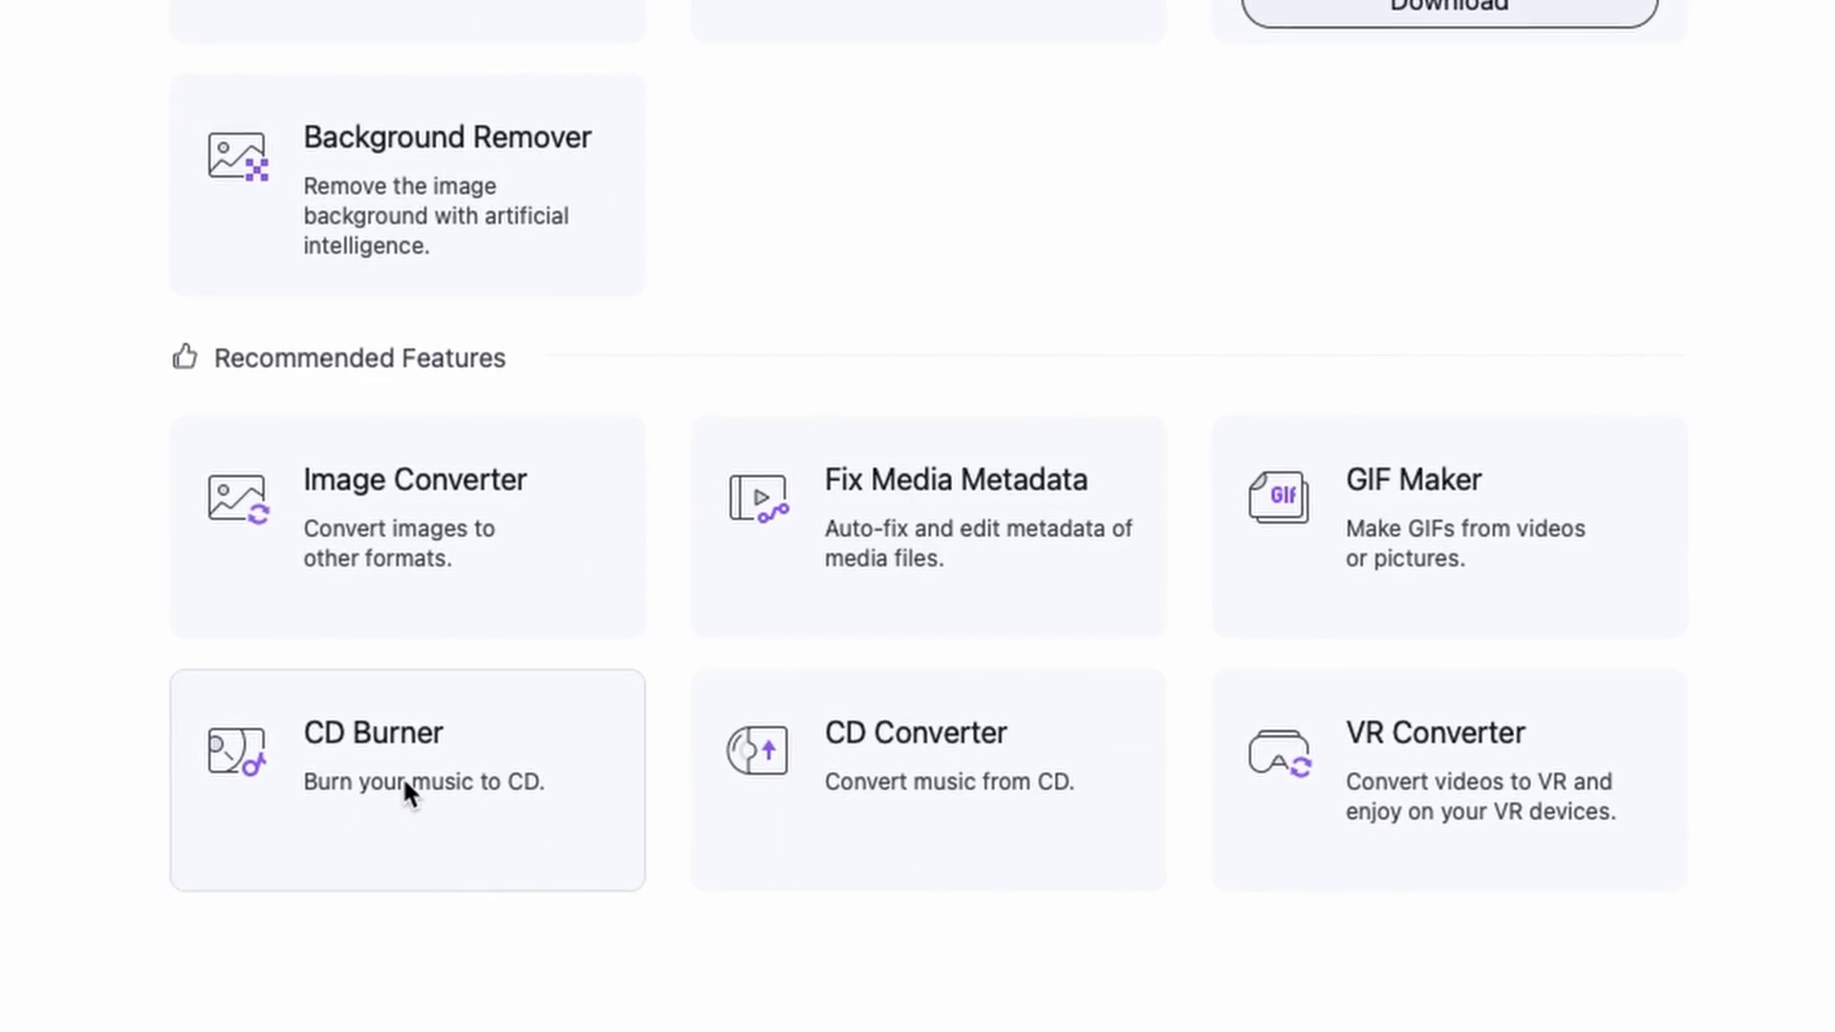
Step: Add the eleven MP3 tracks from the Music folder to the CD Burner
{"action": "left_click", "coordinate": [407, 761]}
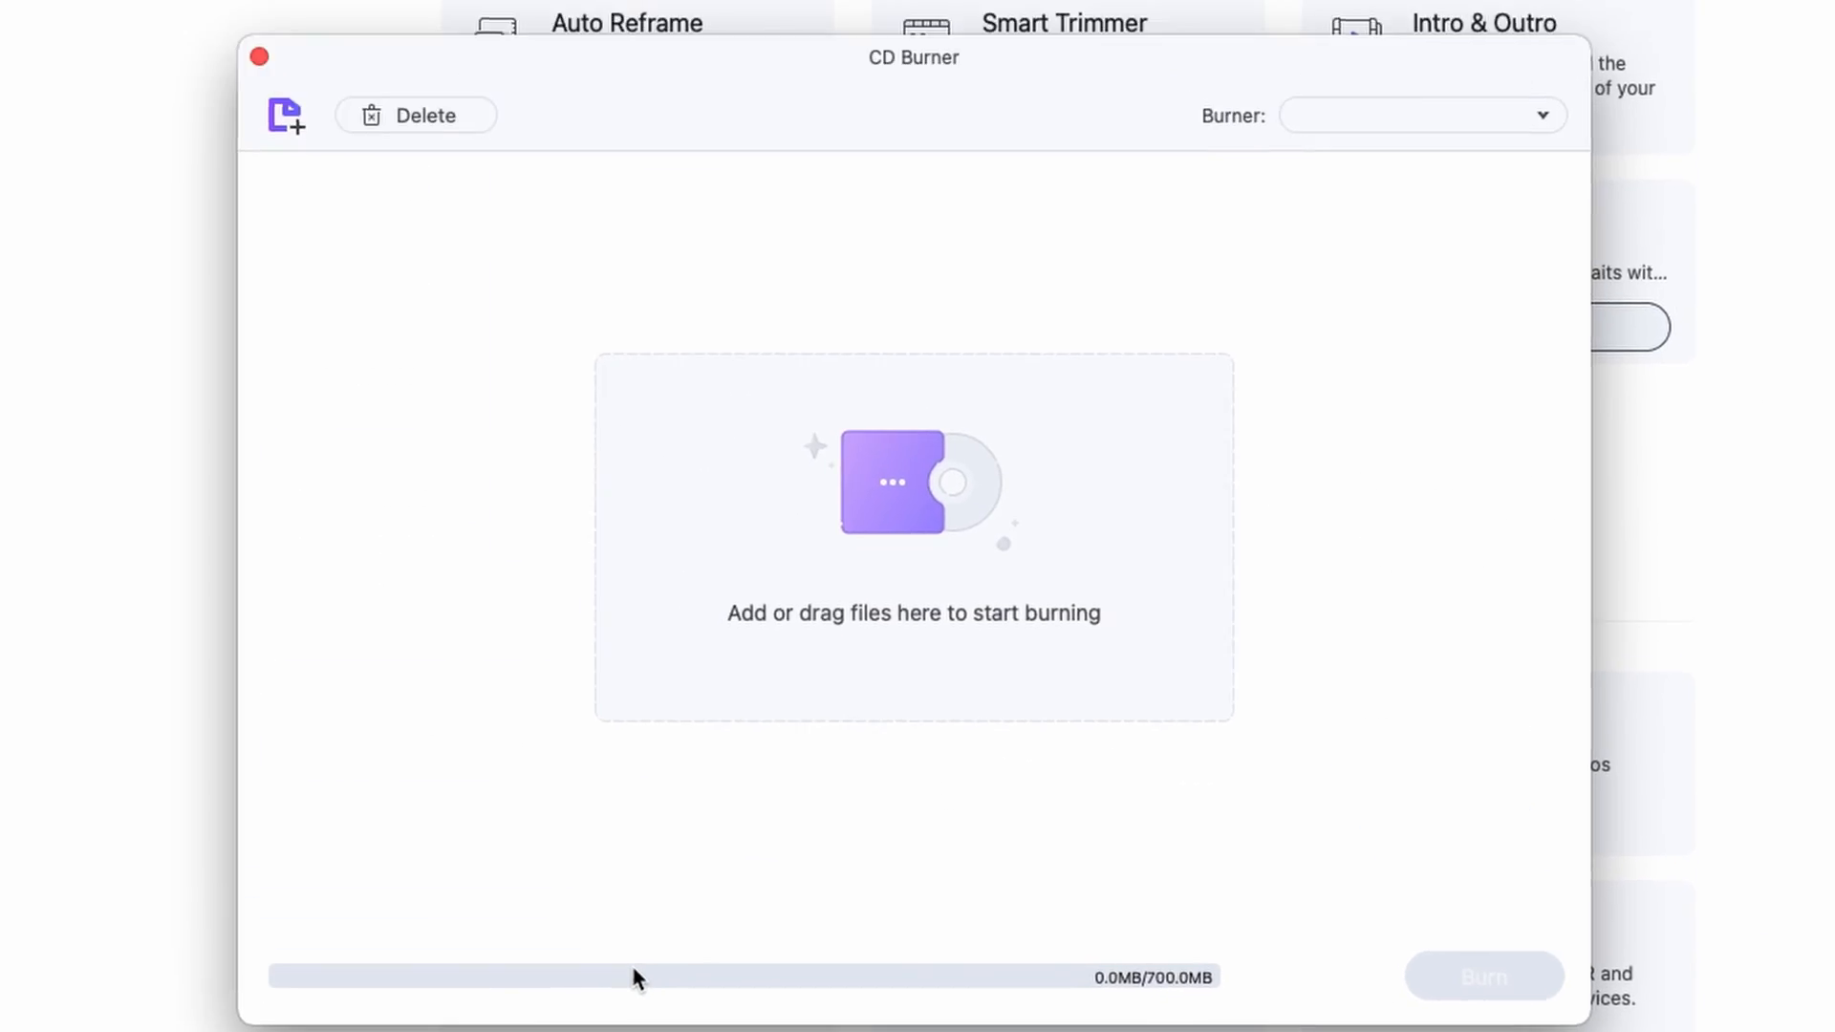
{"action": "mouse_move", "coordinate": [1002, 591]}
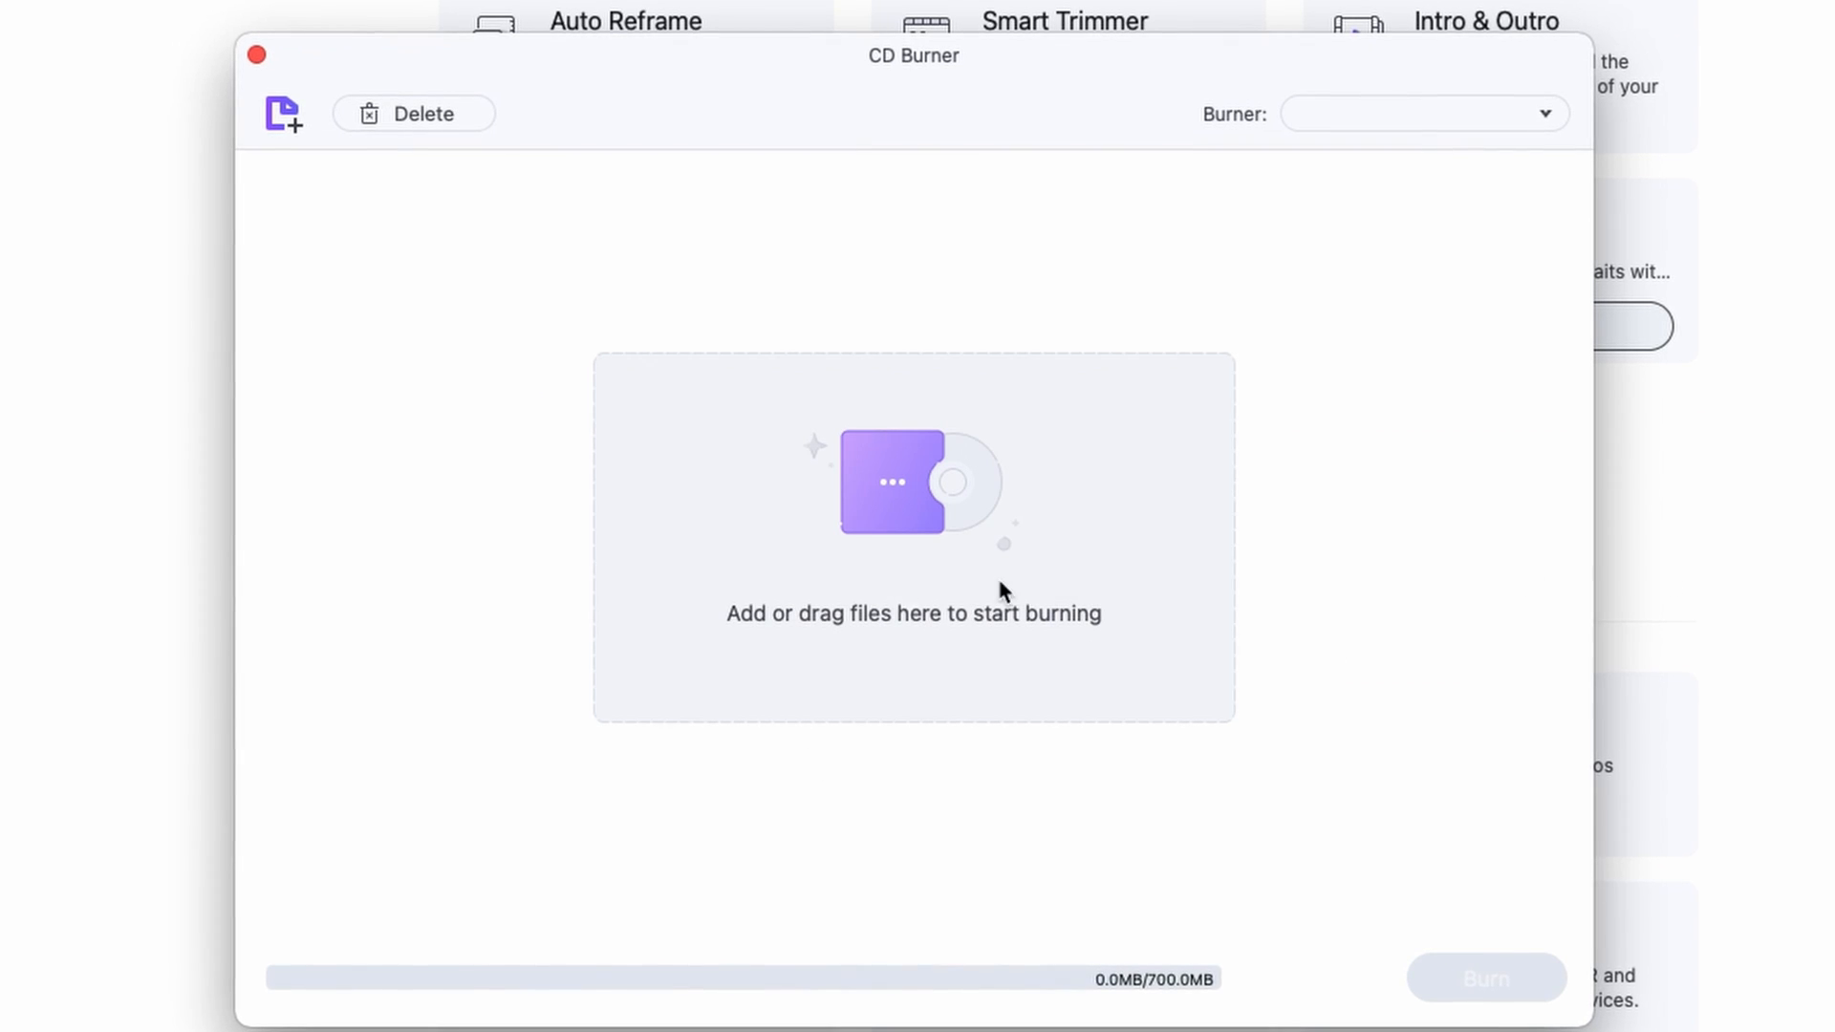
{"action": "mouse_move", "coordinate": [881, 525]}
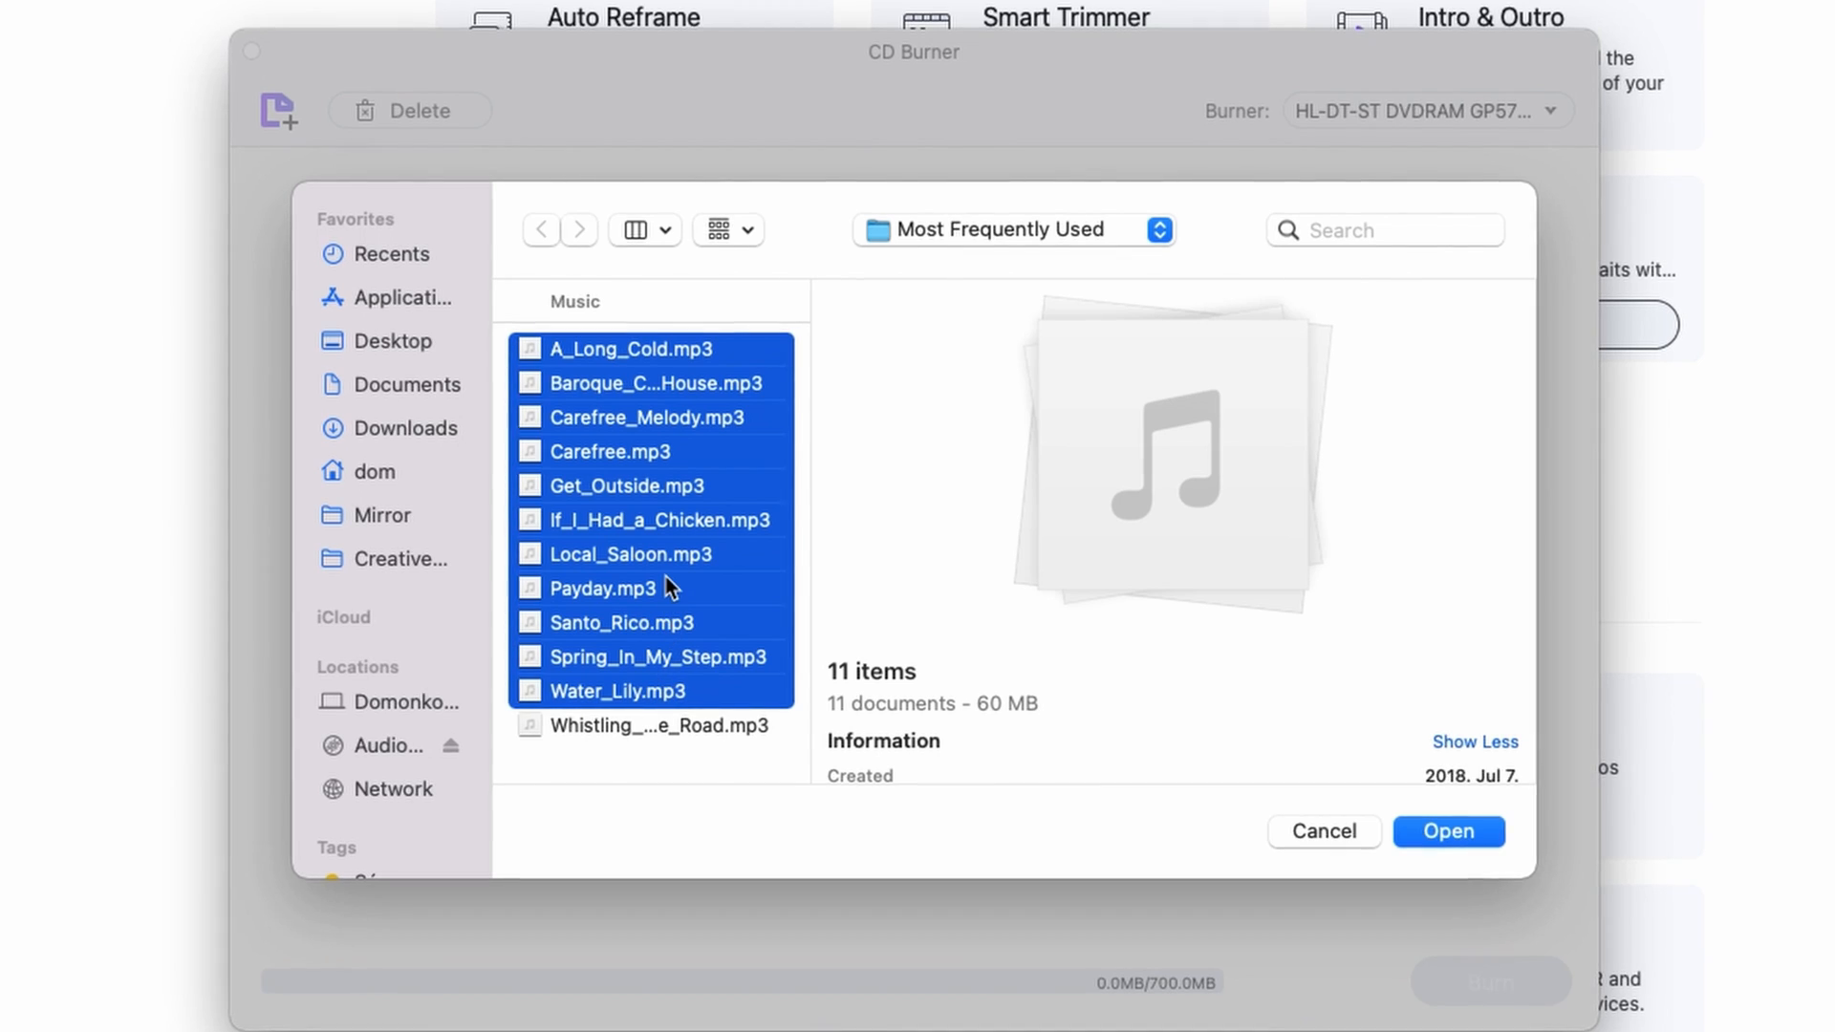
{"action": "left_click", "coordinate": [1448, 830]}
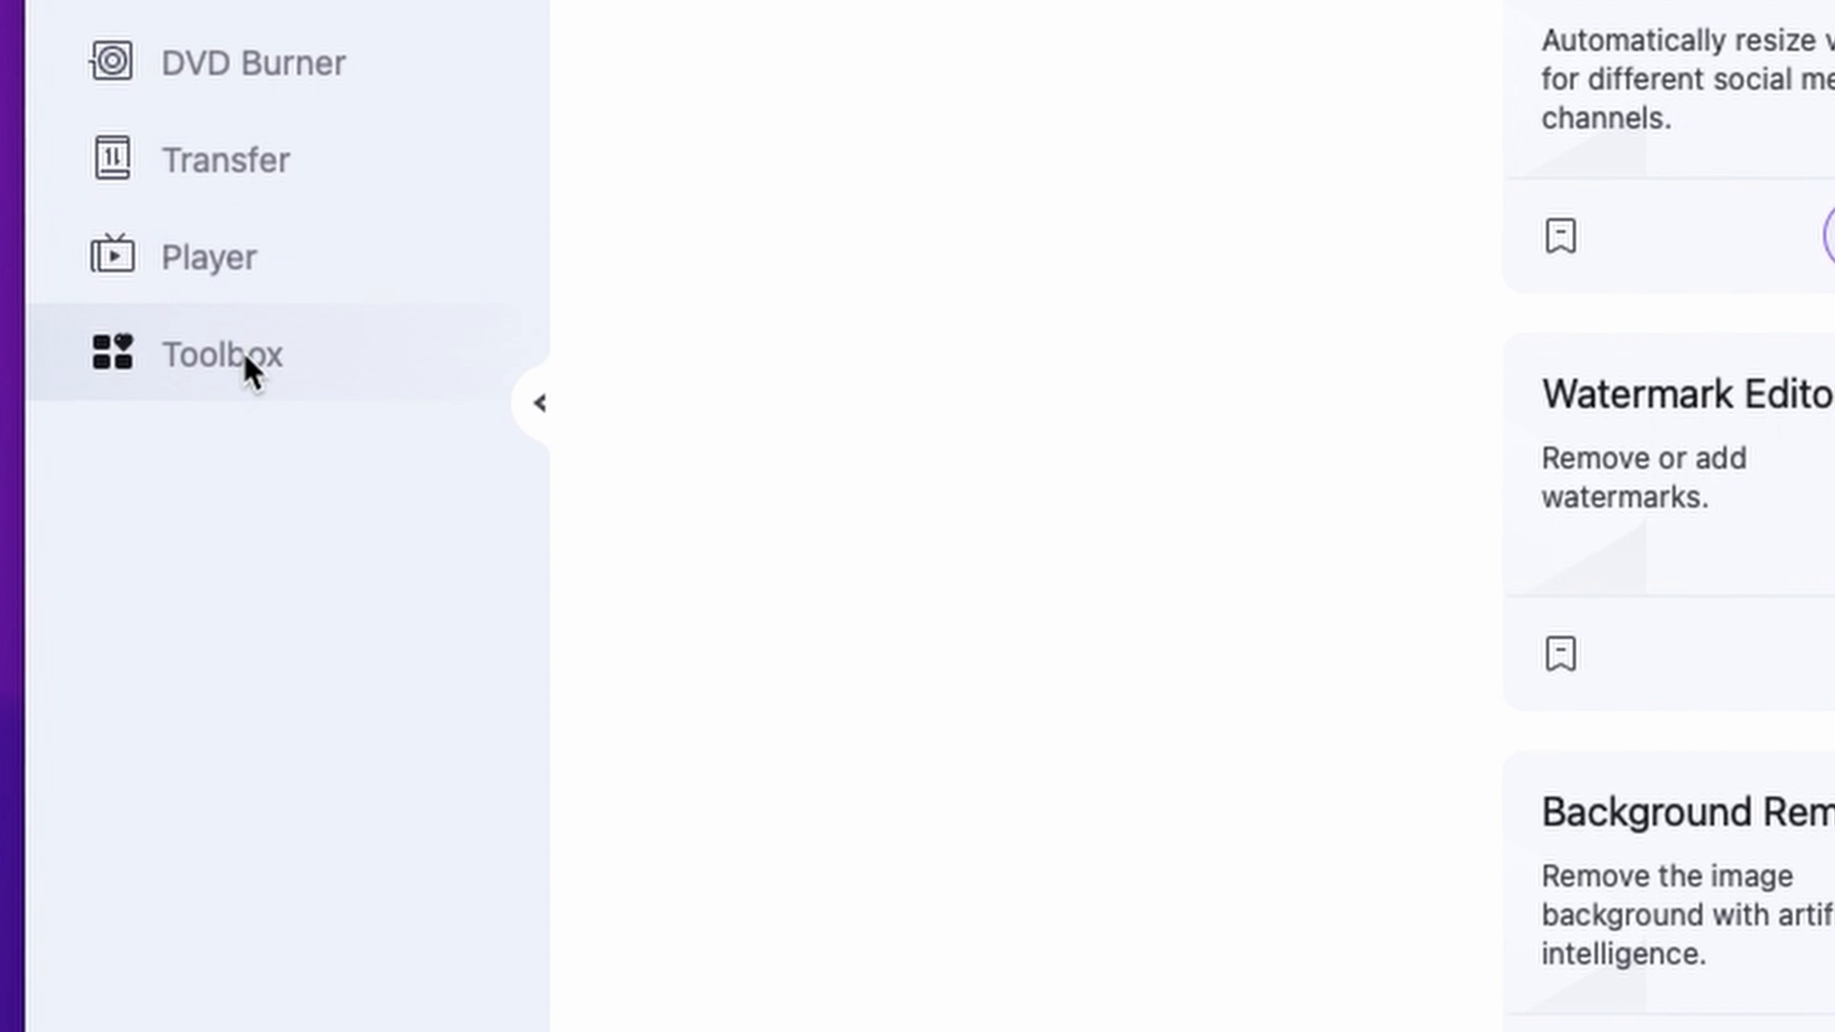
Step: Load the red-background portrait MP4 into GIF Maker's Video to GIF mode
{"action": "scroll", "scroll_direction": "down", "scroll_amount": 3}
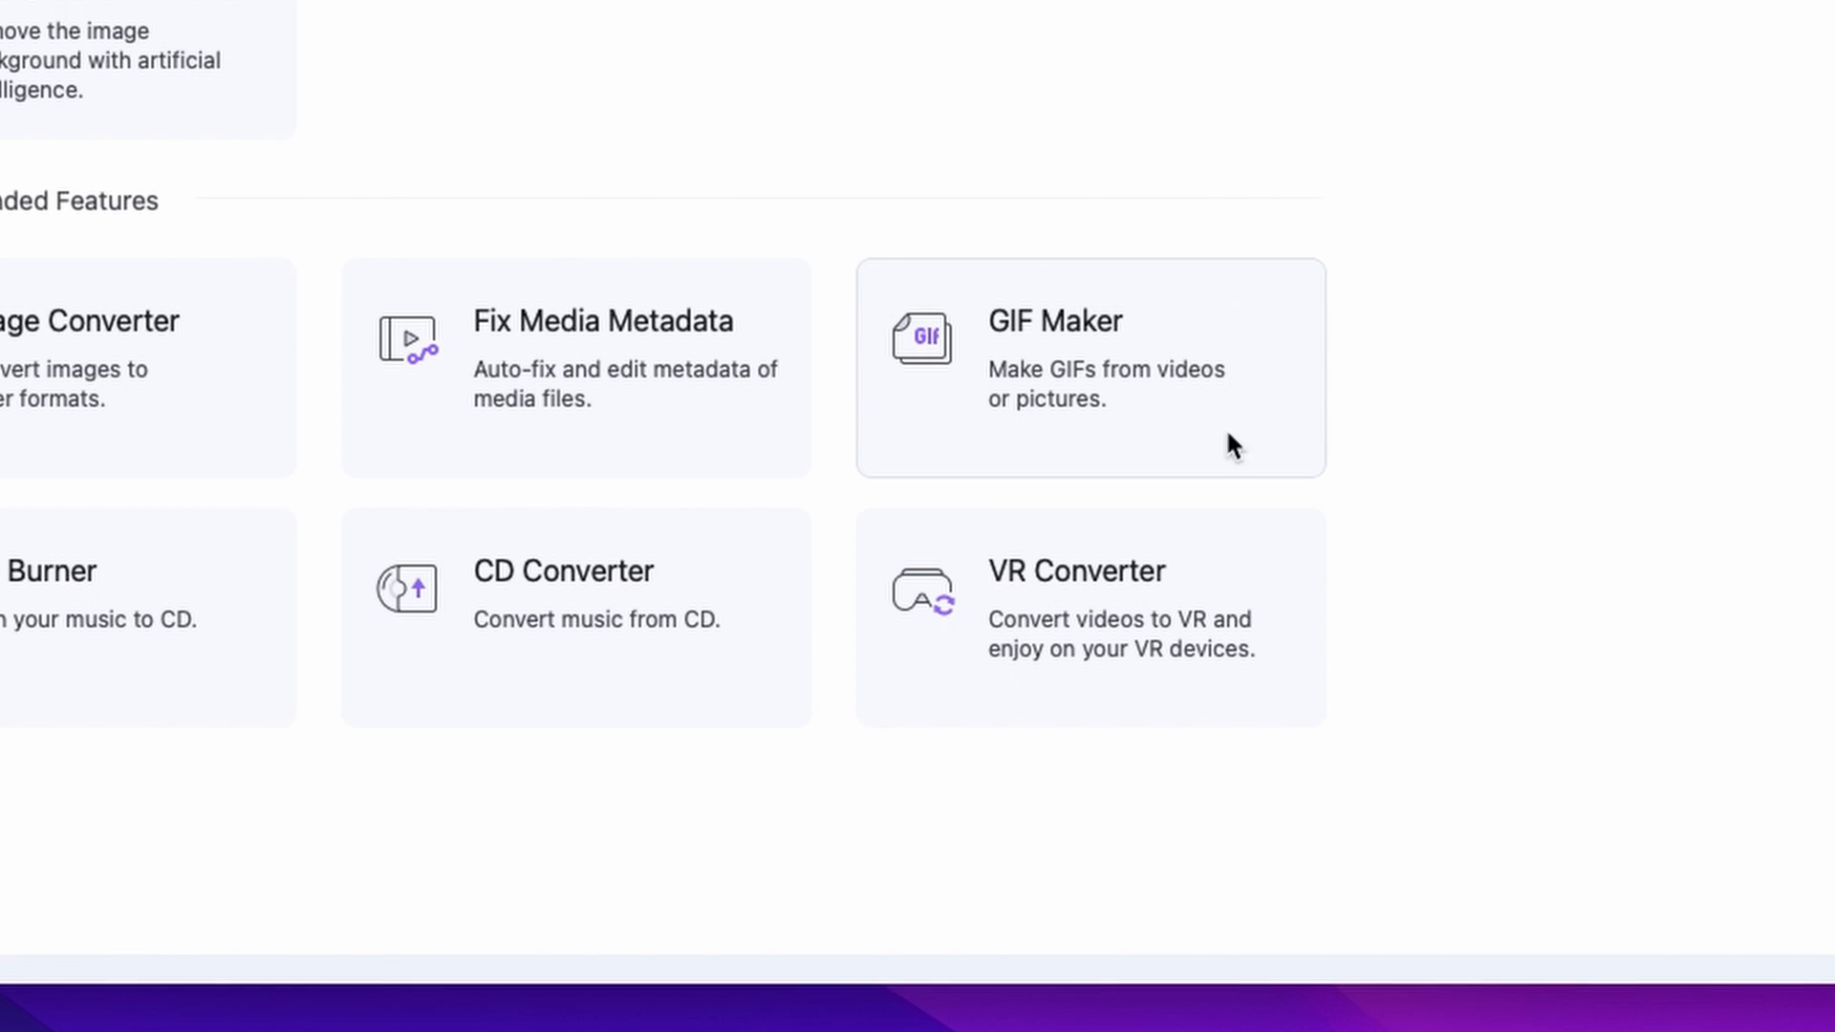
{"action": "left_click", "coordinate": [1088, 366]}
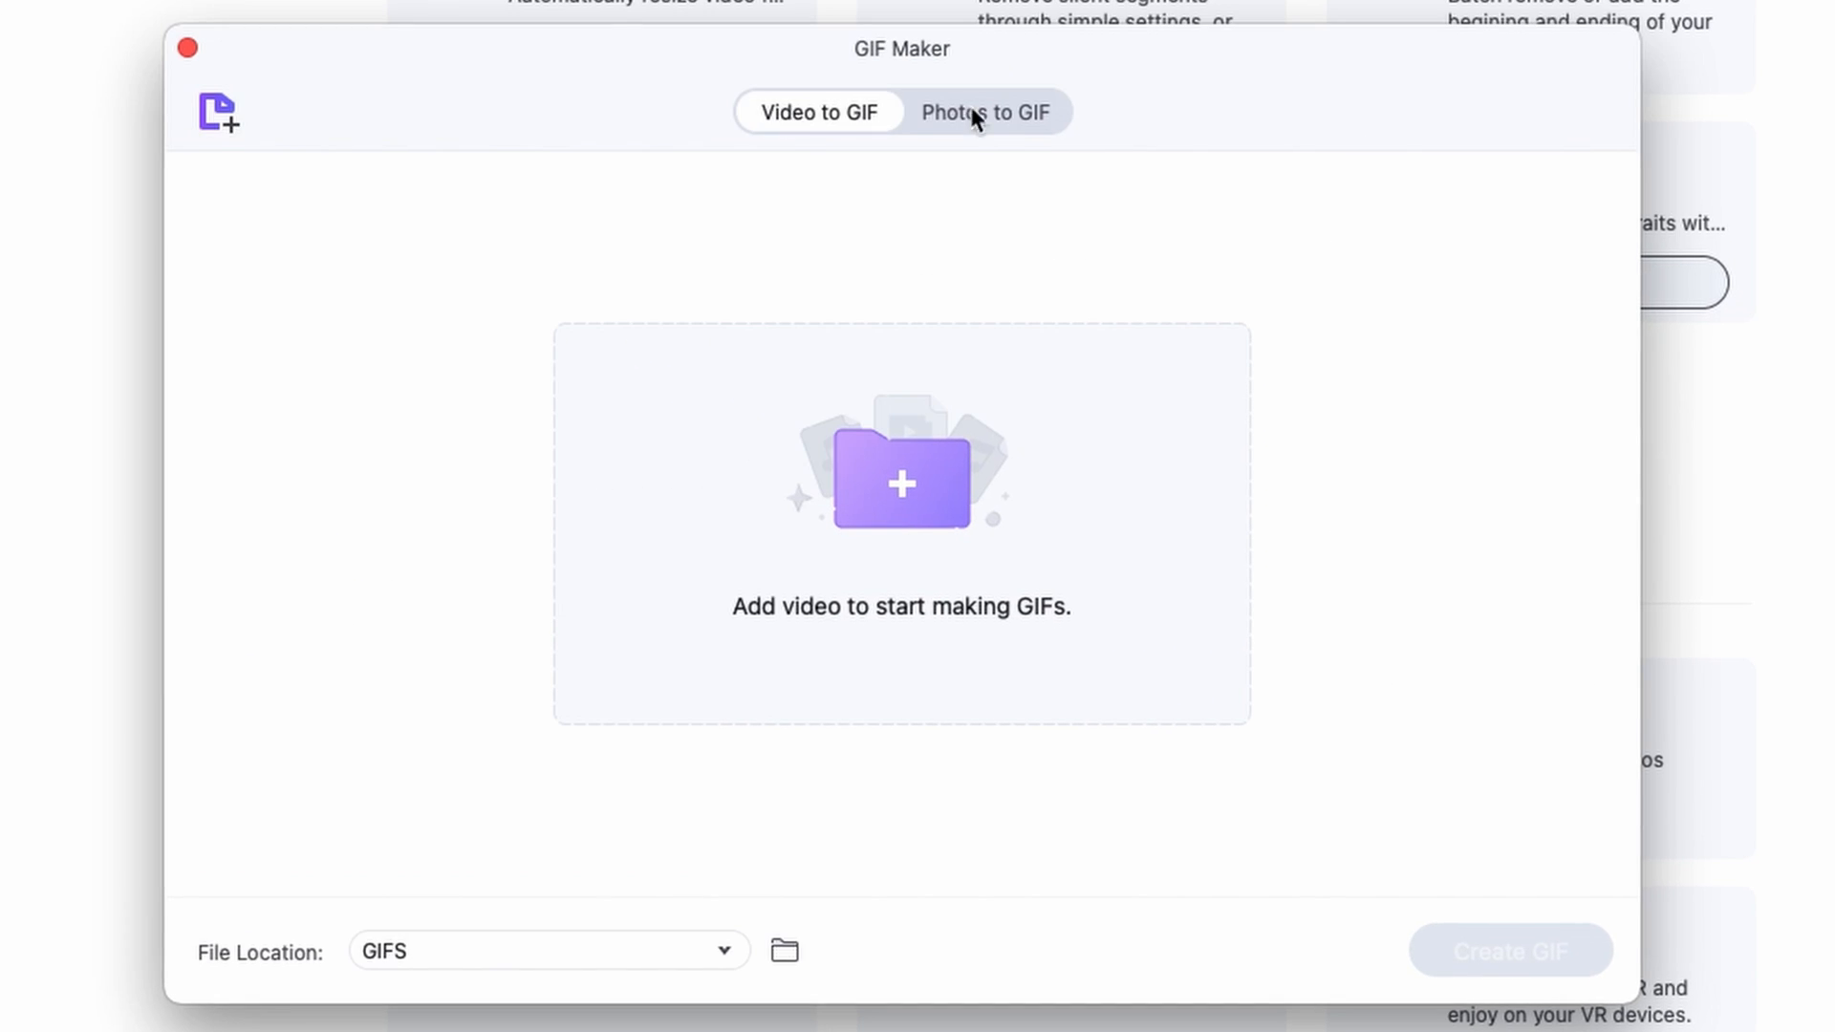
{"action": "mouse_move", "coordinate": [641, 58]}
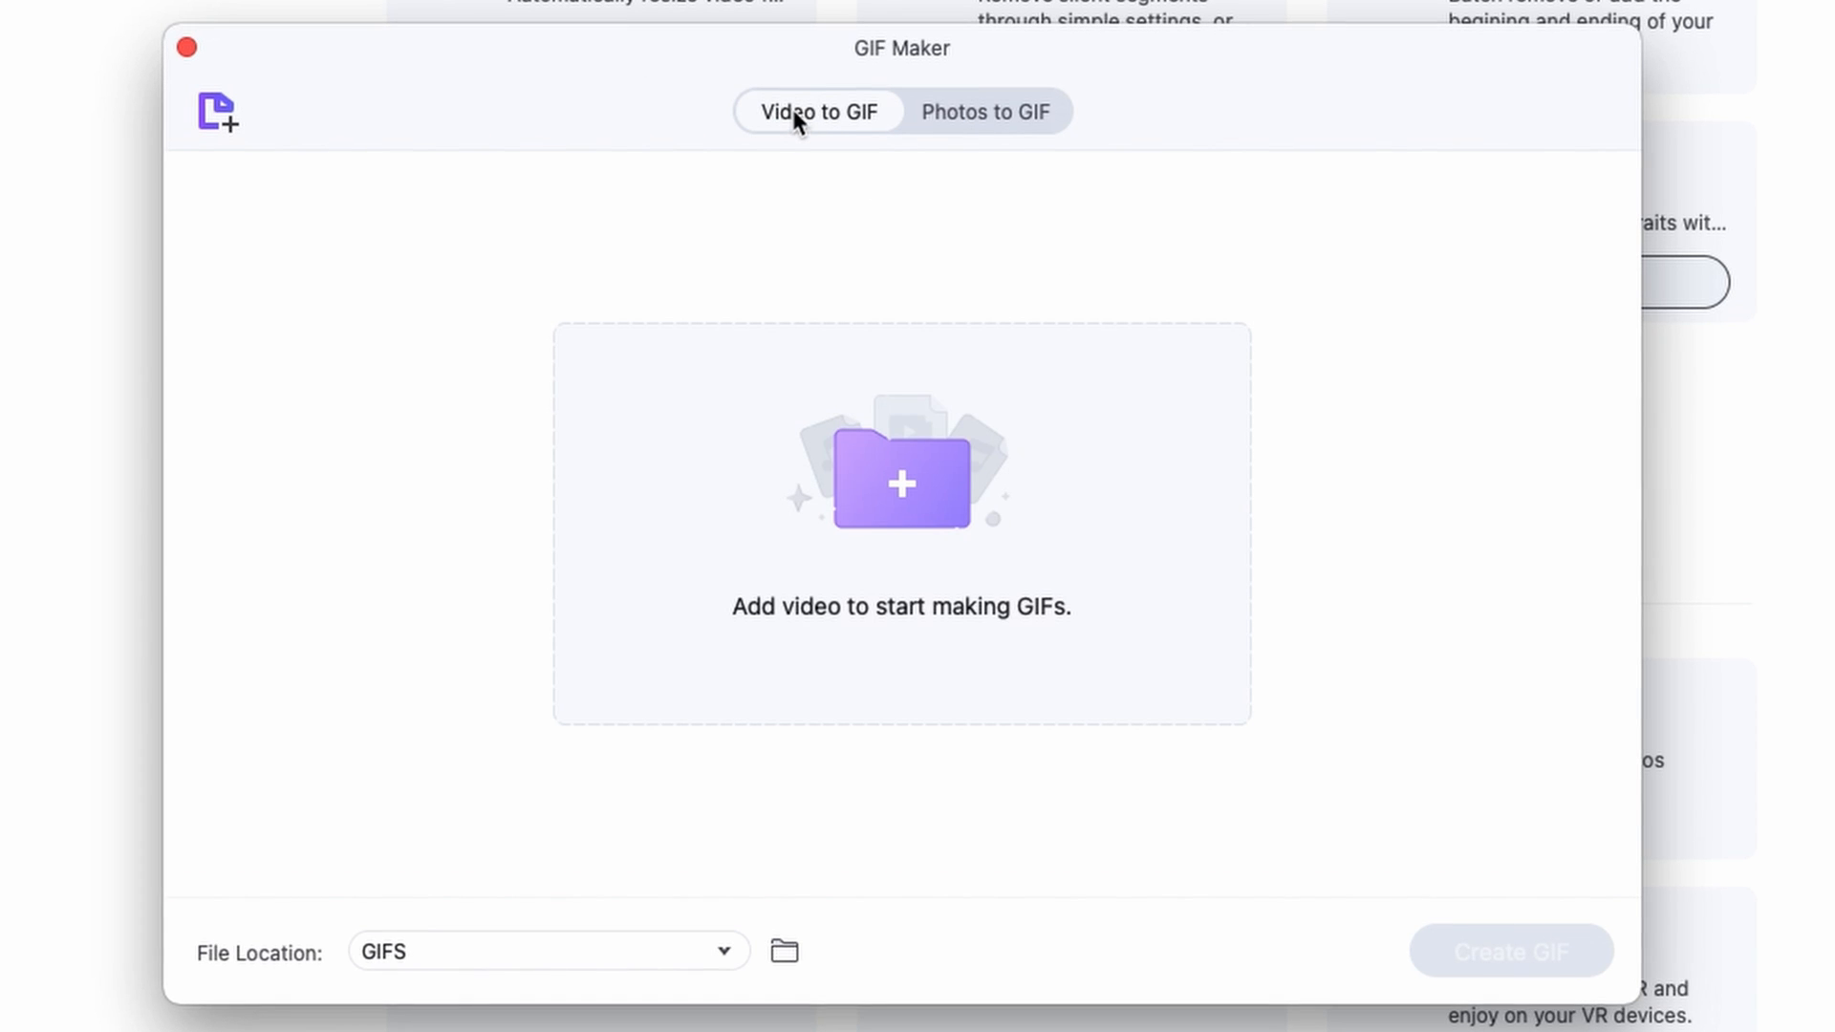
{"action": "mouse_move", "coordinate": [762, 582]}
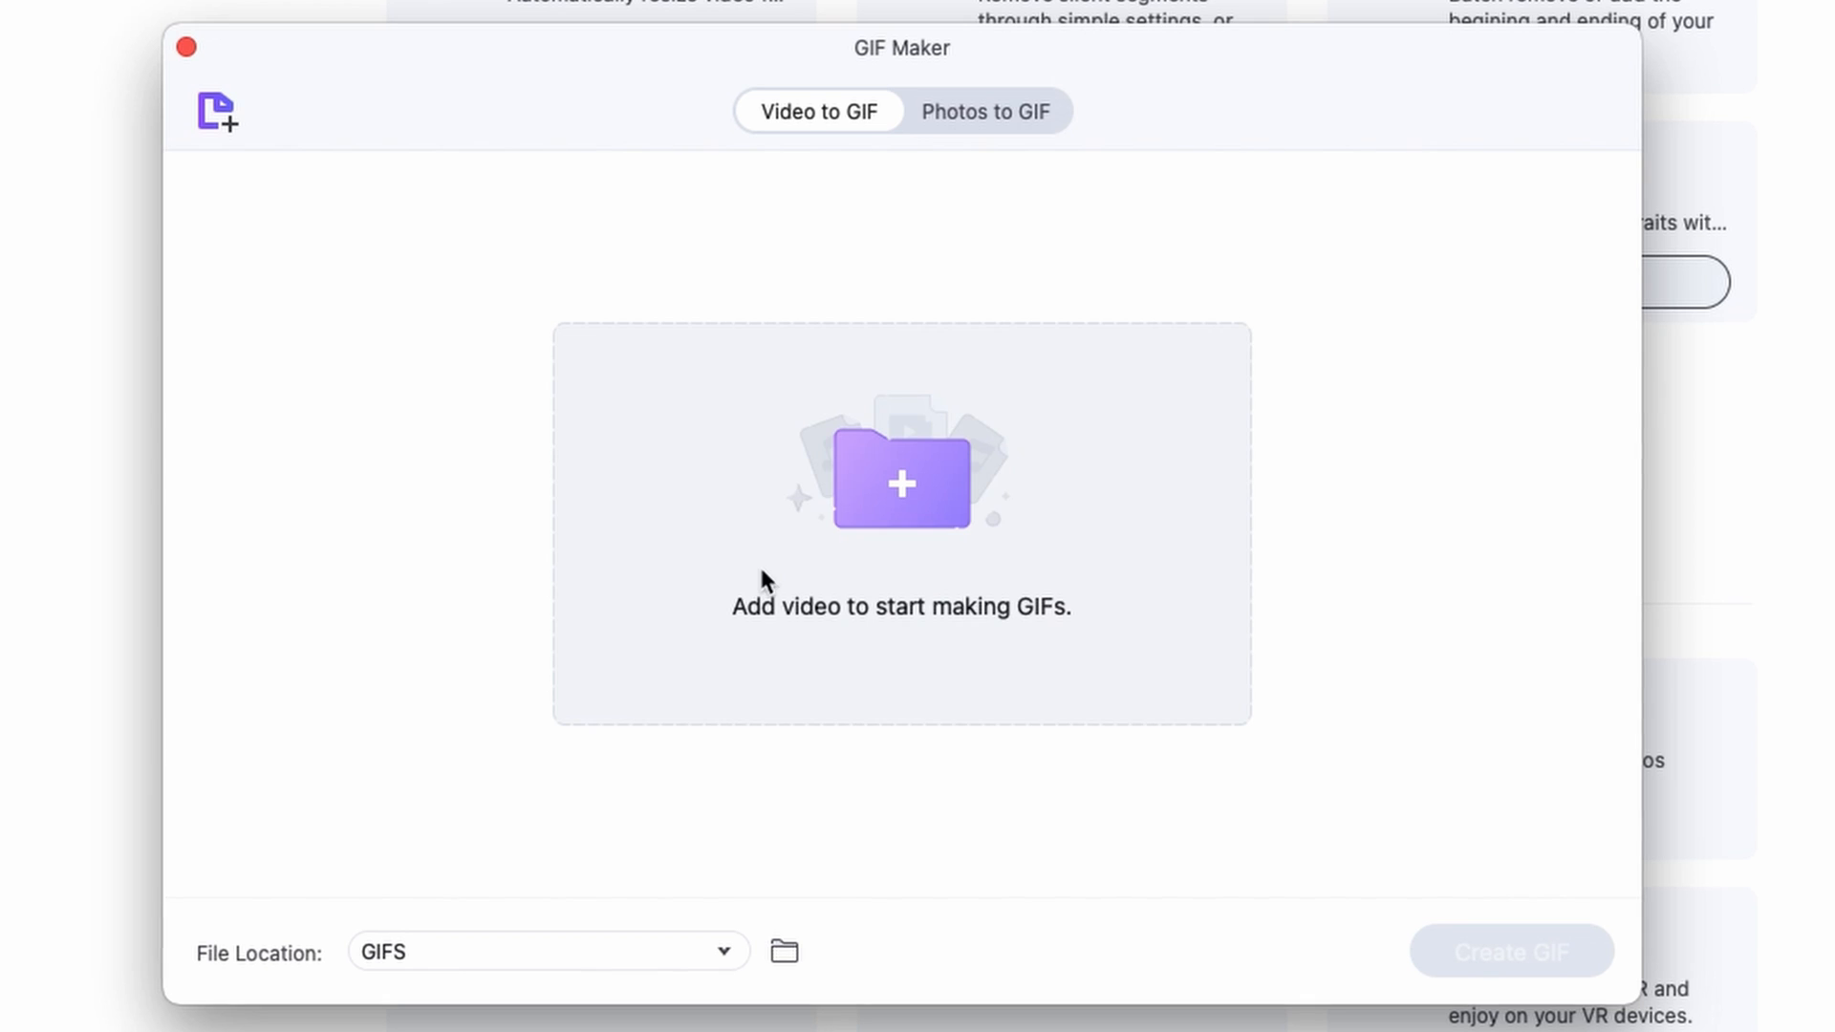
{"action": "mouse_move", "coordinate": [863, 656]}
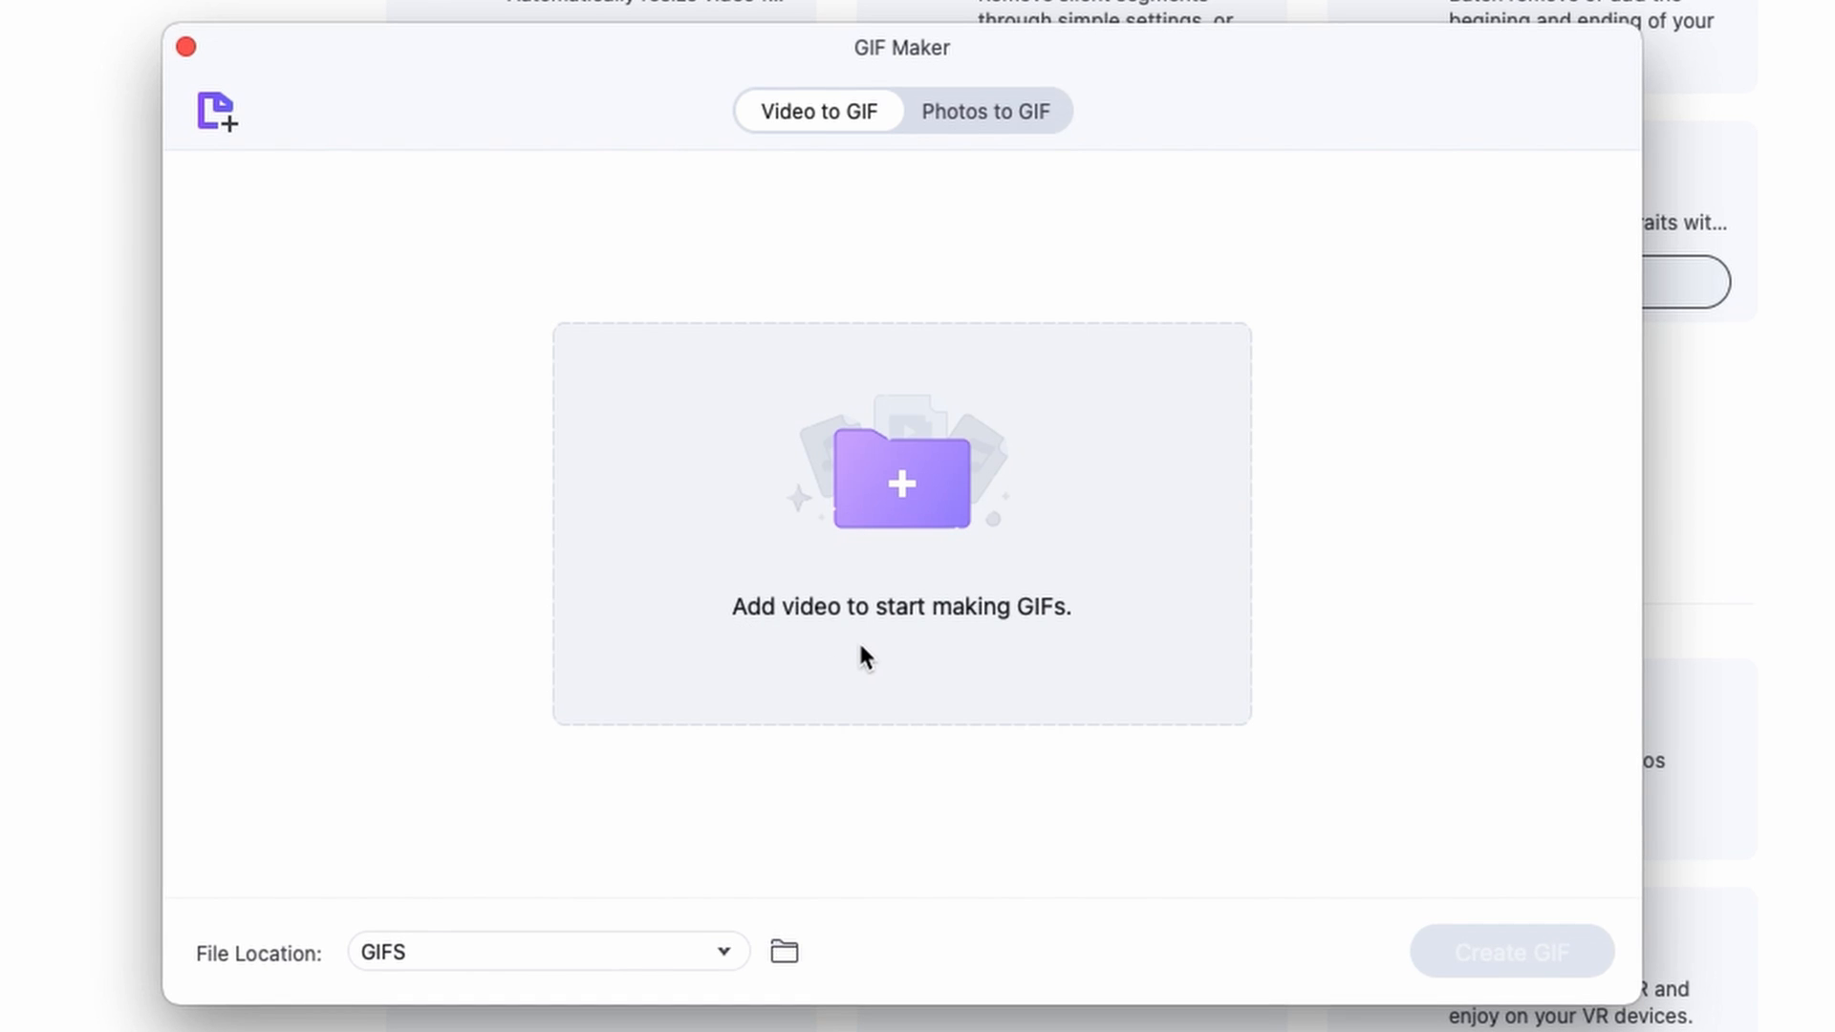
{"action": "mouse_move", "coordinate": [903, 486]}
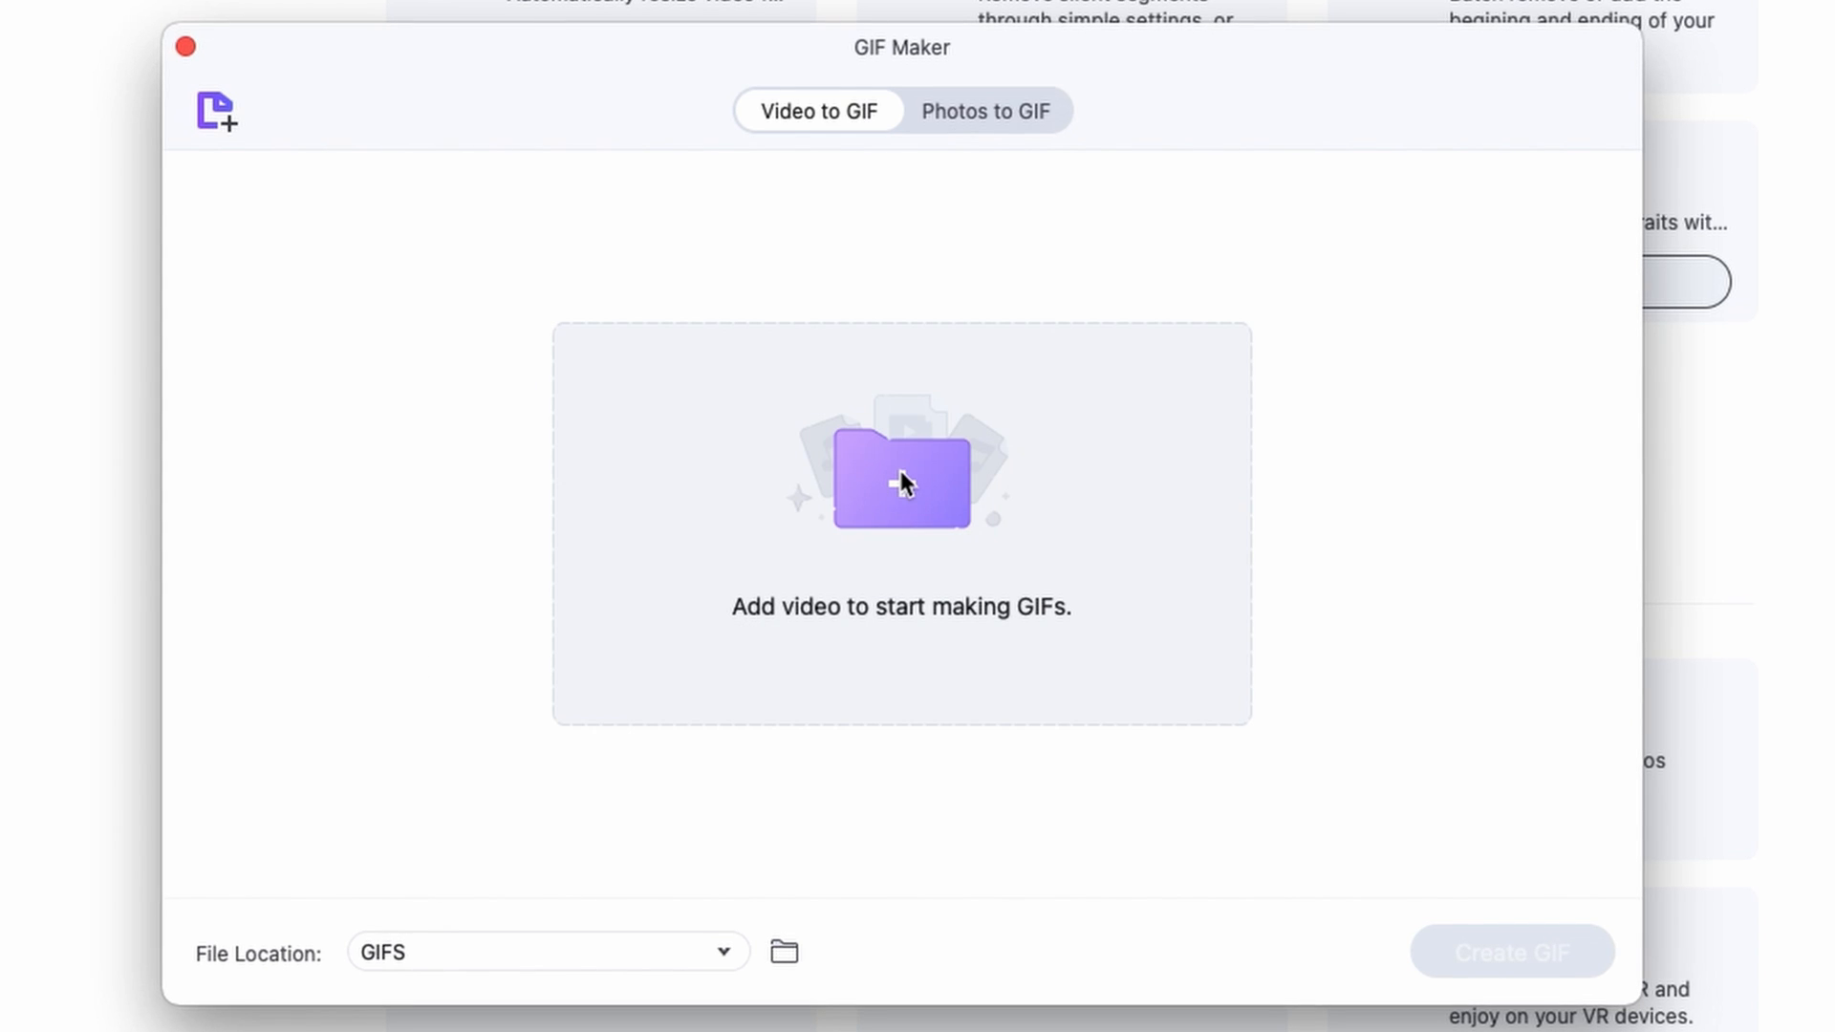
{"action": "left_click", "coordinate": [901, 480]}
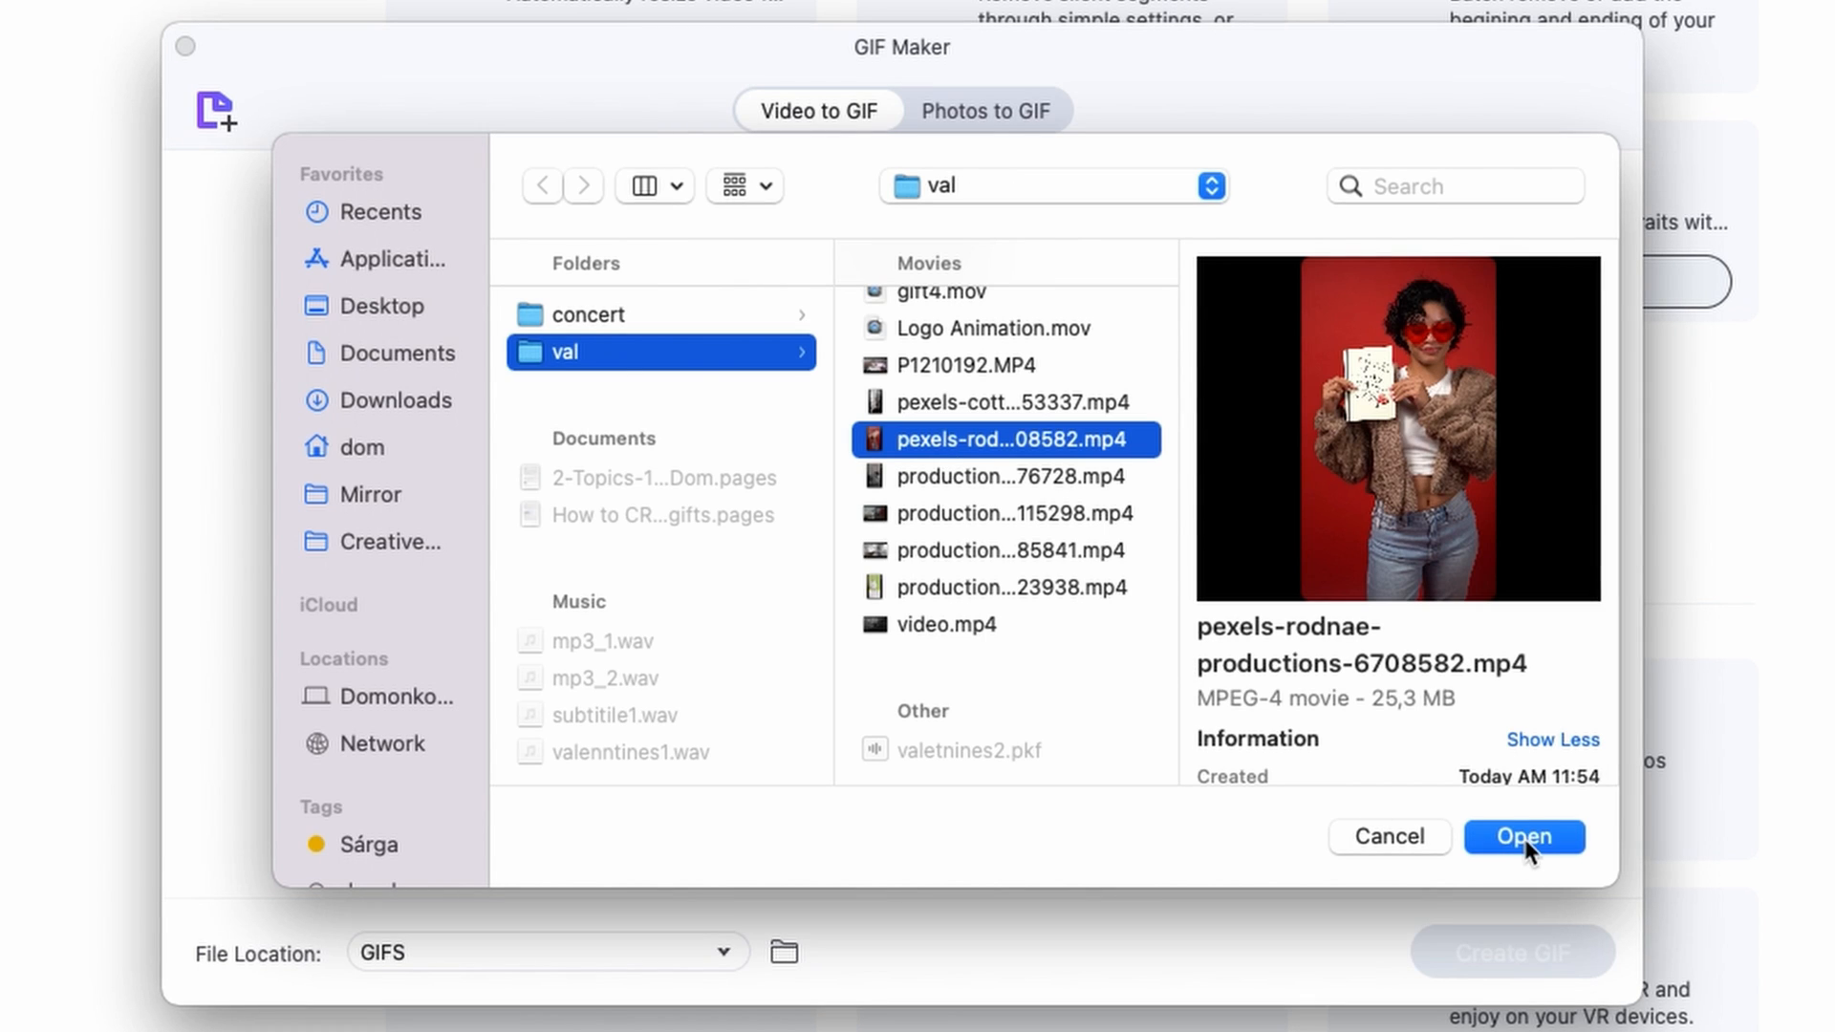
{"action": "left_click", "coordinate": [1523, 837]}
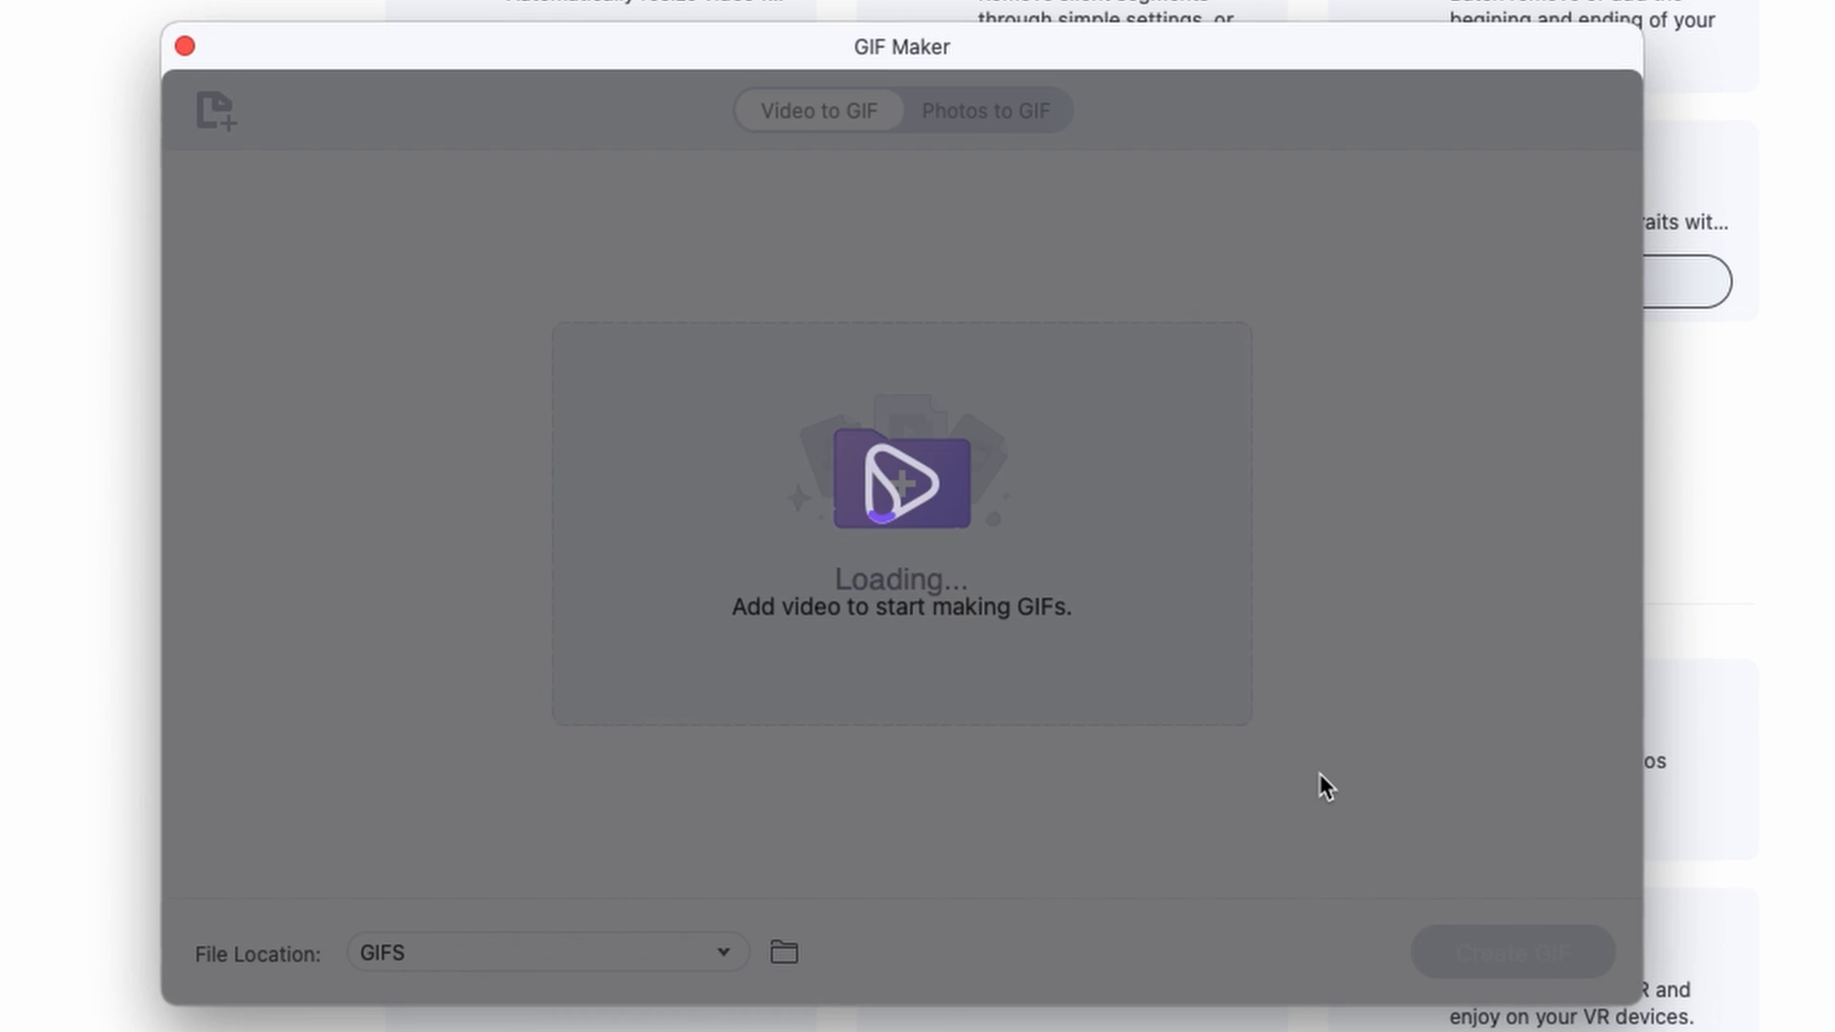
{"action": "mouse_move", "coordinate": [1342, 786]}
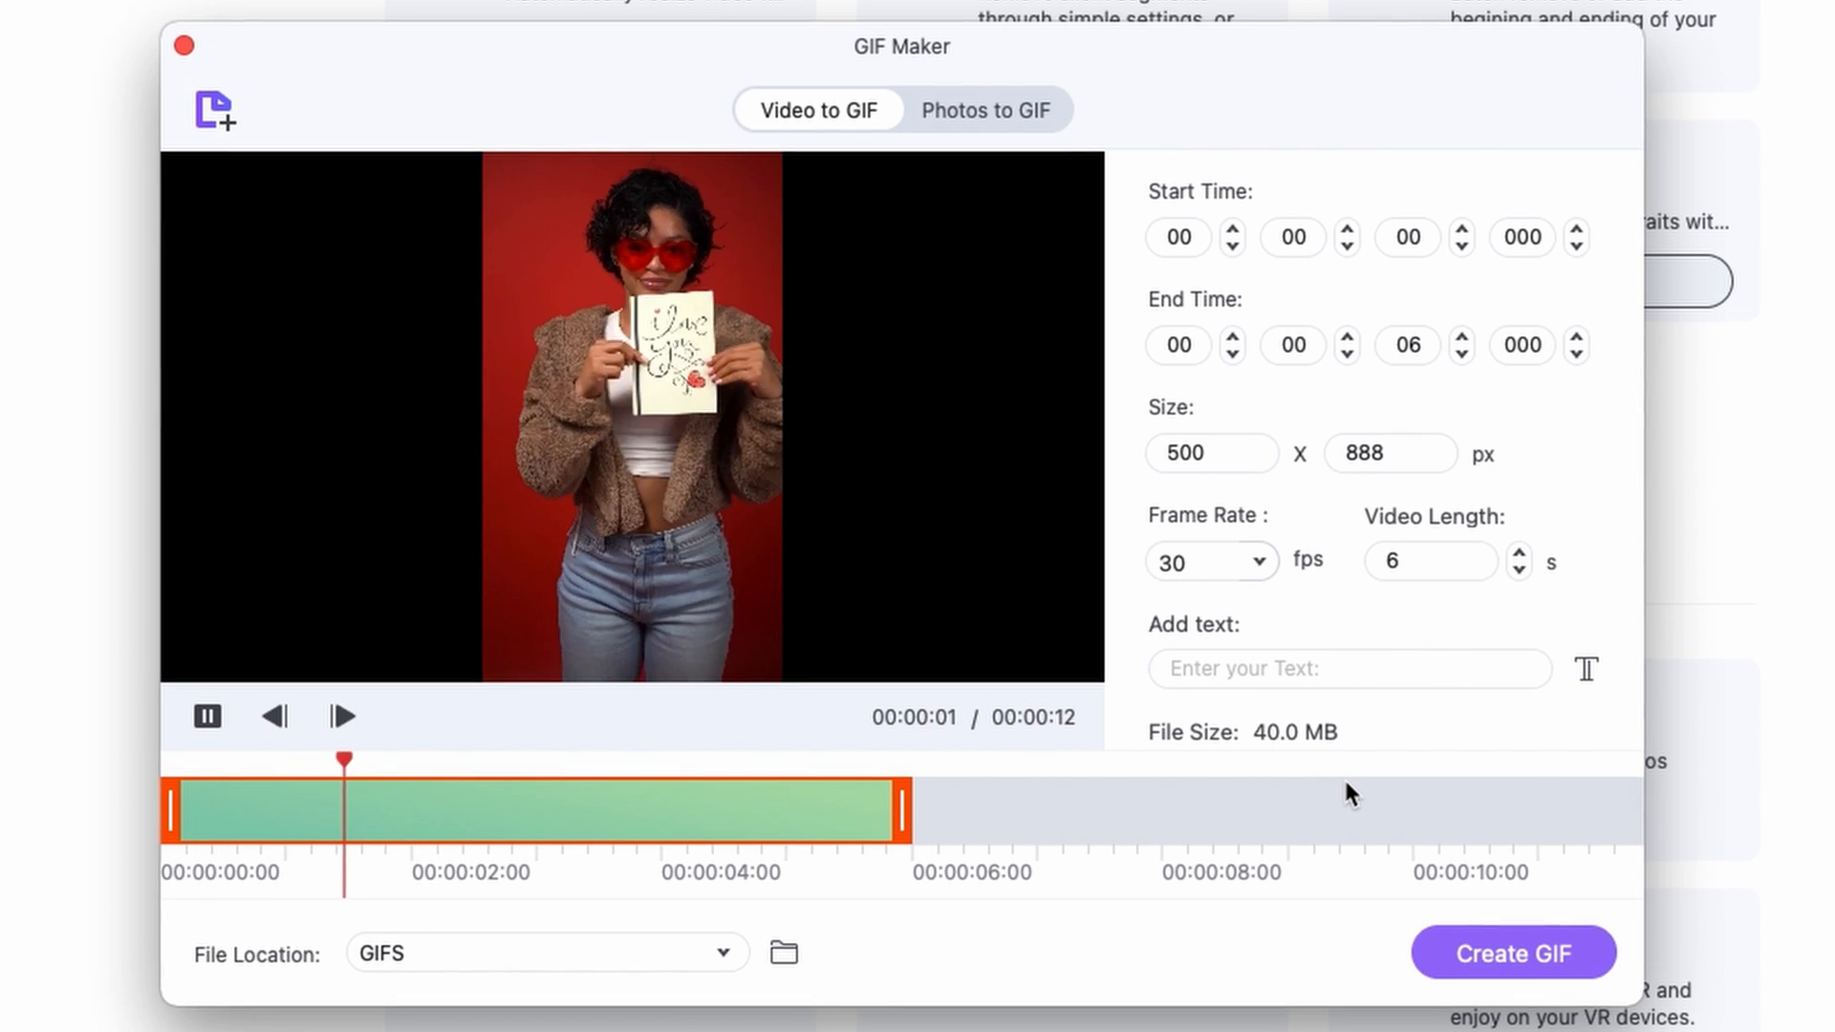
Step: Extend the GIF range to the full 11.845 seconds and keep 30 fps at 500×888
{"action": "left_click", "coordinate": [207, 716]}
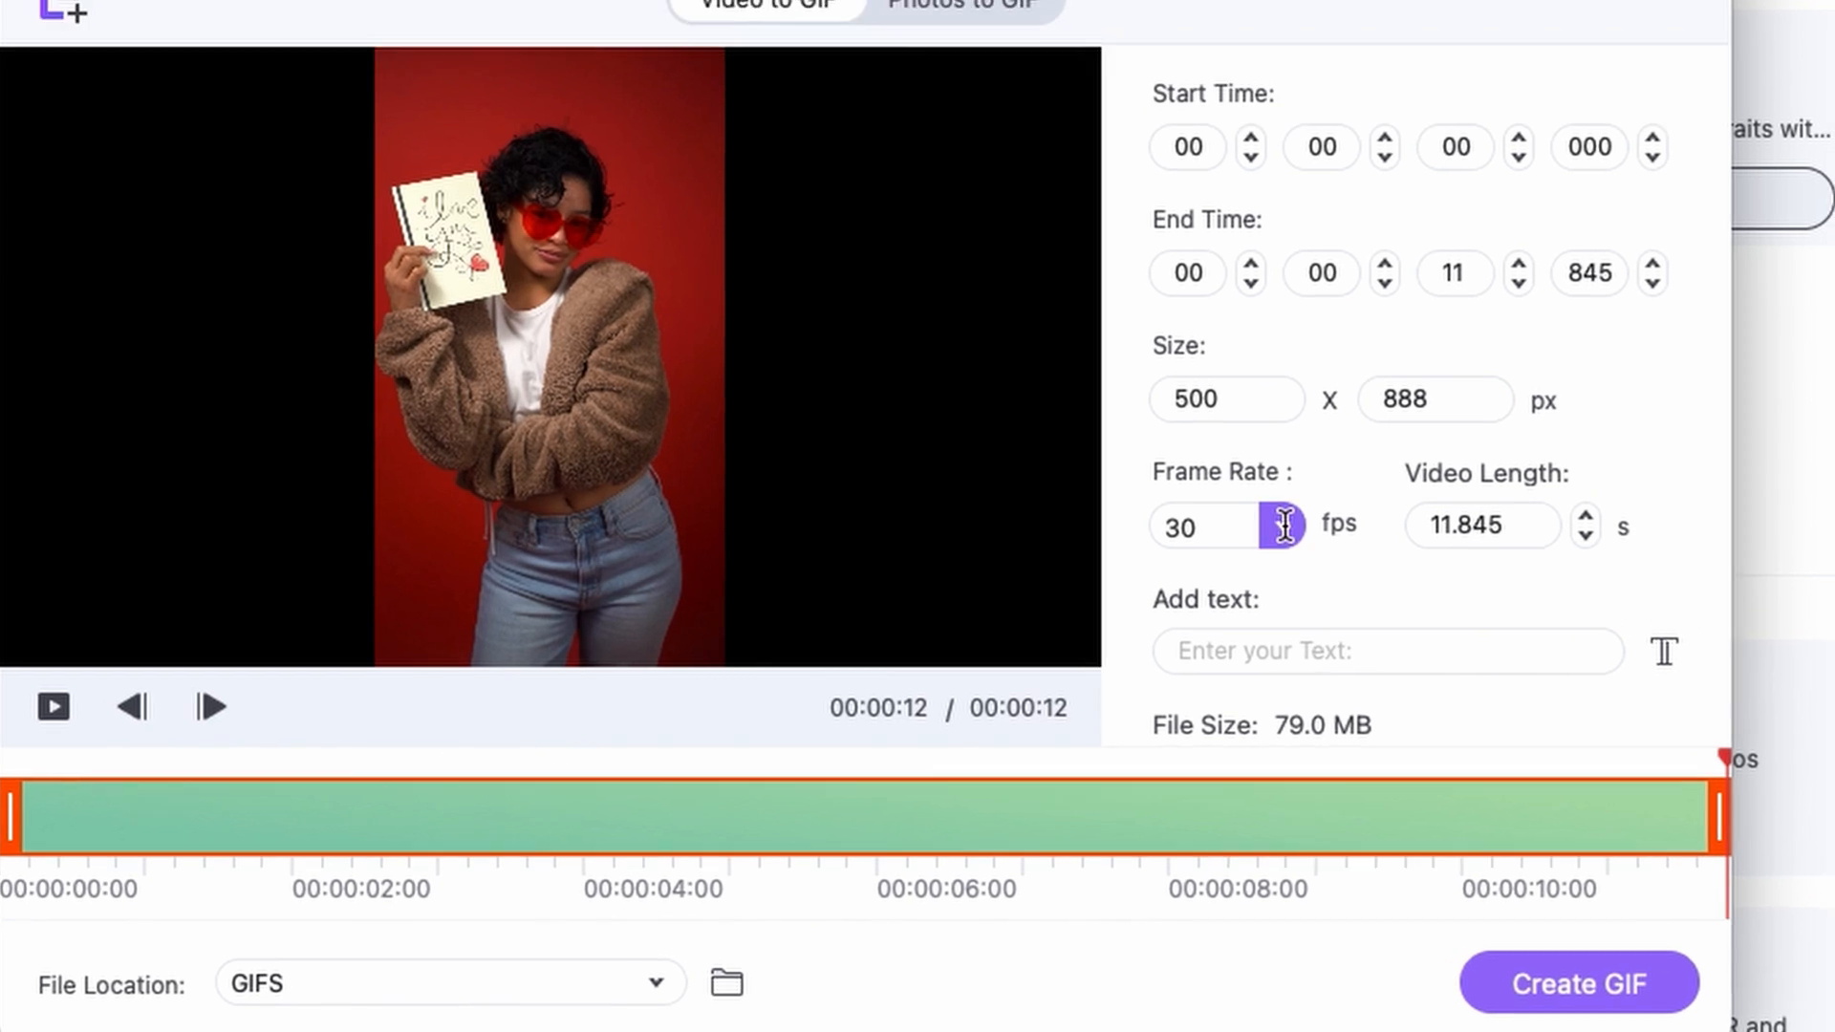
{"action": "left_click", "coordinate": [1286, 525]}
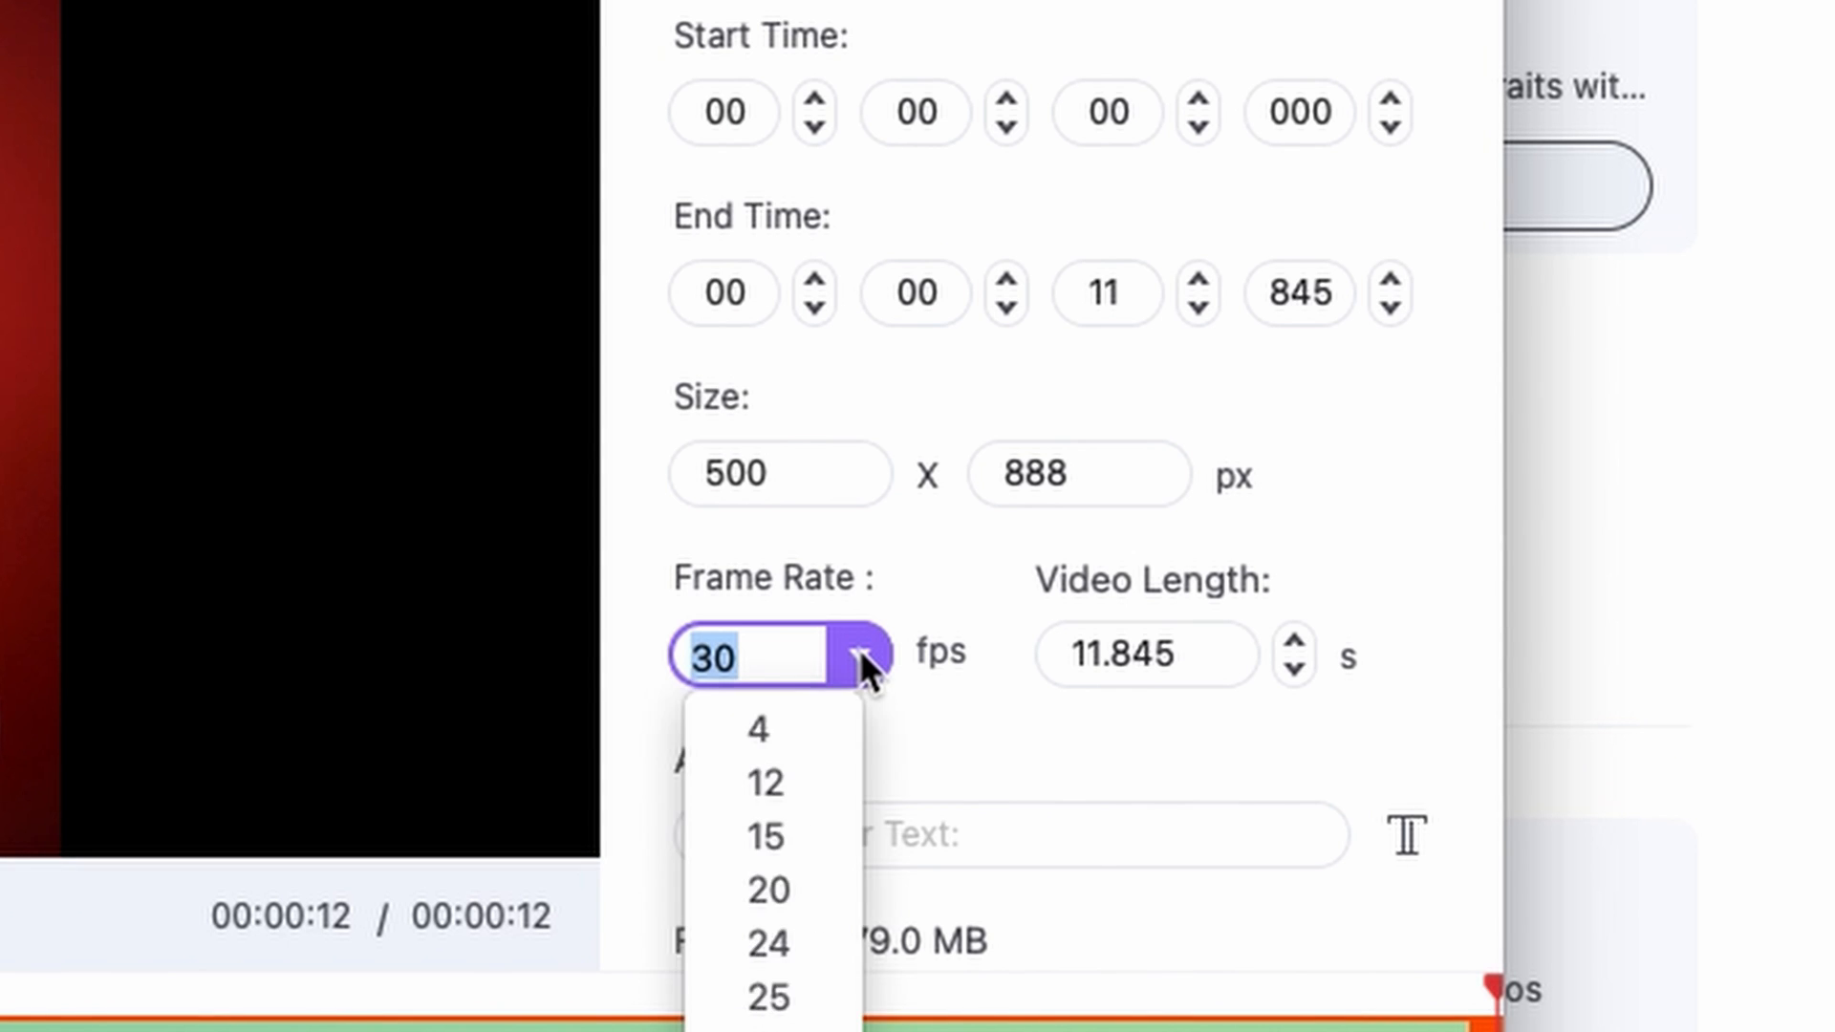
{"action": "left_click", "coordinate": [780, 474]}
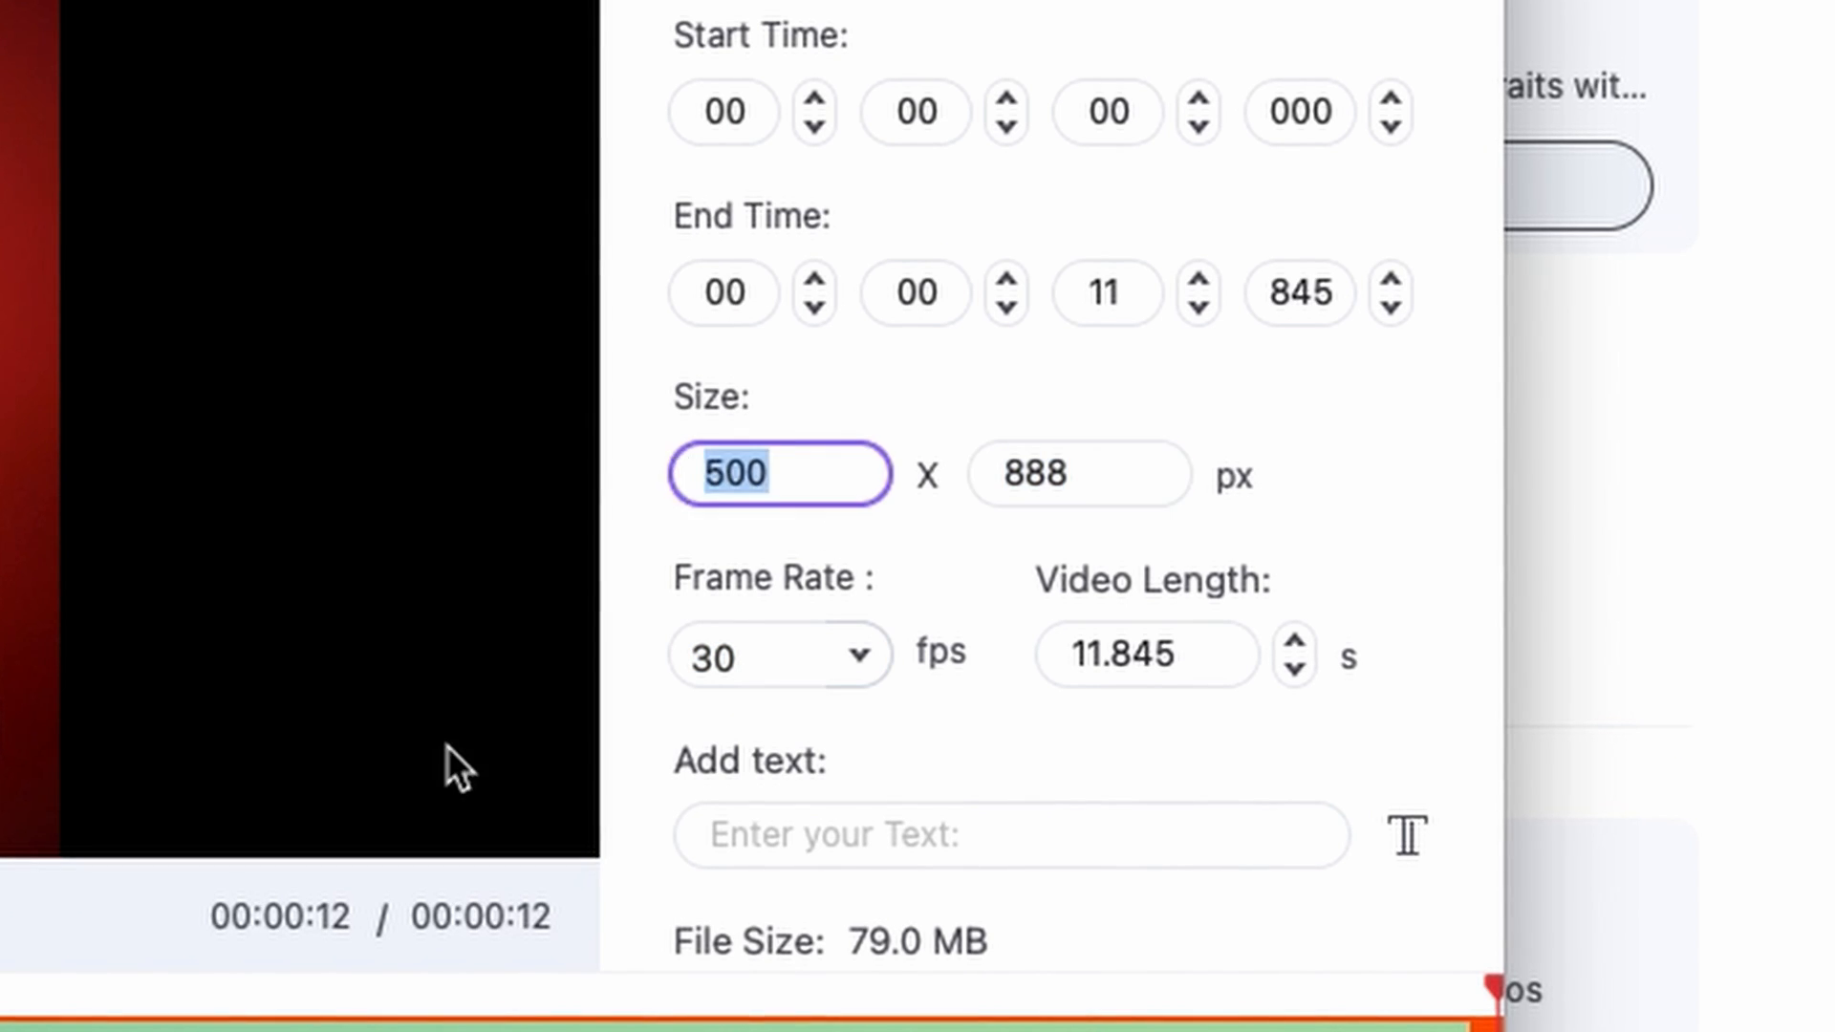
{"action": "scroll", "scroll_direction": "down", "scroll_amount": 3}
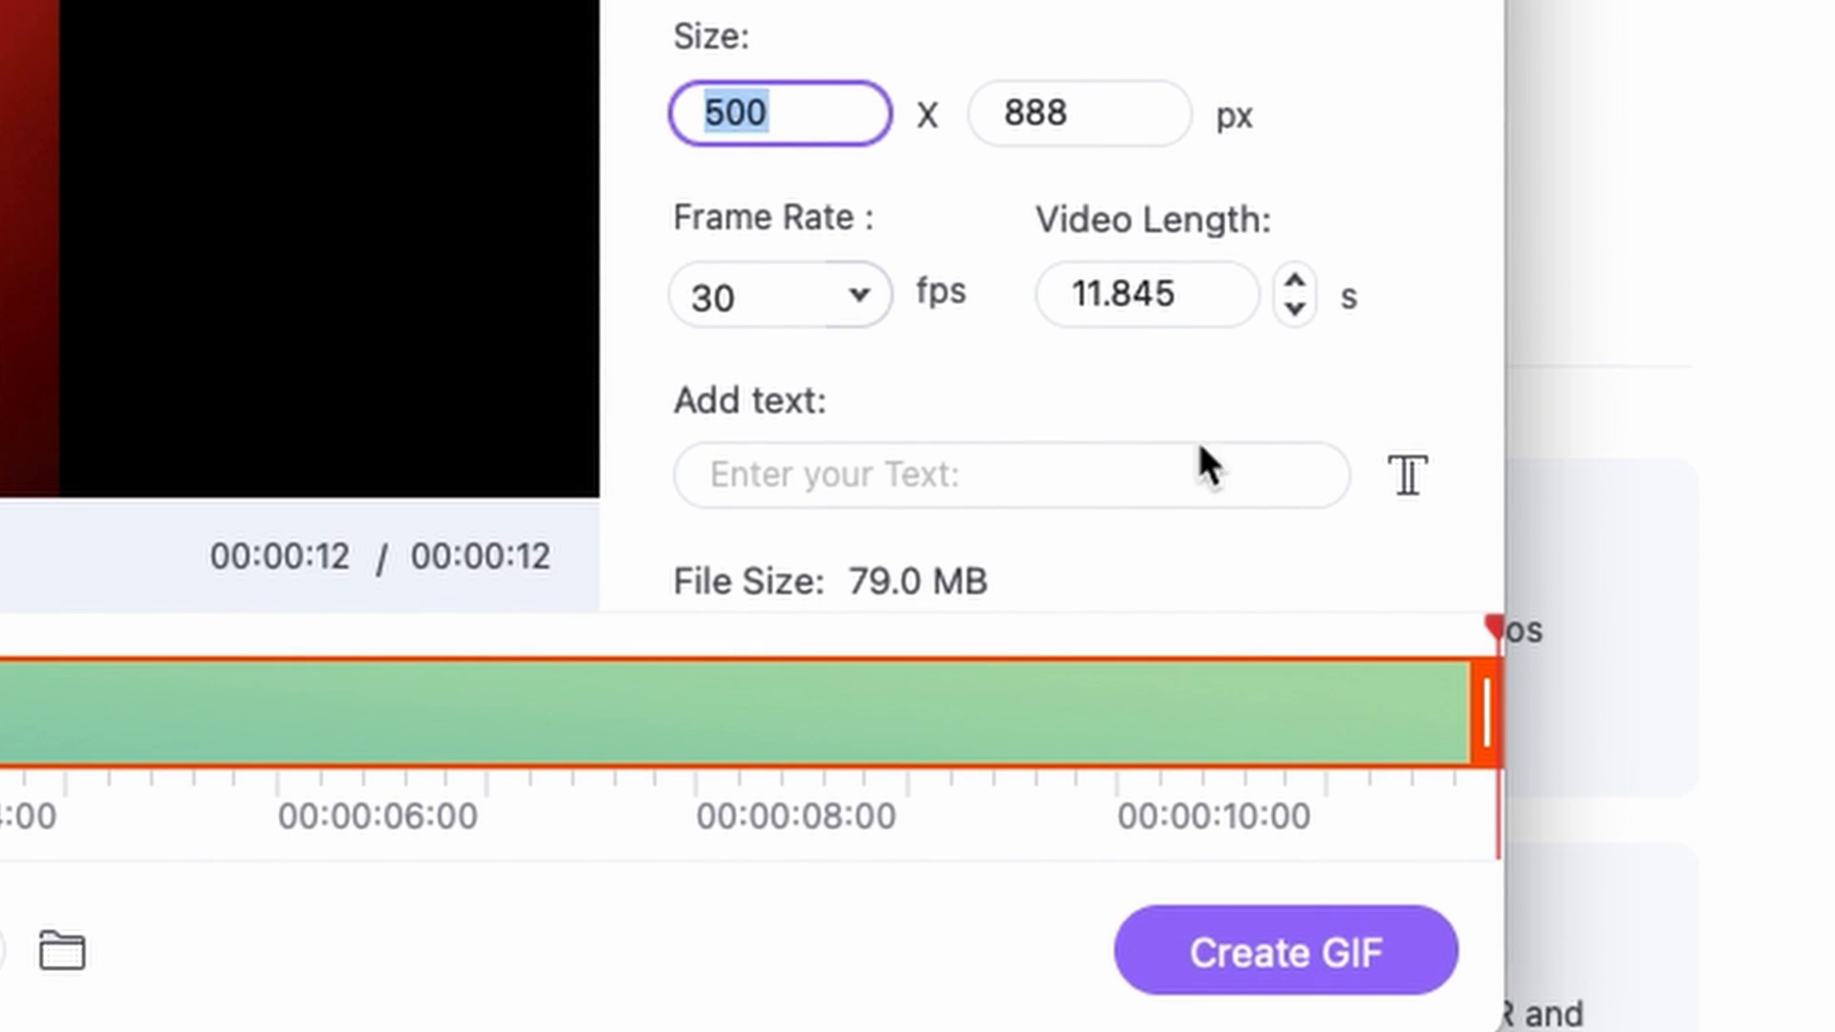
Step: Caption the GIF 'To my love' in Drift Wood, recolour it red and refine the colour
{"action": "left_click", "coordinate": [1006, 475]}
{"action": "type", "text": "To my love"}
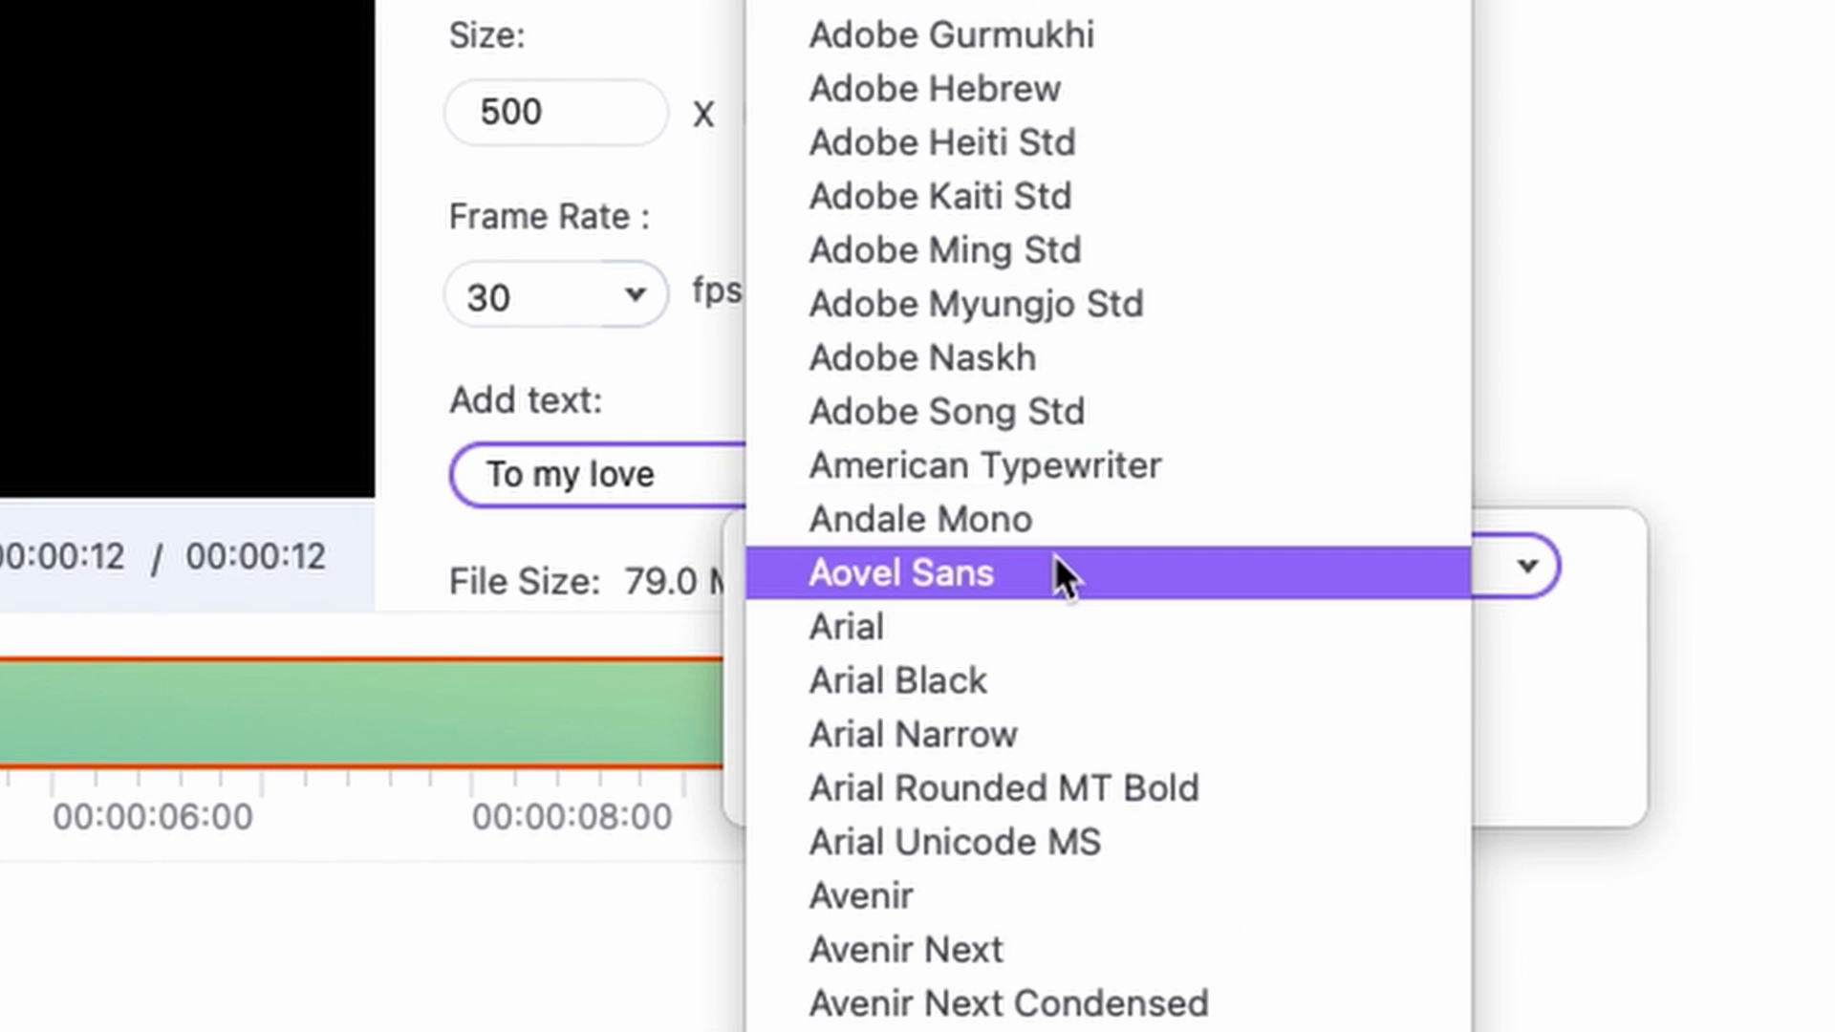
{"action": "left_click", "coordinate": [900, 573]}
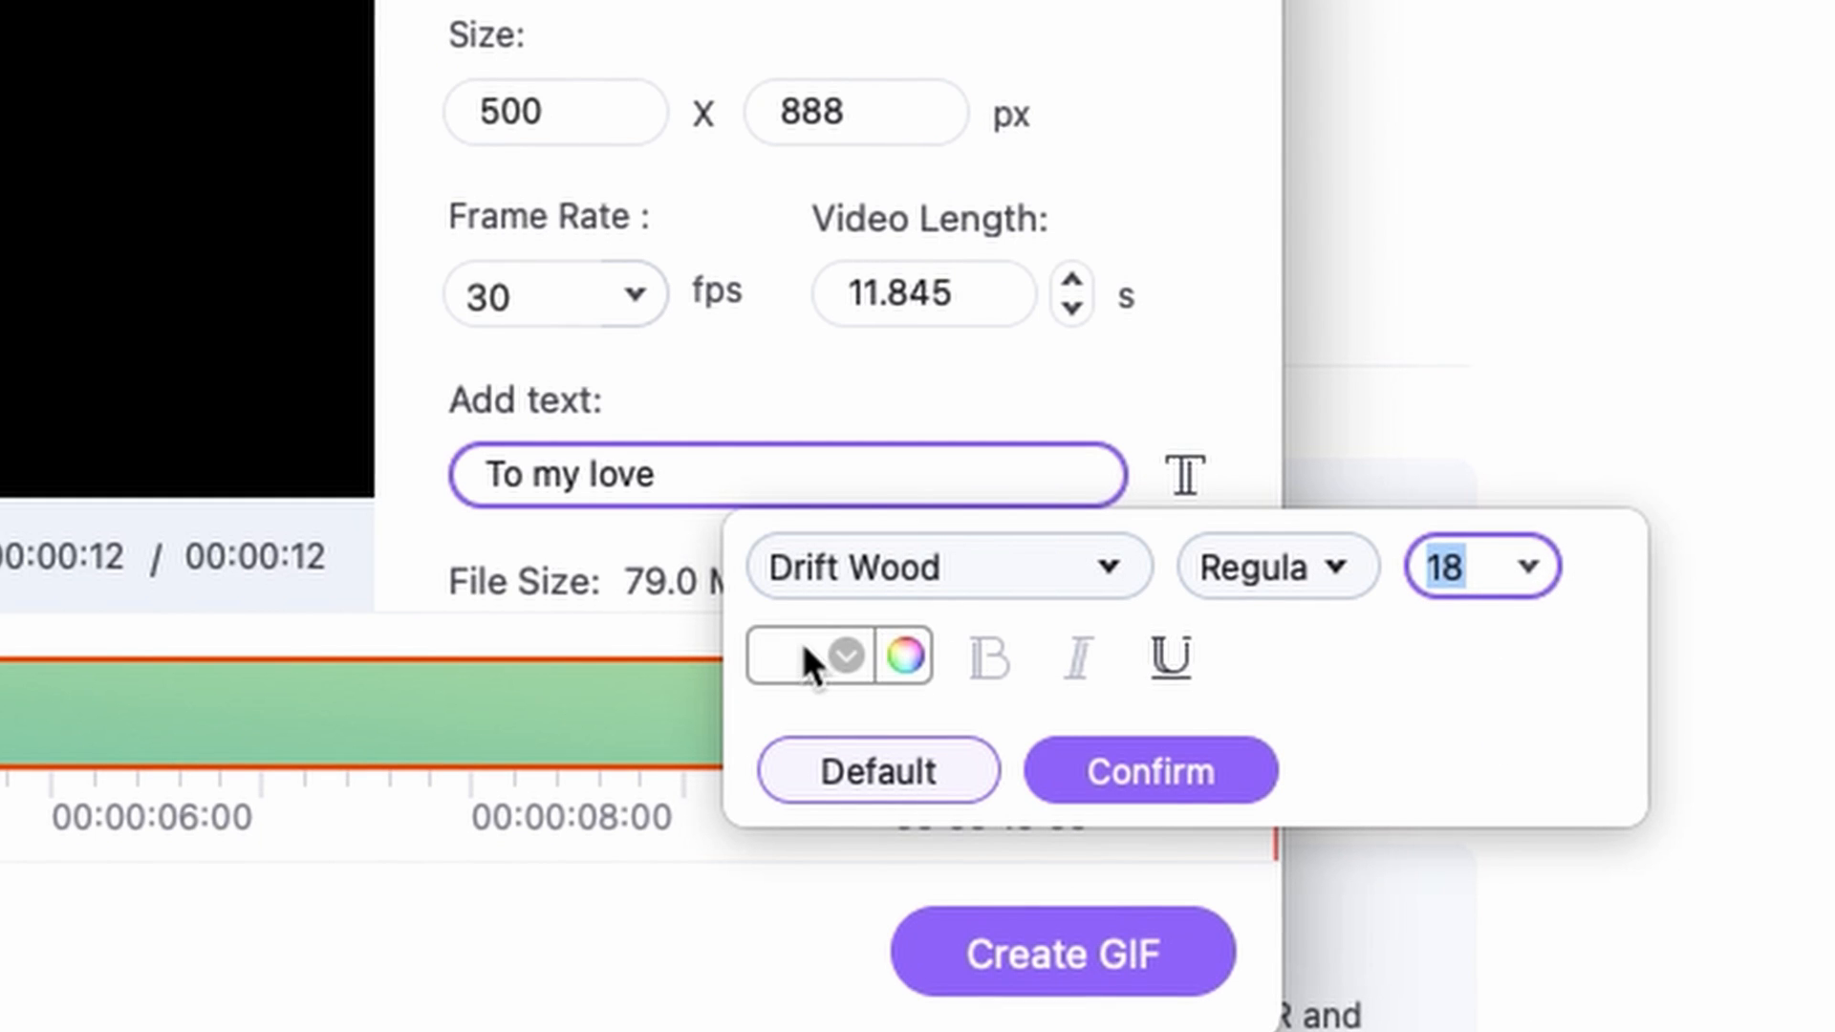
{"action": "left_click", "coordinate": [815, 655]}
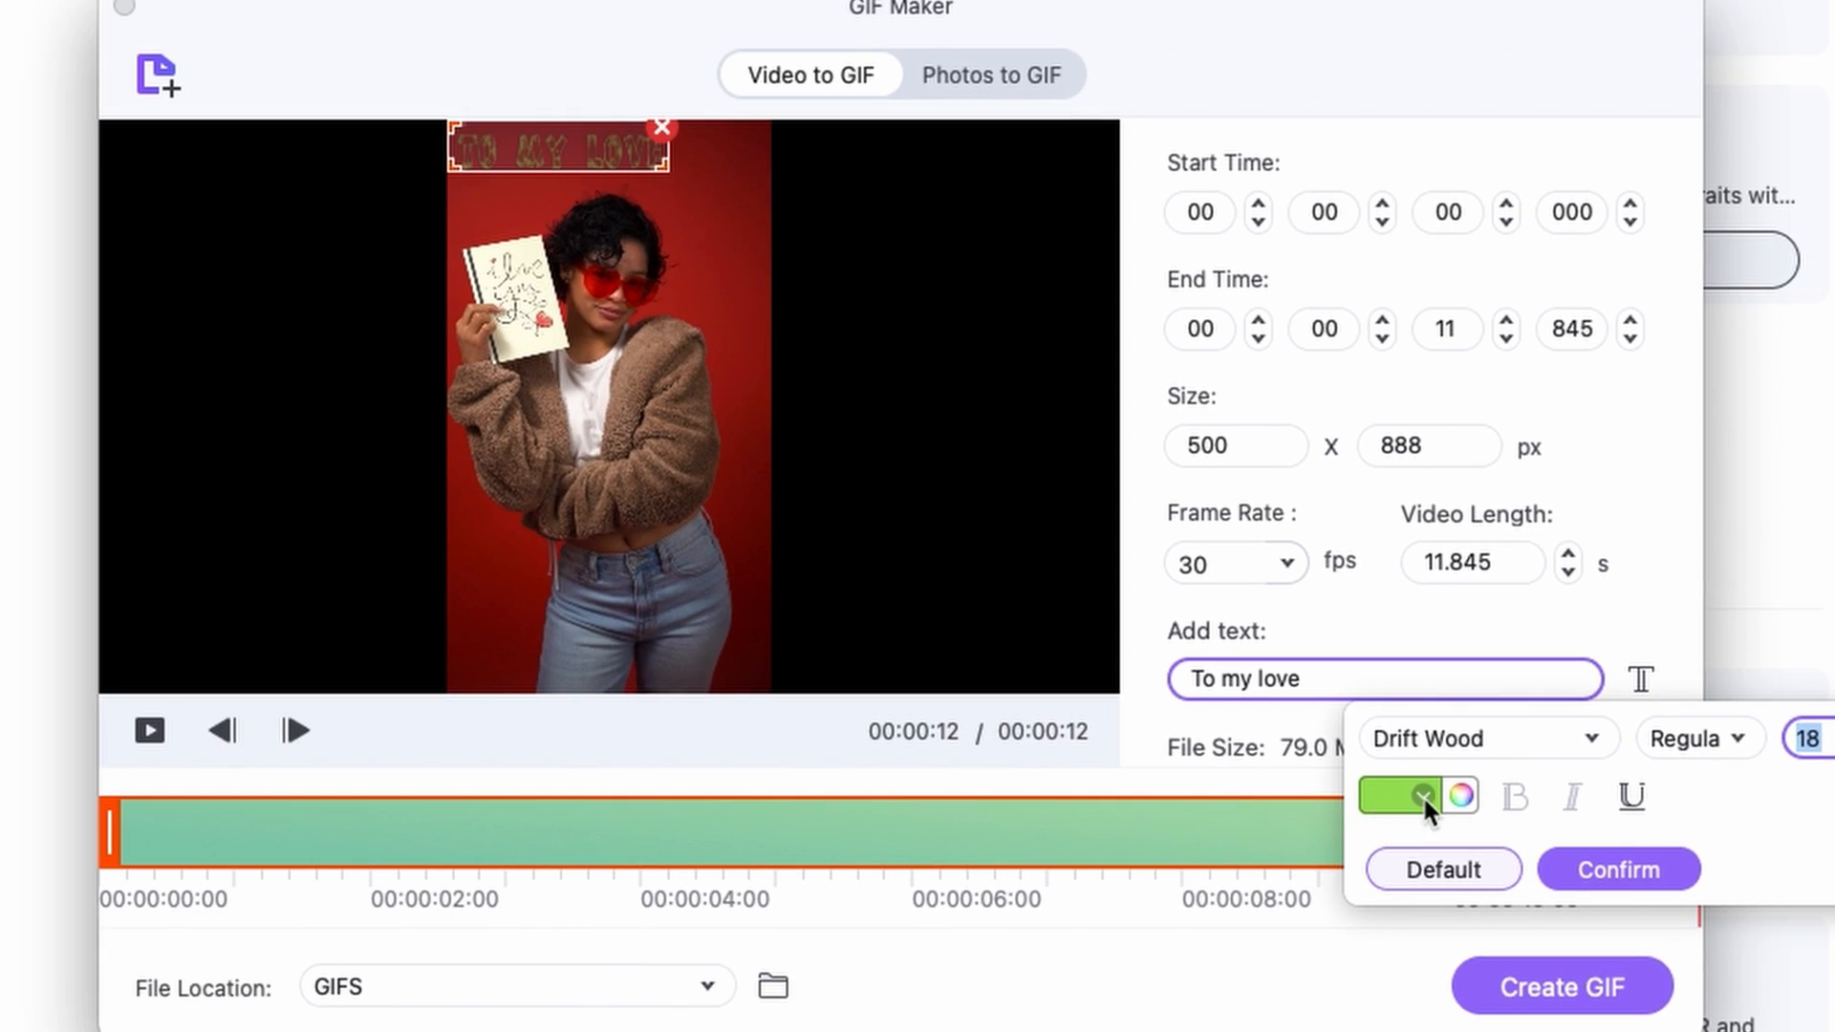
{"action": "left_click", "coordinate": [1392, 797]}
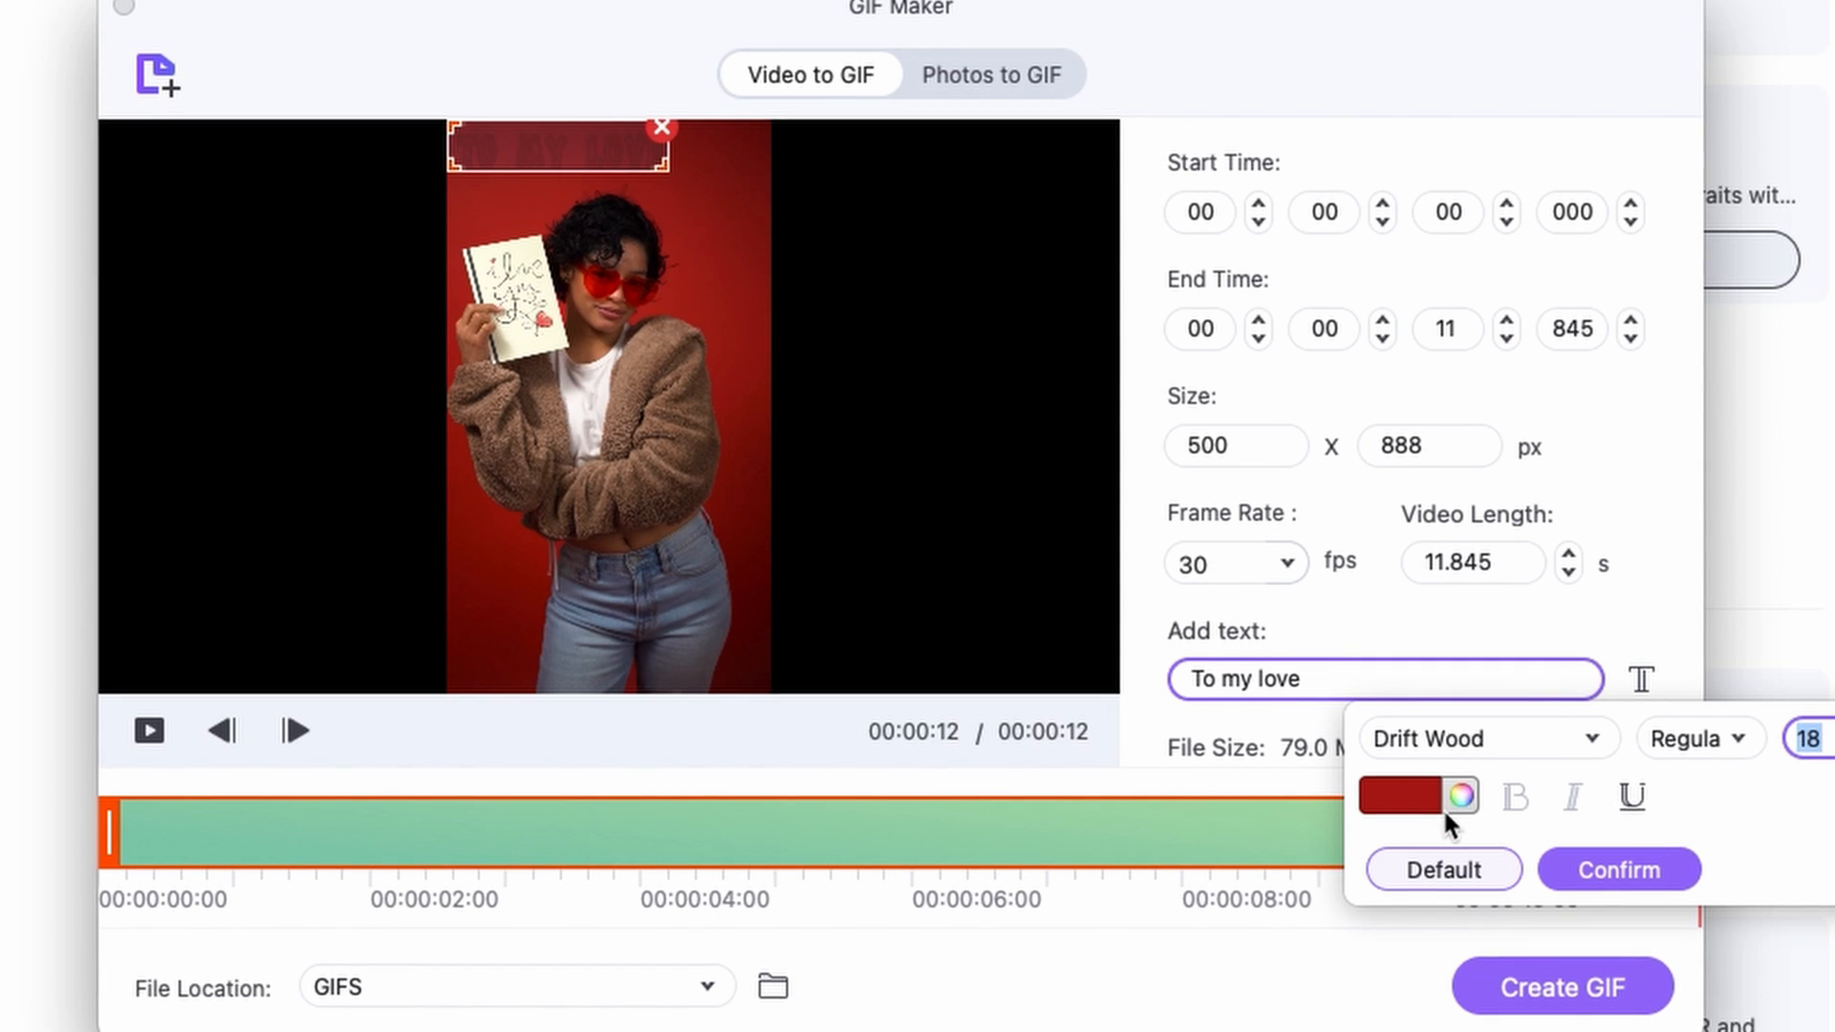
{"action": "left_click", "coordinate": [1455, 797]}
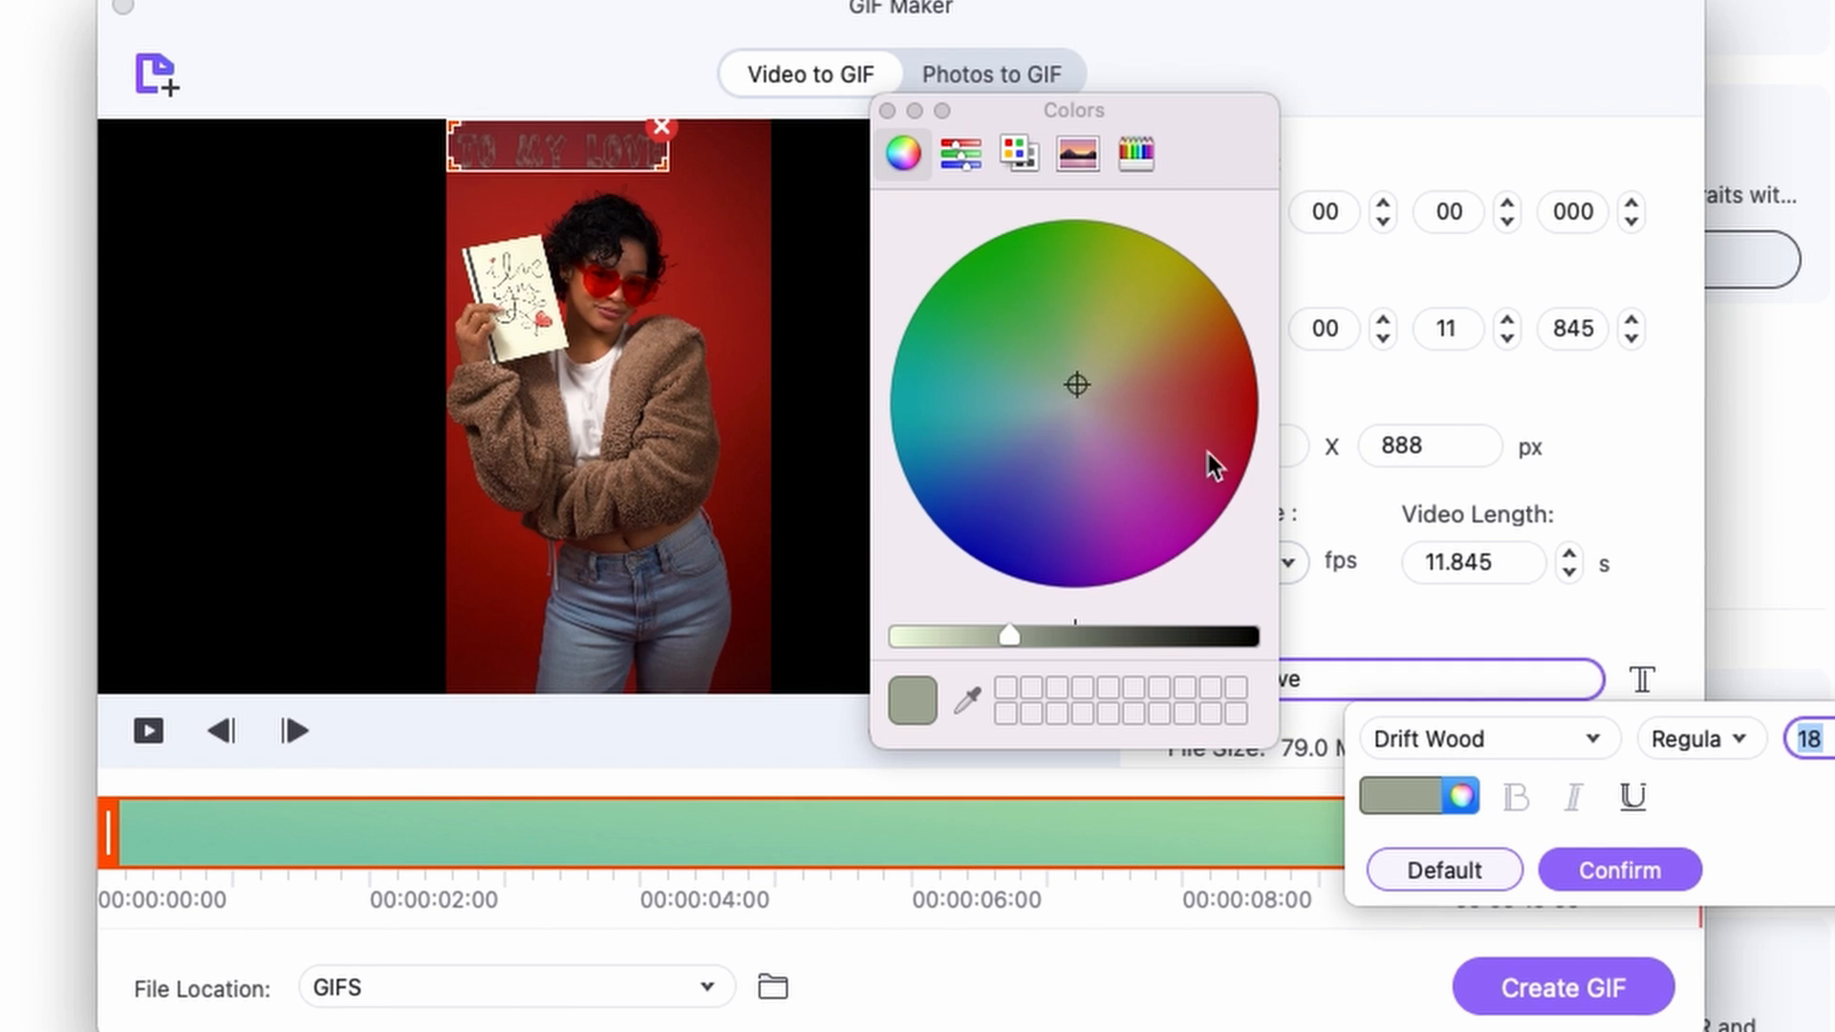
{"action": "mouse_move", "coordinate": [883, 123]}
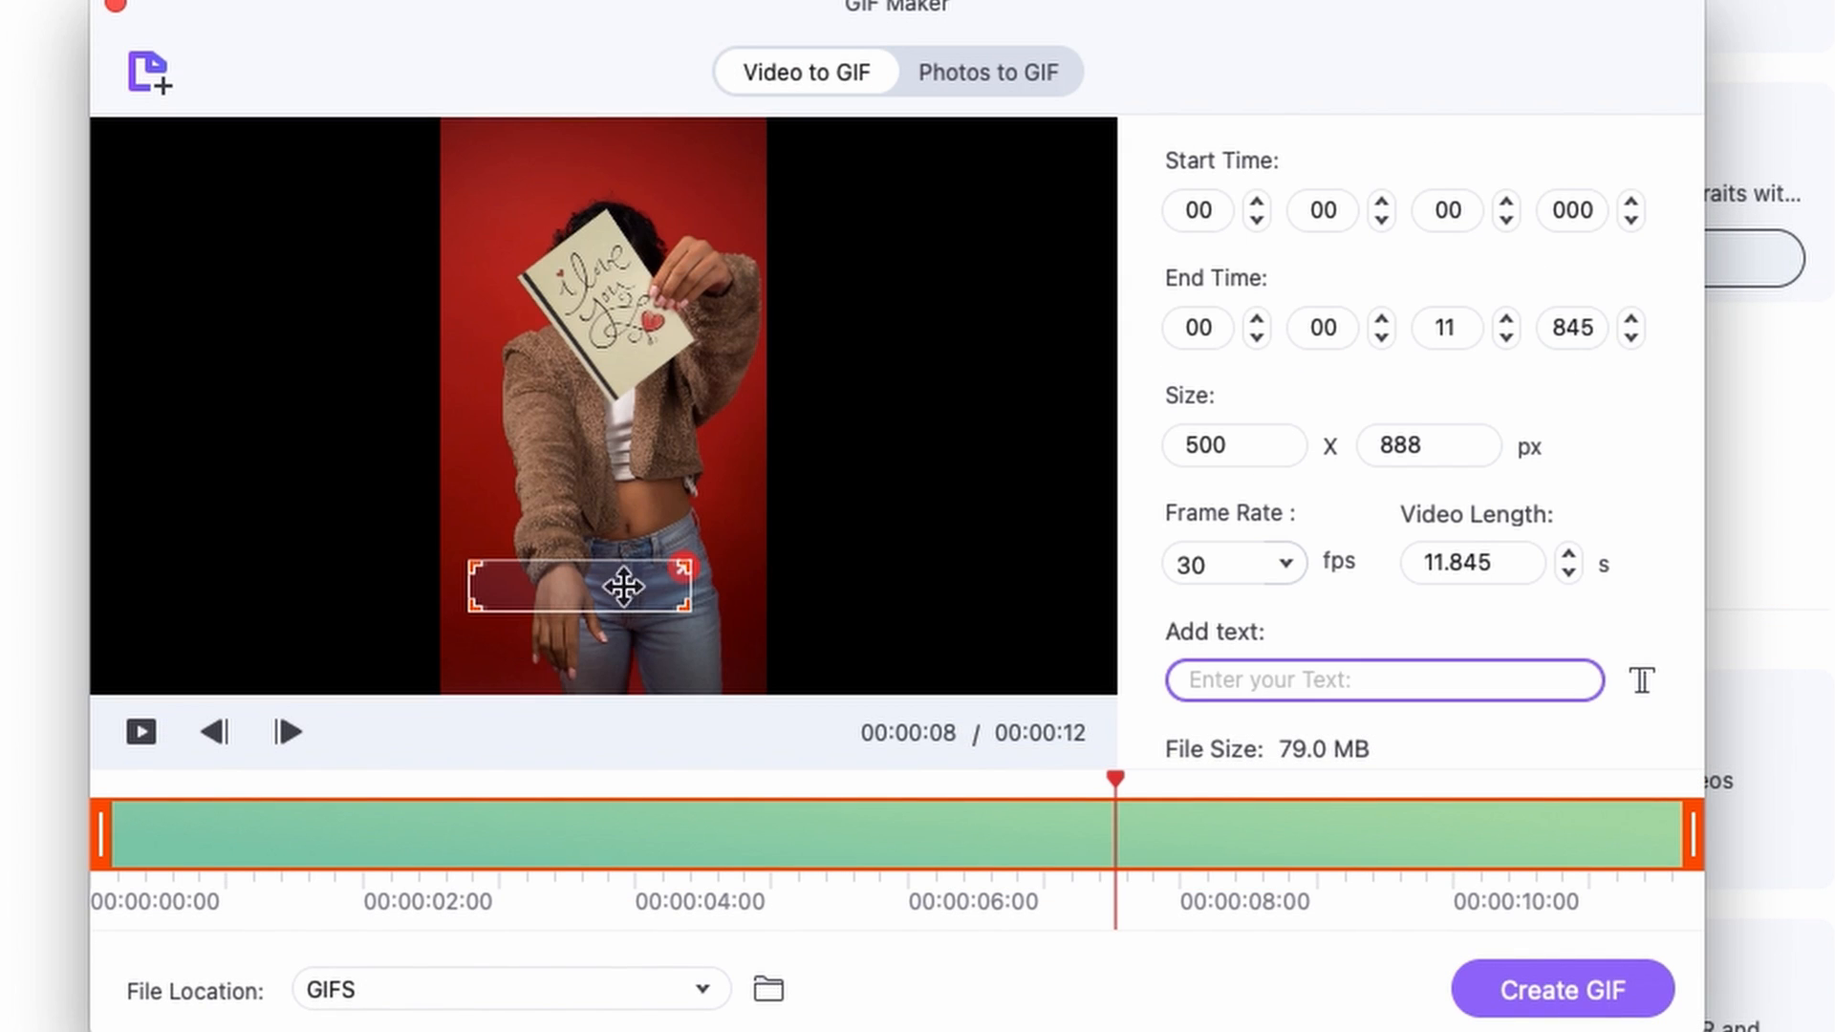
{"action": "mouse_move", "coordinate": [928, 596]}
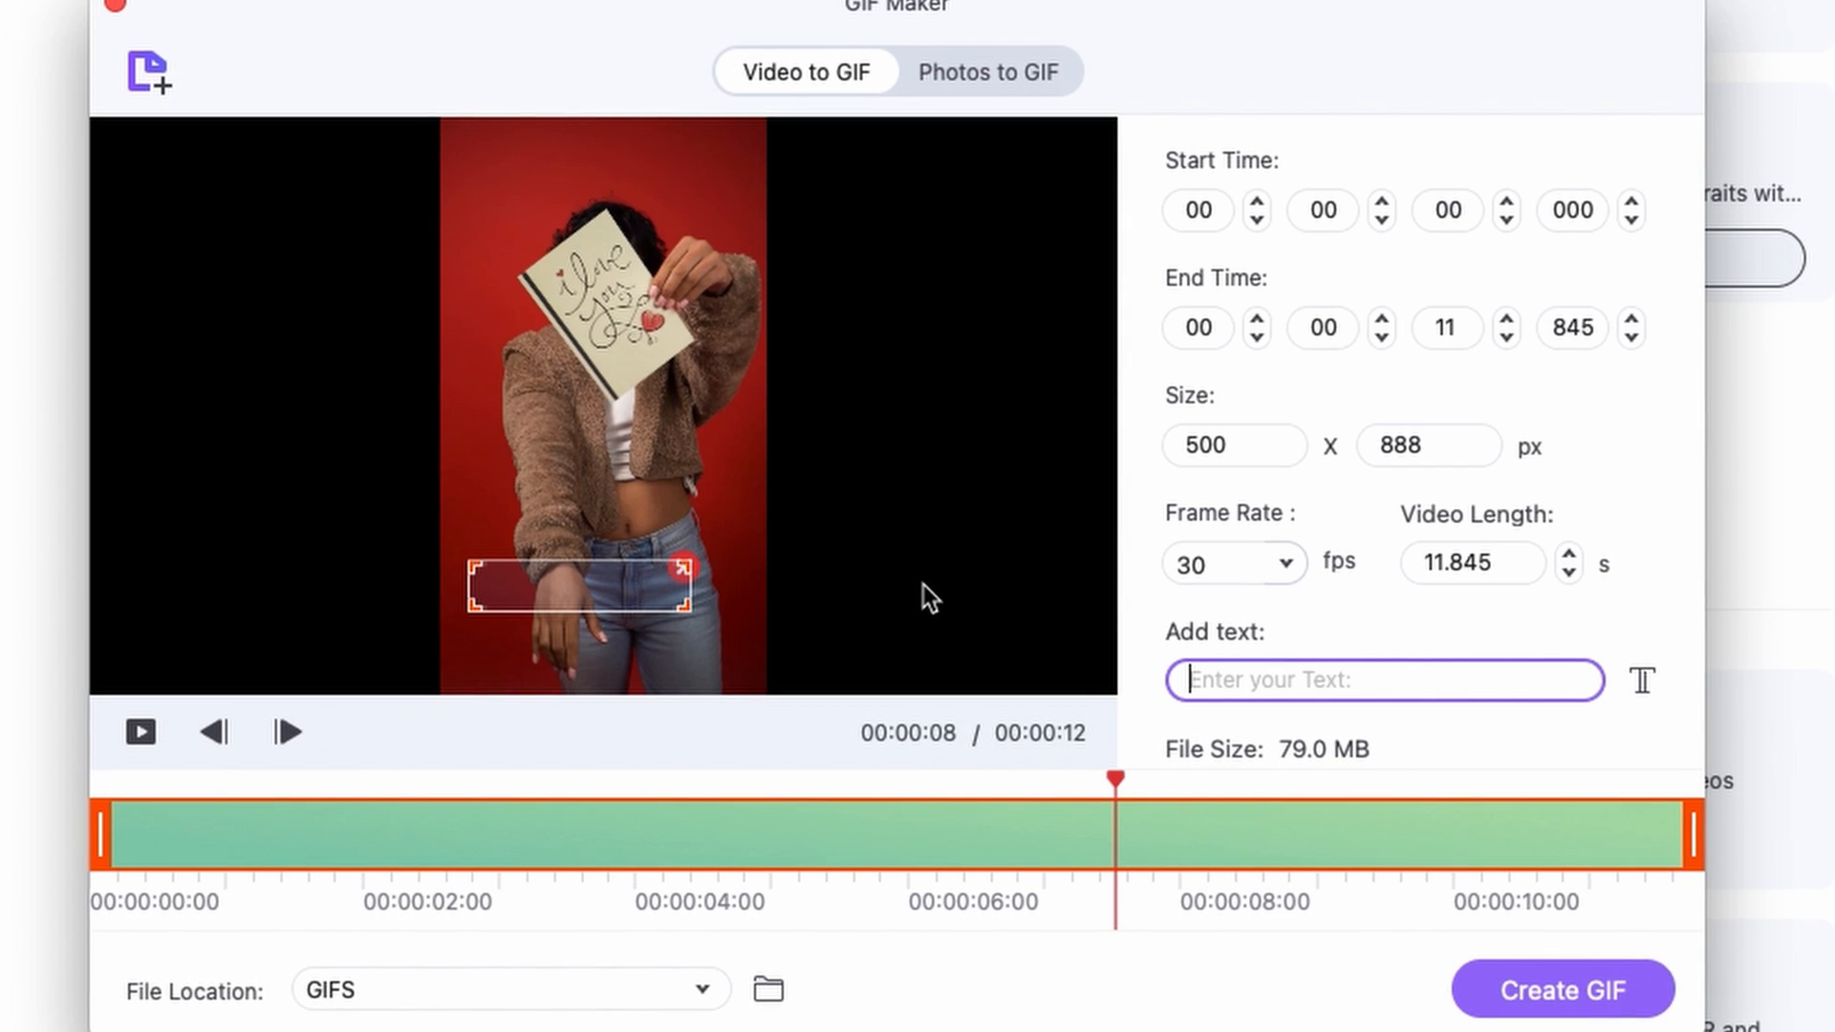
Step: Create the GIF from the captioned clip into the GIFS folder and dismiss the finished preview
{"action": "left_click", "coordinate": [1560, 989]}
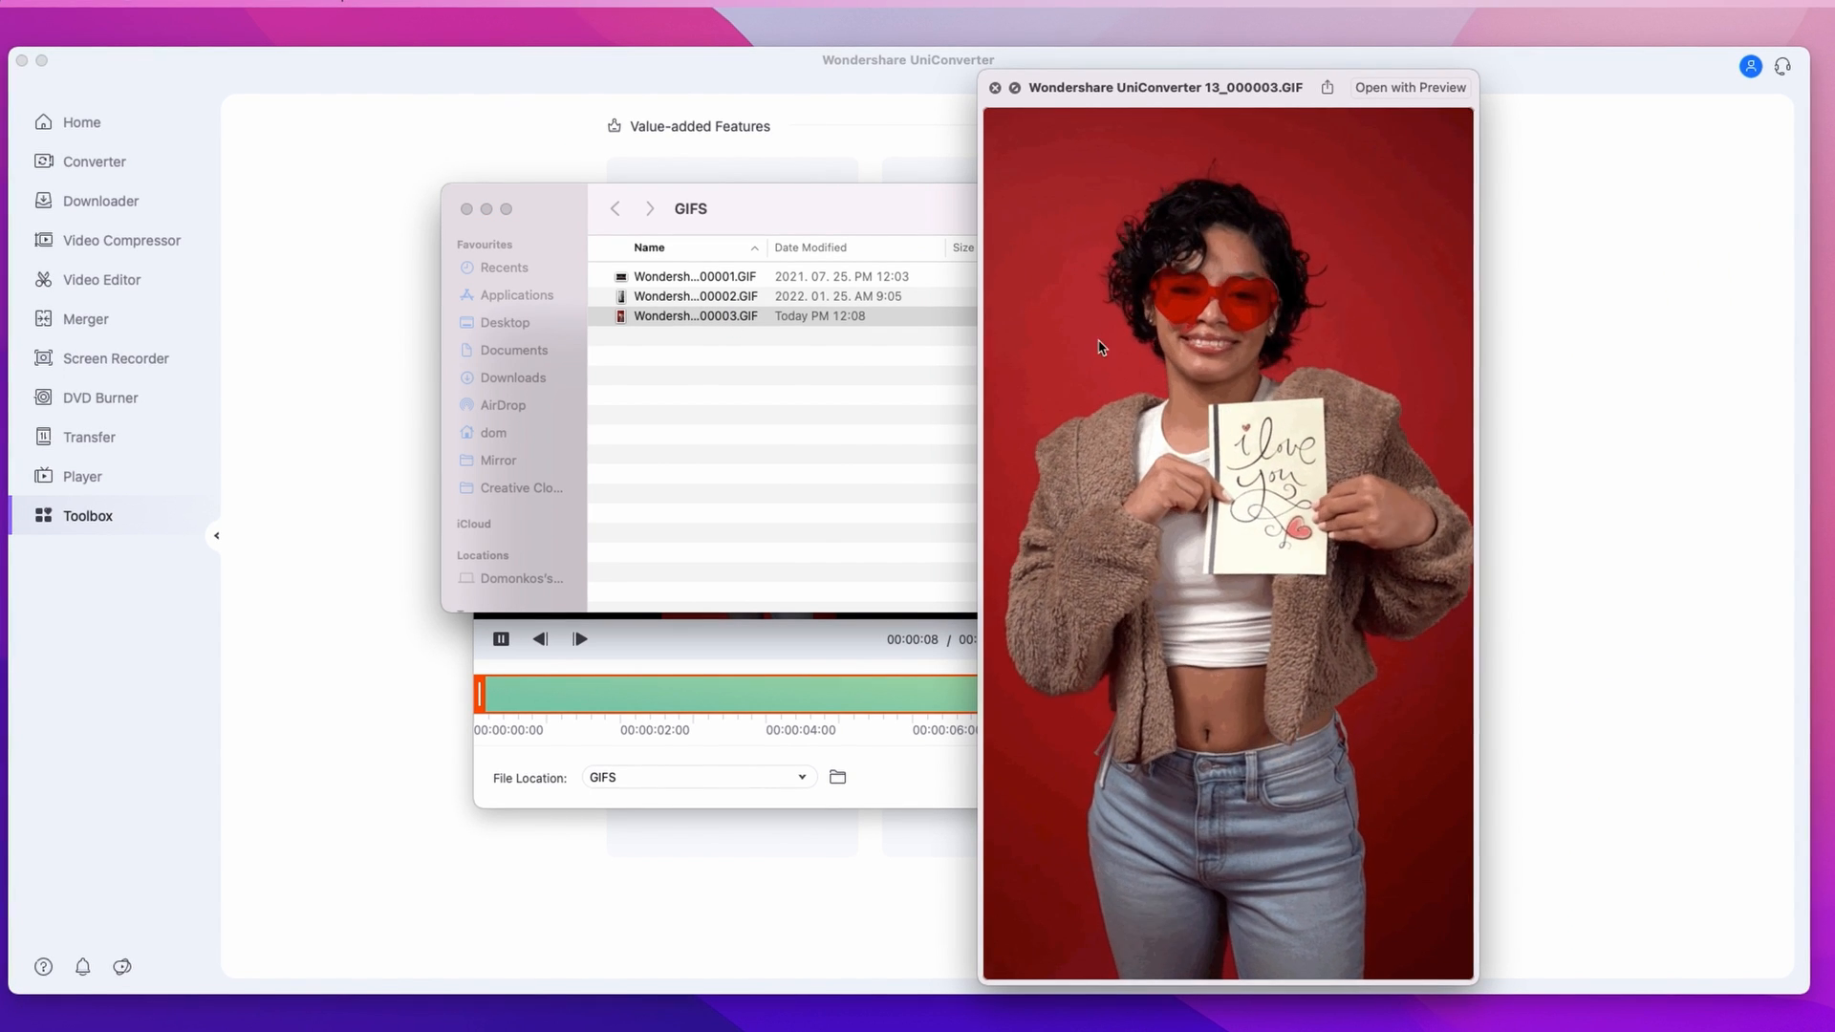
{"action": "left_click", "coordinate": [995, 87]}
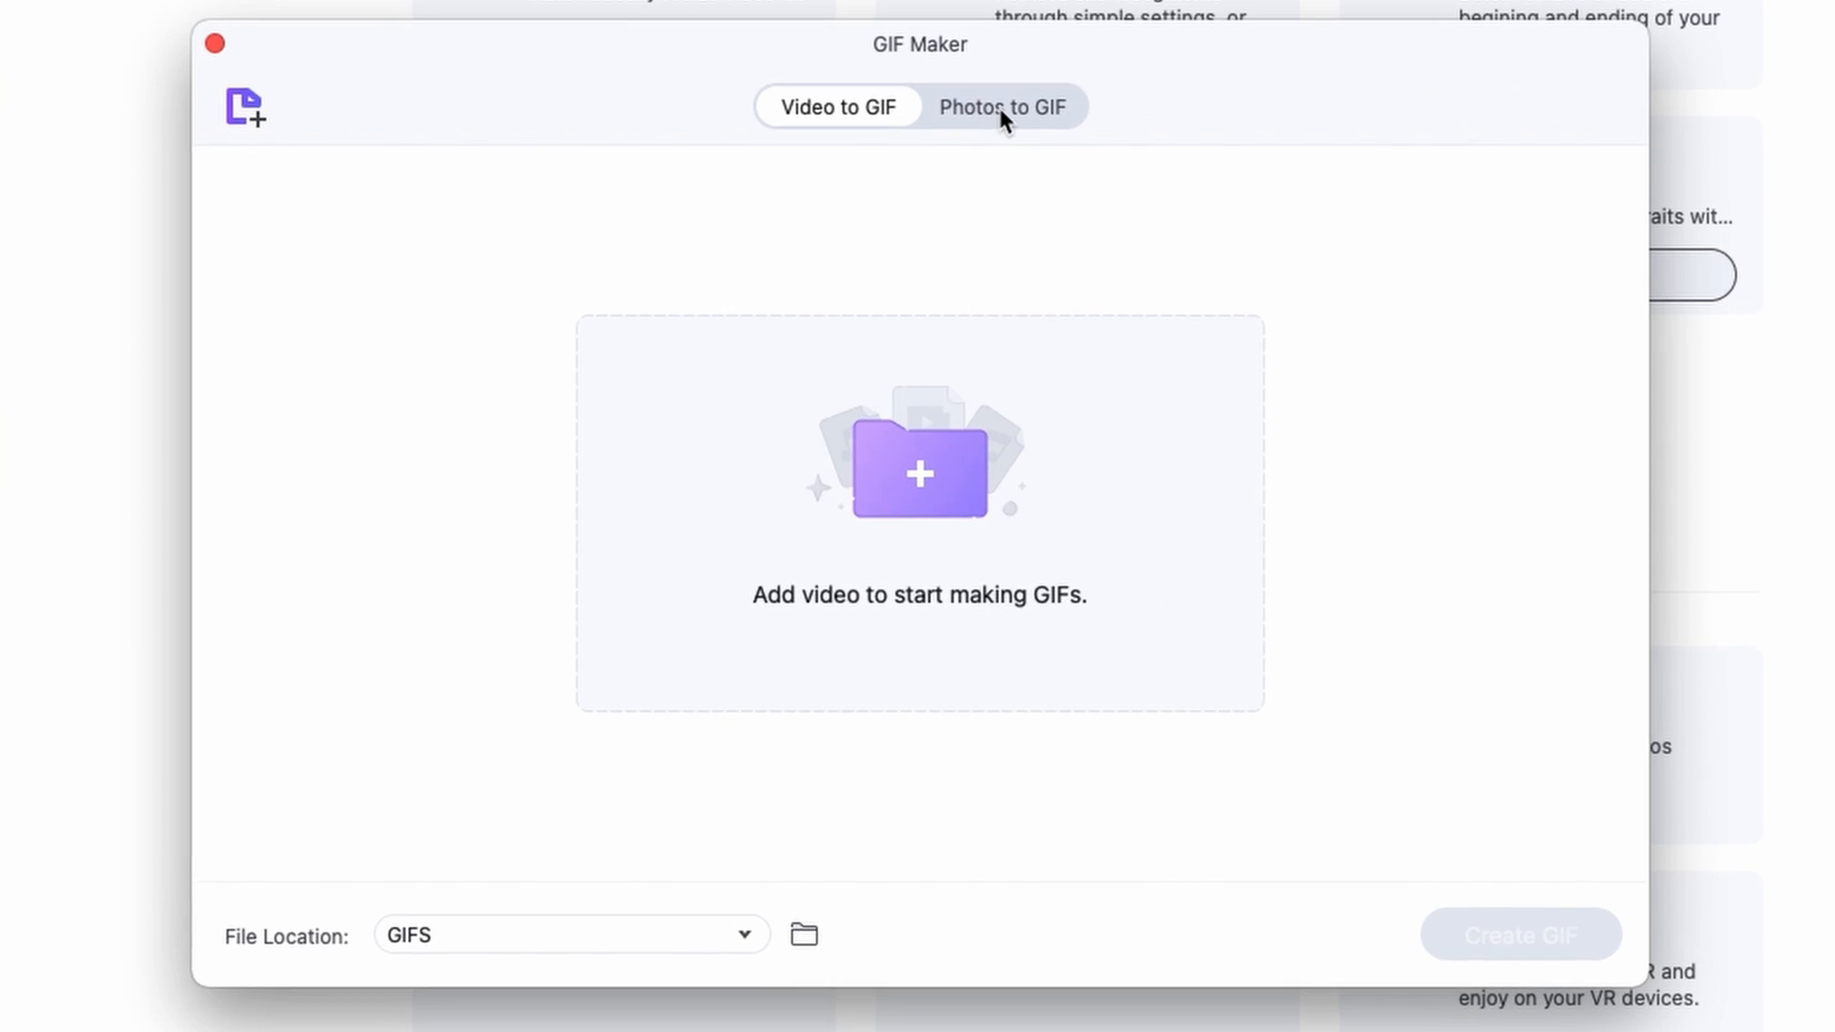
Step: Add four captioned snowy couple photos to Photos to GIF and preview the second one
{"action": "left_click", "coordinate": [1002, 106]}
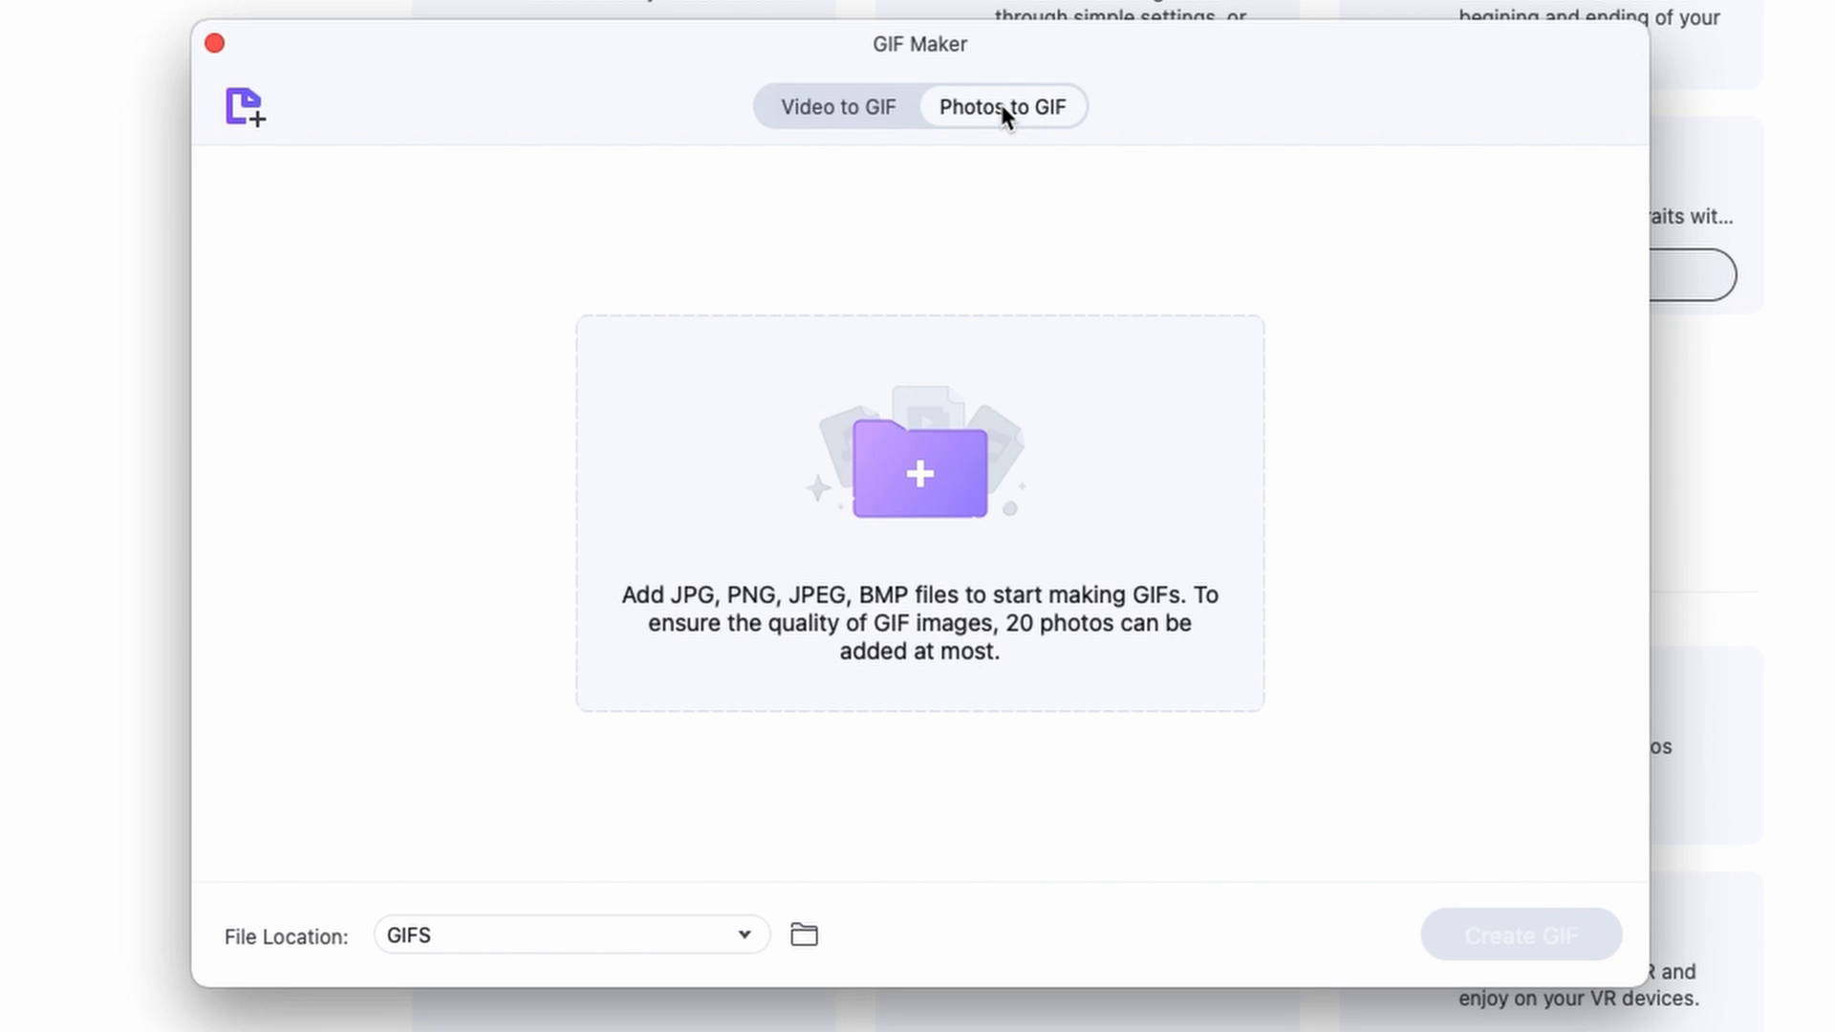
{"action": "mouse_move", "coordinate": [1163, 83]}
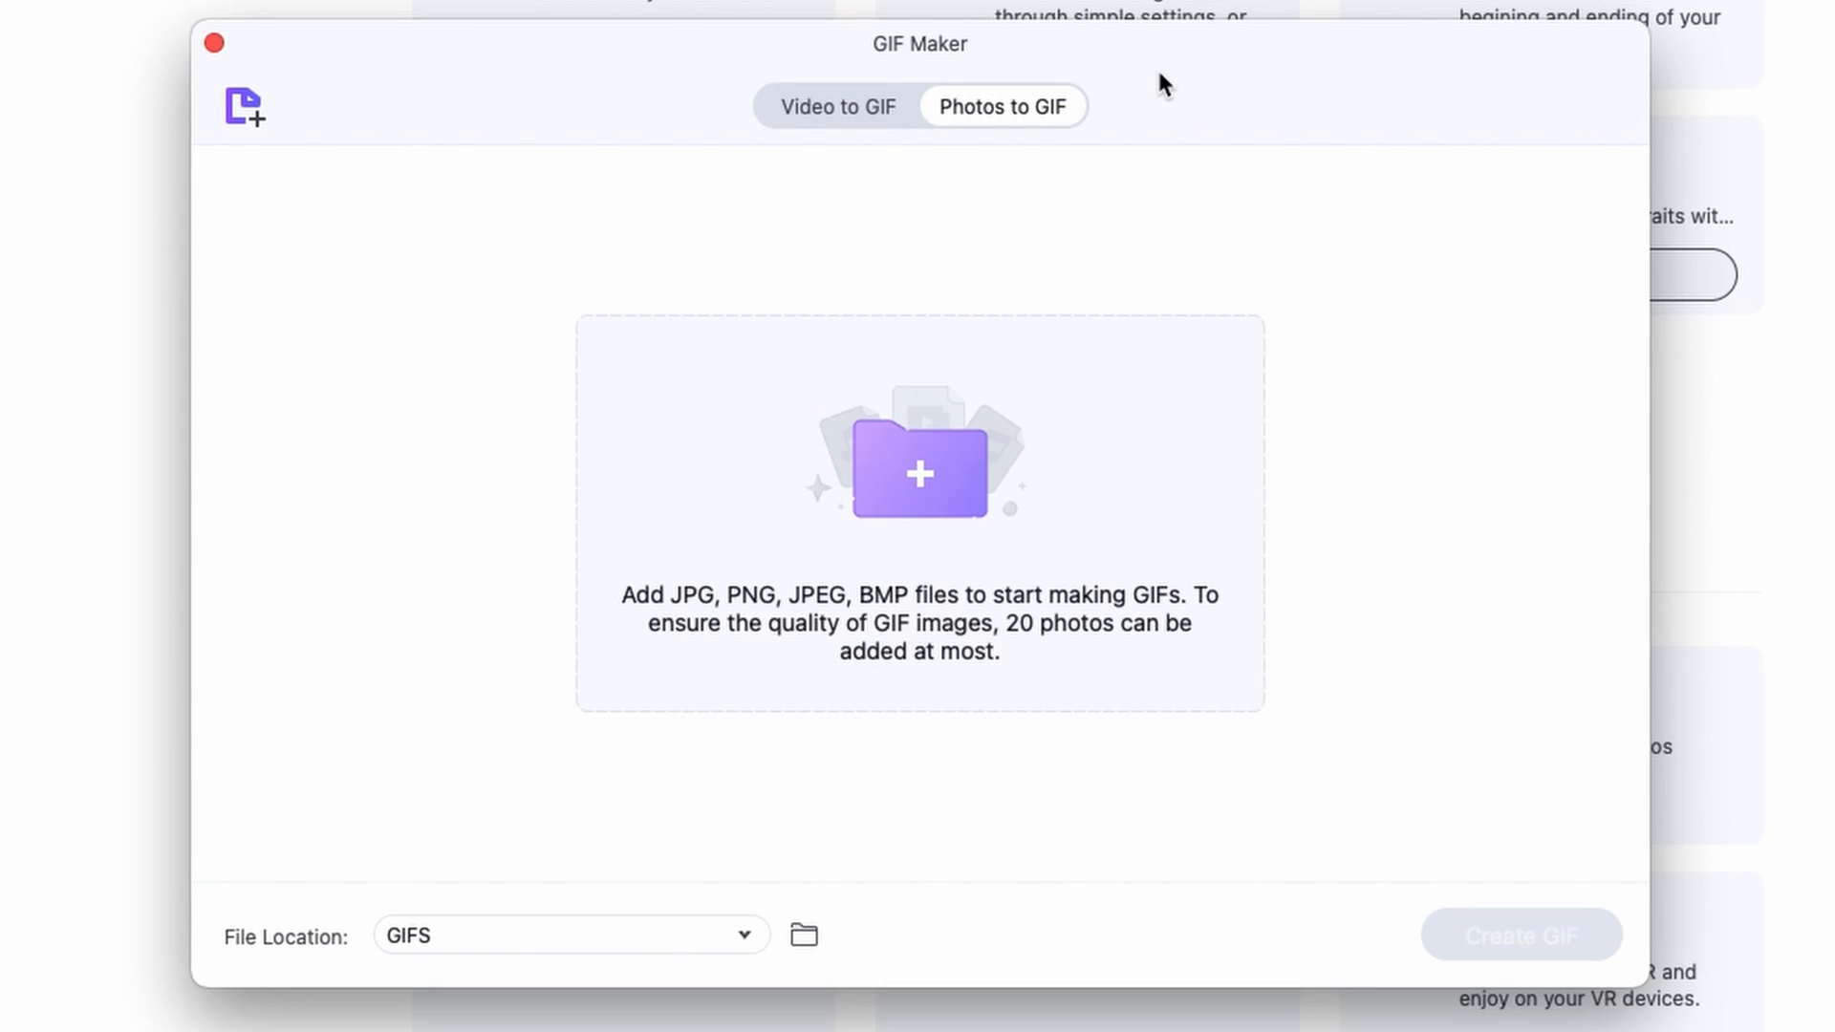
{"action": "mouse_move", "coordinate": [1432, 282]}
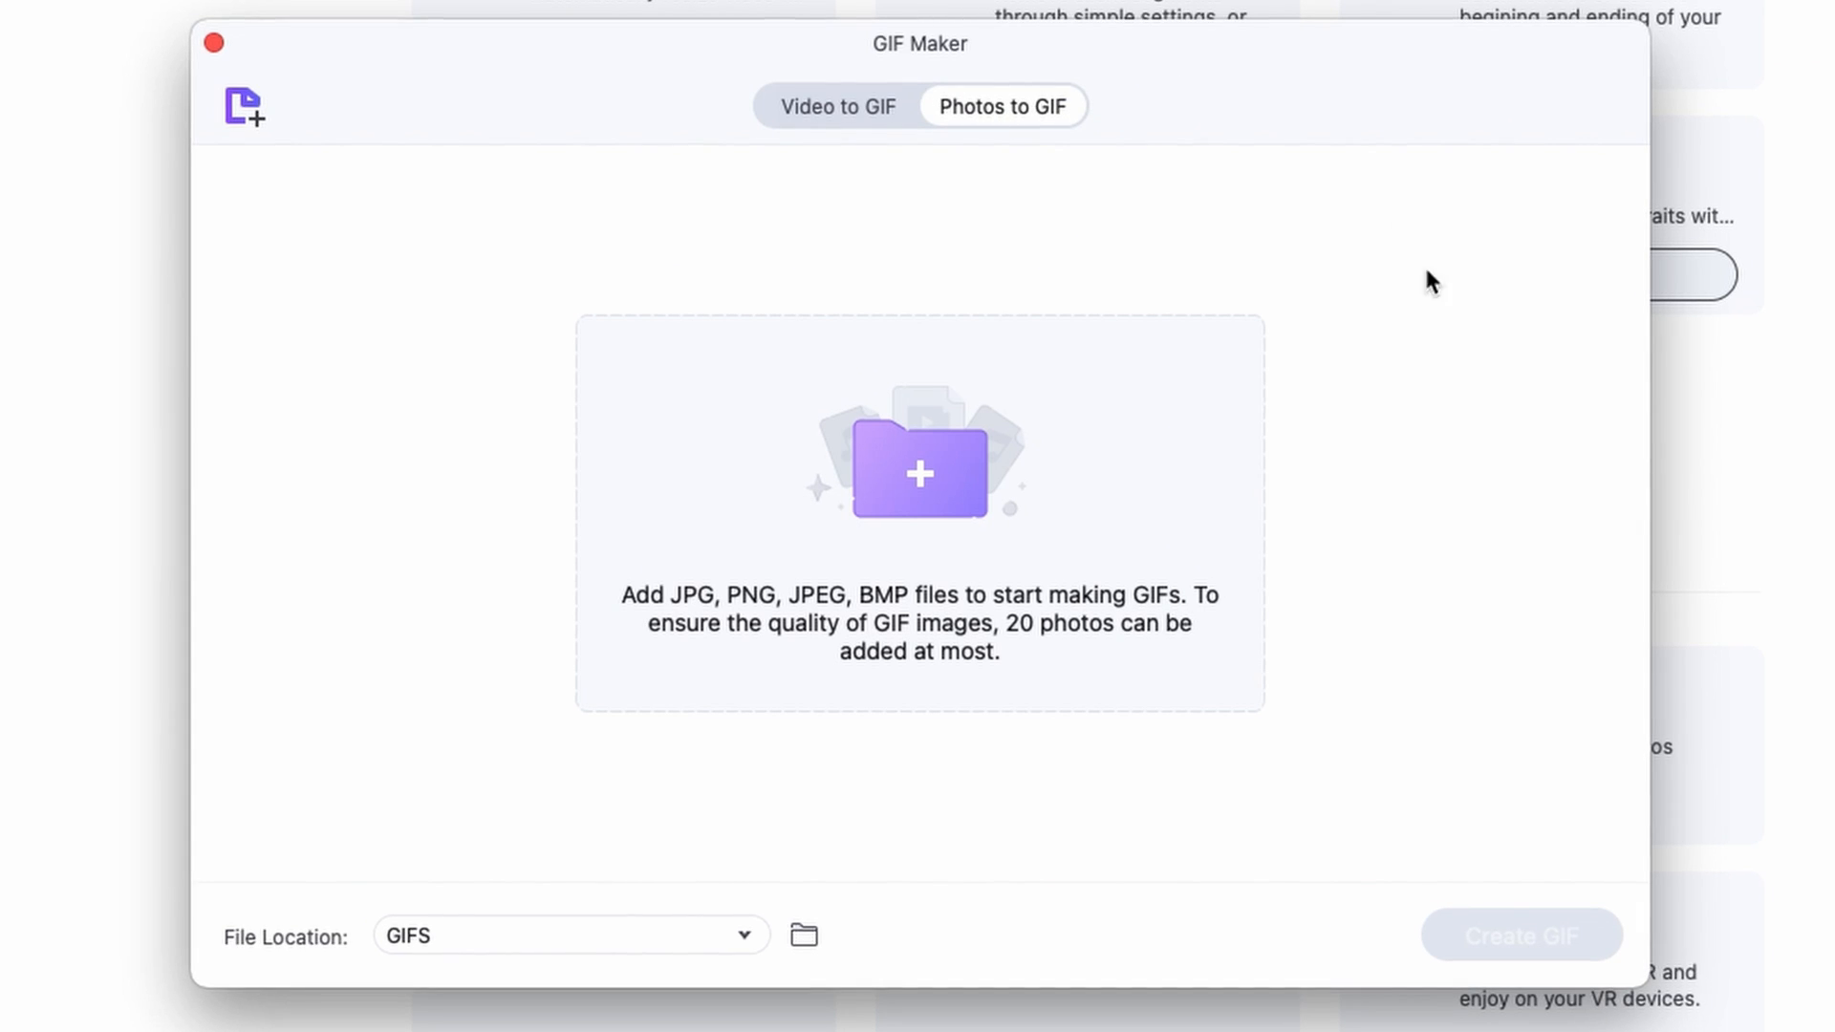
{"action": "mouse_move", "coordinate": [1067, 755]}
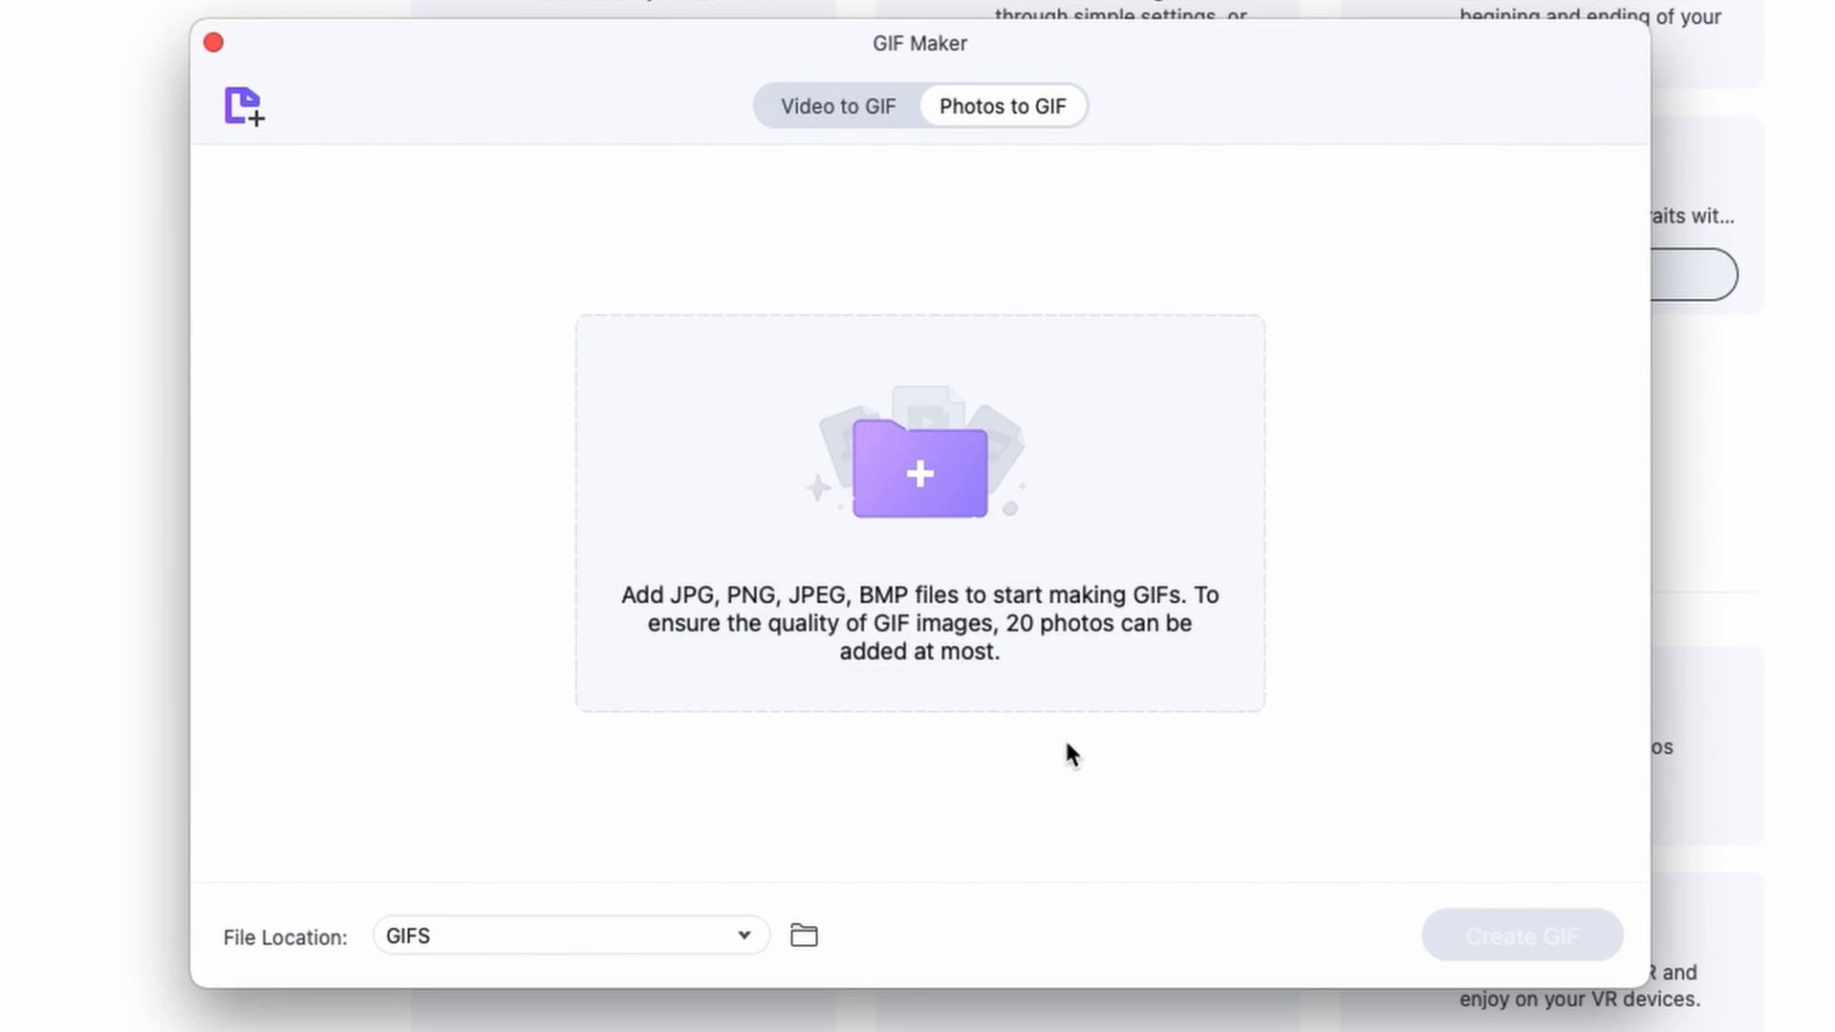
{"action": "left_click", "coordinate": [918, 471]}
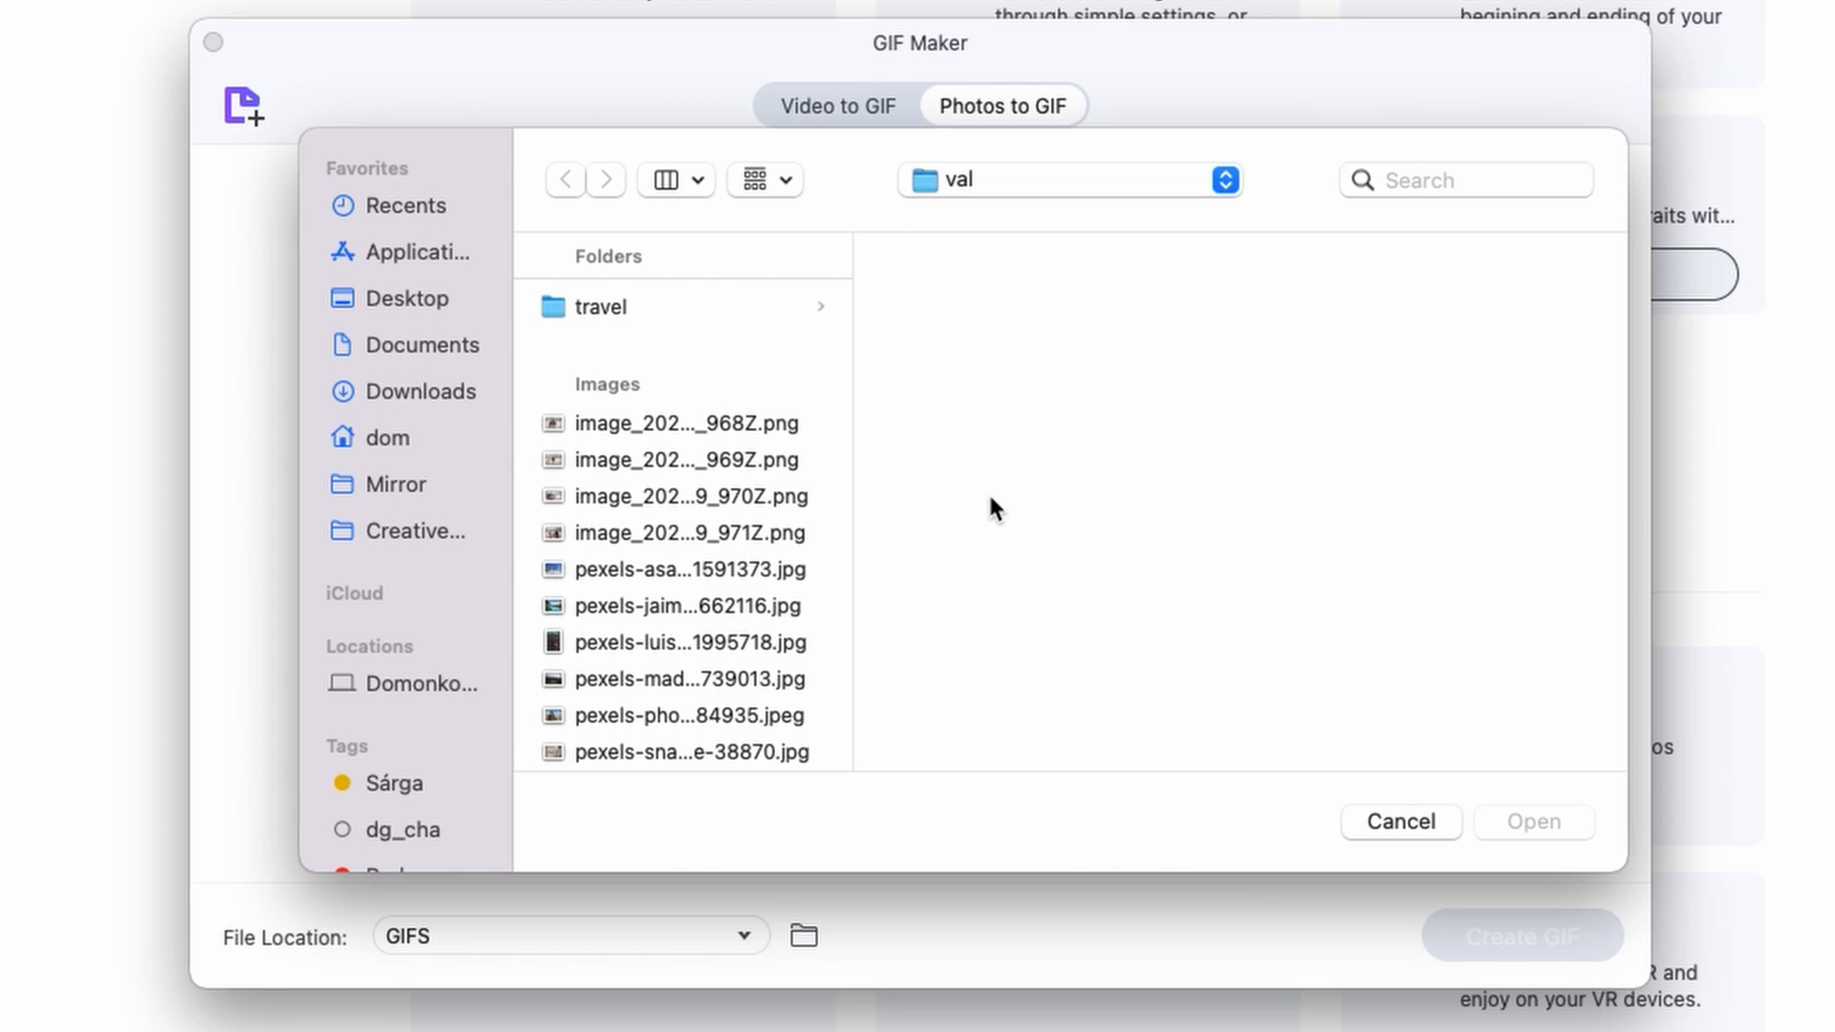
{"action": "left_click", "coordinate": [1533, 822]}
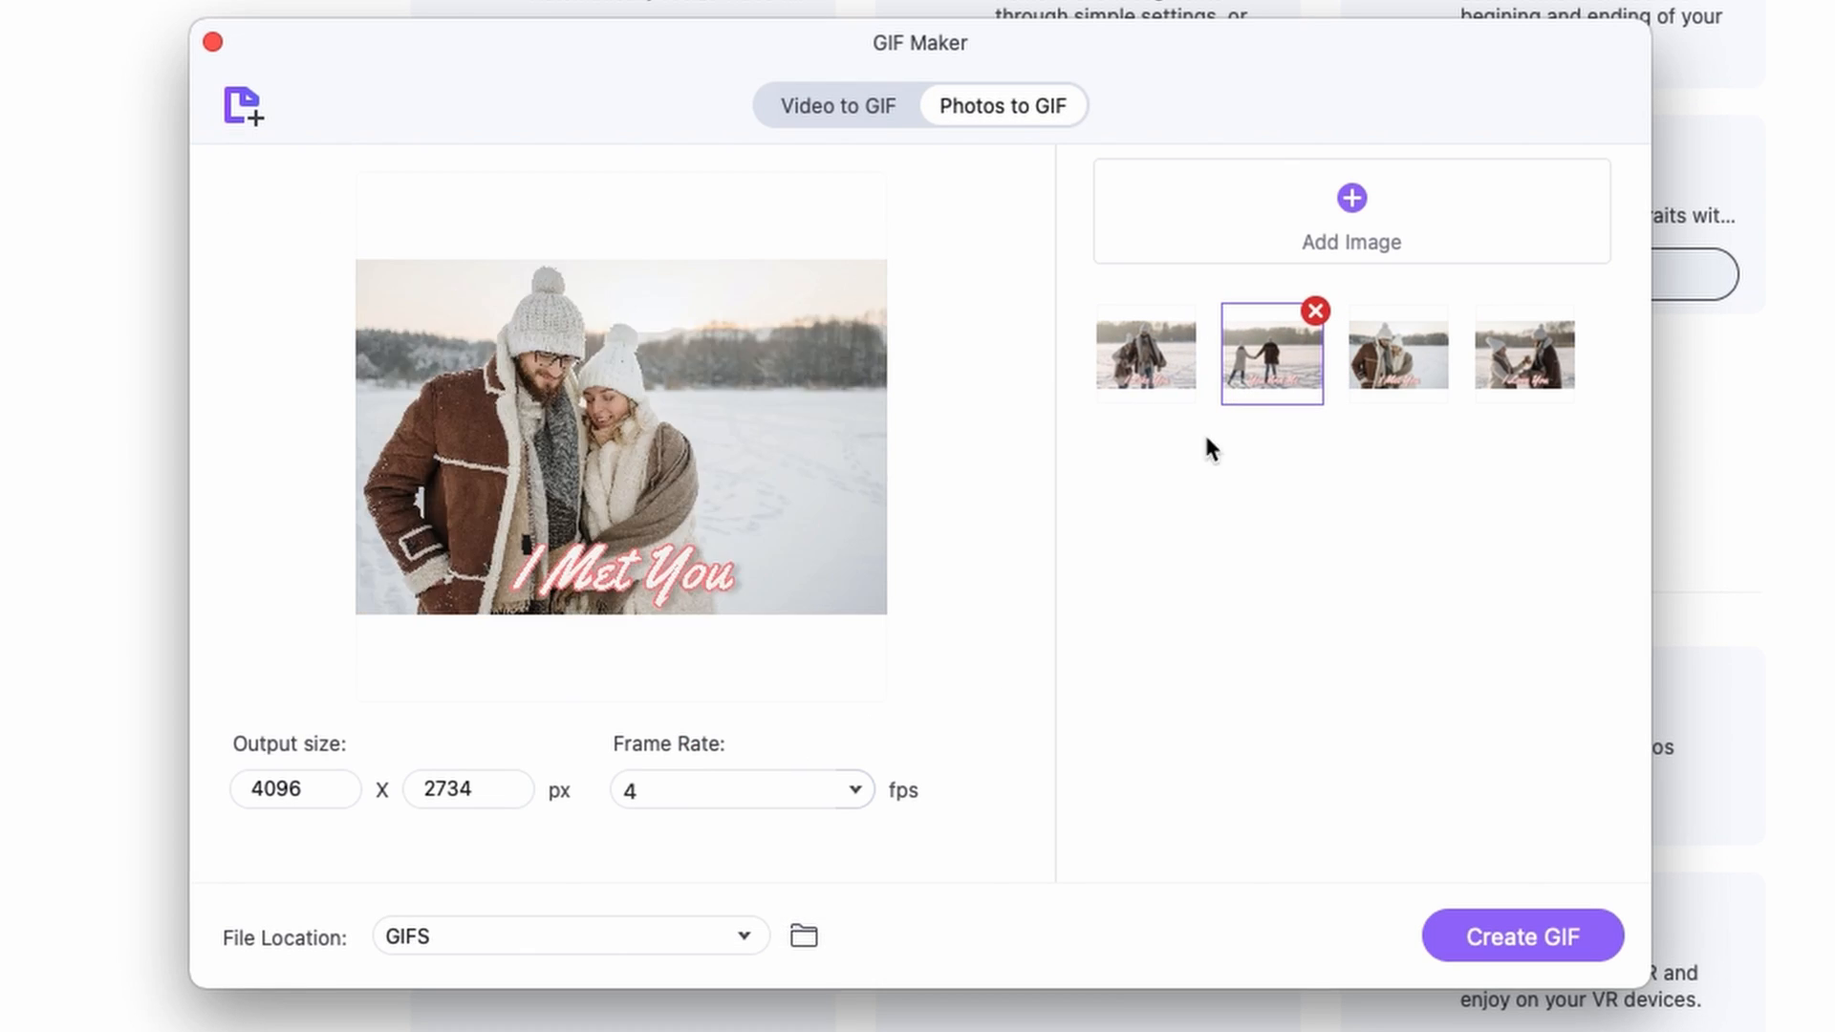
{"action": "left_click", "coordinate": [1144, 353]}
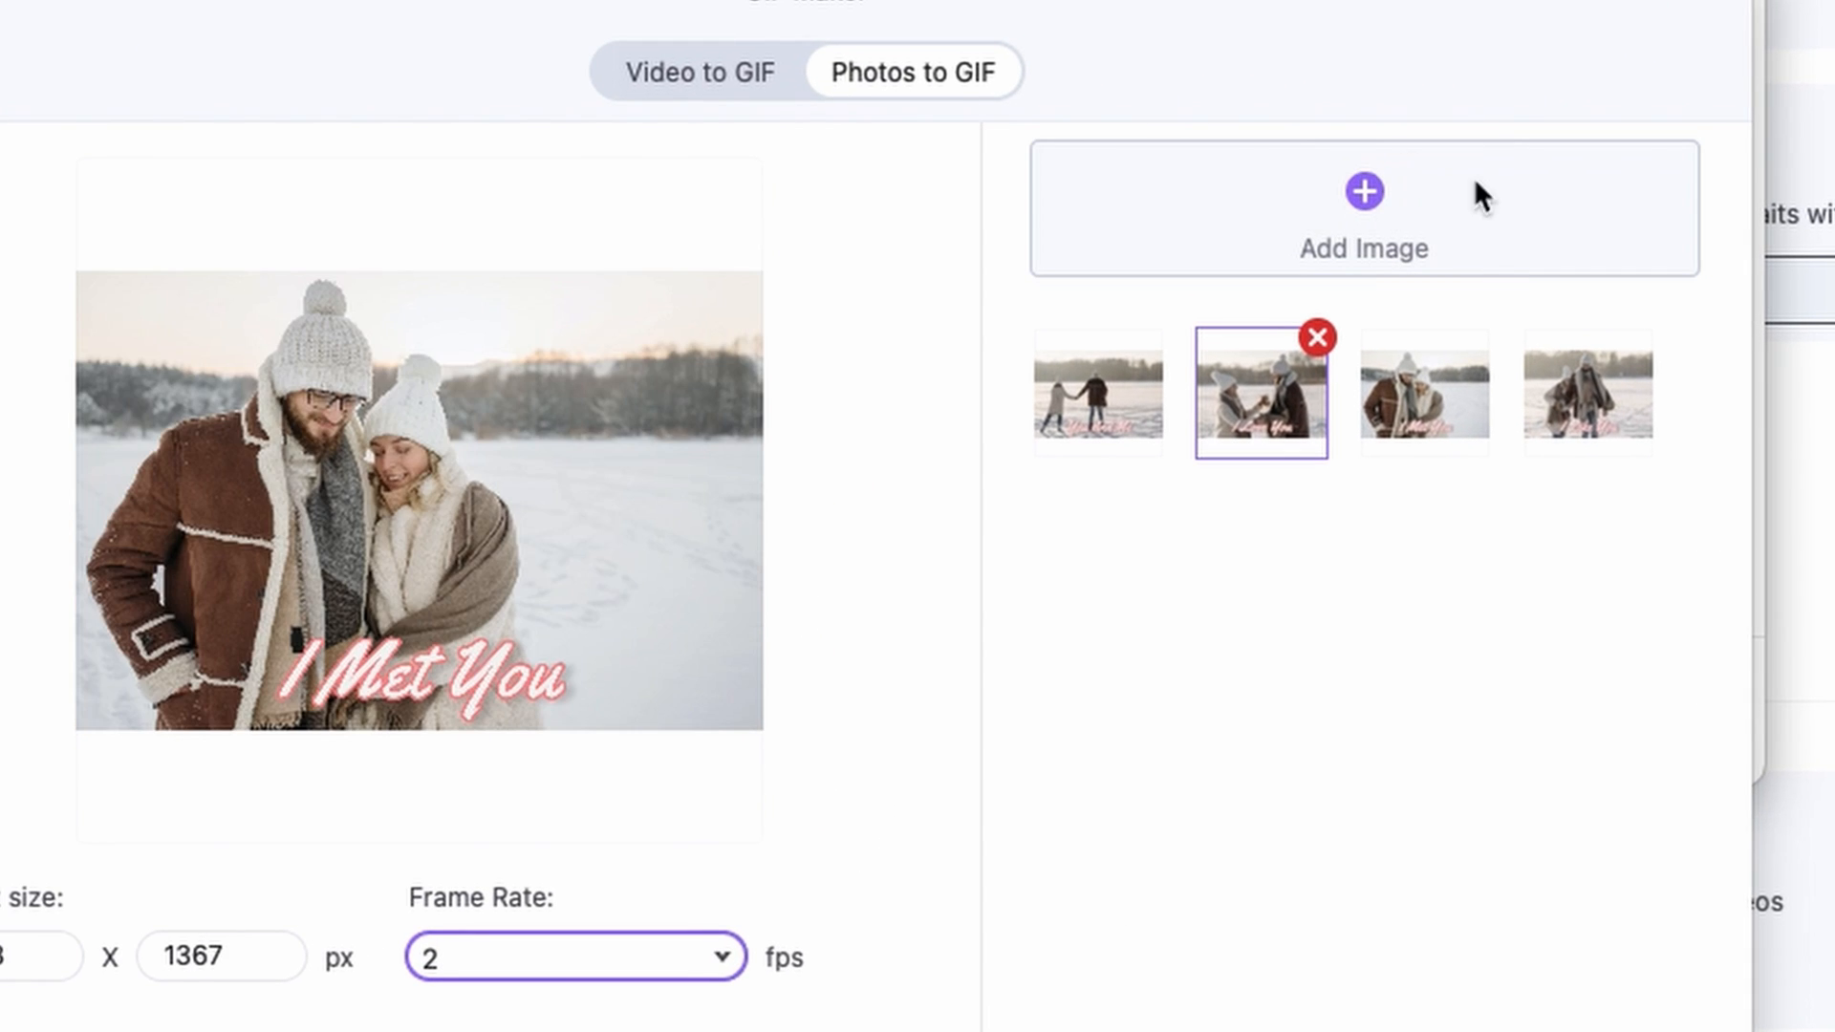
{"action": "mouse_move", "coordinate": [1276, 181]}
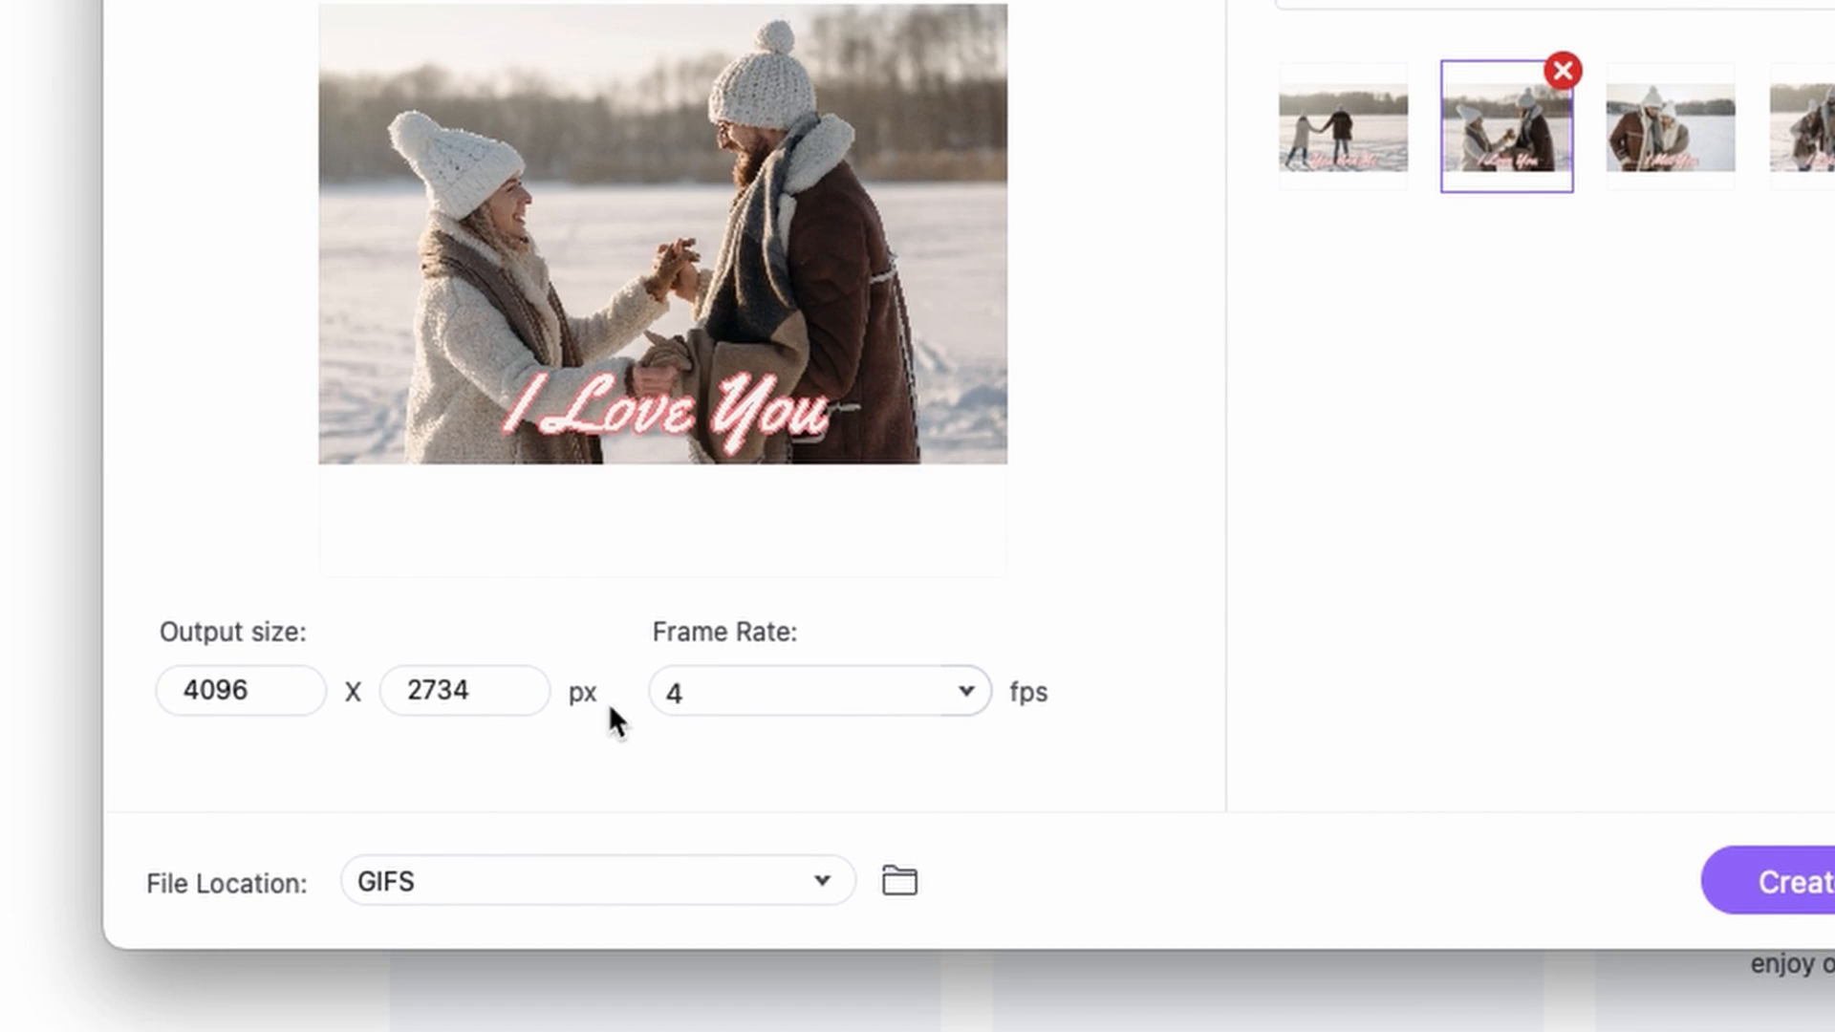
{"action": "mouse_move", "coordinate": [406, 758]}
{"action": "type", "text": "2"}
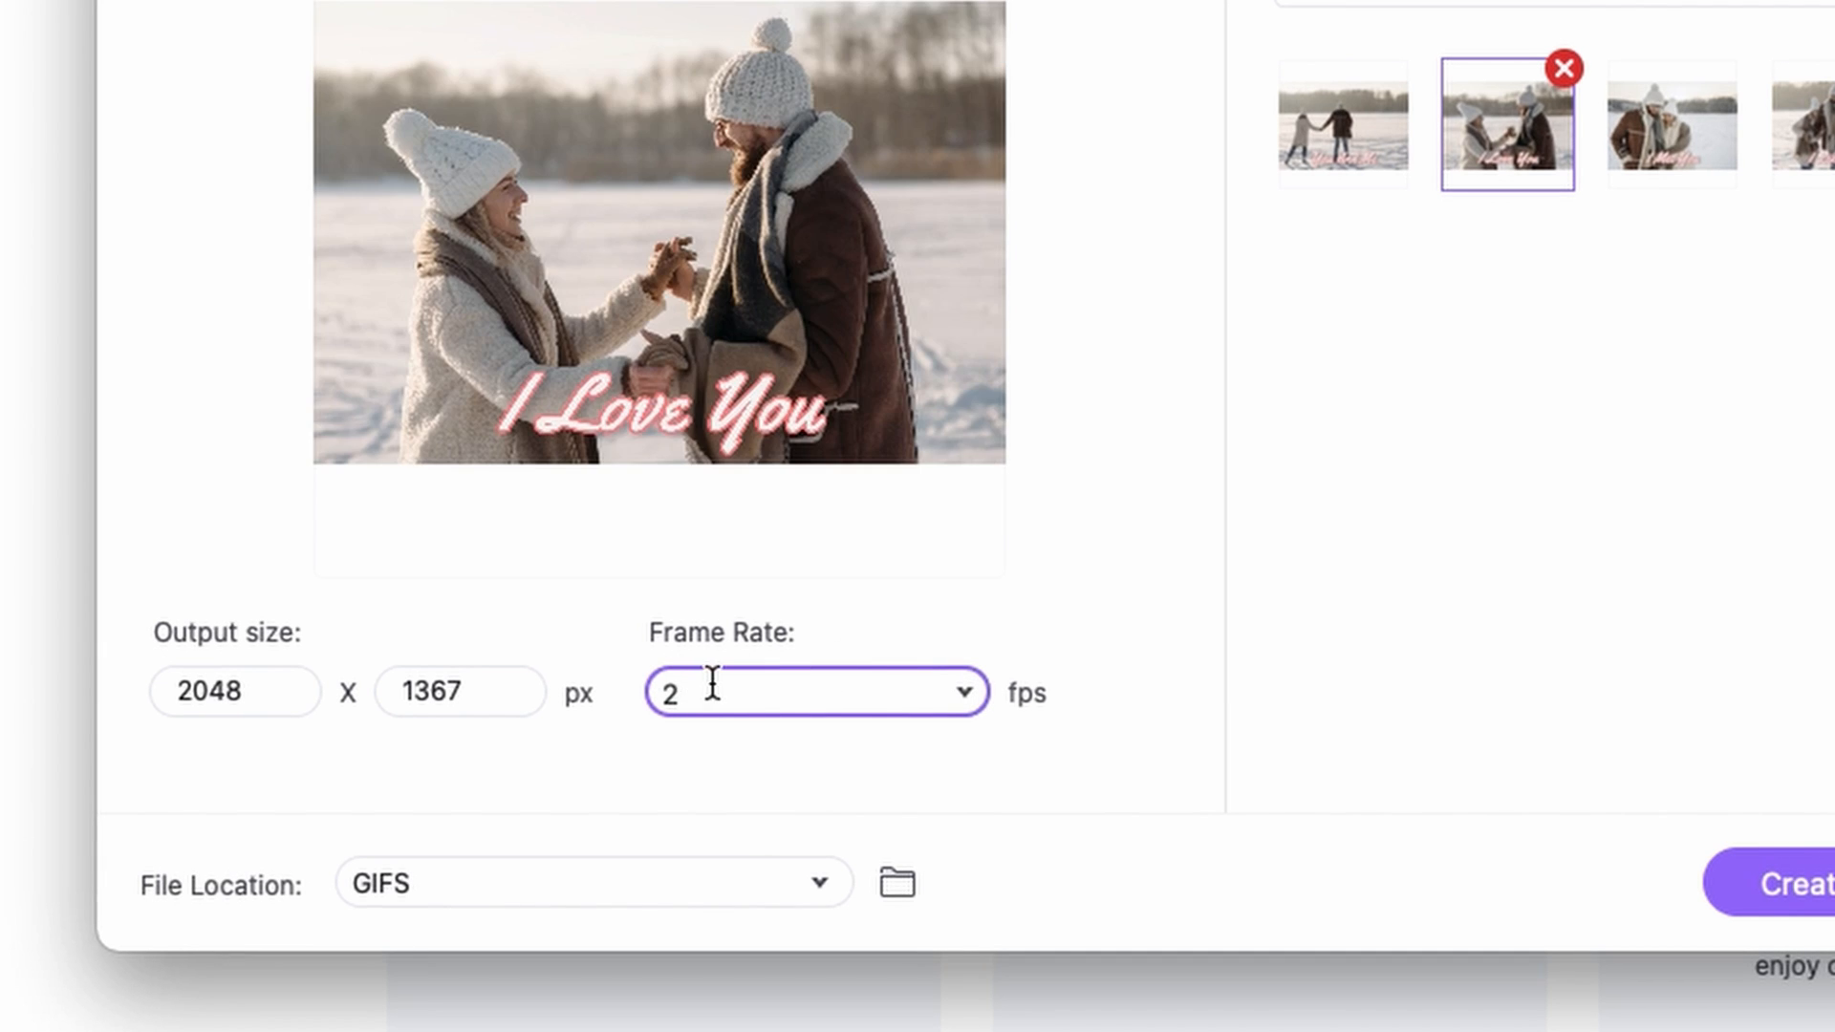
{"action": "mouse_move", "coordinate": [820, 688]}
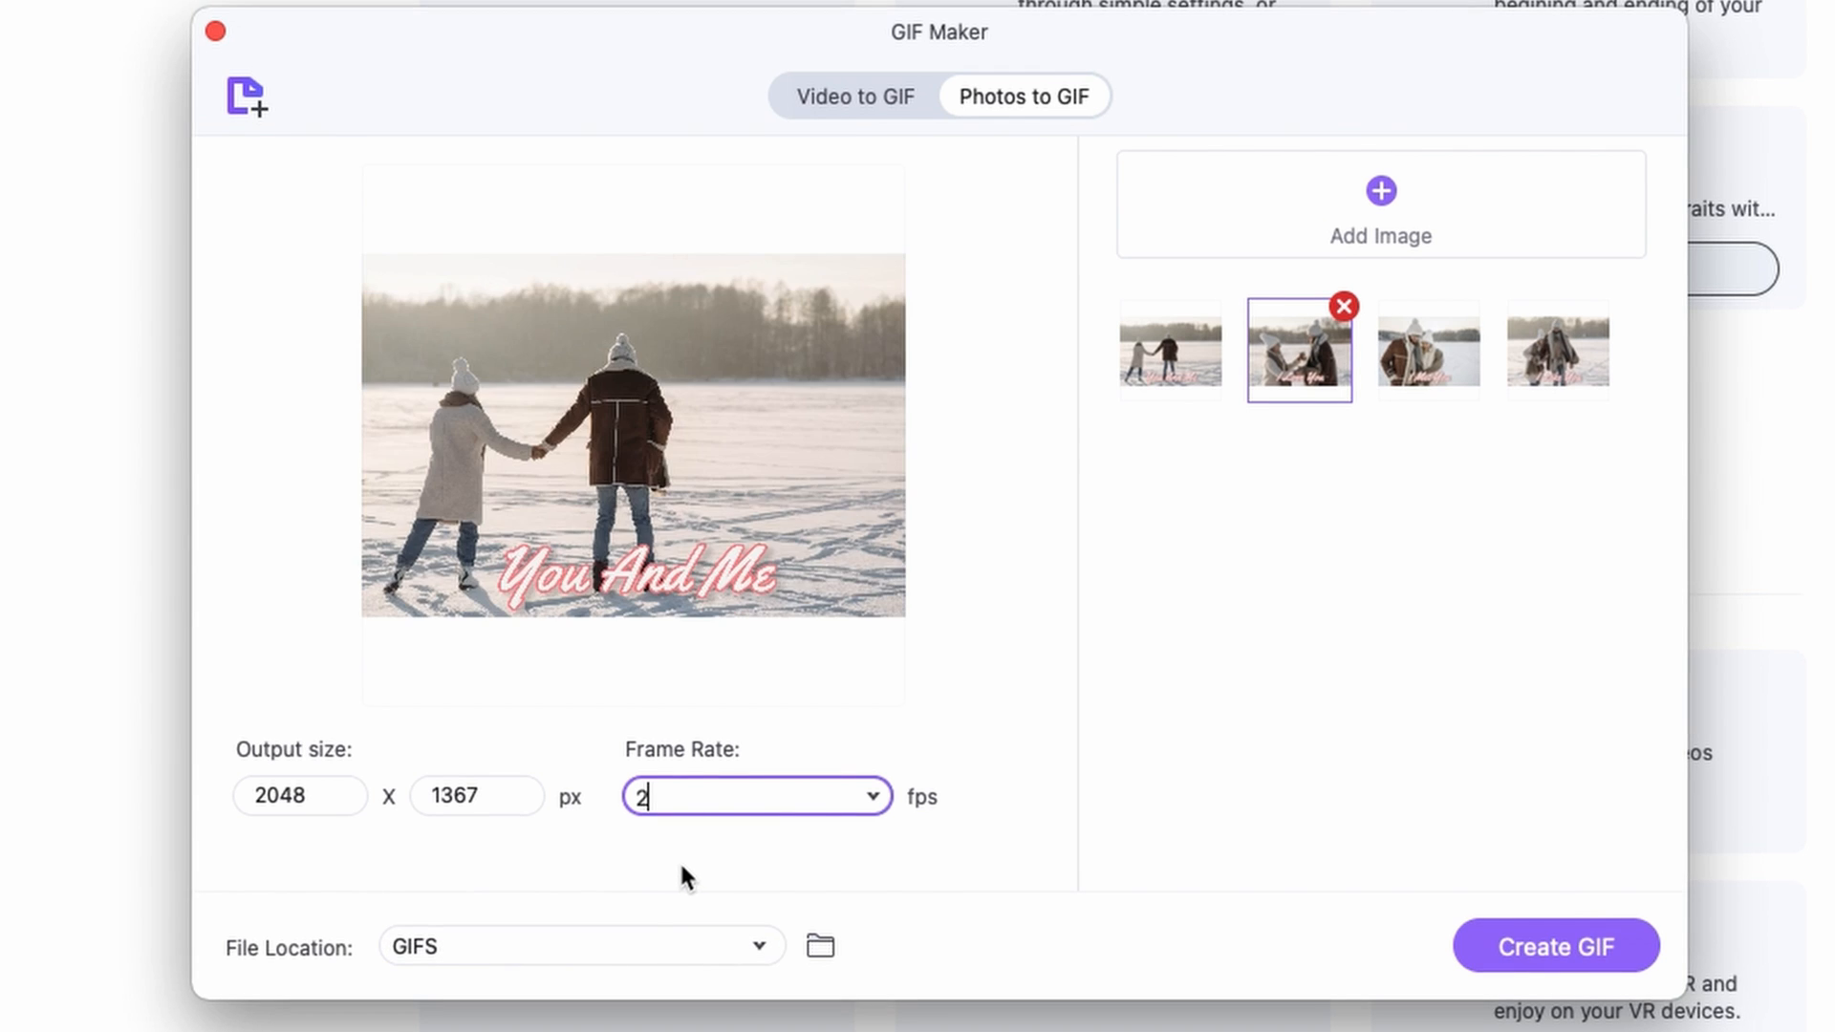
{"action": "mouse_move", "coordinate": [1675, 1009]}
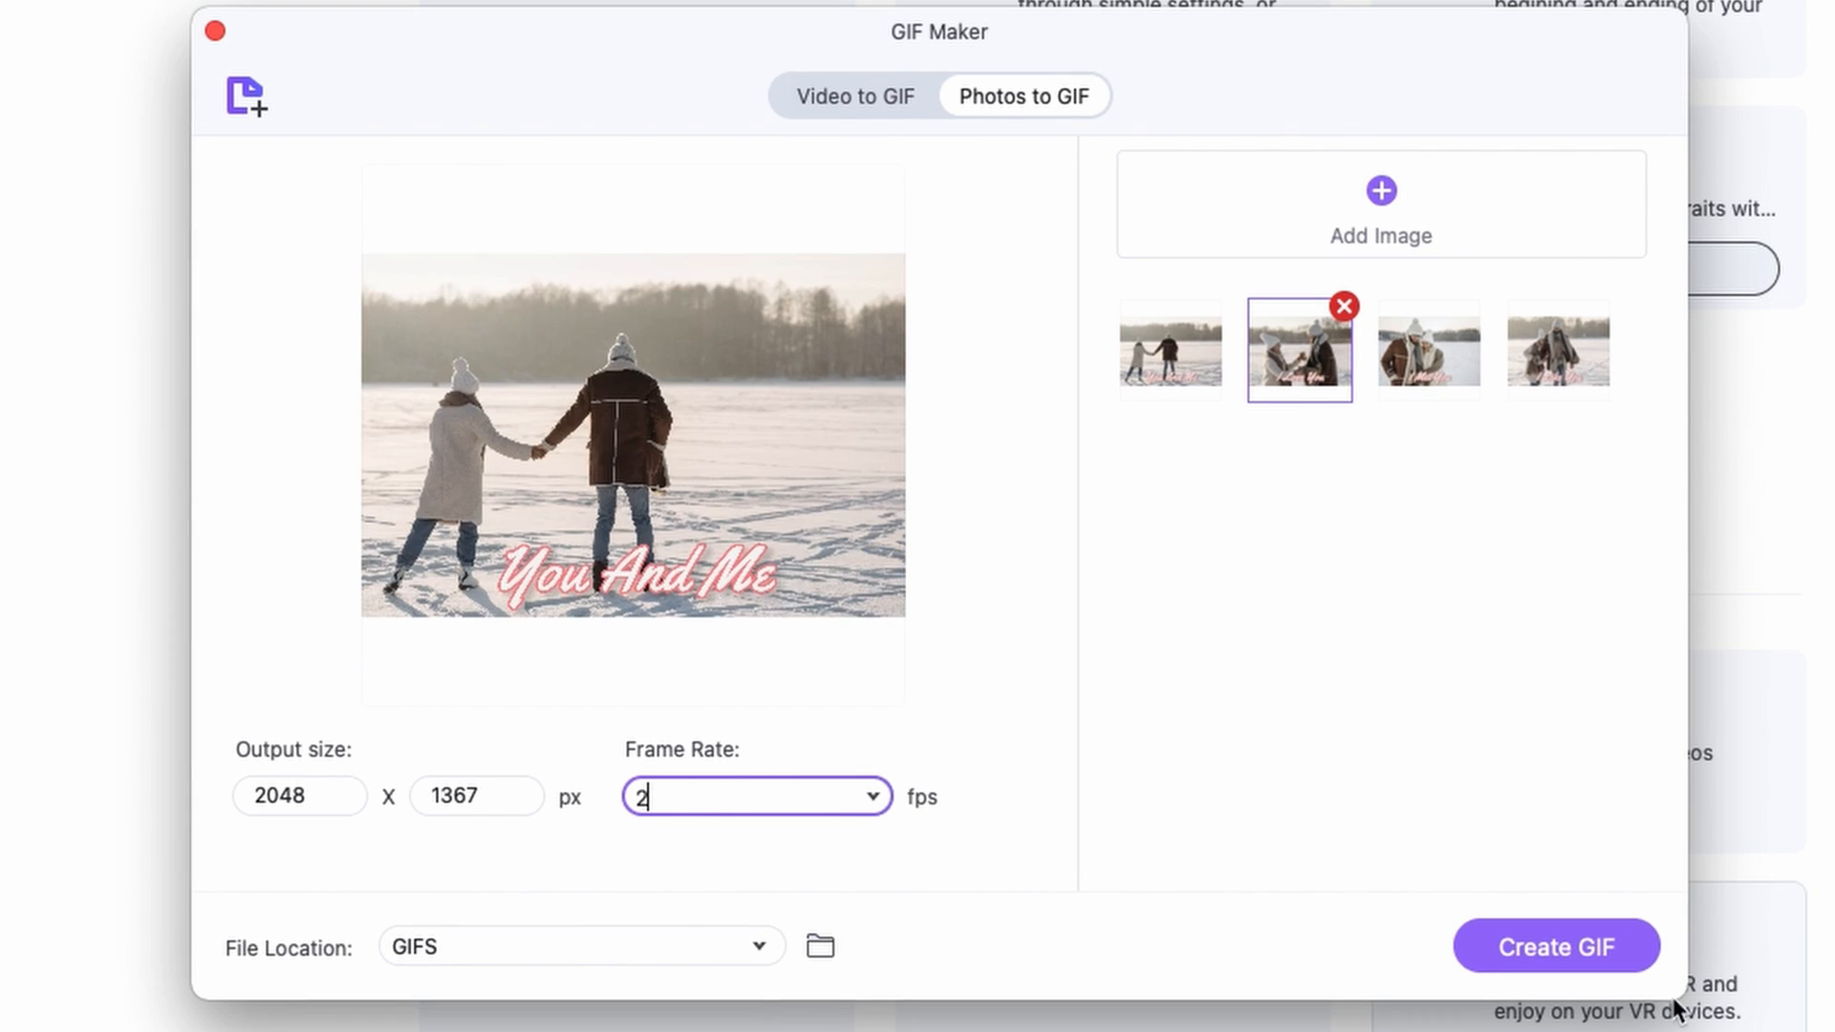
Step: Start generating the photo GIF at 2048×1367 pixels and 2 fps
{"action": "left_click", "coordinate": [1555, 946]}
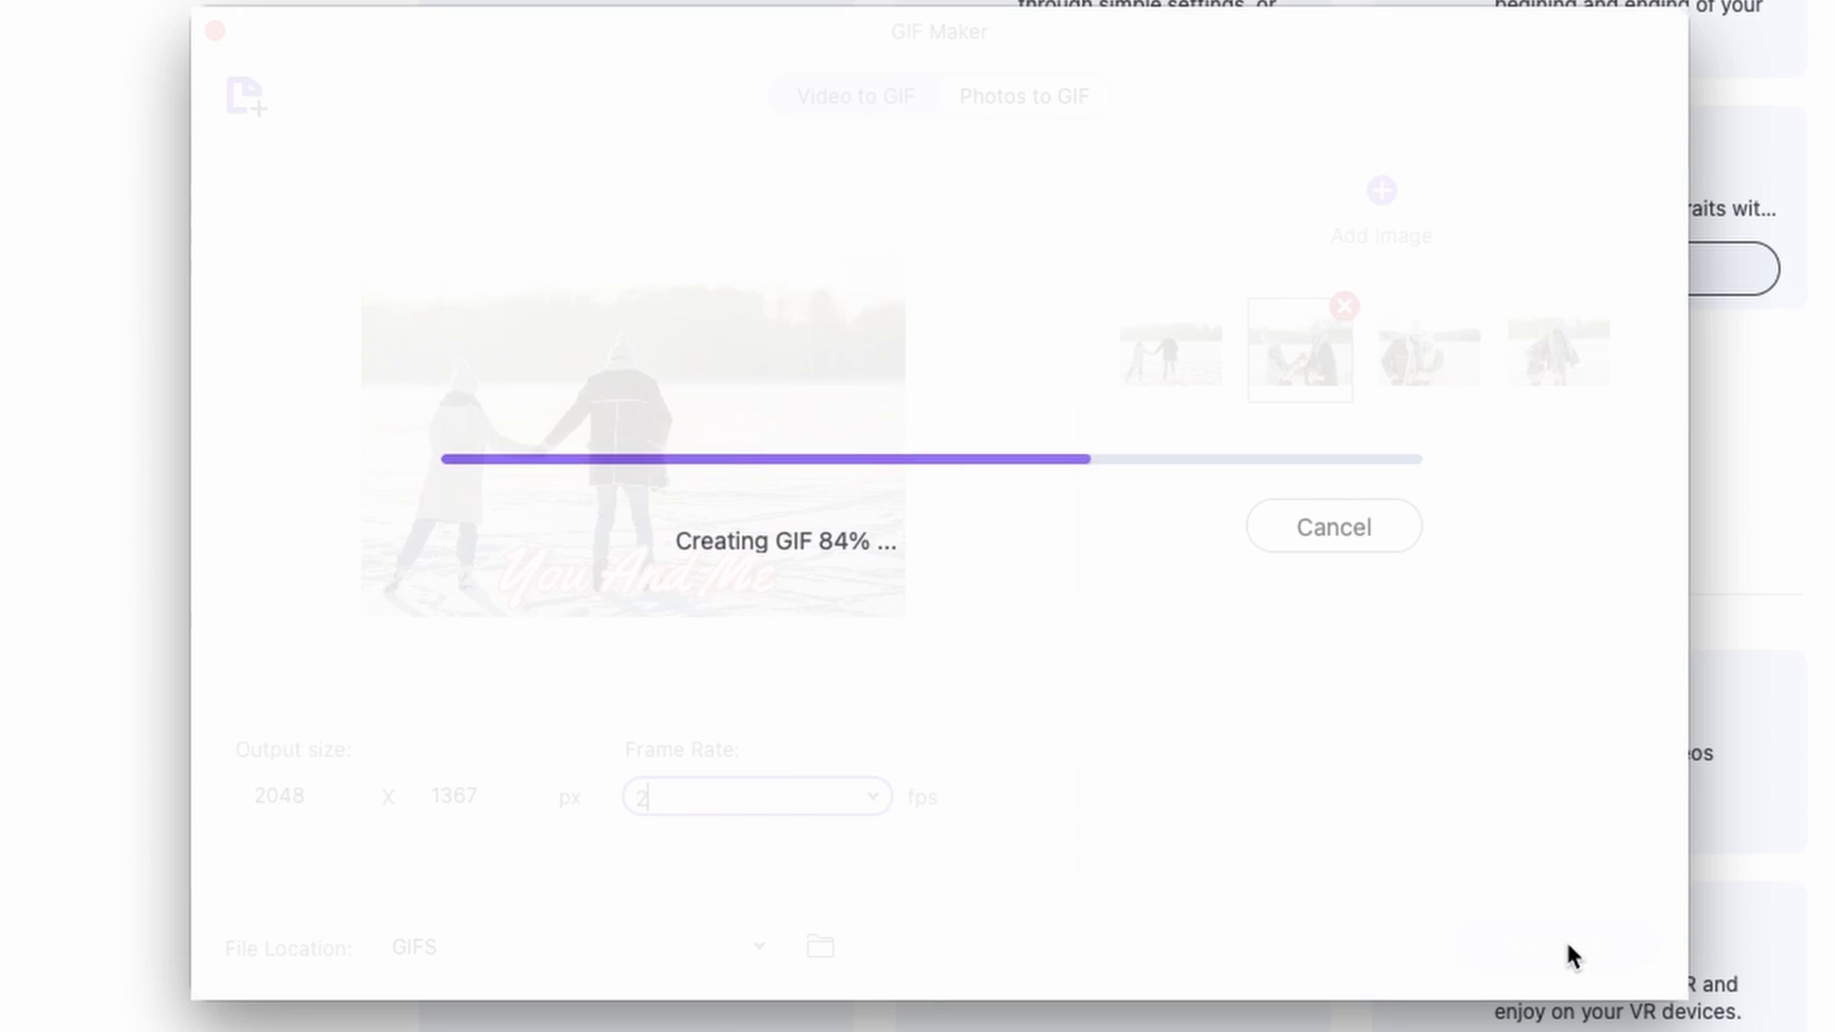